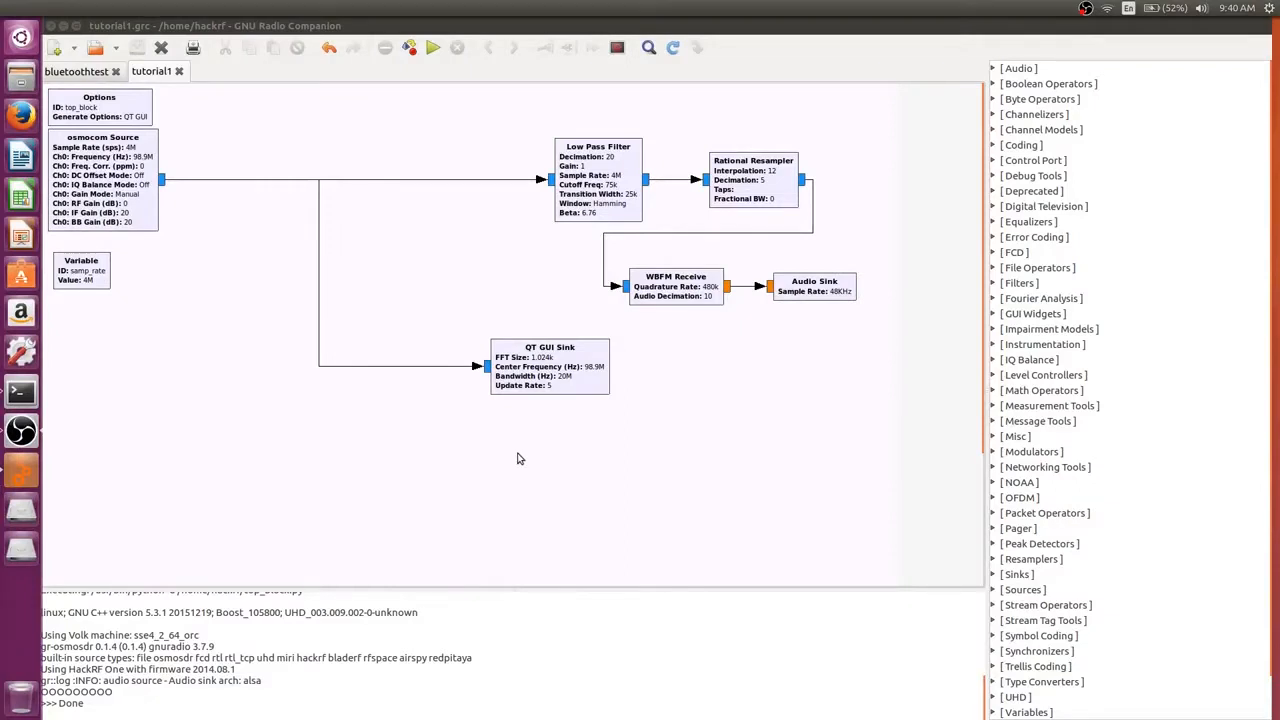
{"action": "mouse_move", "coordinate": [380, 356]}
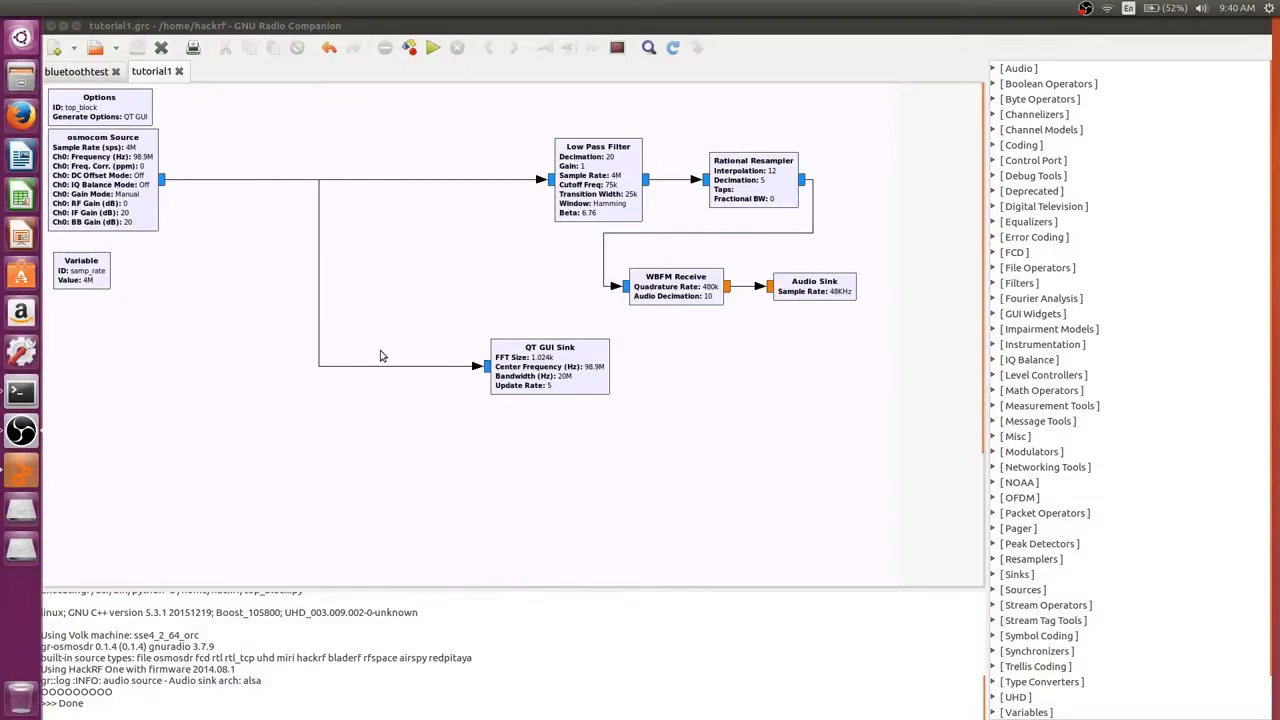
{"action": "mouse_move", "coordinate": [568, 290]}
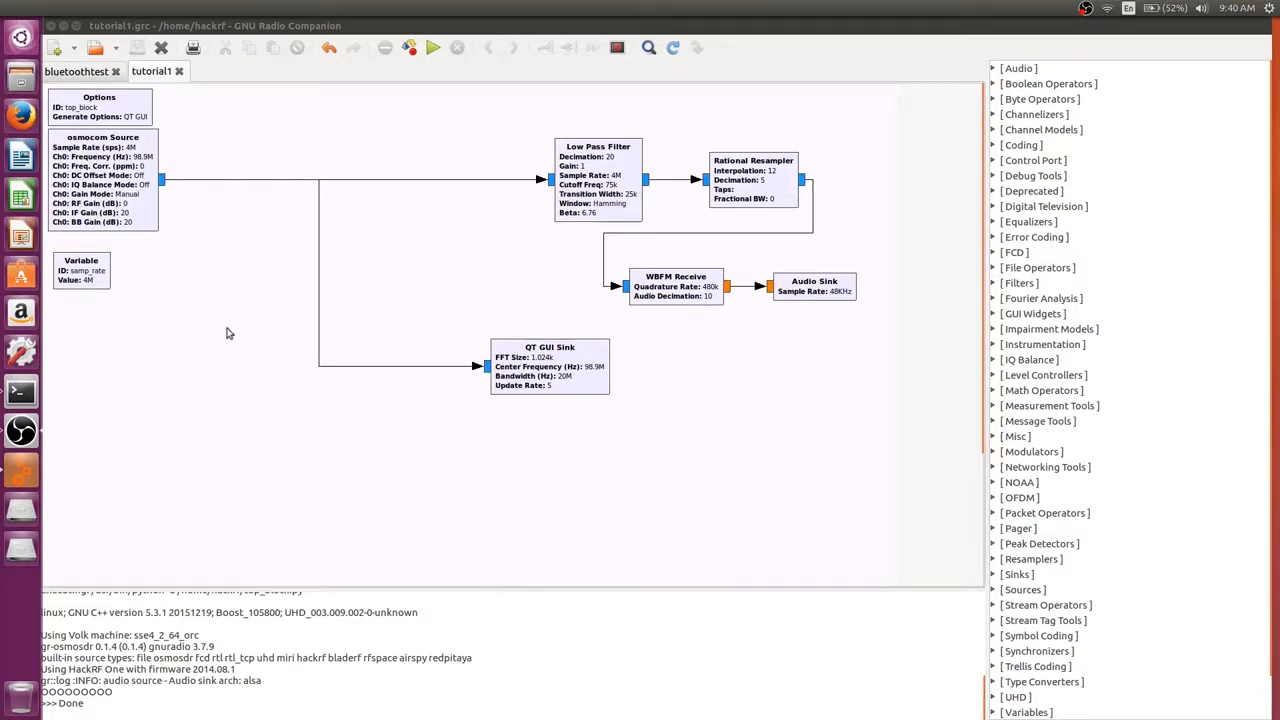
{"action": "mouse_move", "coordinate": [250, 304]}
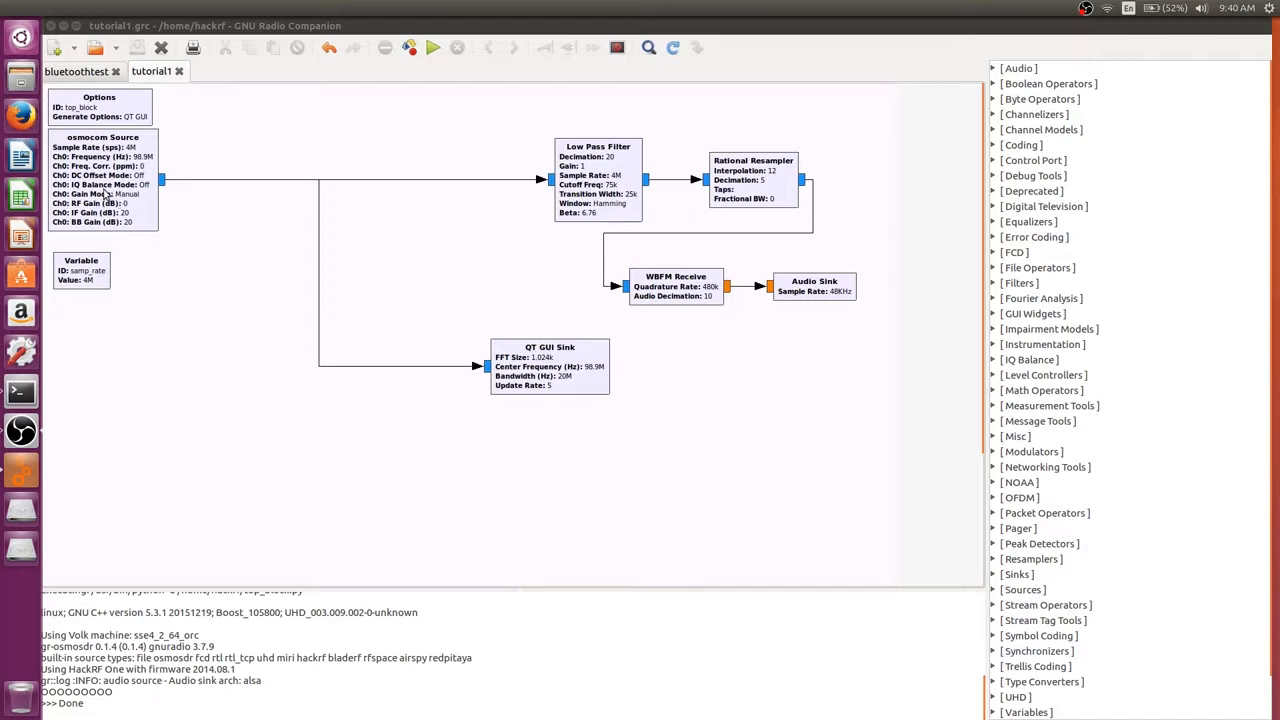
{"action": "mouse_move", "coordinate": [64, 184]}
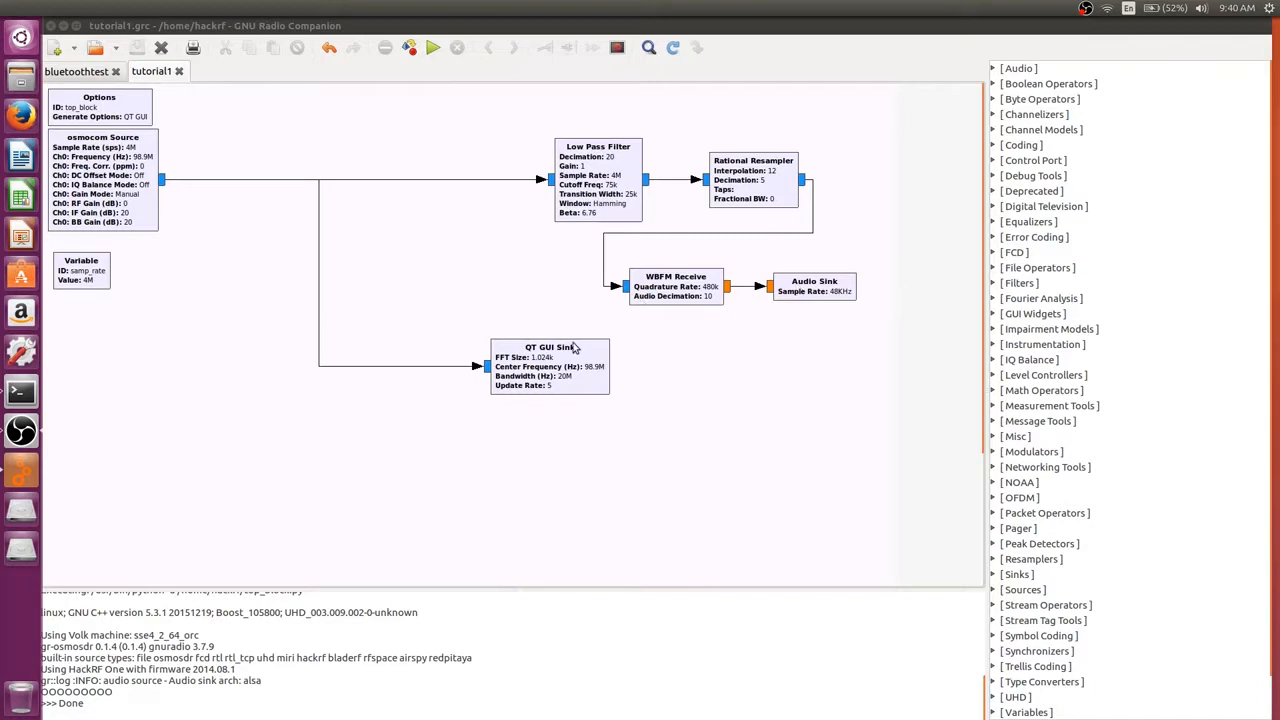
{"action": "mouse_move", "coordinate": [210, 190]}
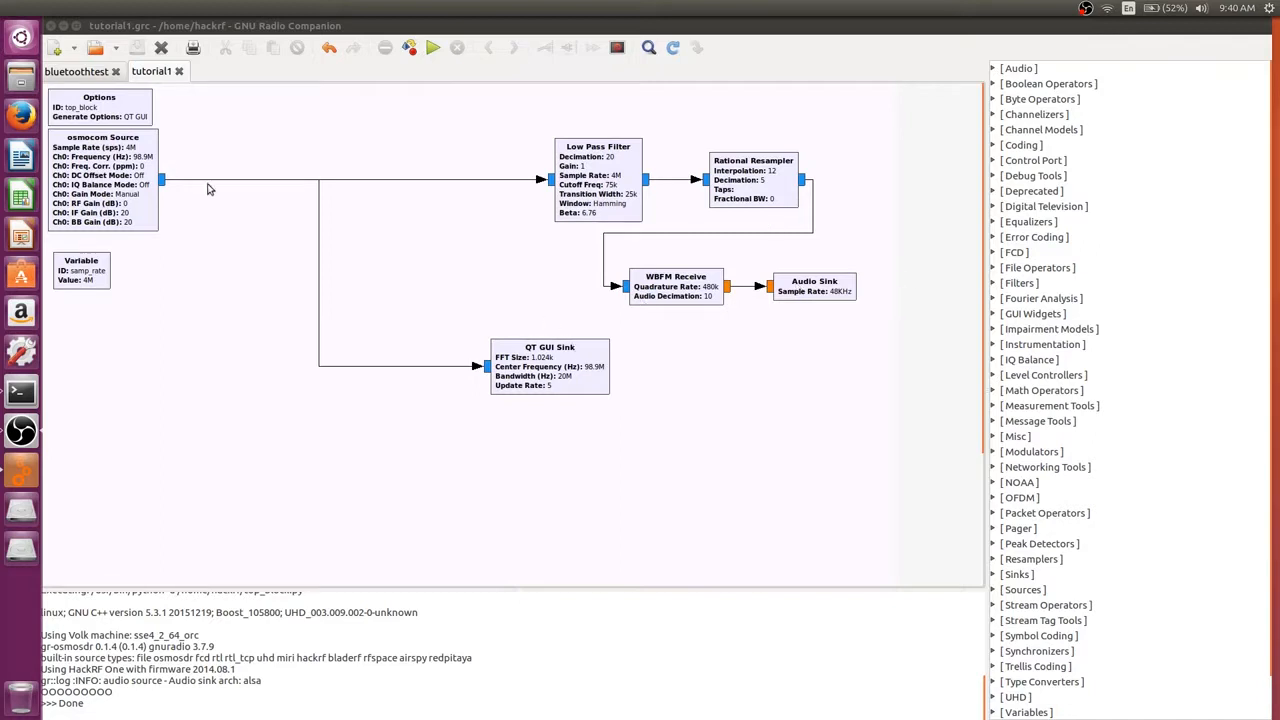
{"action": "mouse_move", "coordinate": [204, 198]}
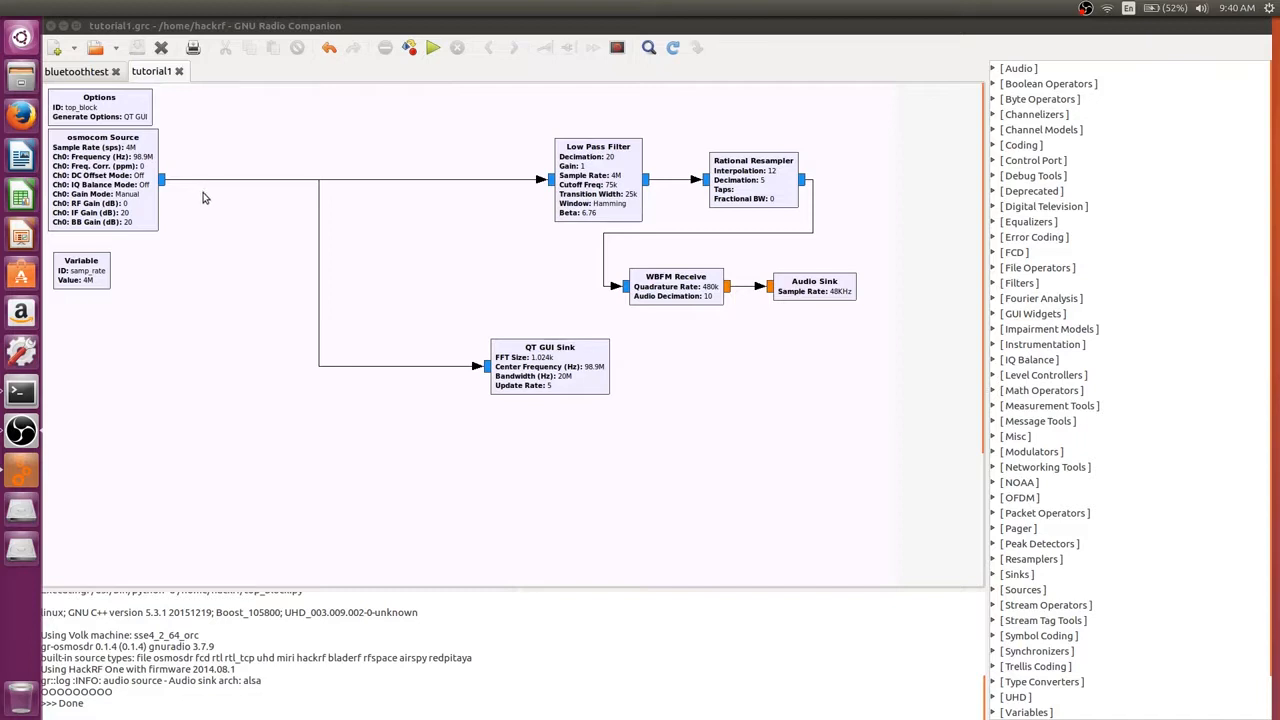
{"action": "mouse_move", "coordinate": [208, 216]}
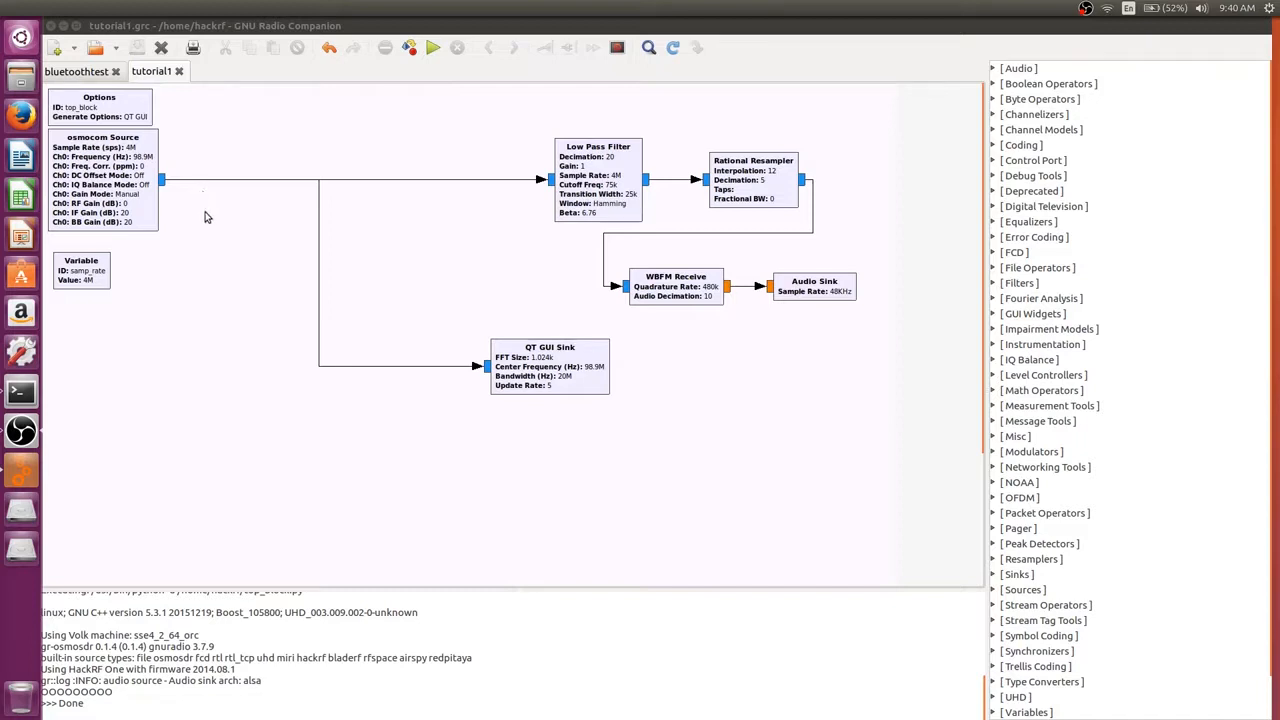
{"action": "mouse_move", "coordinate": [324, 250]}
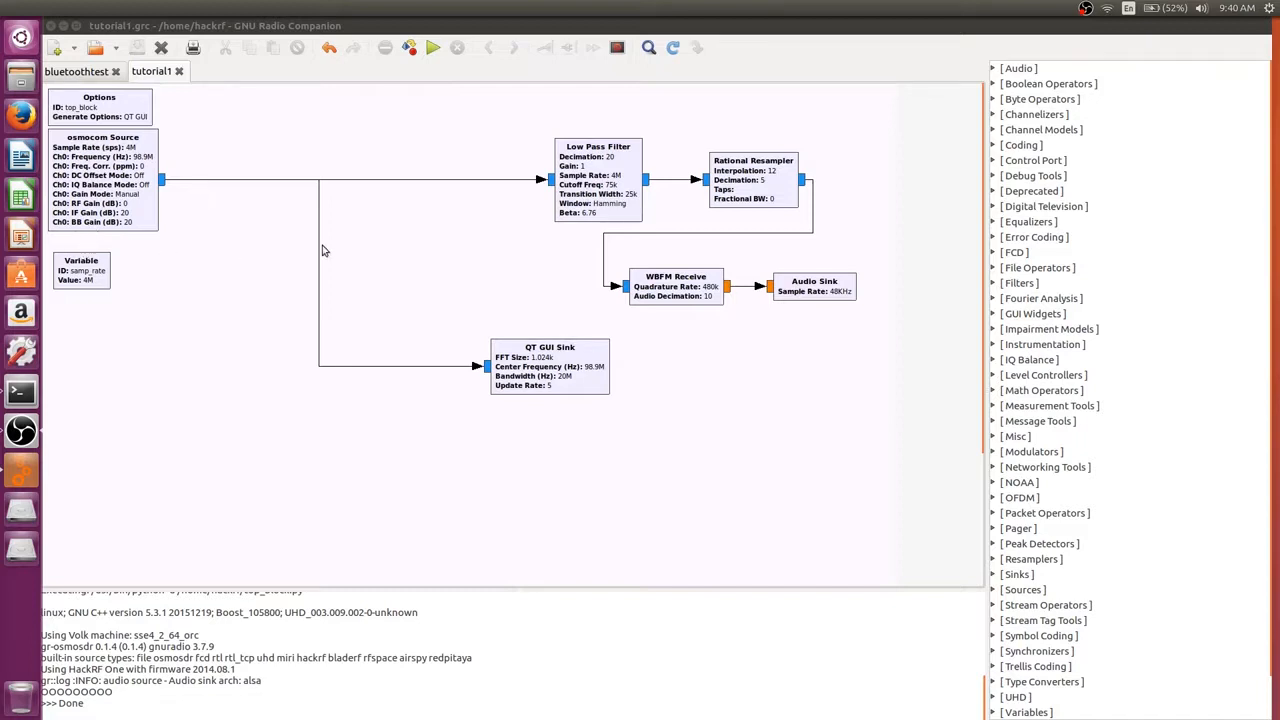
{"action": "mouse_move", "coordinate": [336, 246]}
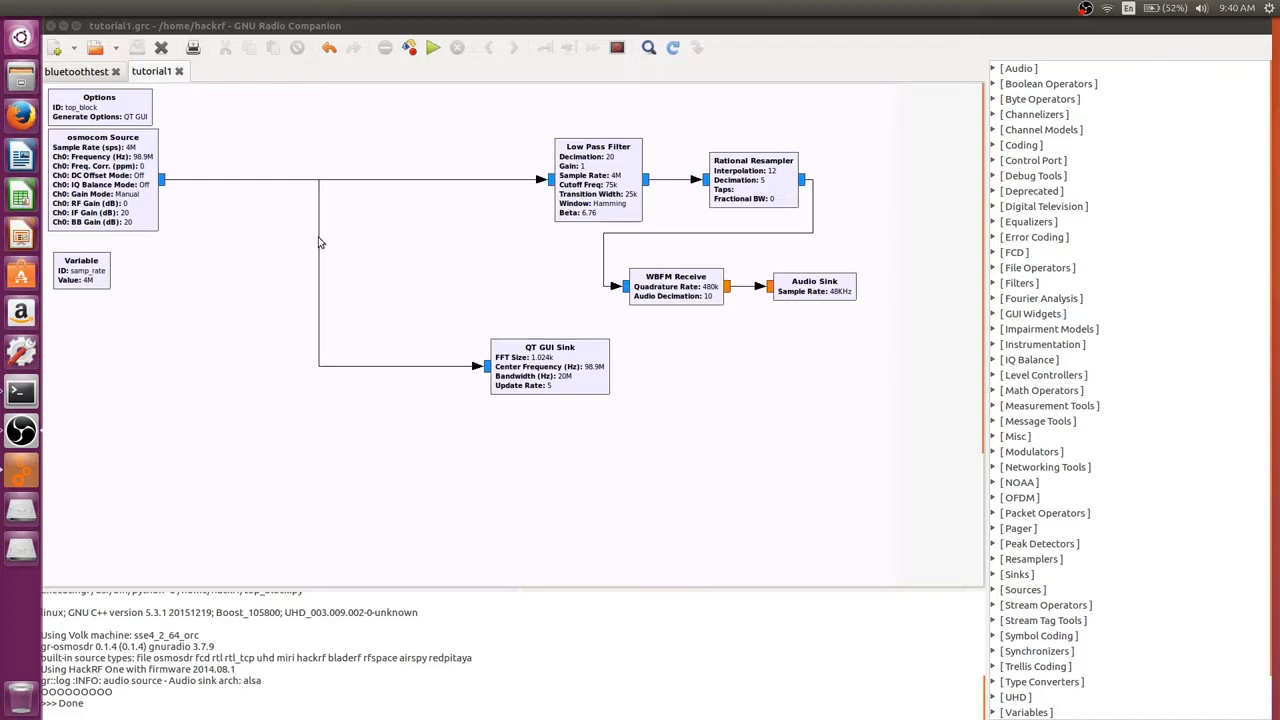
{"action": "mouse_move", "coordinate": [304, 246]}
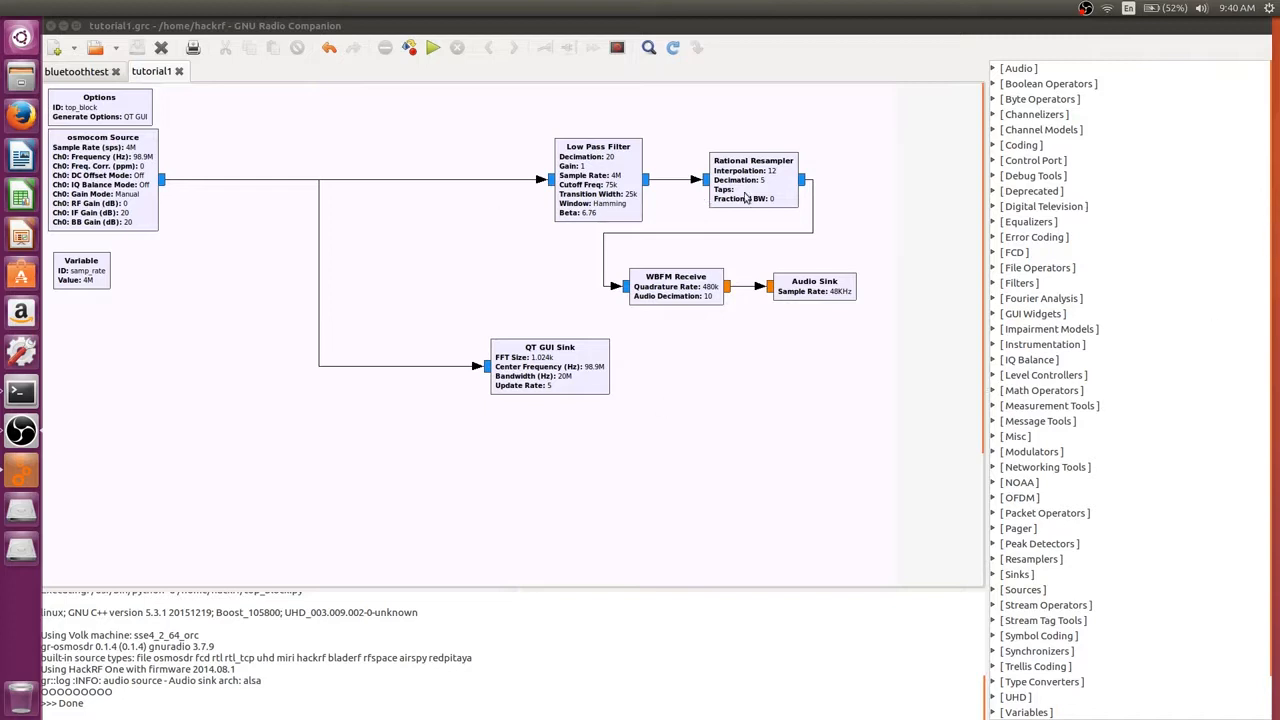
{"action": "mouse_move", "coordinate": [596, 374]}
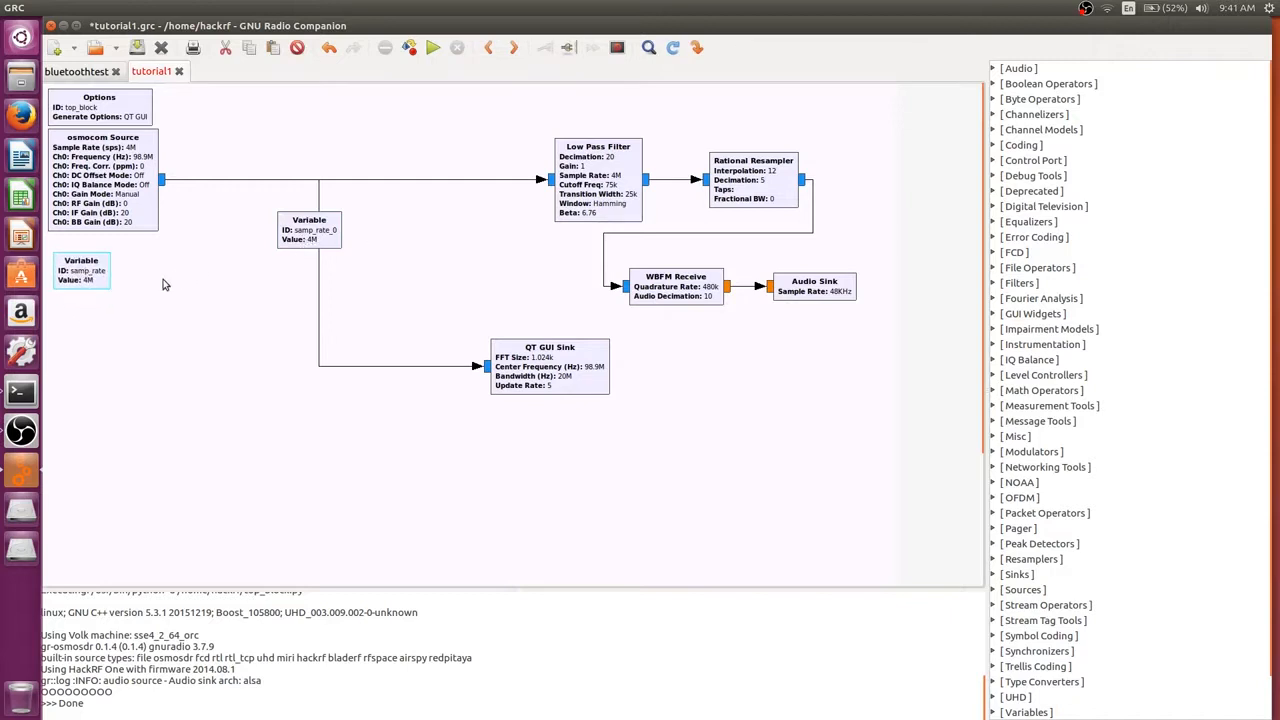
Drag the two pasted samp_rate copies beside and below the original variable.
{"action": "left_click_drag", "start_coordinate": [308, 230], "coordinate": [170, 276]}
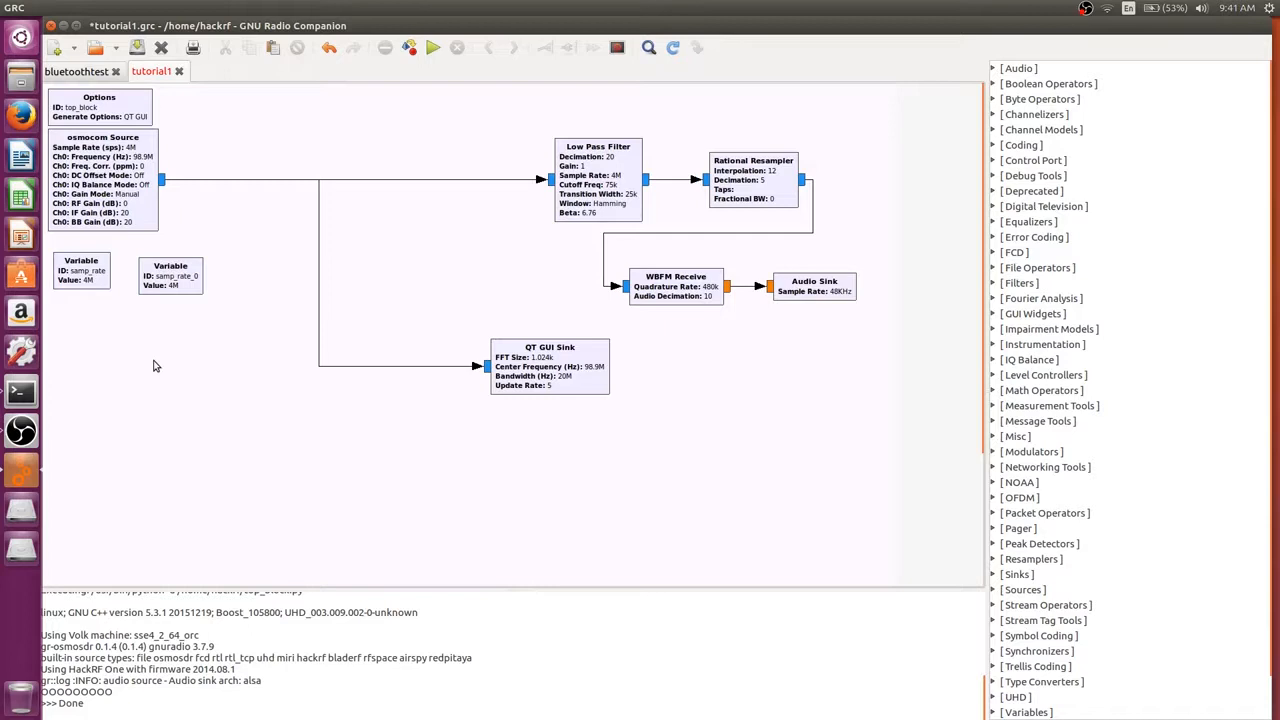
{"action": "left_click", "coordinate": [310, 230]}
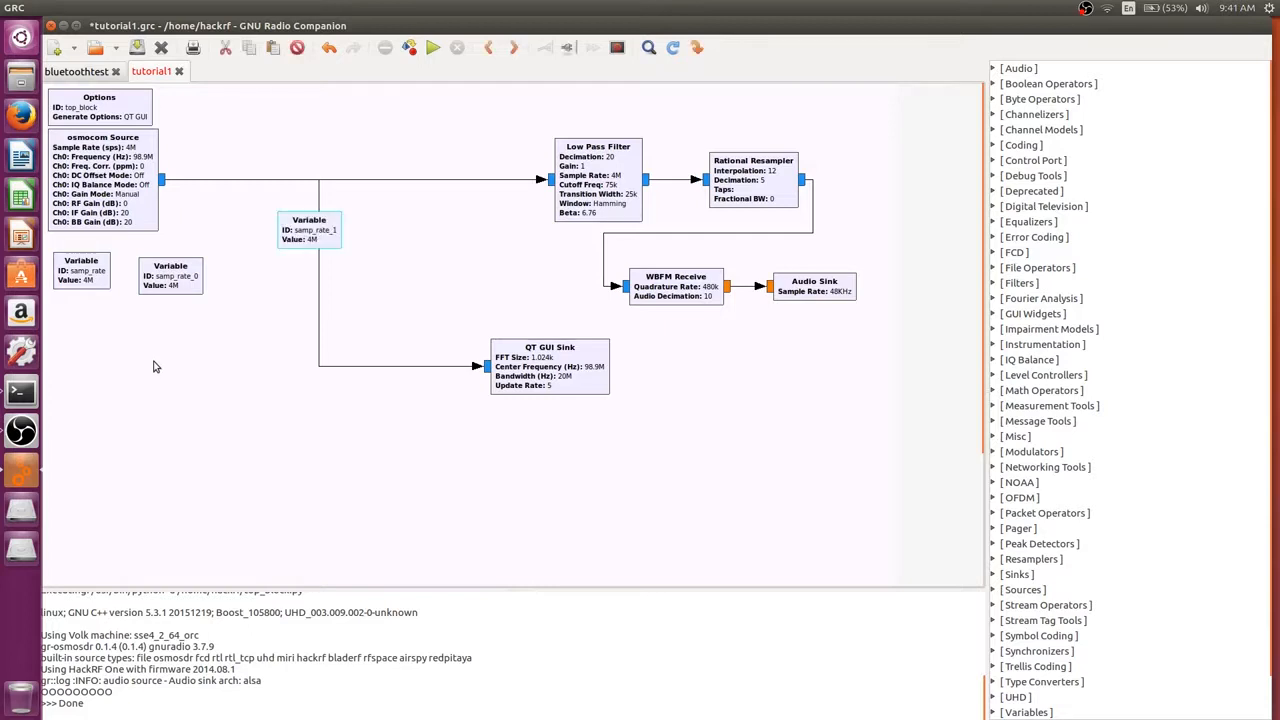
{"action": "left_click_drag", "start_coordinate": [308, 228], "coordinate": [148, 398]}
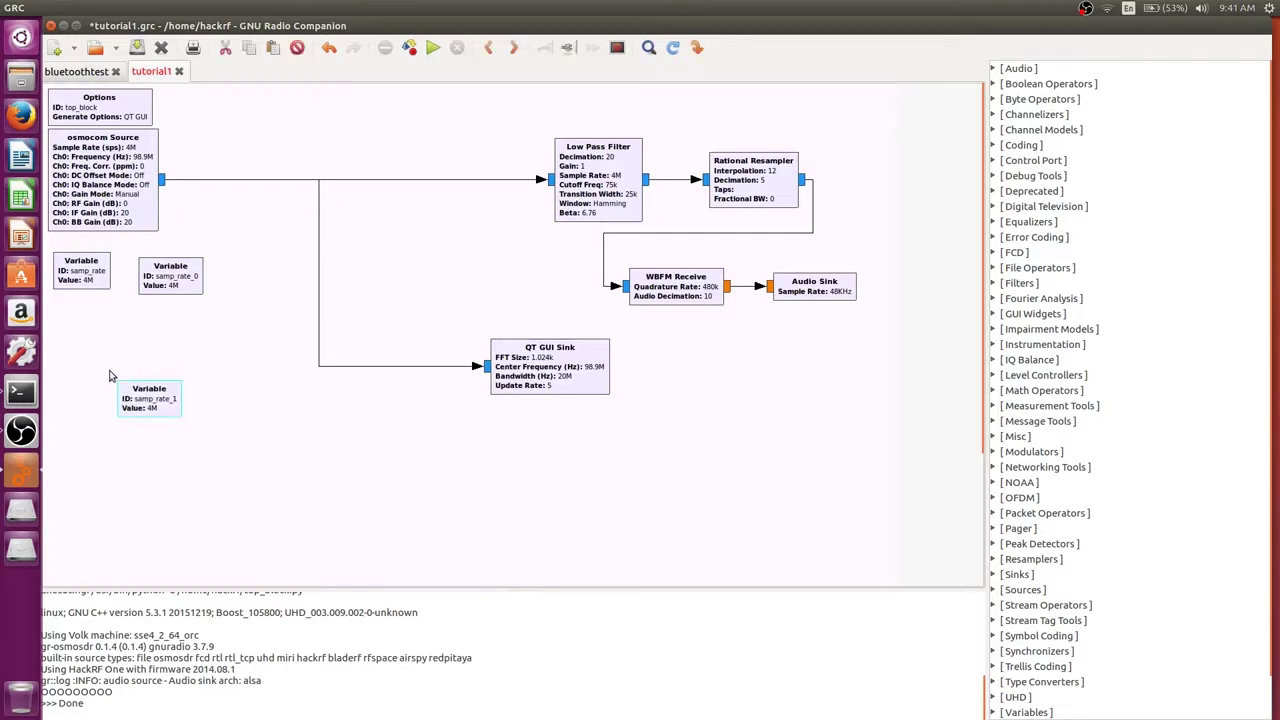
{"action": "left_click_drag", "start_coordinate": [148, 398], "coordinate": [84, 322]}
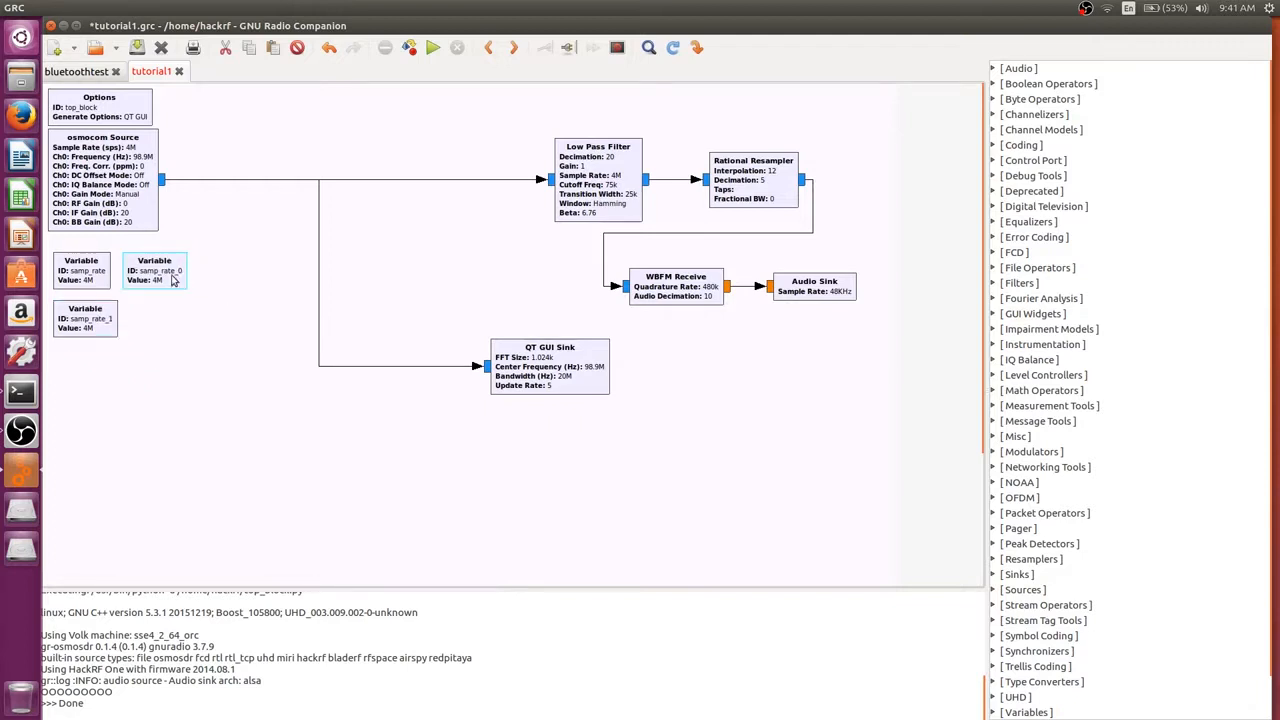
Rename samp_rate_0 to channel_width and give it the value 200e3.
{"action": "double_click", "coordinate": [154, 270]}
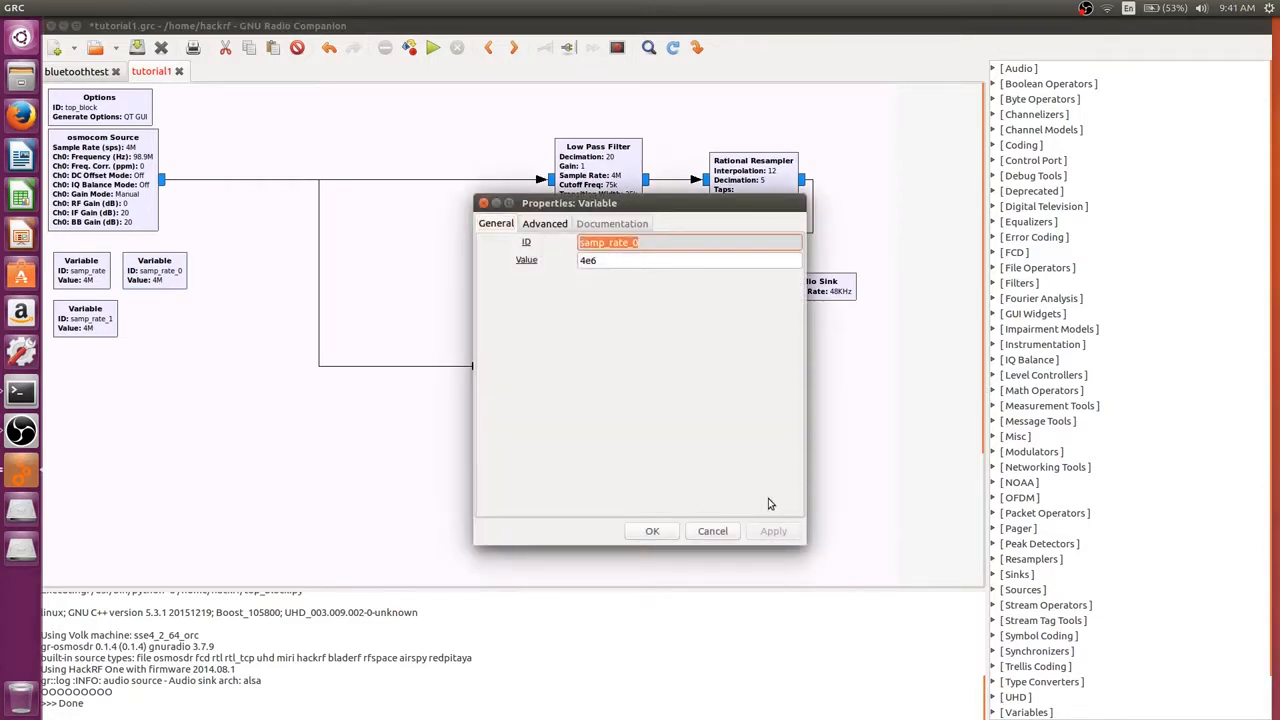
{"action": "type", "text": "channel"}
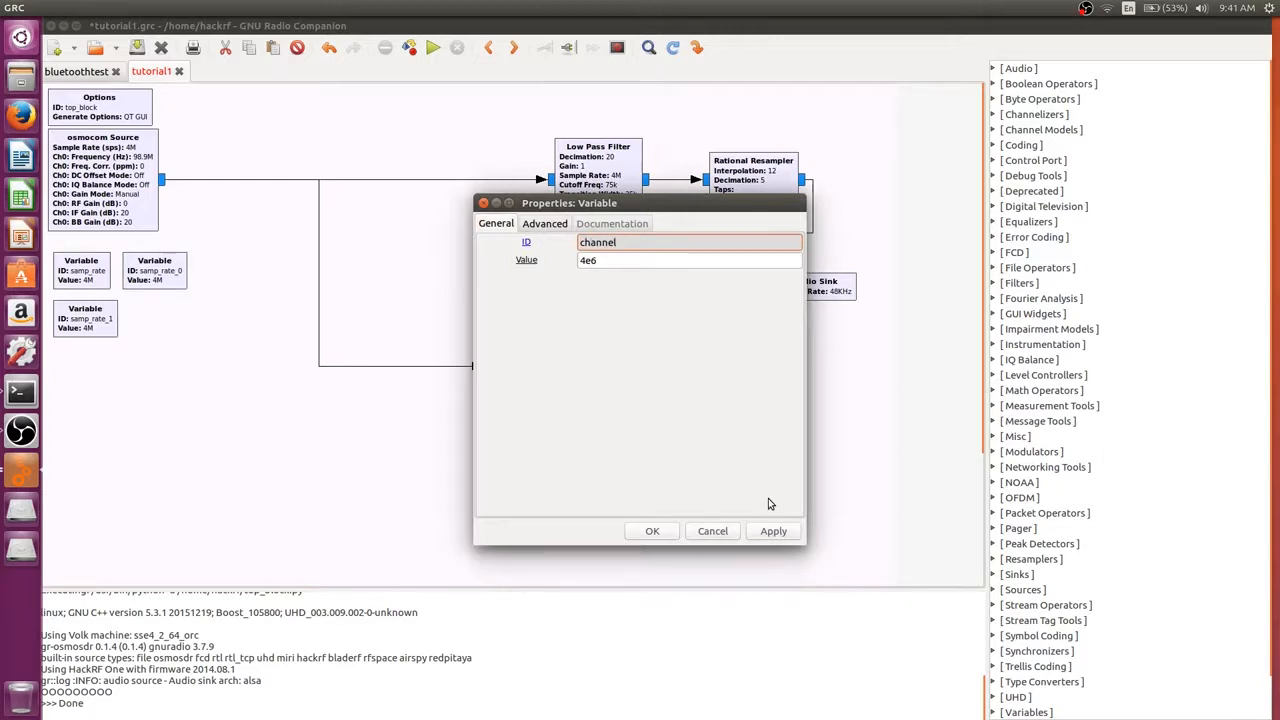
{"action": "type", "text": "_wi"}
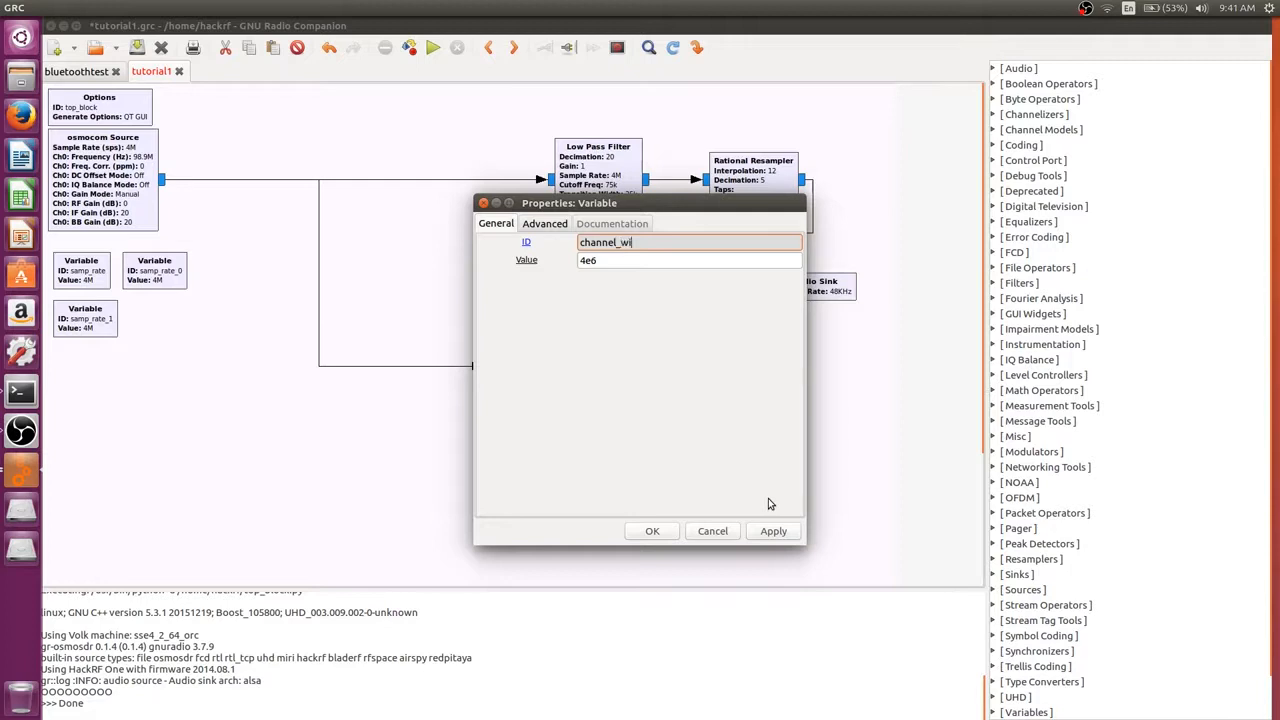
{"action": "type", "text": "dth"}
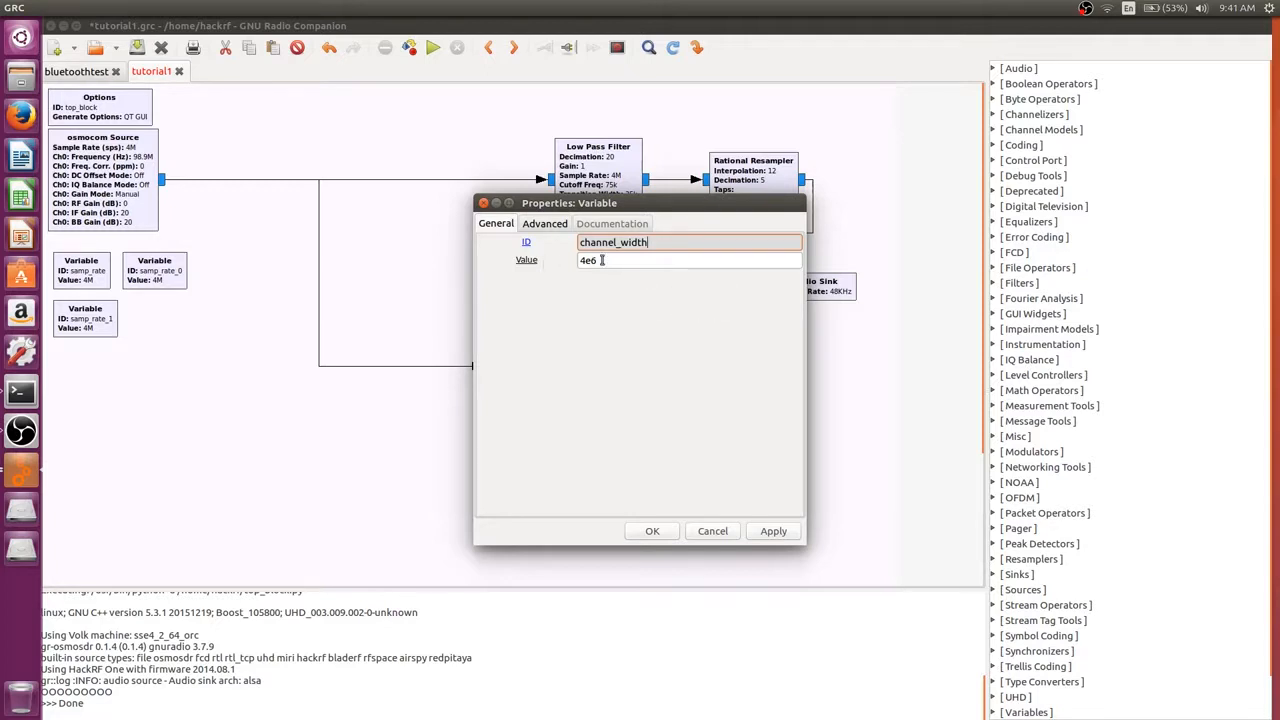
{"action": "type", "text": "2"}
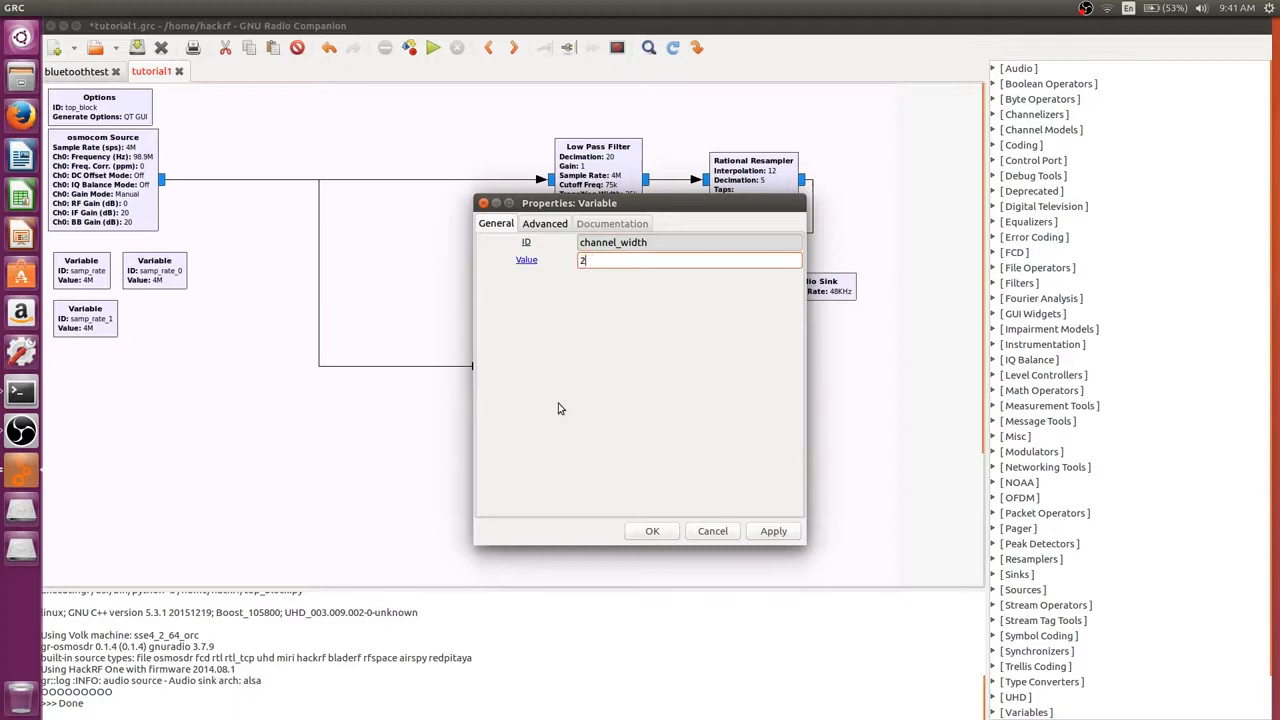
{"action": "type", "text": "00e3"}
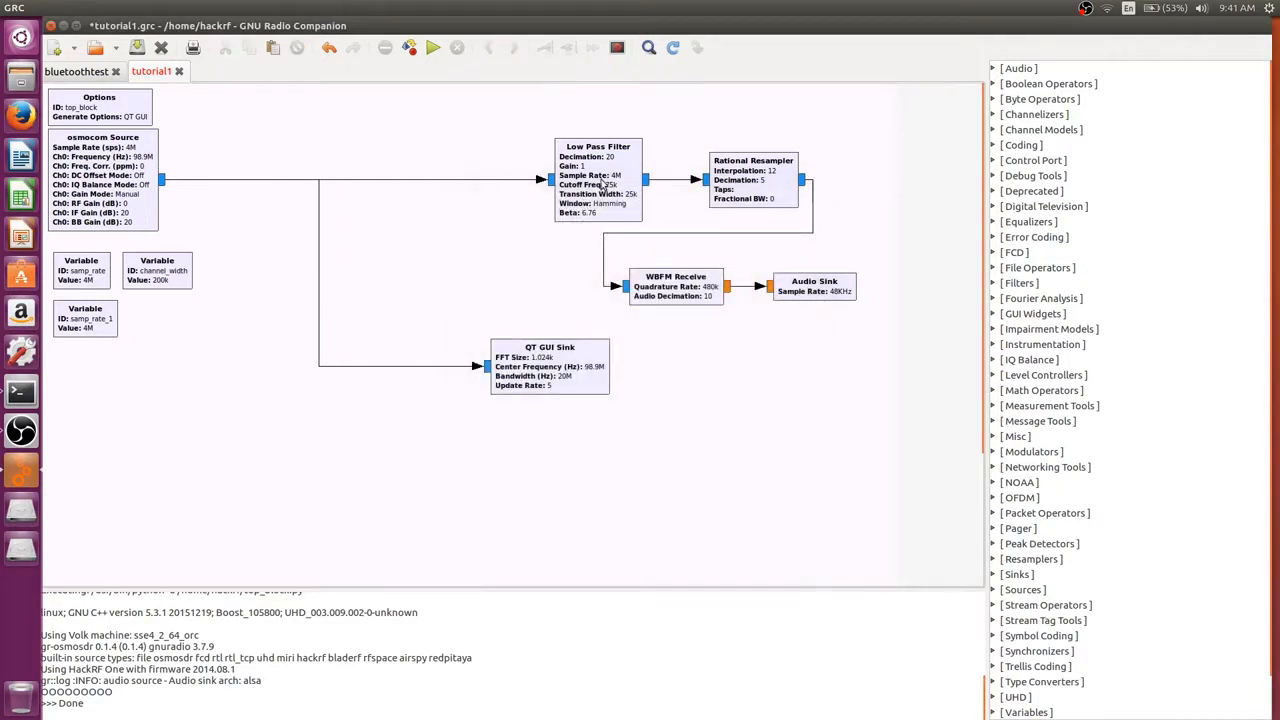
Set the Low Pass Filter decimation to int(samp_rate/channel_width) and confirm its settings.
{"action": "double_click", "coordinate": [598, 164]}
{"action": "type", "text": "int("}
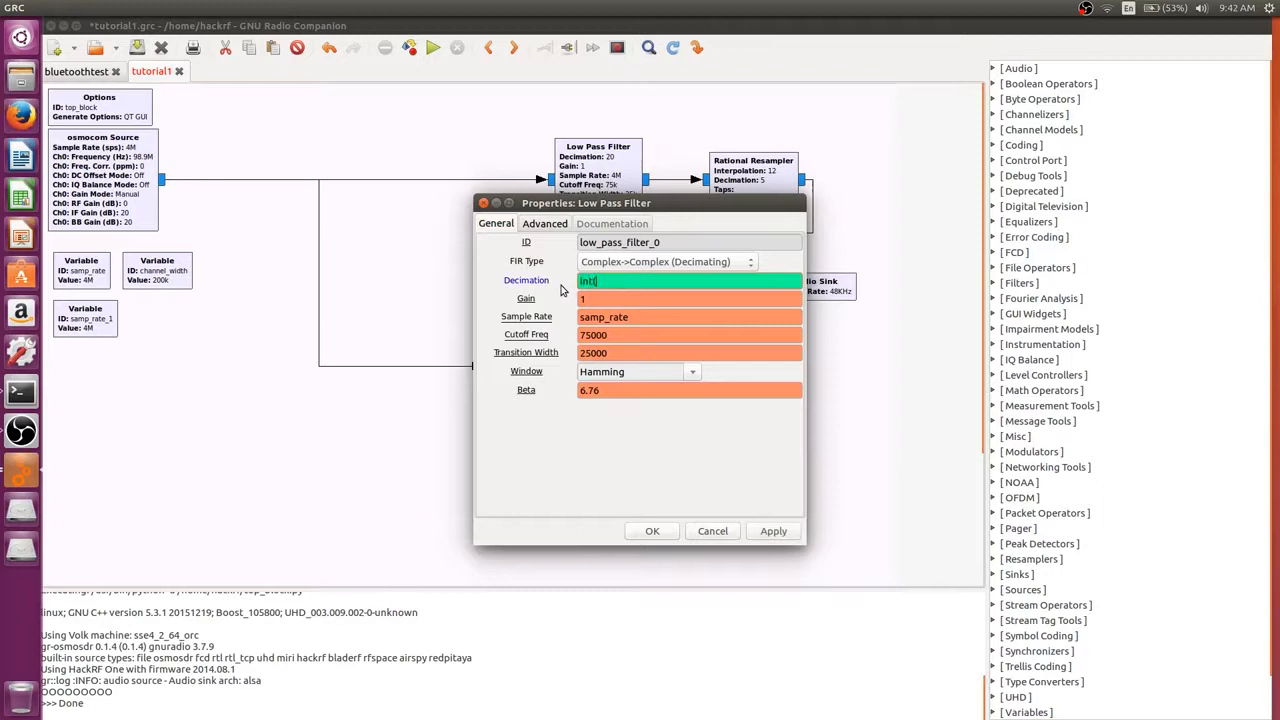
{"action": "mouse_move", "coordinate": [528, 288]}
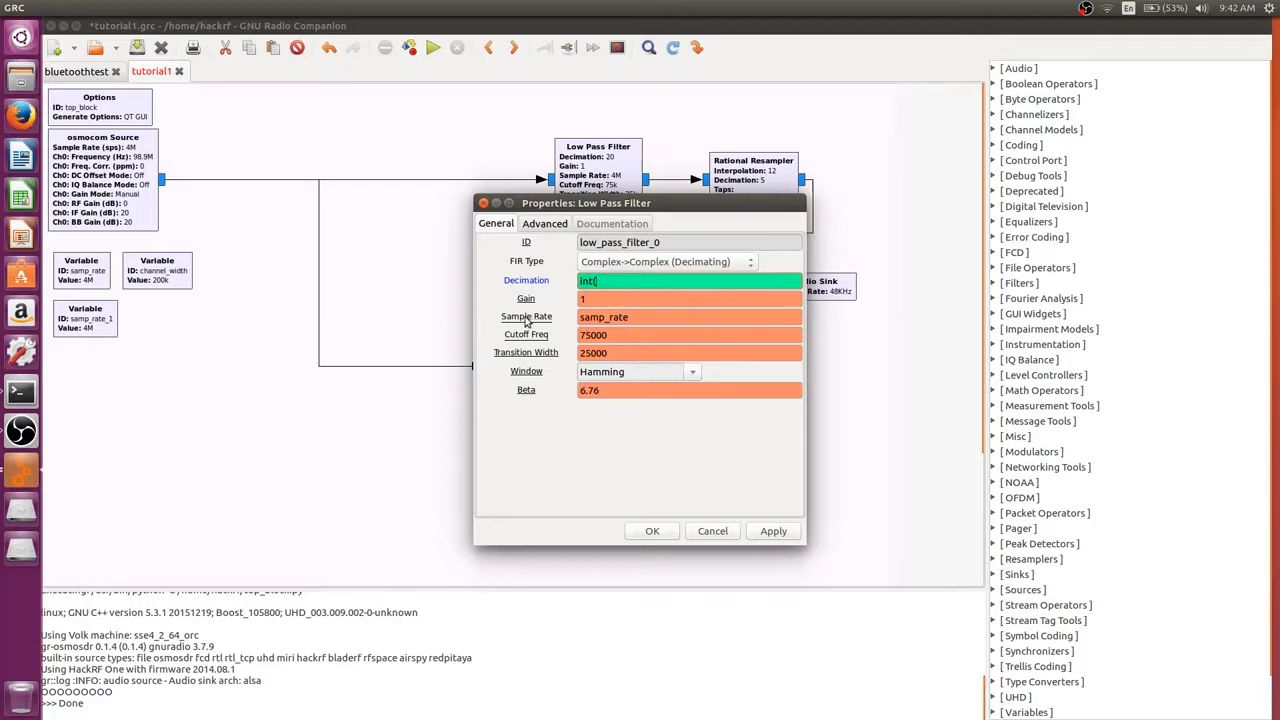
{"action": "mouse_move", "coordinate": [380, 204]}
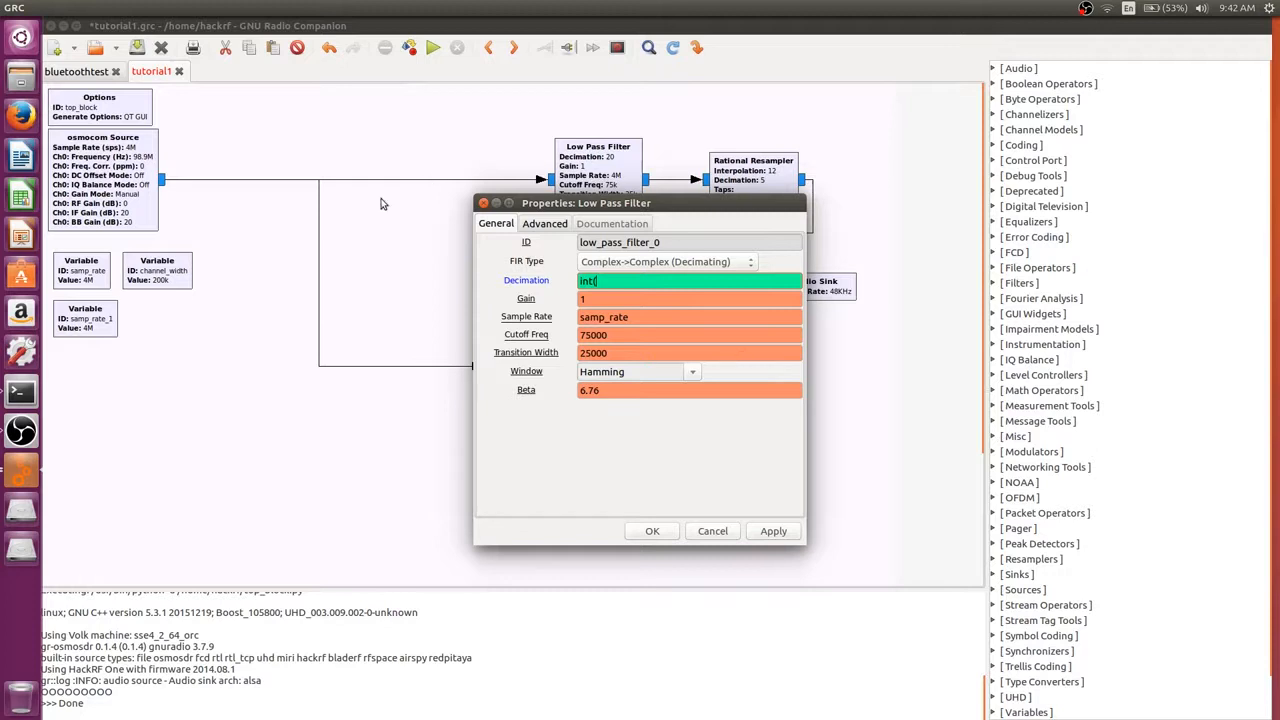
{"action": "mouse_move", "coordinate": [164, 184]}
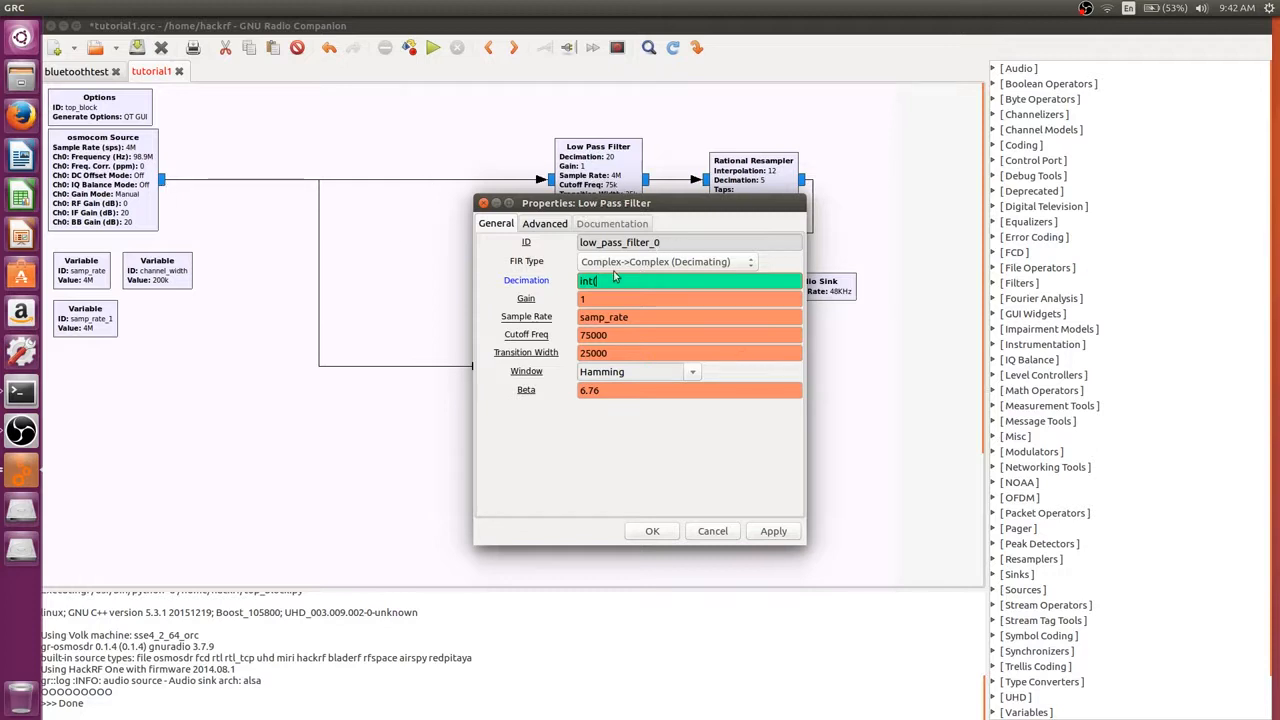
{"action": "mouse_move", "coordinate": [678, 212]}
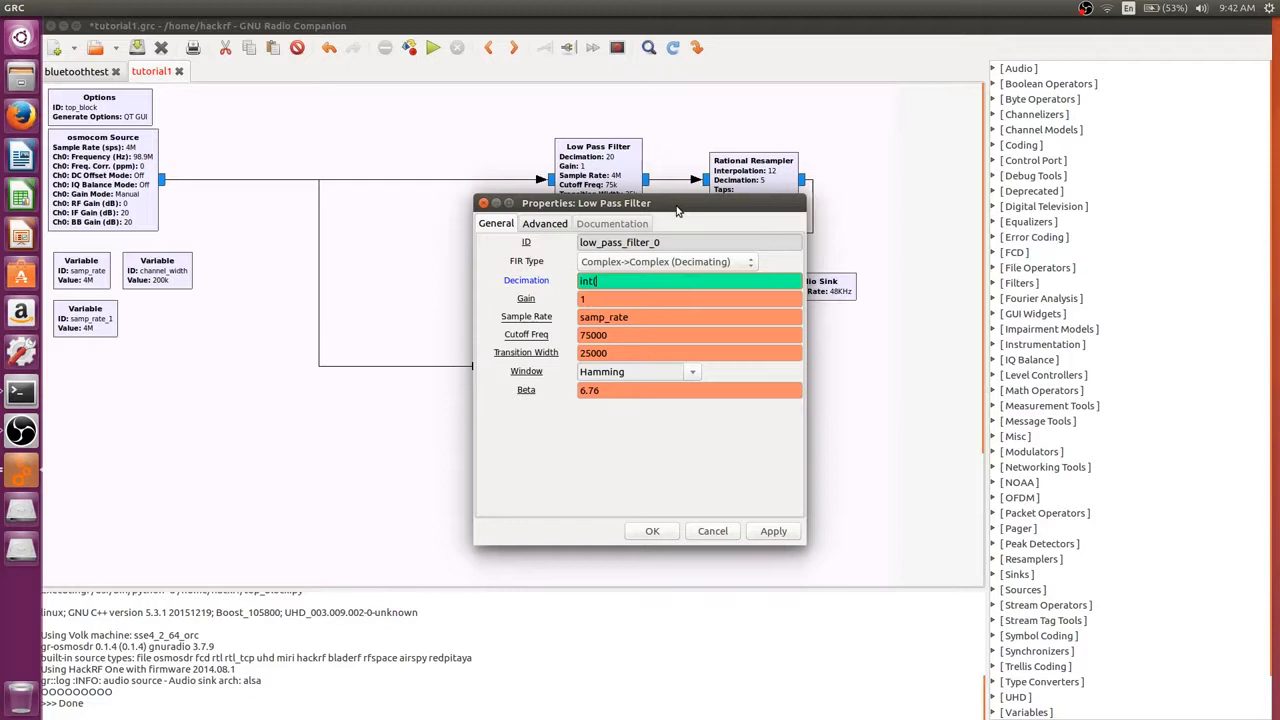
{"action": "type", "text": "samp_rate/"}
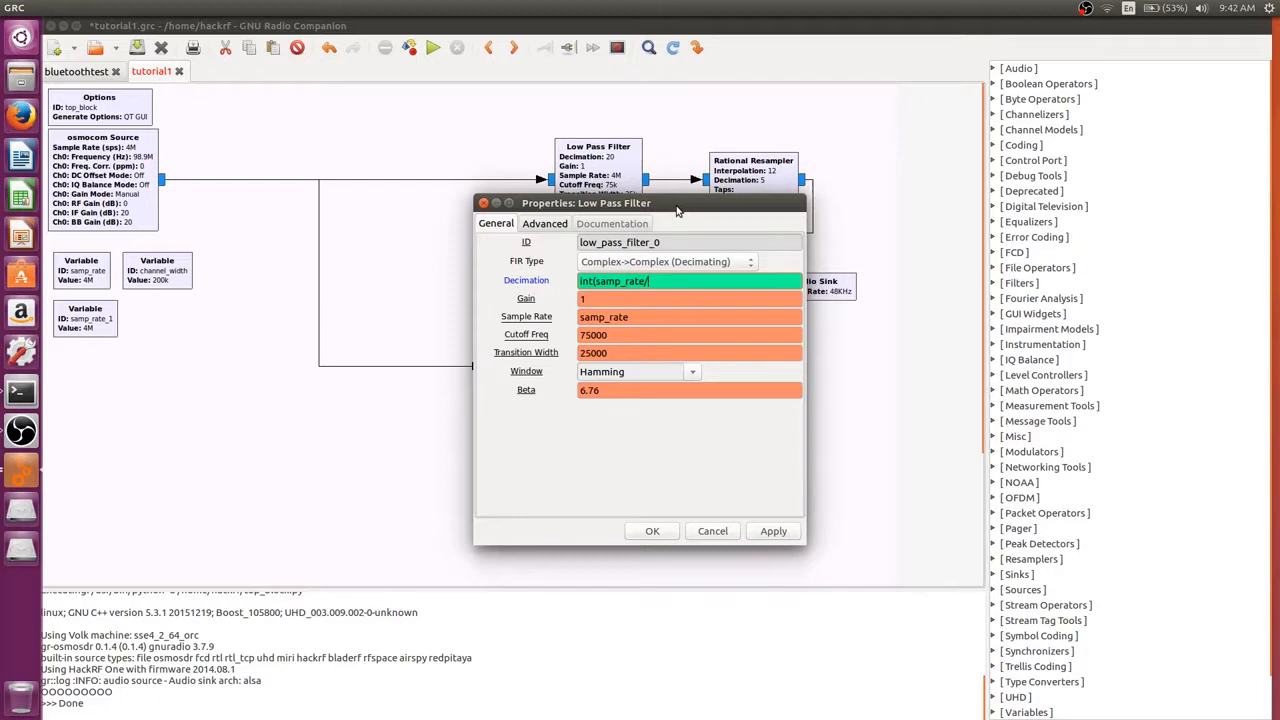
{"action": "type", "text": "channel"}
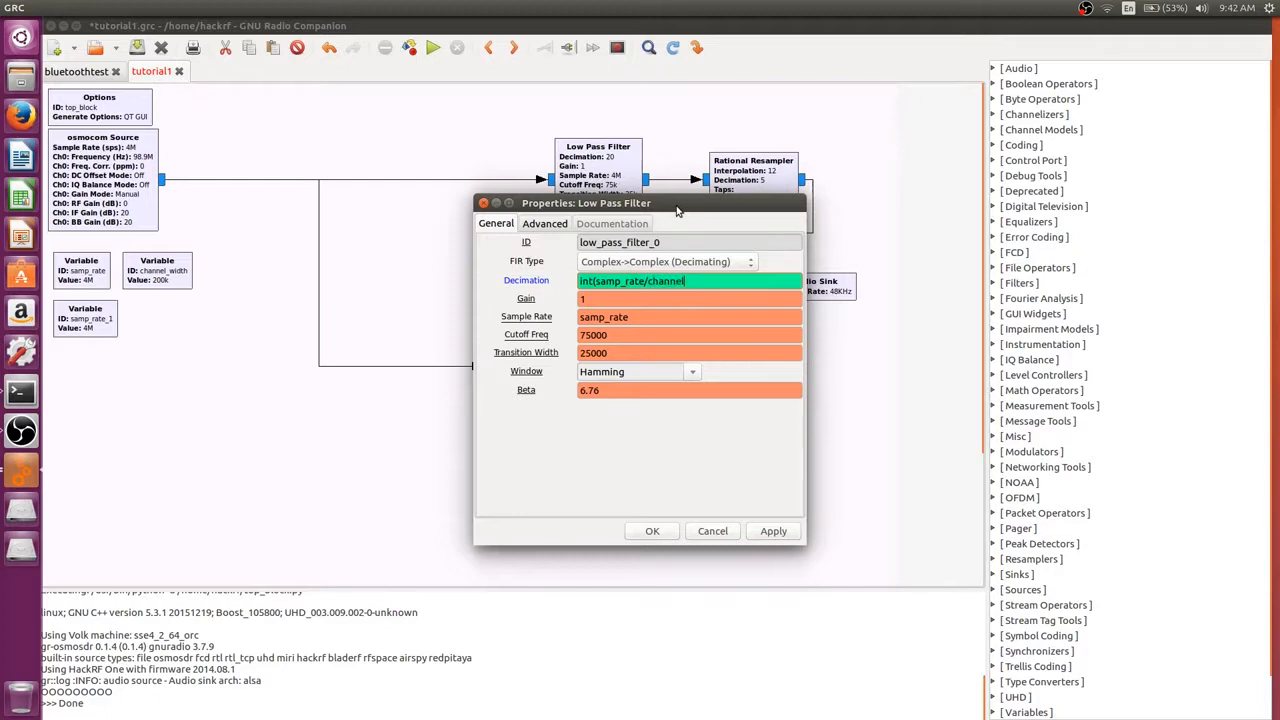
{"action": "type", "text": "_width)"}
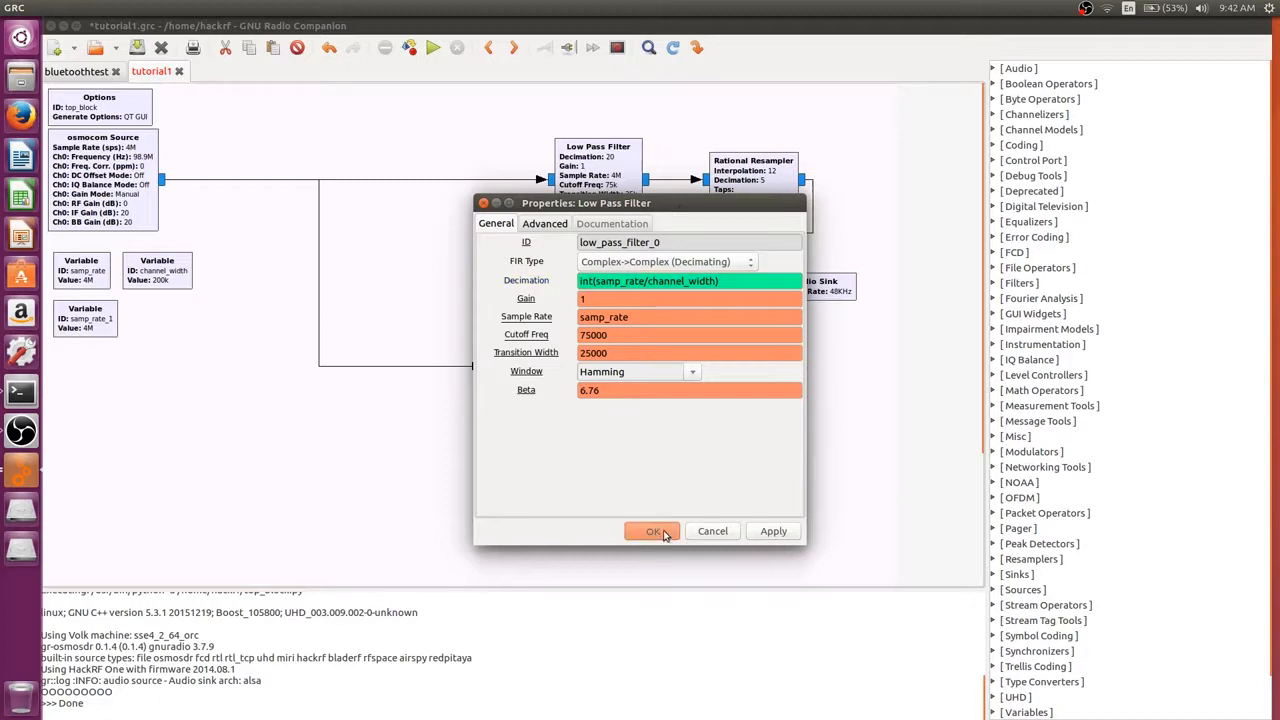
{"action": "left_click", "coordinate": [652, 532]}
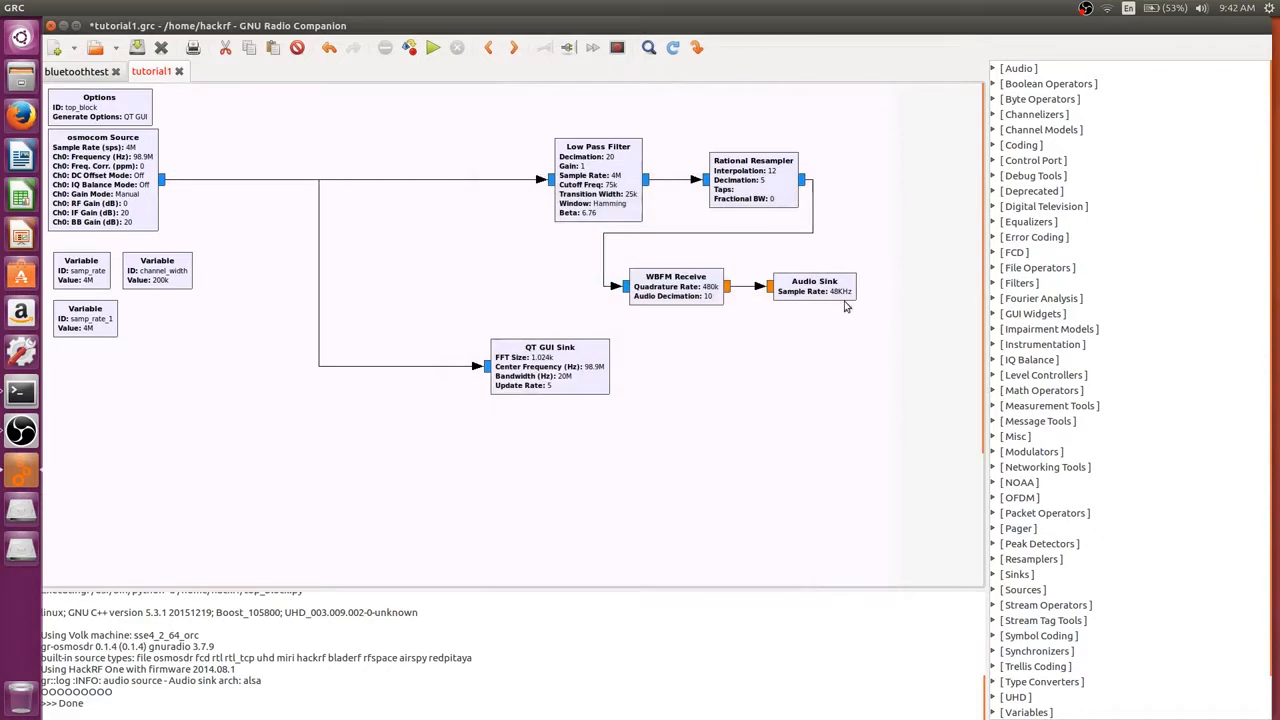
{"action": "mouse_move", "coordinate": [844, 308]}
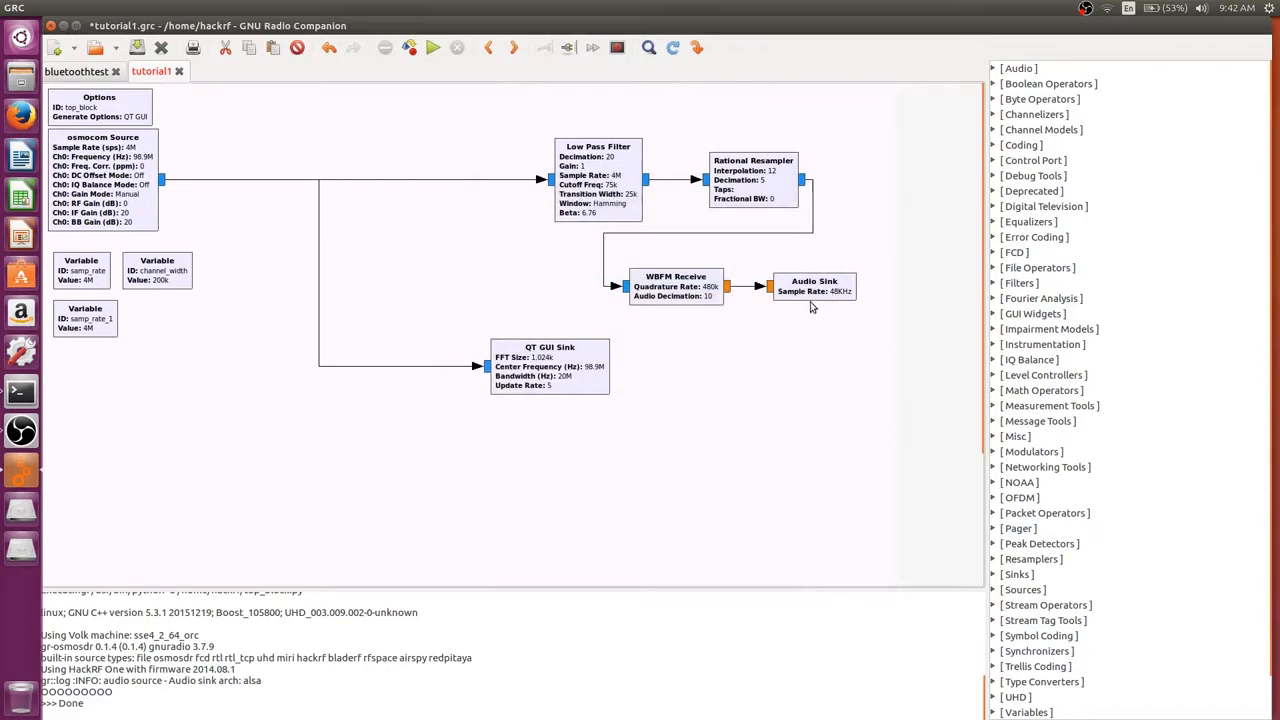
{"action": "mouse_move", "coordinate": [648, 312]}
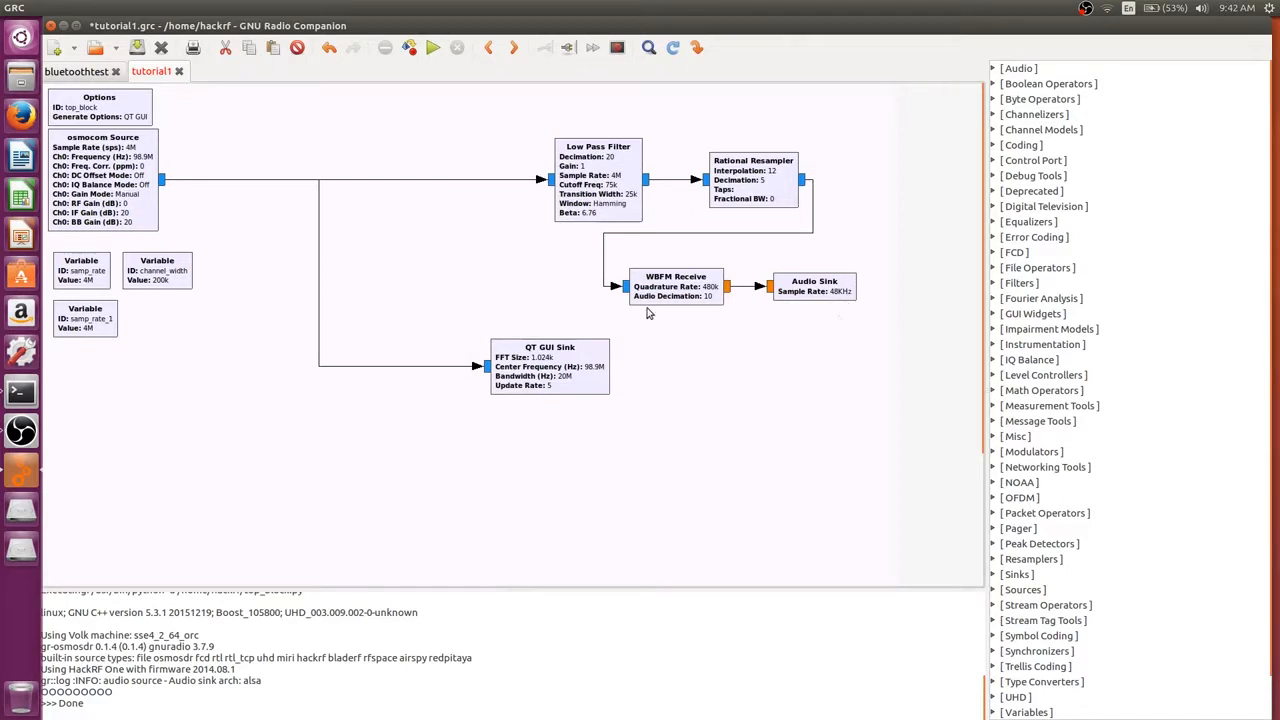
{"action": "mouse_move", "coordinate": [824, 328]}
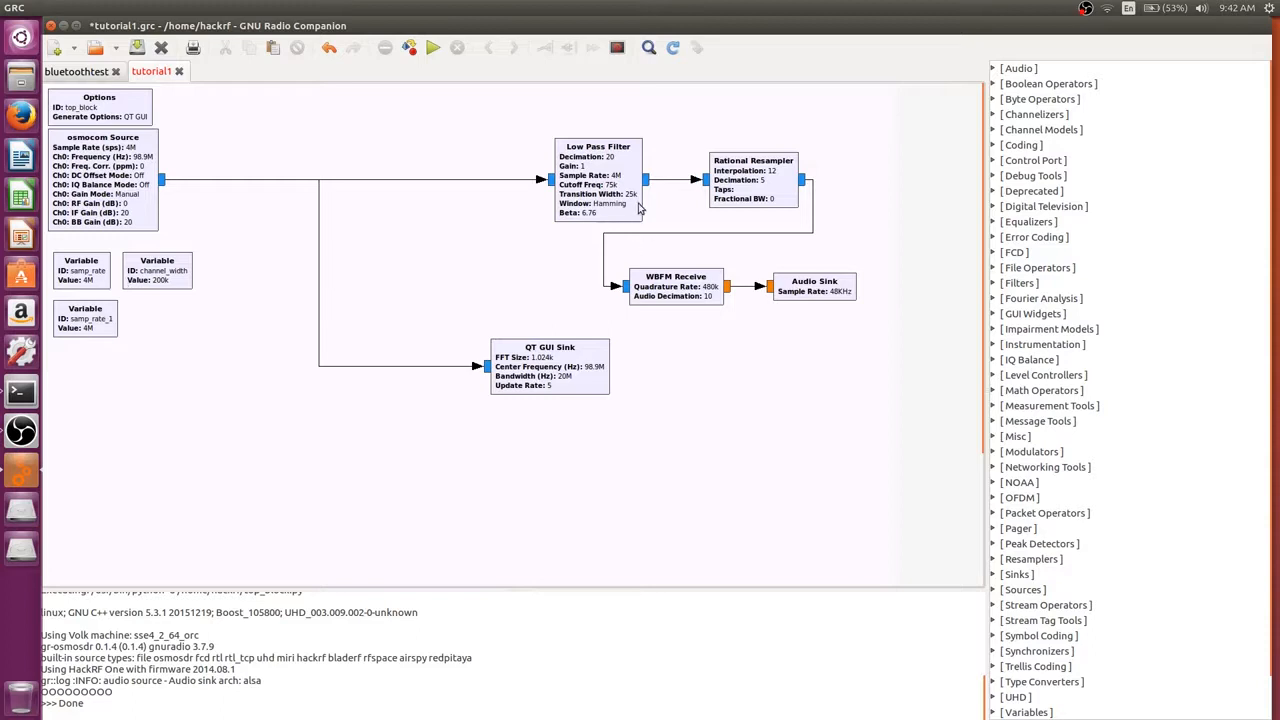
{"action": "mouse_move", "coordinate": [622, 204]}
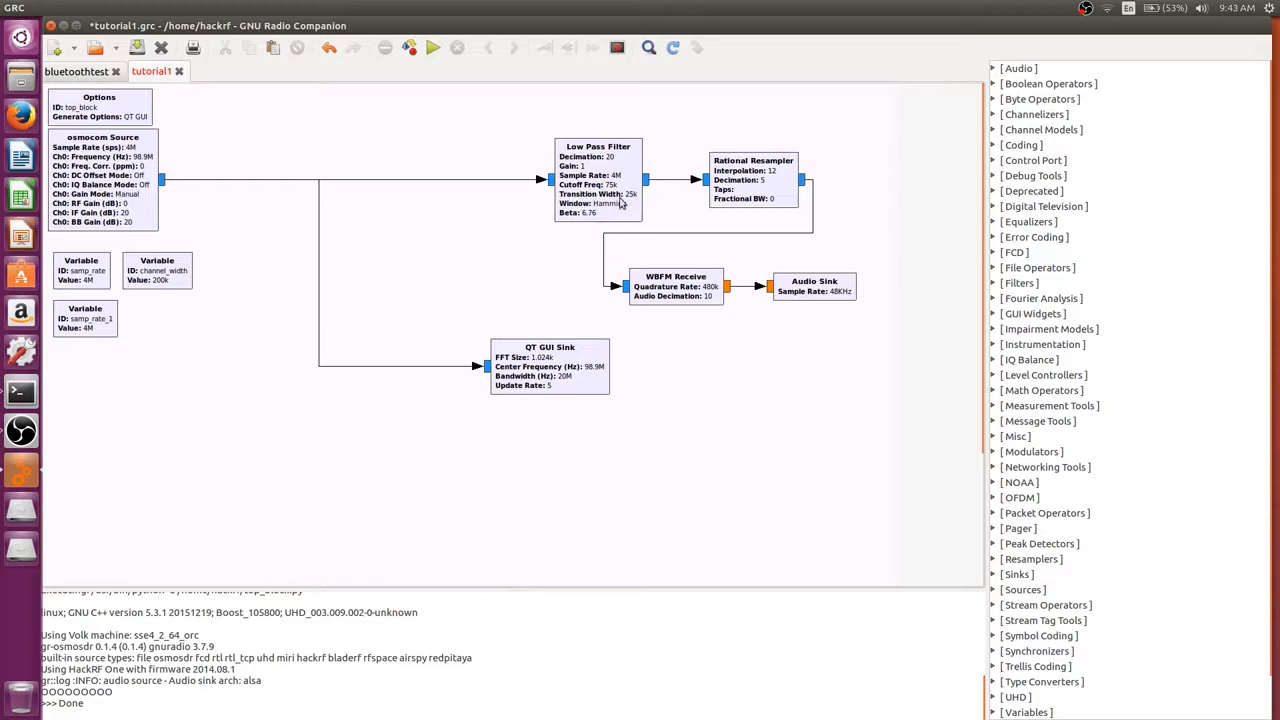
{"action": "mouse_move", "coordinate": [616, 216]}
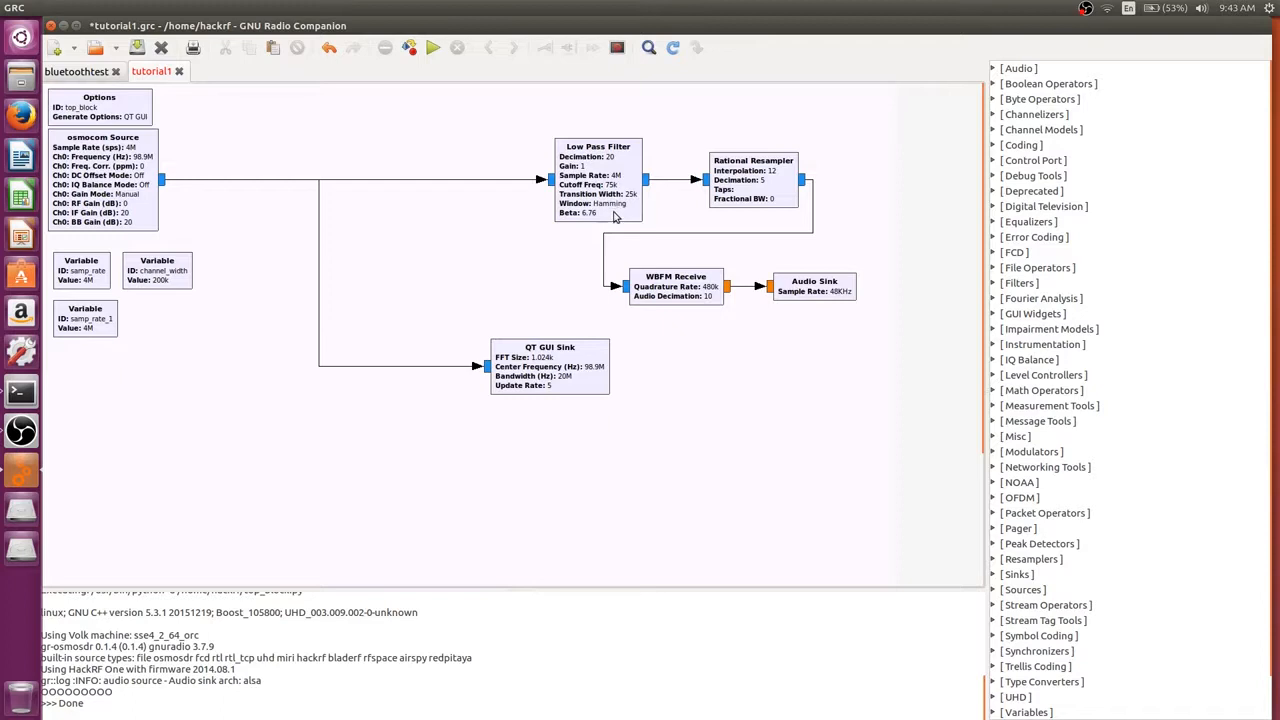
{"action": "mouse_move", "coordinate": [588, 220]}
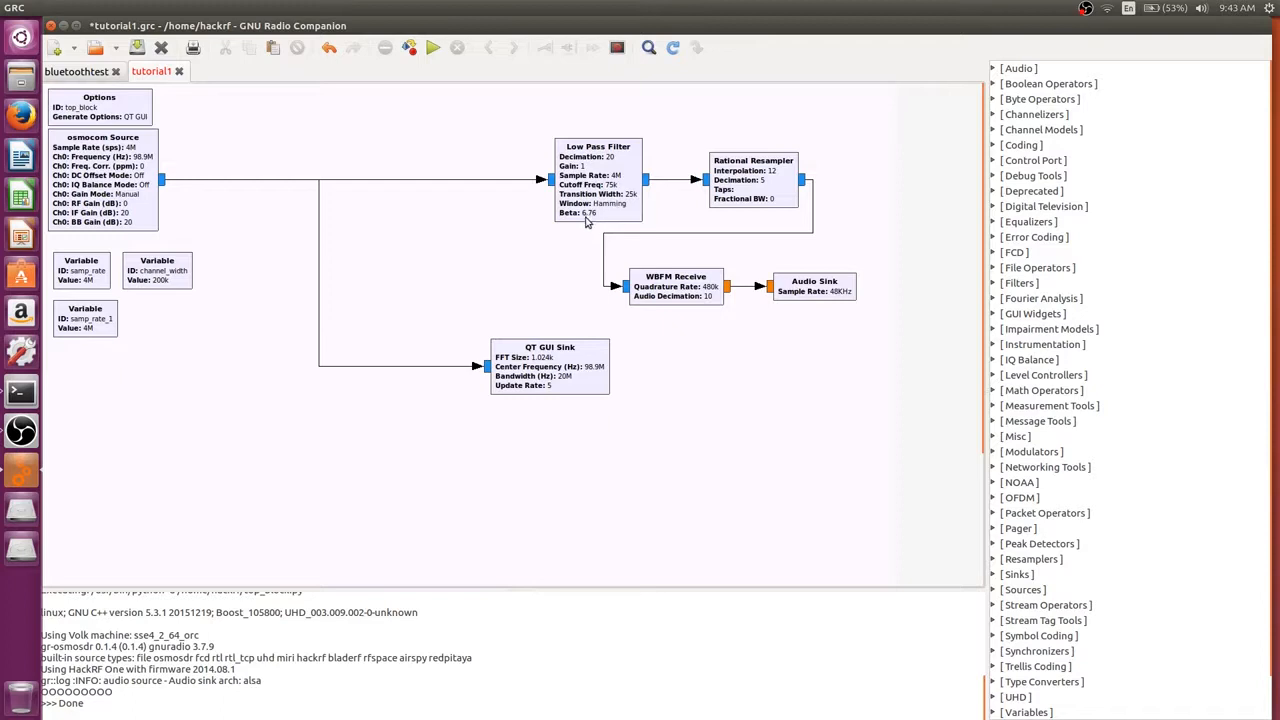
{"action": "mouse_move", "coordinate": [594, 204]}
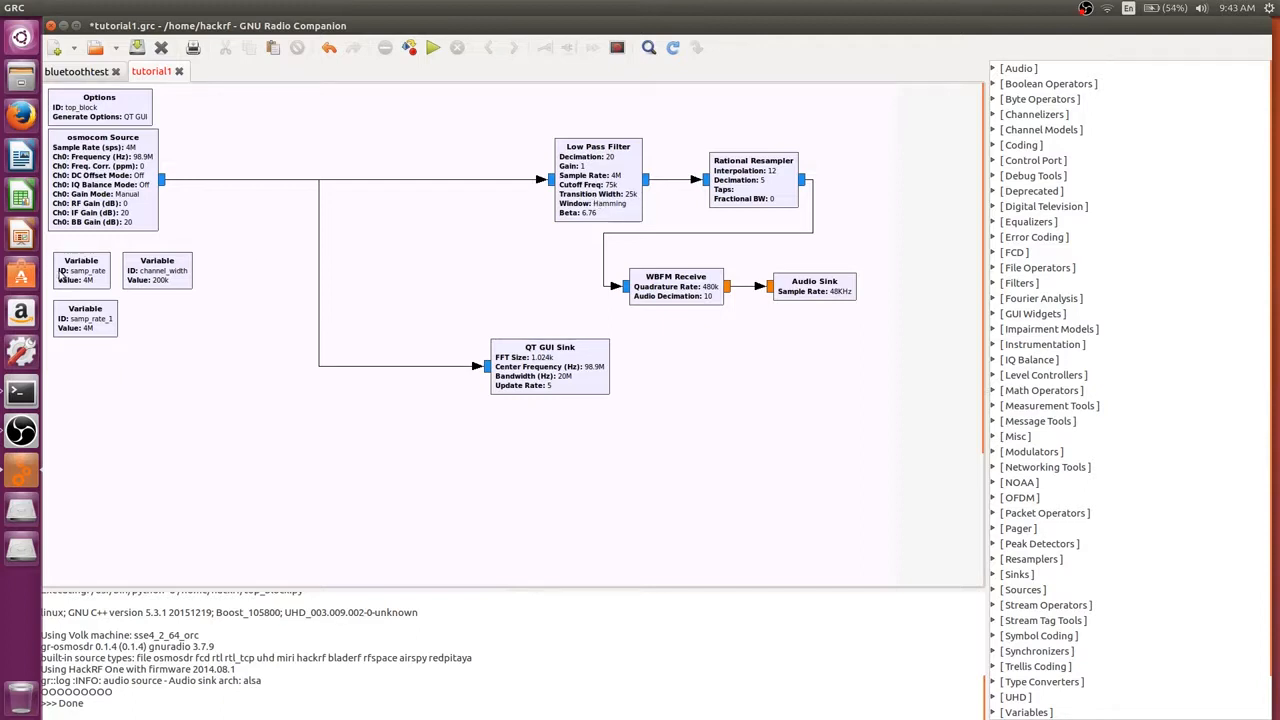
Change the samp_rate variable's value to 1e6.
{"action": "double_click", "coordinate": [80, 270]}
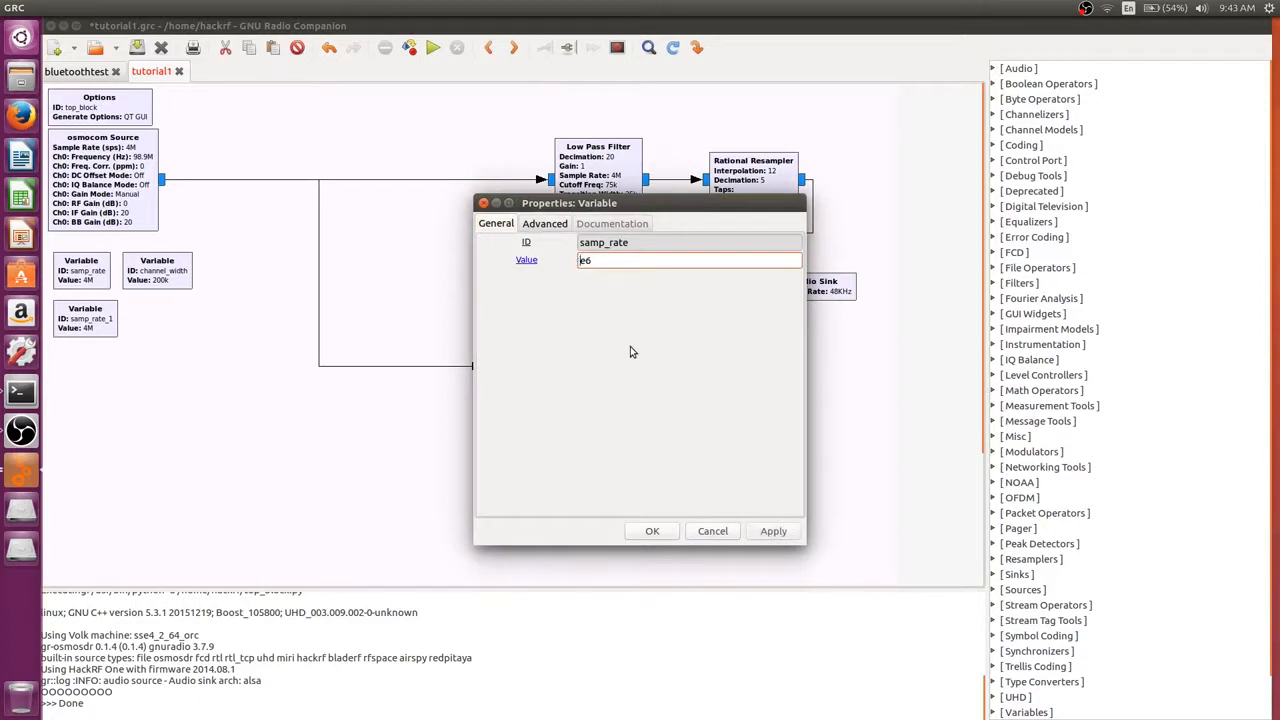
{"action": "type", "text": "1"}
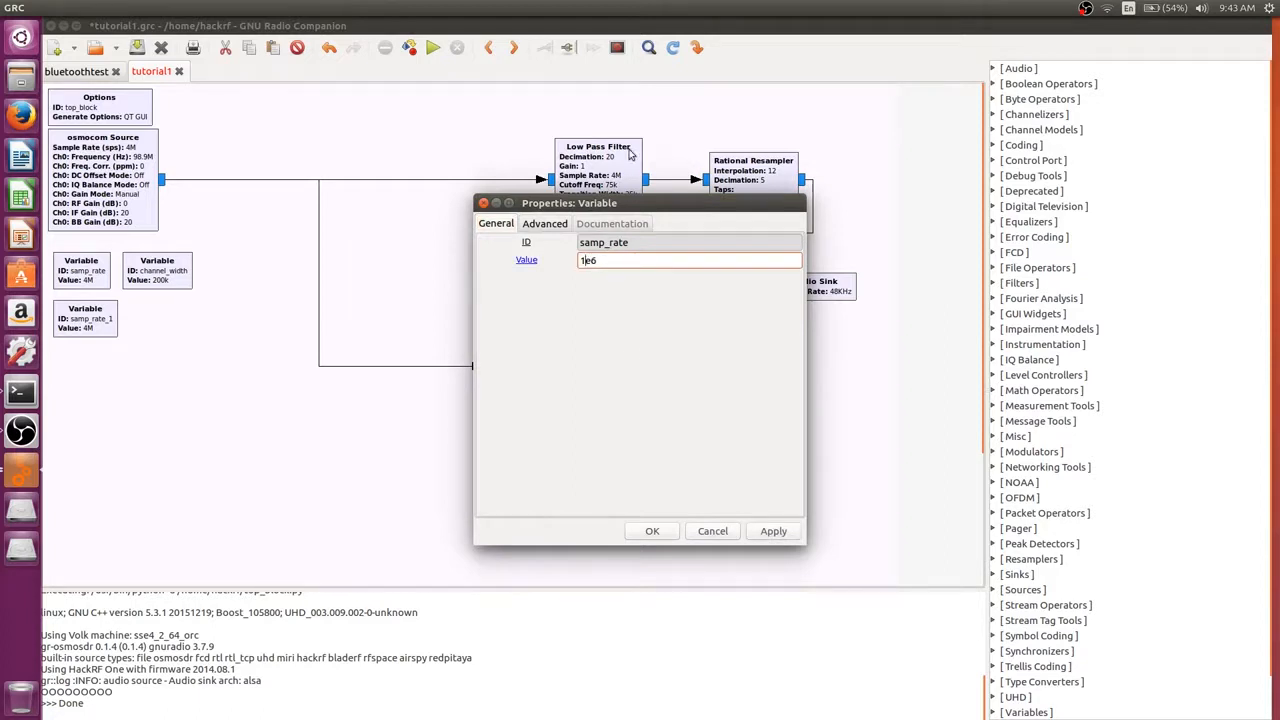
{"action": "mouse_move", "coordinate": [588, 166]}
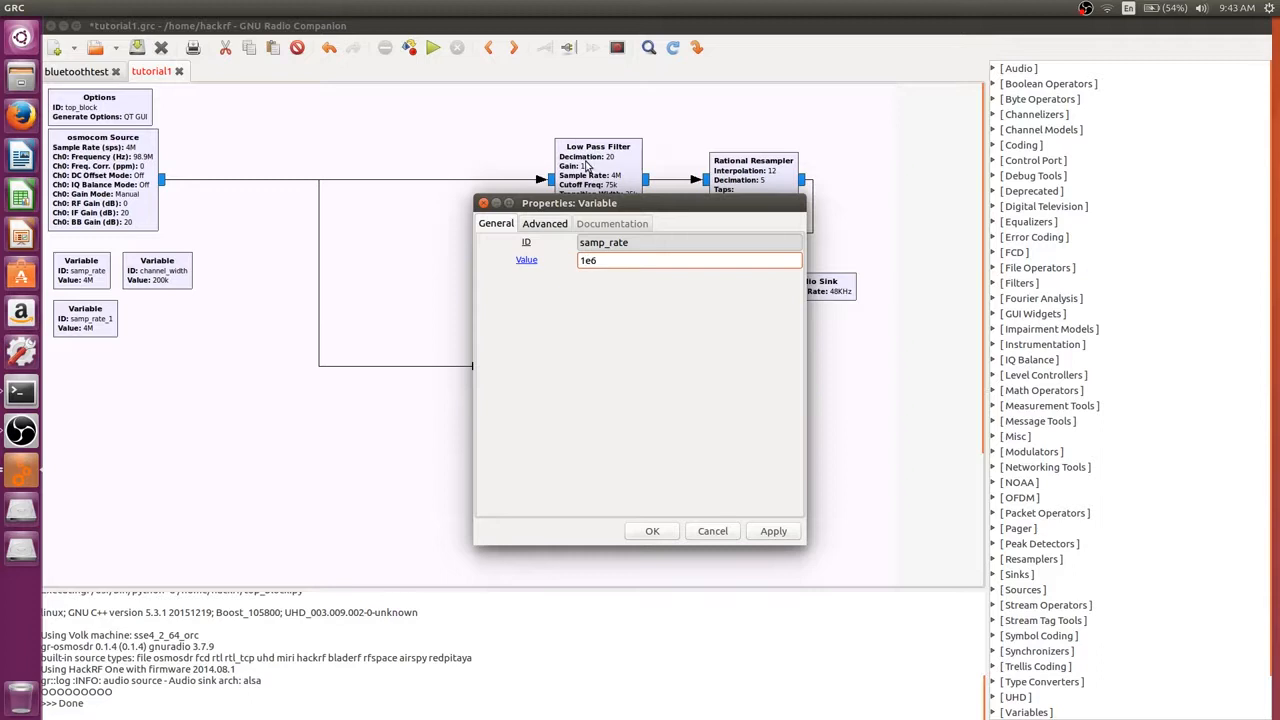
{"action": "left_click", "coordinate": [652, 532]}
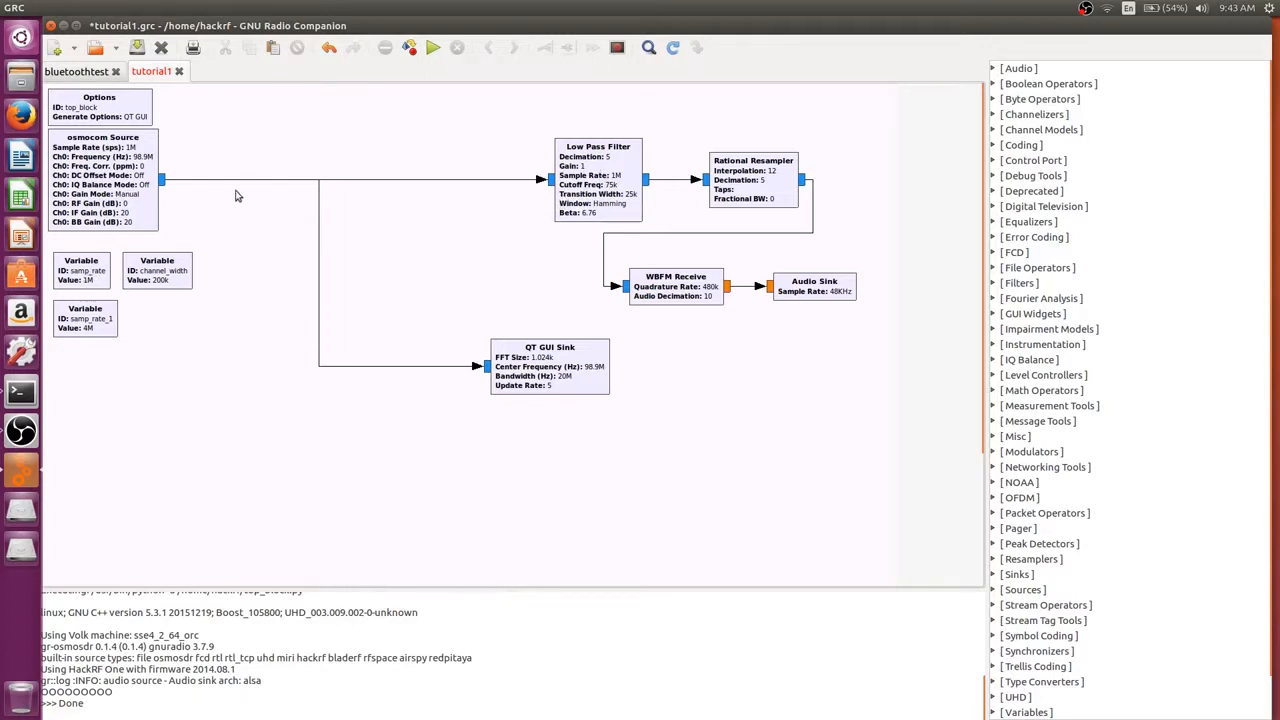
{"action": "mouse_move", "coordinate": [528, 290]}
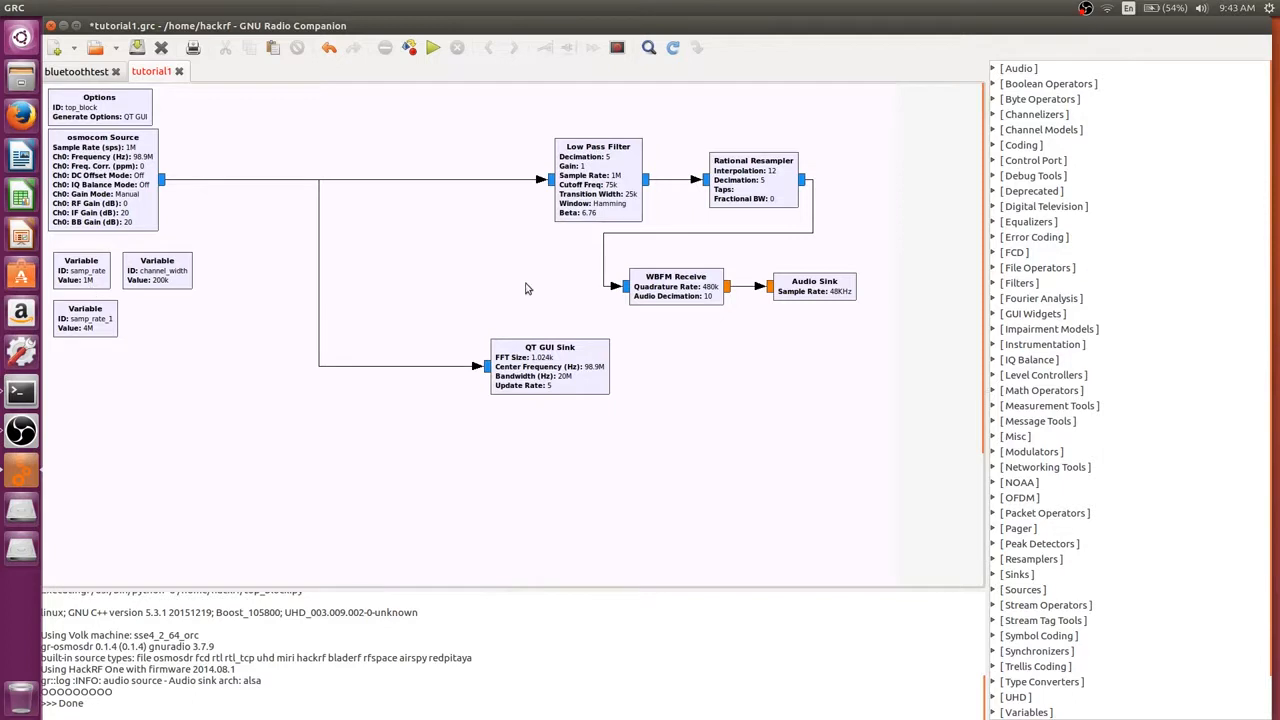
{"action": "mouse_move", "coordinate": [604, 176]}
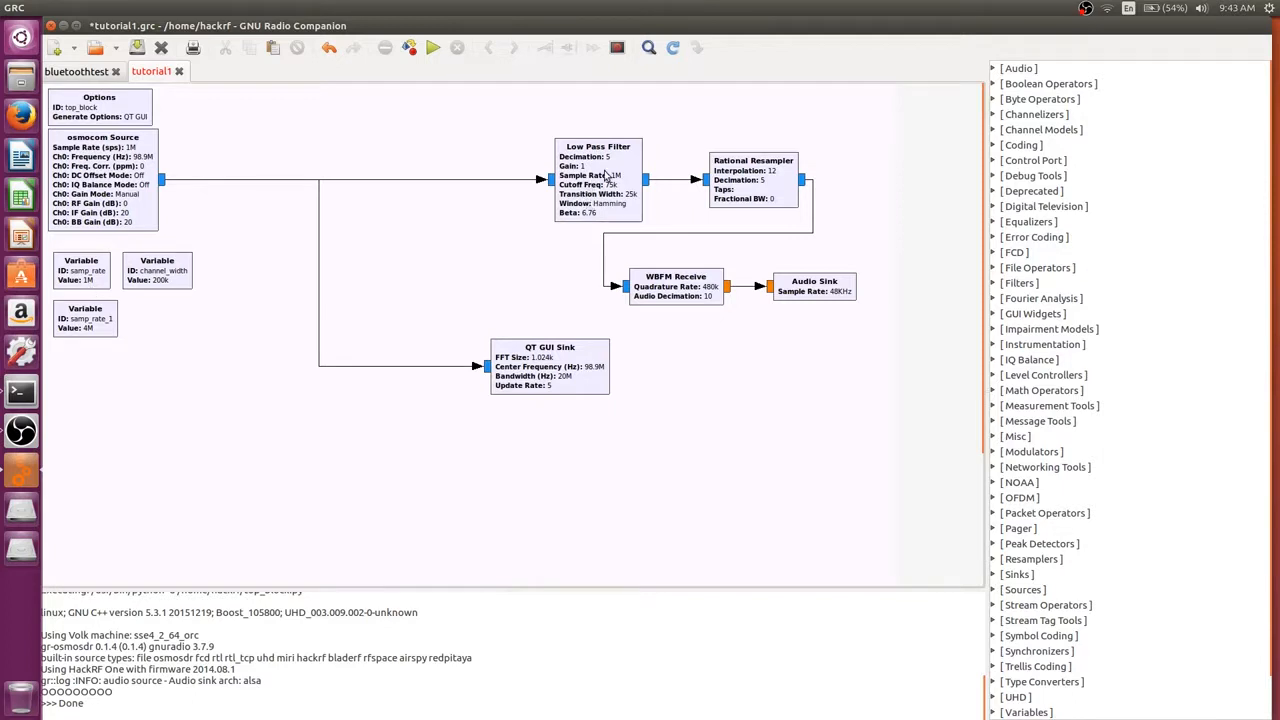
{"action": "mouse_move", "coordinate": [572, 176]}
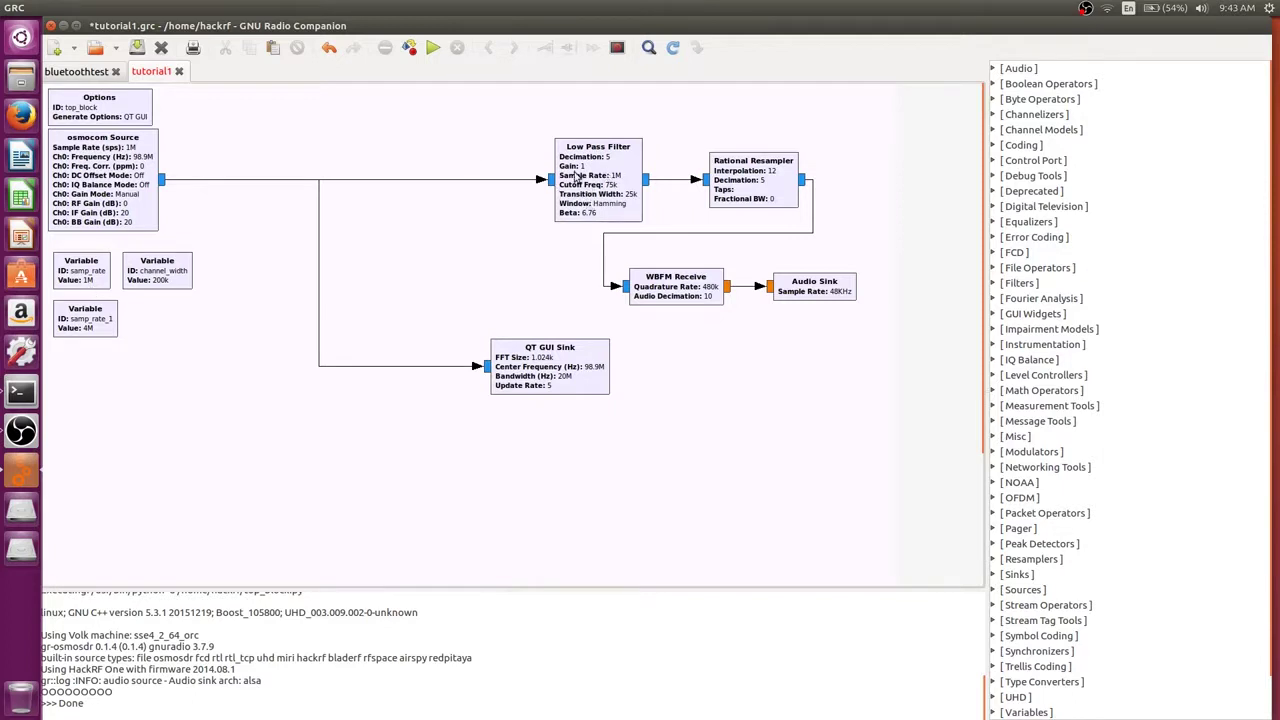
{"action": "mouse_move", "coordinate": [44, 300]}
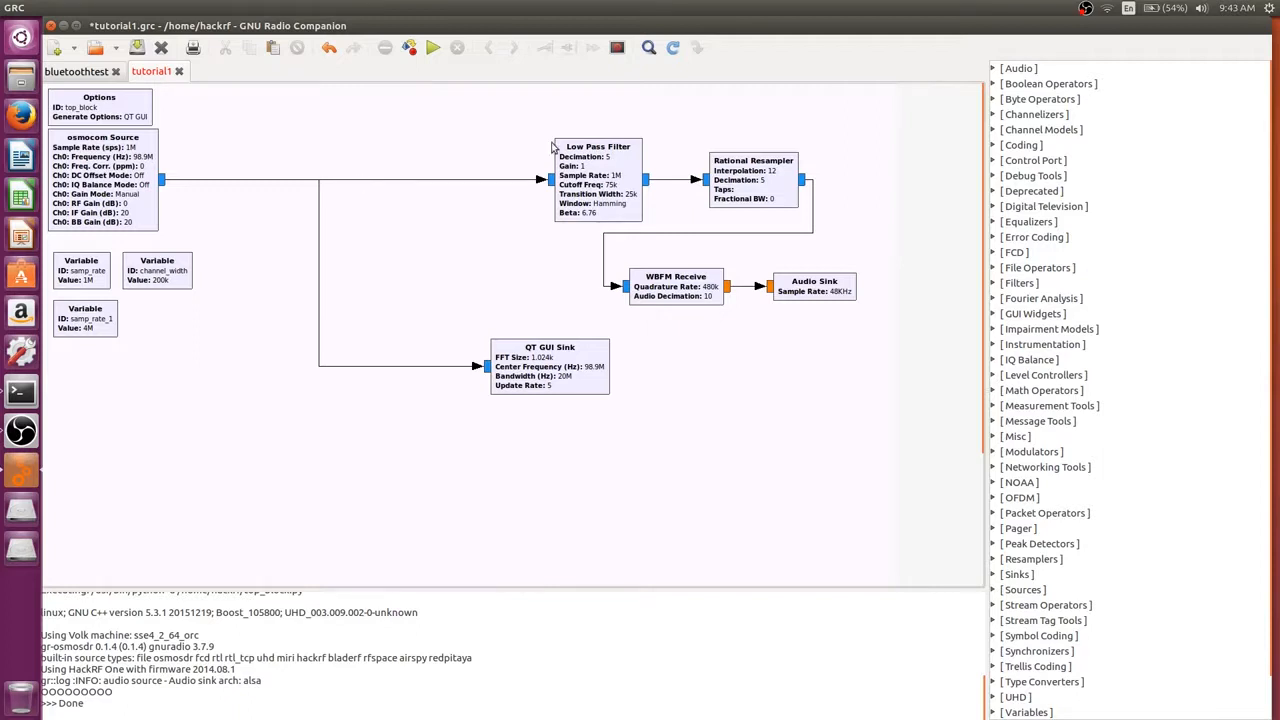
{"action": "mouse_move", "coordinate": [692, 198]}
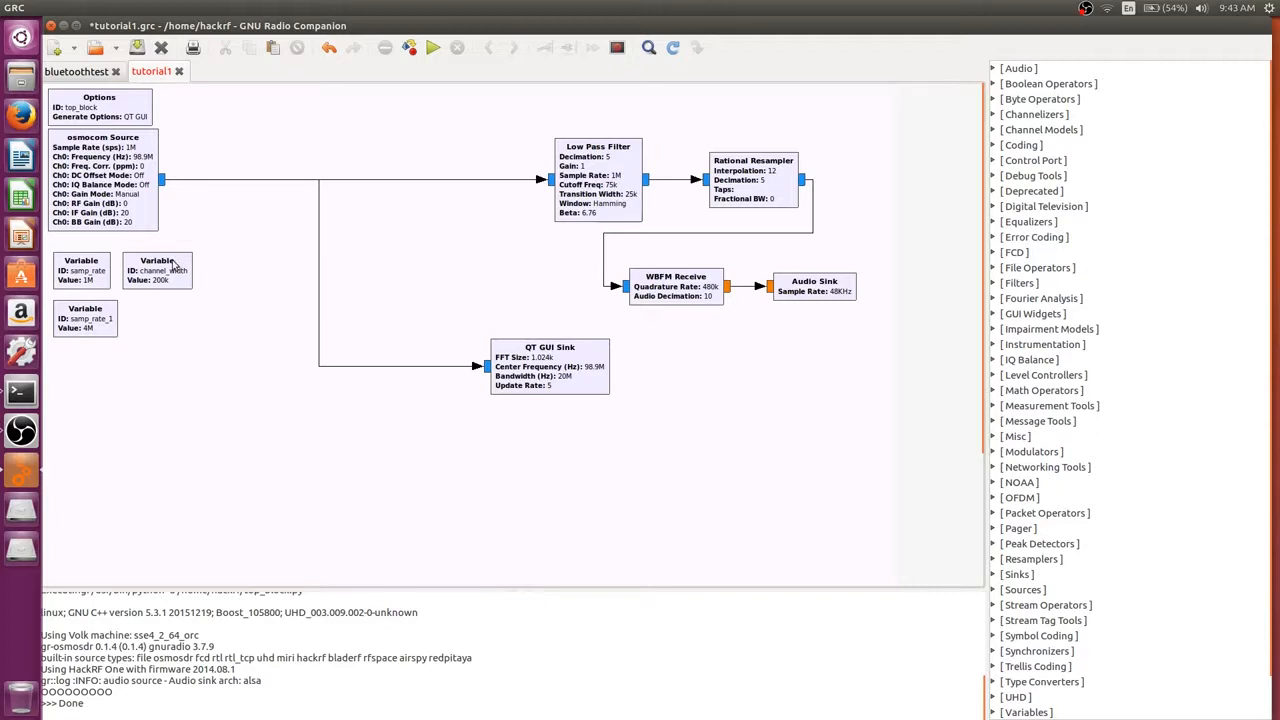
{"action": "mouse_move", "coordinate": [240, 288]}
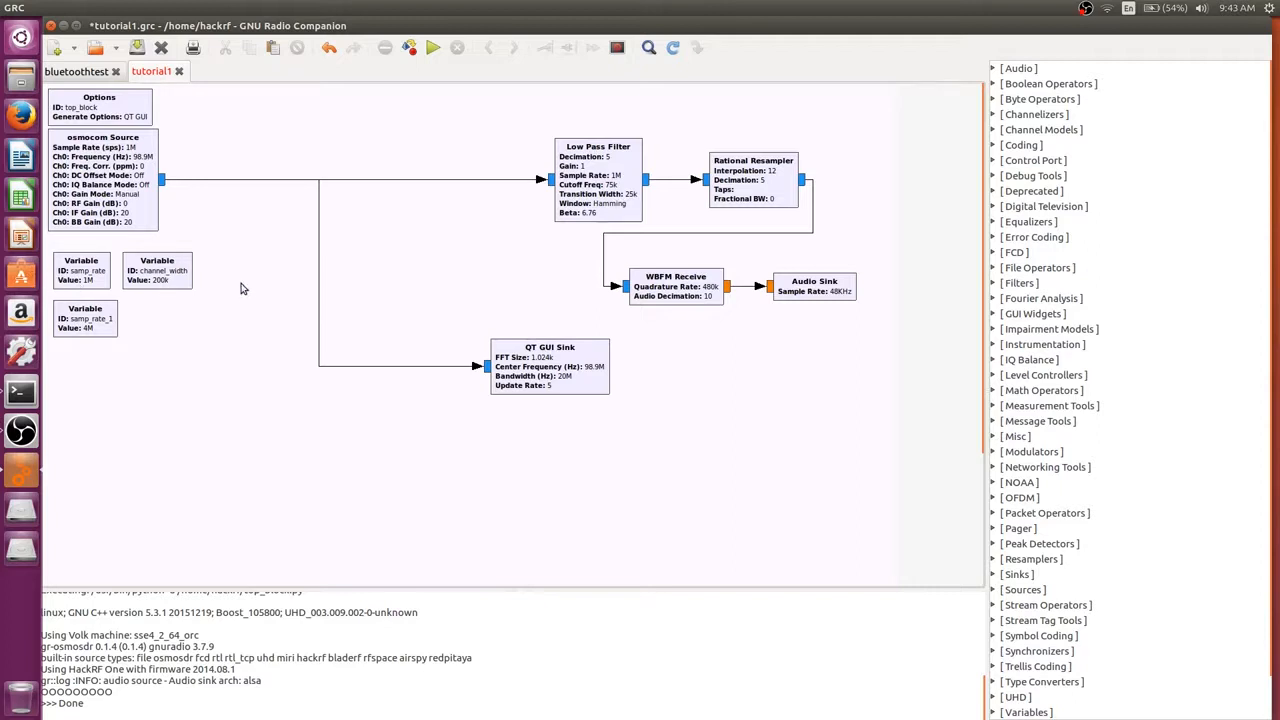
Rename samp_rate_1 to center_freq and set its value to 98.9e6.
{"action": "left_click", "coordinate": [84, 316]}
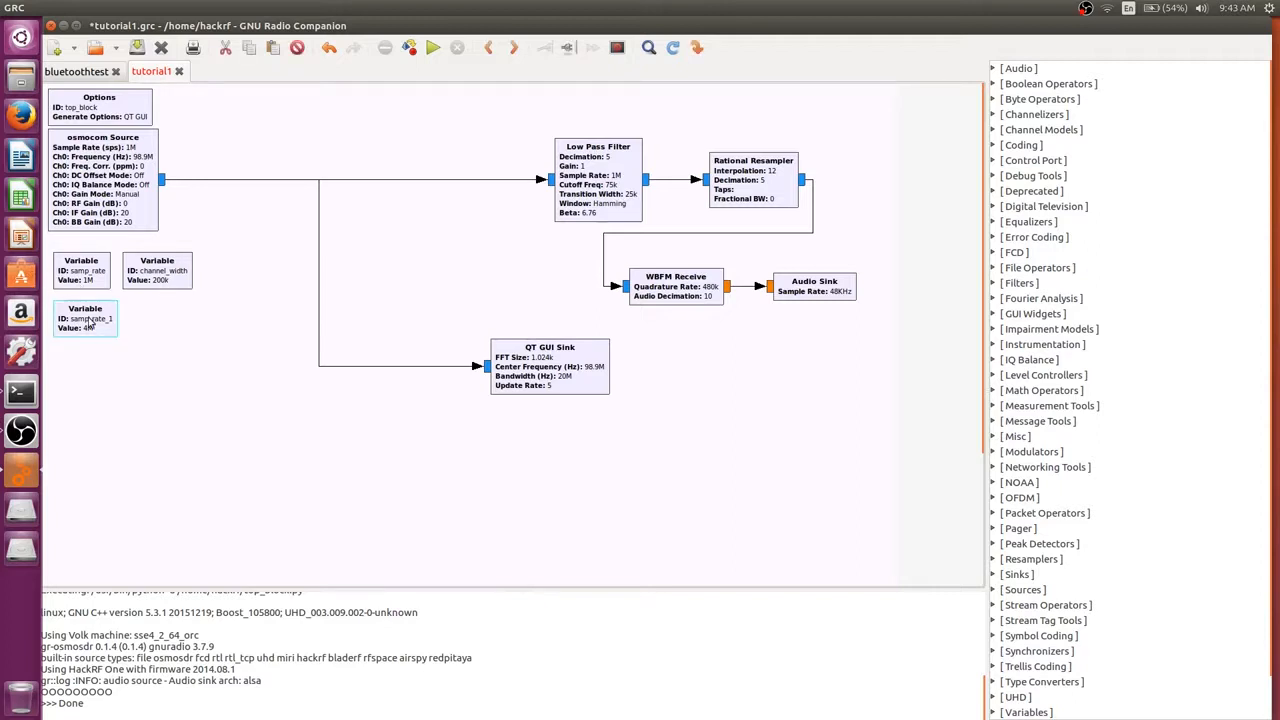
{"action": "double_click", "coordinate": [84, 318]}
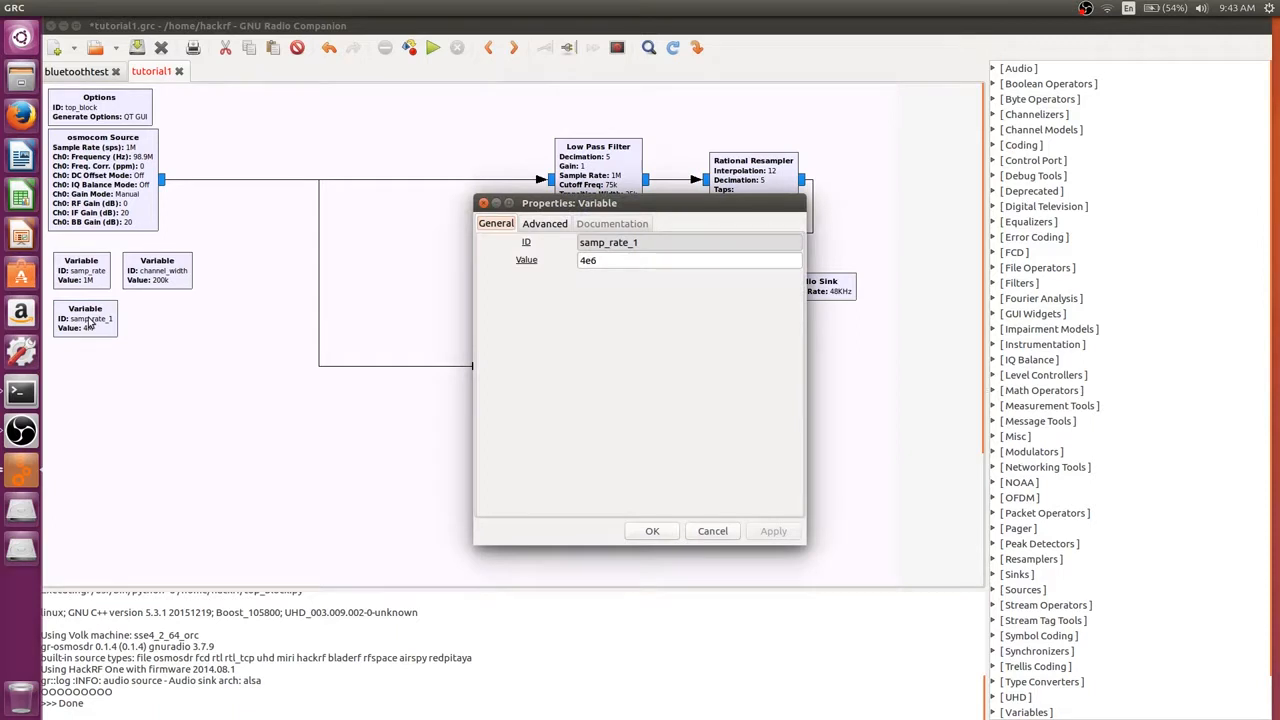
{"action": "left_click", "coordinate": [688, 260]}
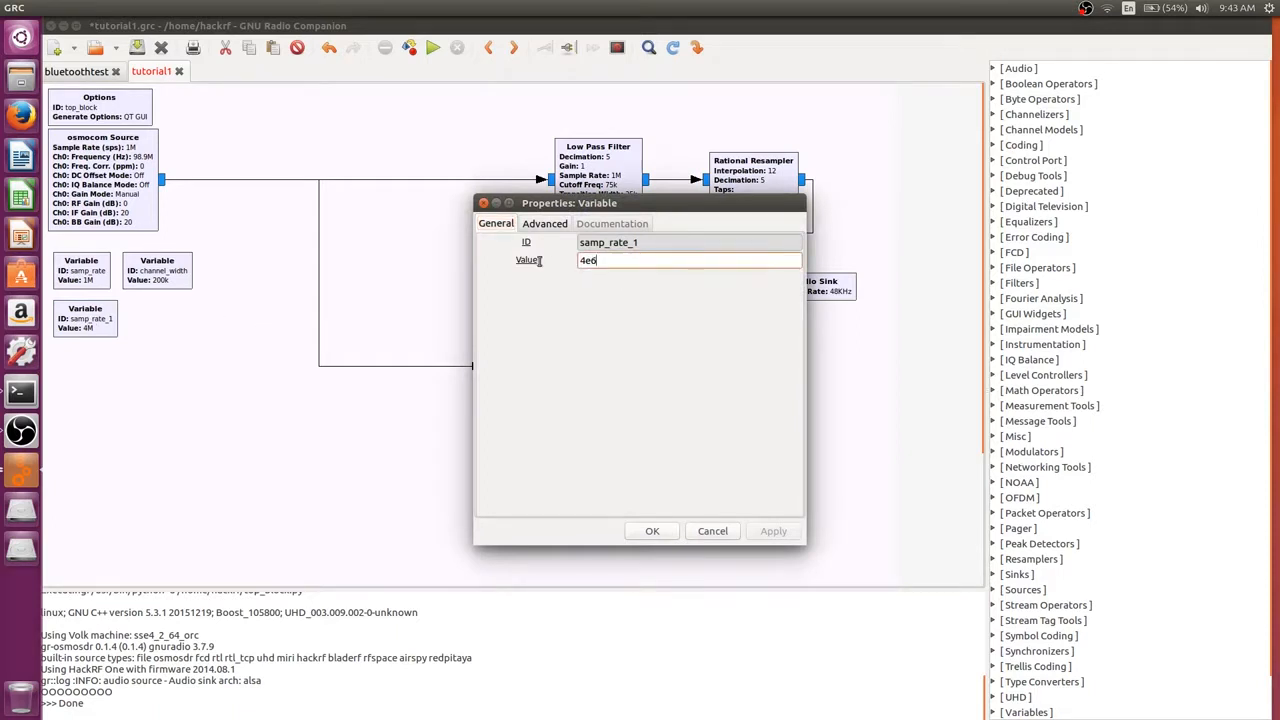
{"action": "type", "text": "ce"}
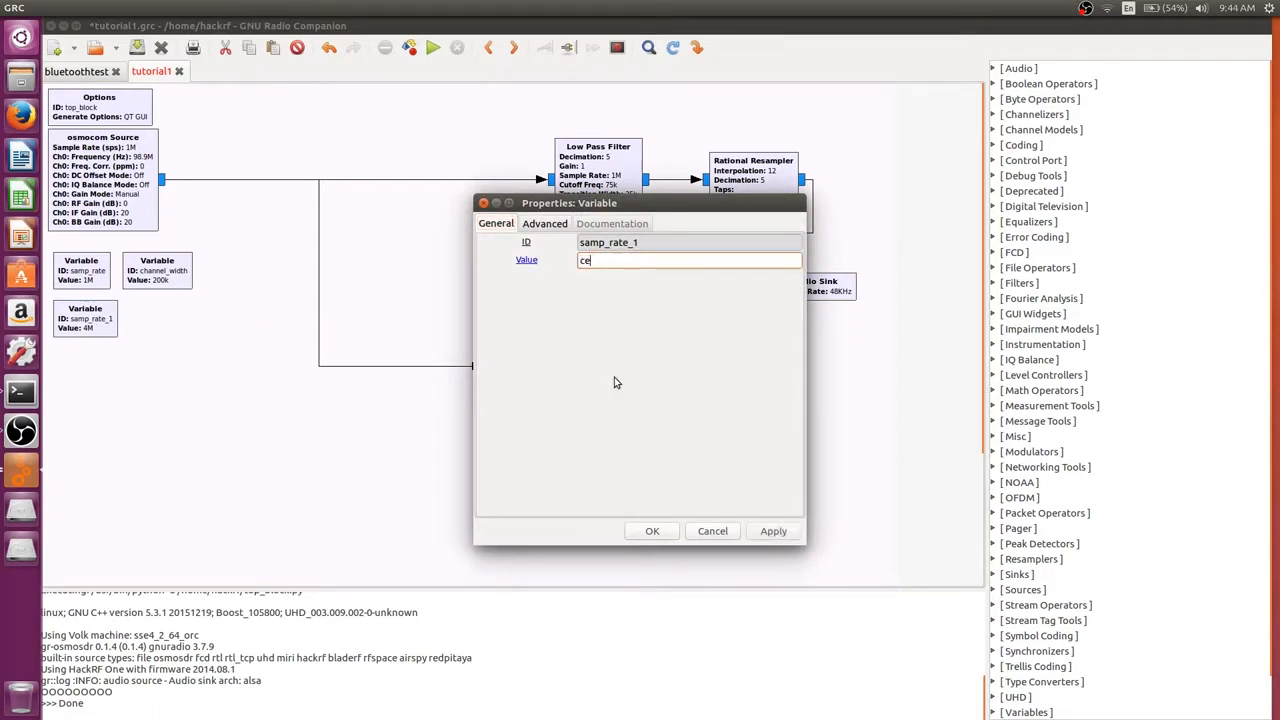
{"action": "key", "text": "ctrl+a"}
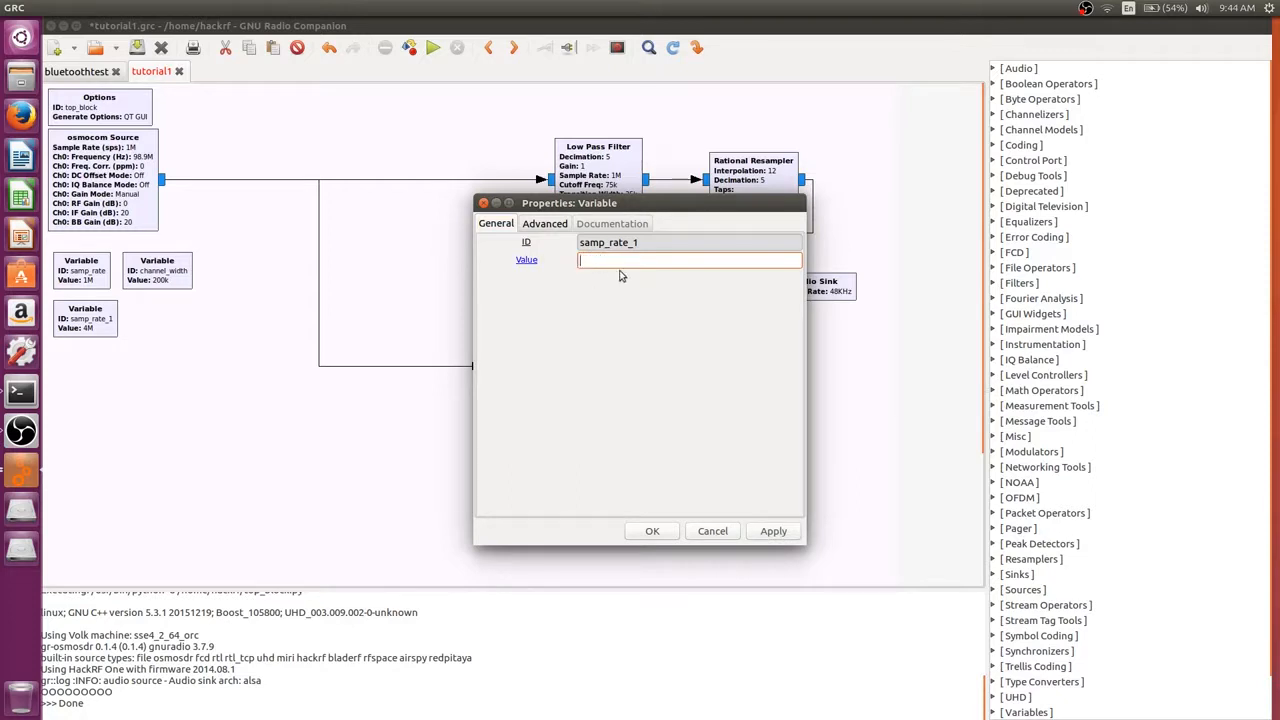
{"action": "type", "text": "ce"}
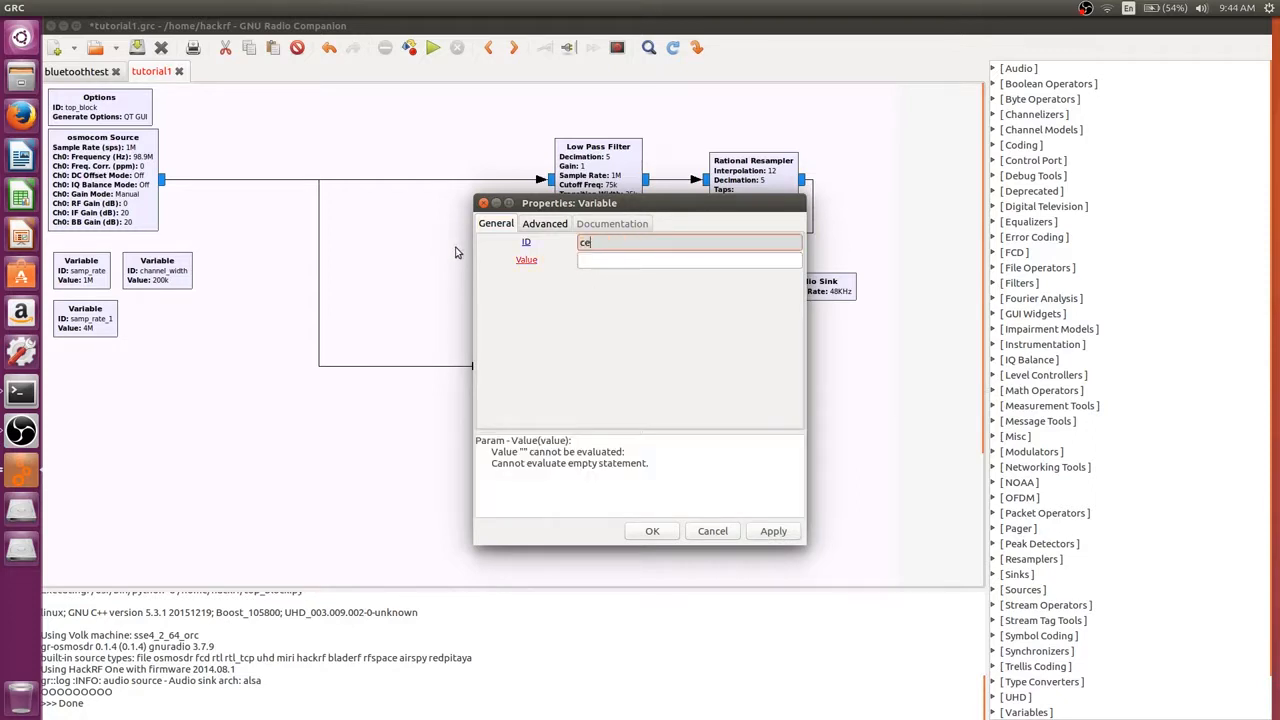
{"action": "type", "text": "nter_freq"}
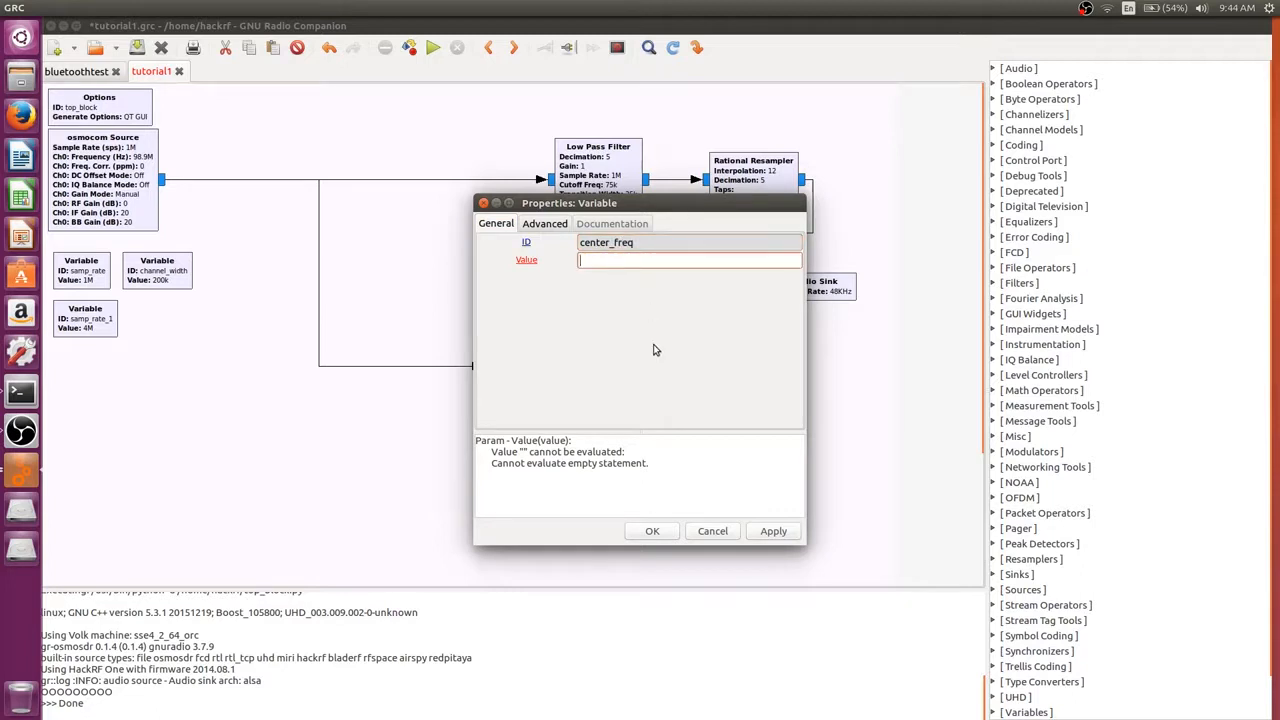
{"action": "type", "text": "98.9"}
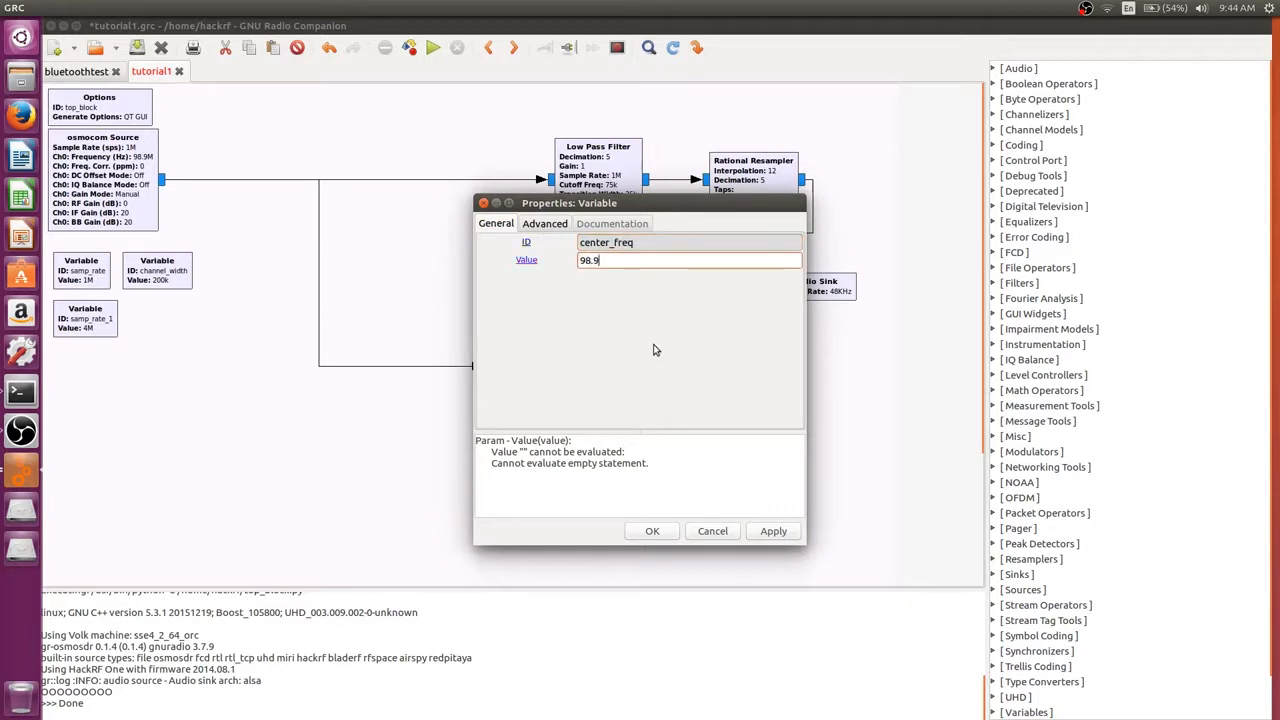
{"action": "type", "text": "e6"}
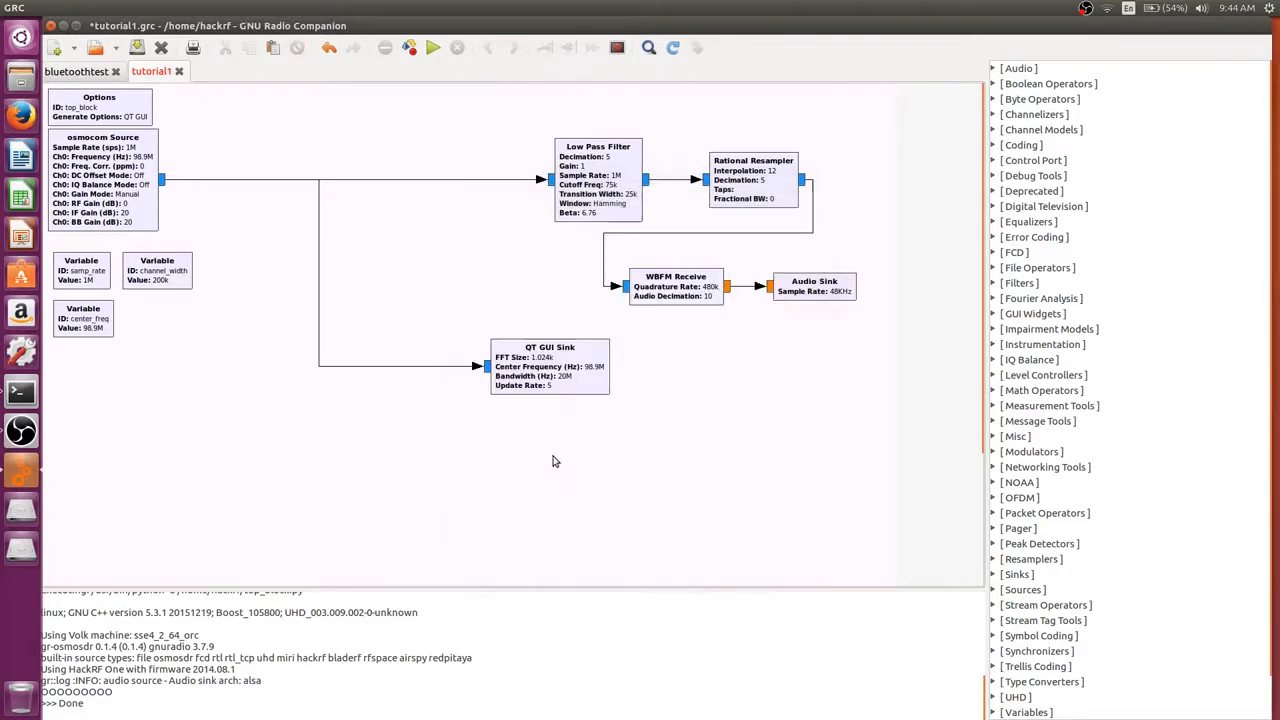
{"action": "mouse_move", "coordinate": [116, 148]}
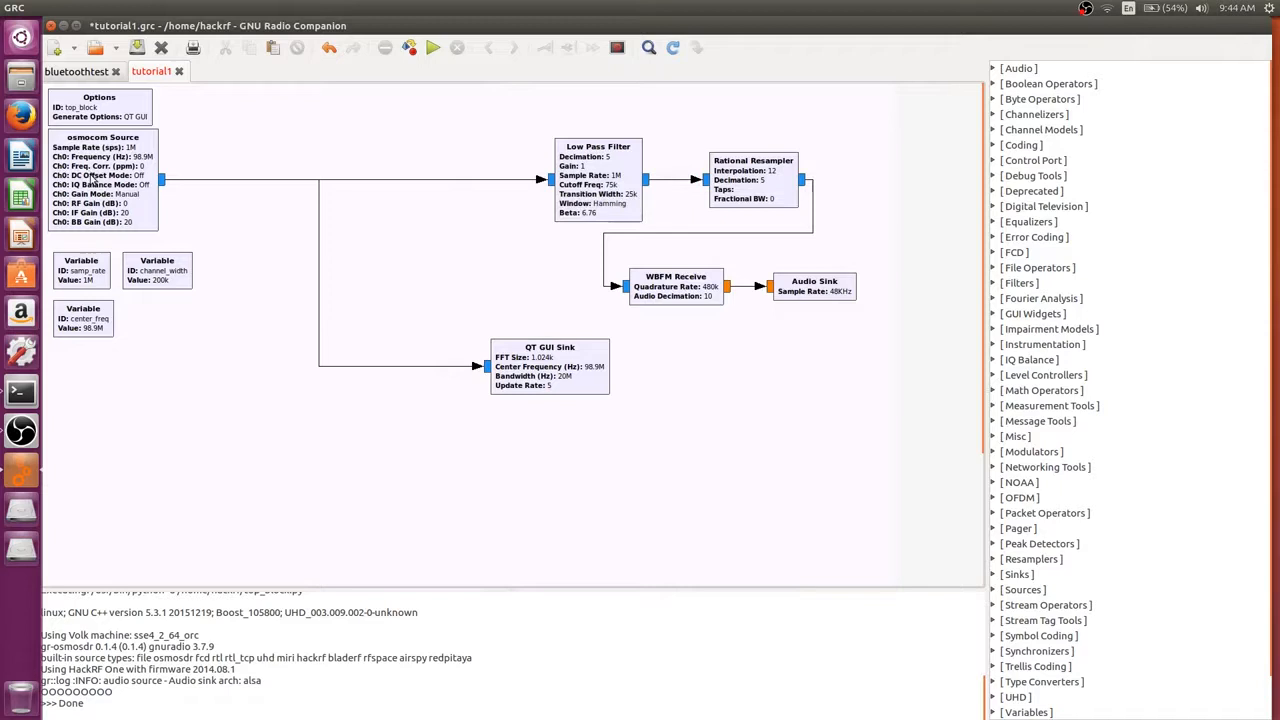
{"action": "mouse_move", "coordinate": [176, 168]}
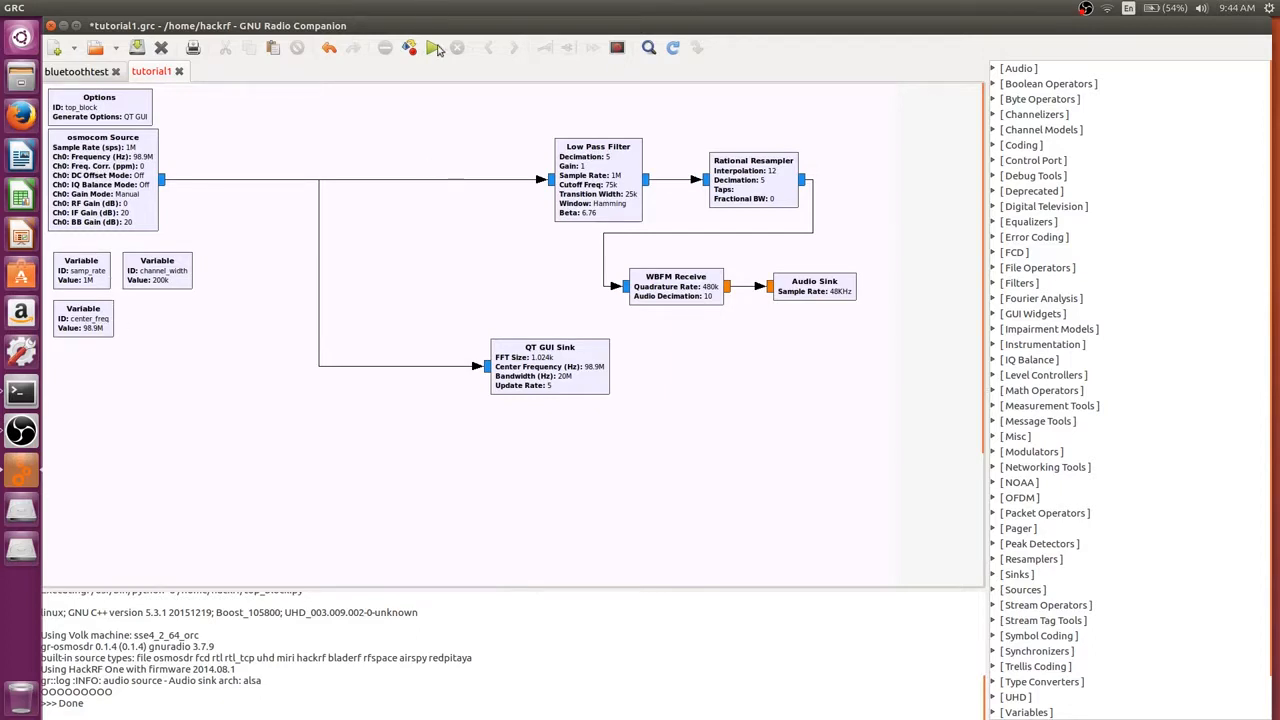
{"action": "mouse_move", "coordinate": [436, 84]}
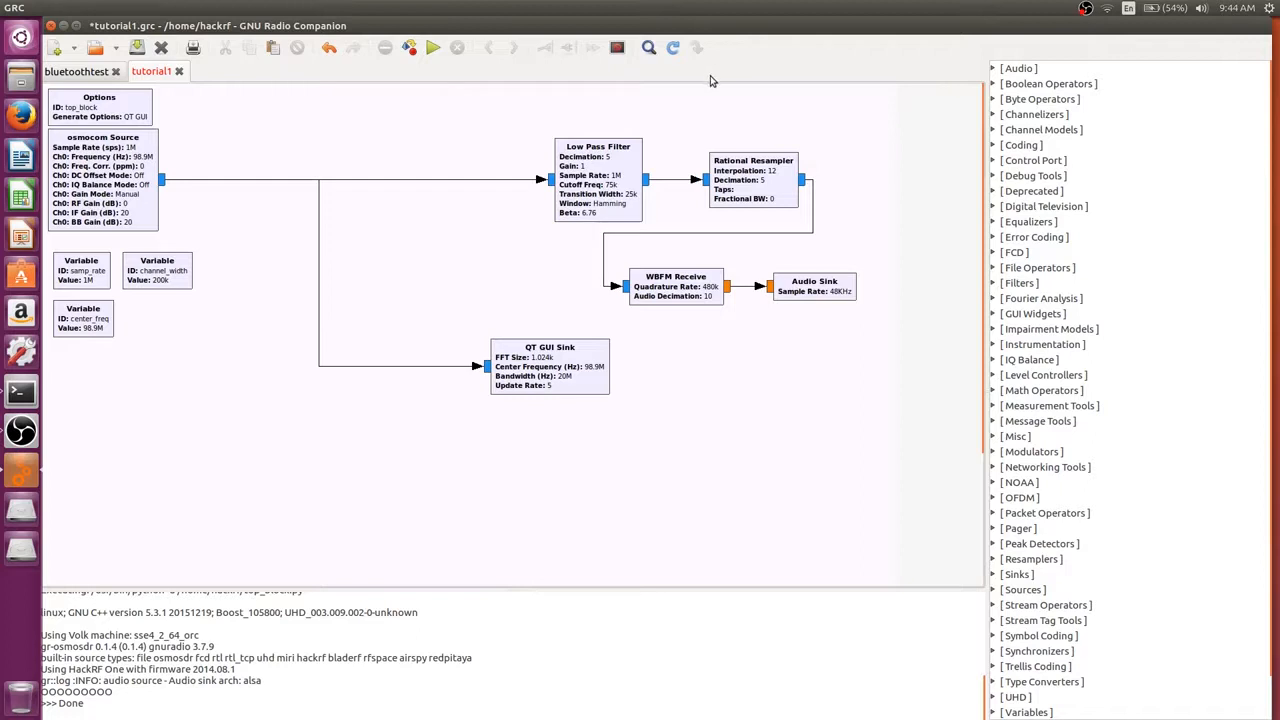
{"action": "mouse_move", "coordinate": [564, 98]}
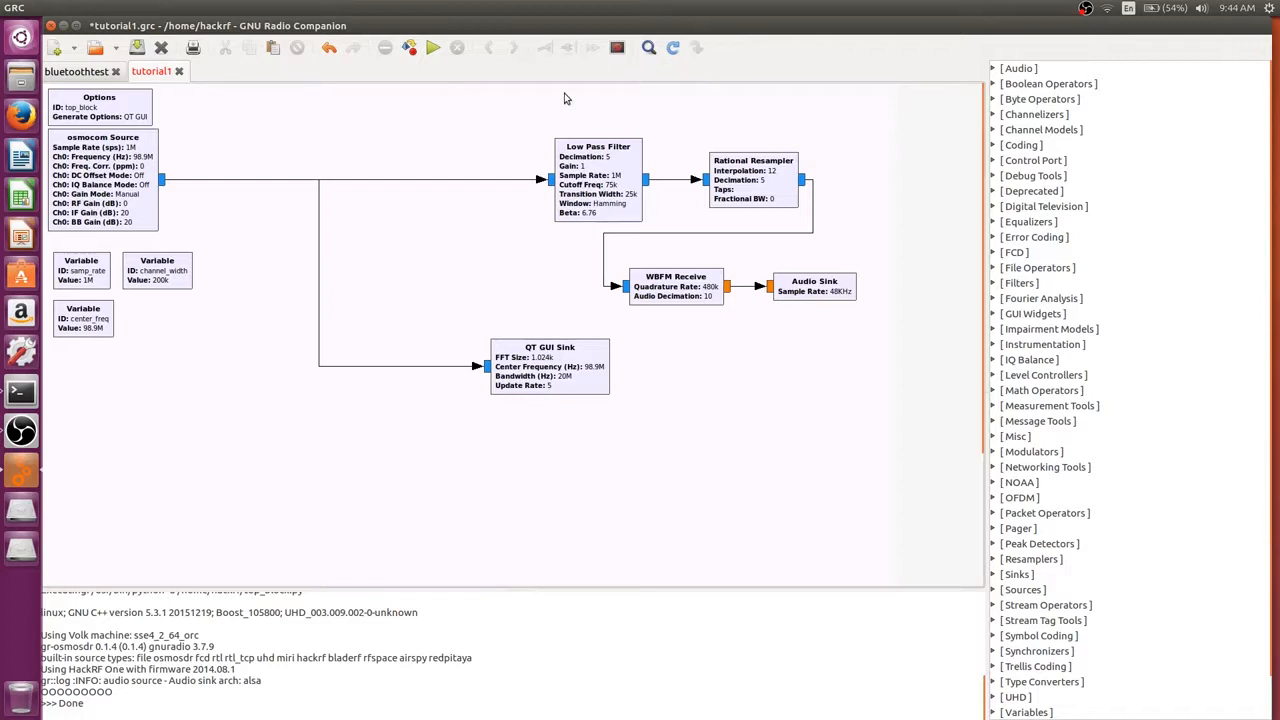
{"action": "mouse_move", "coordinate": [444, 142]}
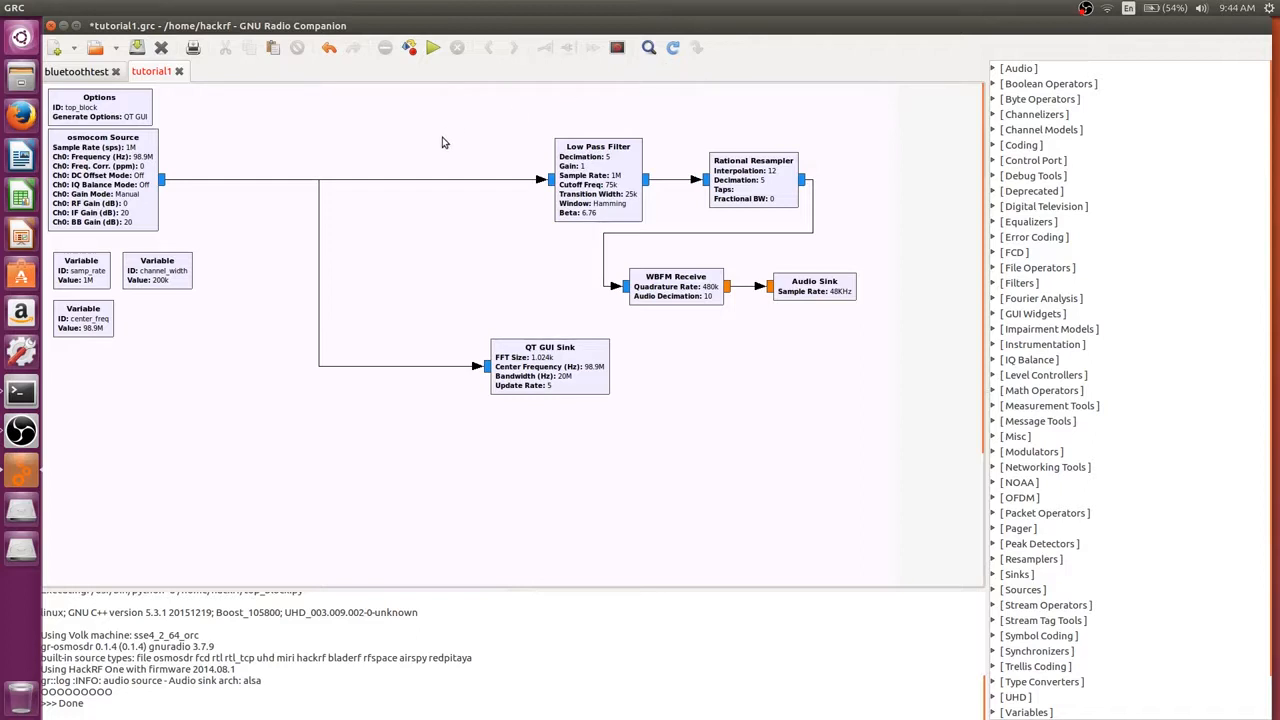
{"action": "mouse_move", "coordinate": [448, 148]}
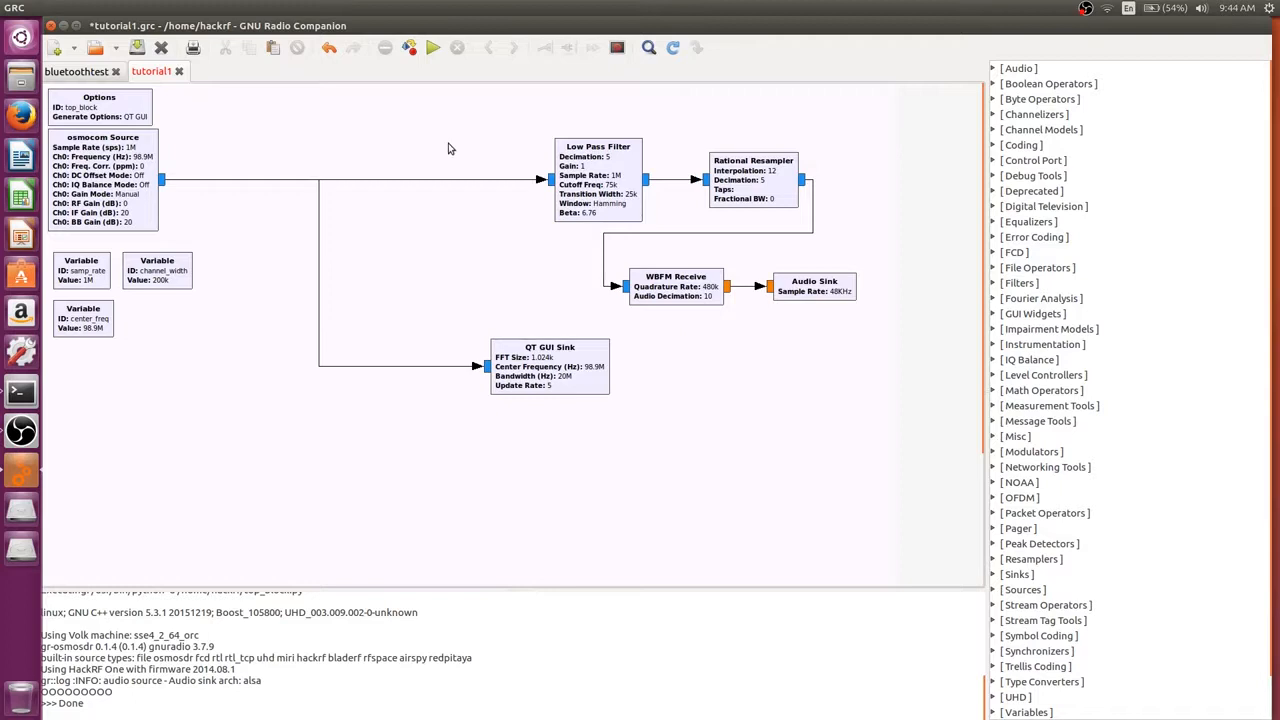
Open the block library search field from the toolbar.
{"action": "left_click", "coordinate": [648, 48]}
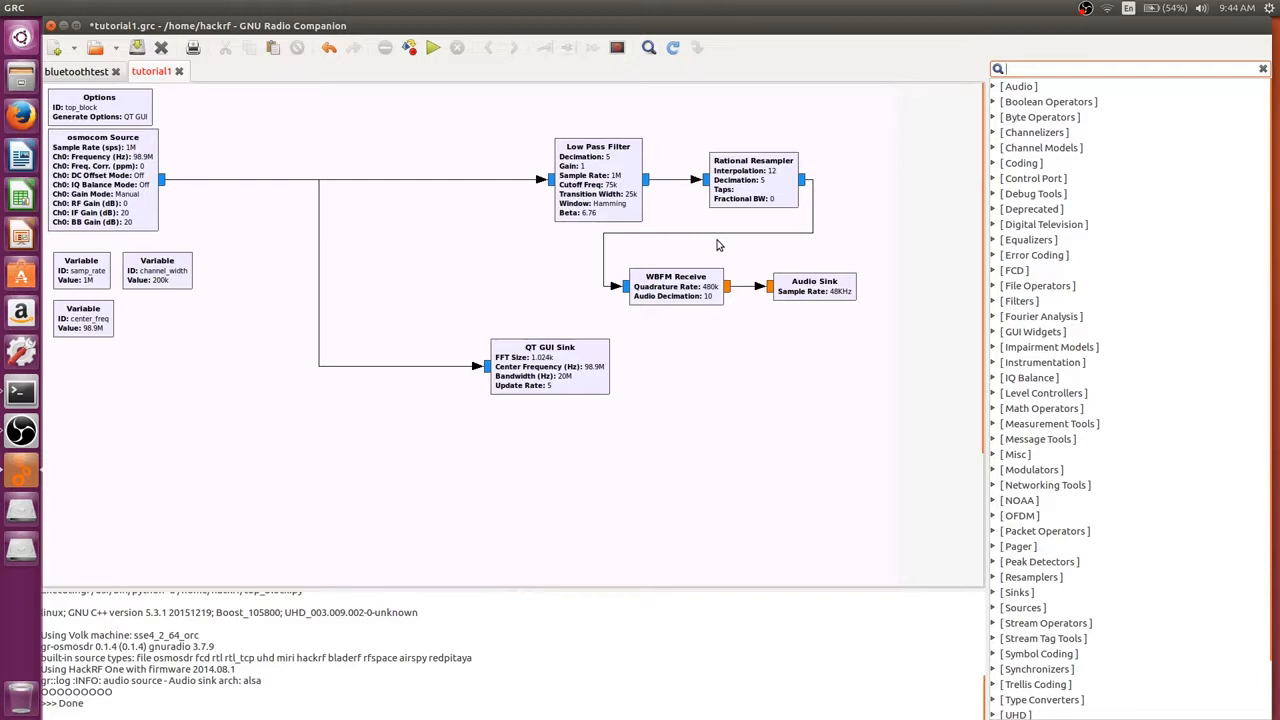
Find QT GUI Range via 'qt gui' search, add it and place it below the variables.
{"action": "type", "text": "qt gui"}
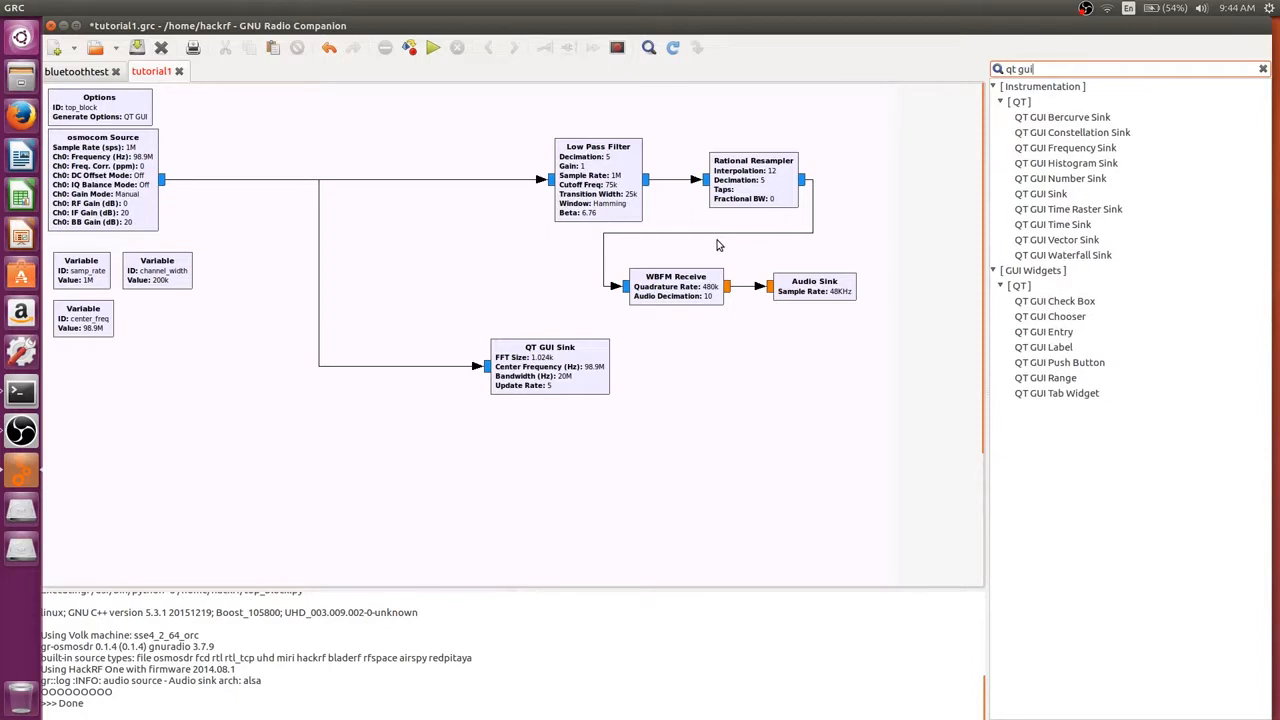
{"action": "mouse_move", "coordinate": [1180, 164]}
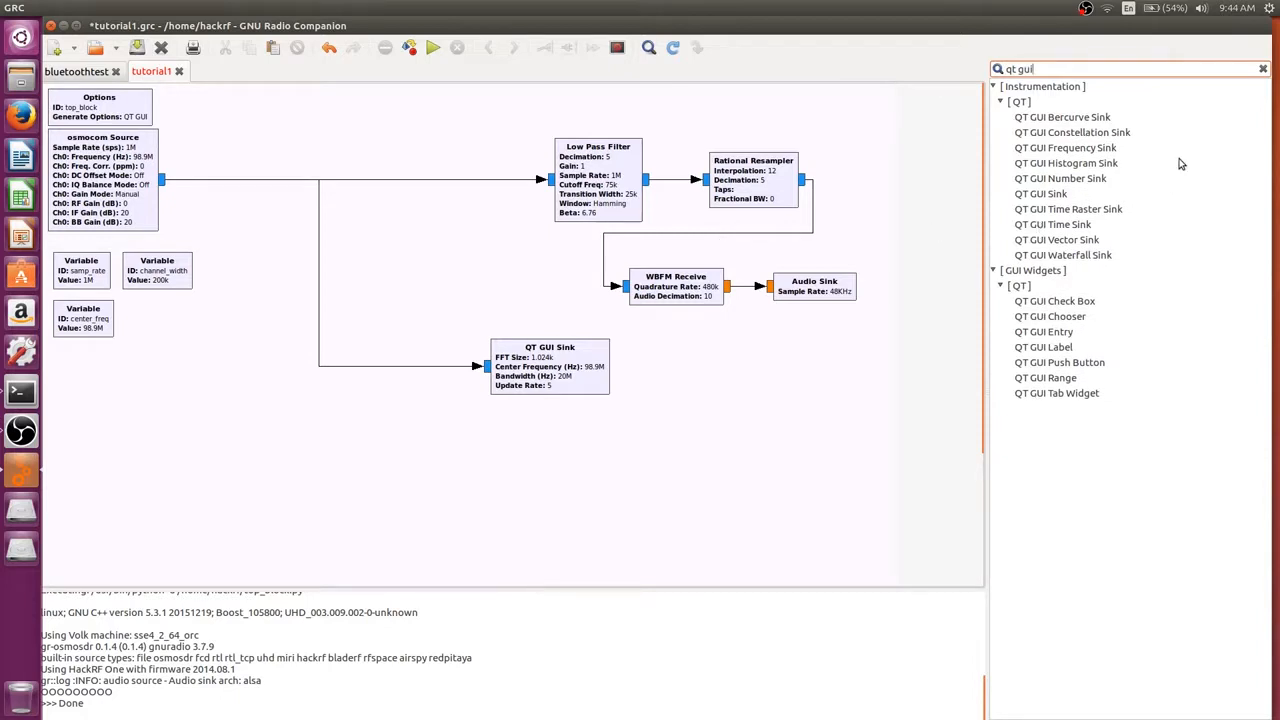
{"action": "left_click", "coordinate": [1044, 376]}
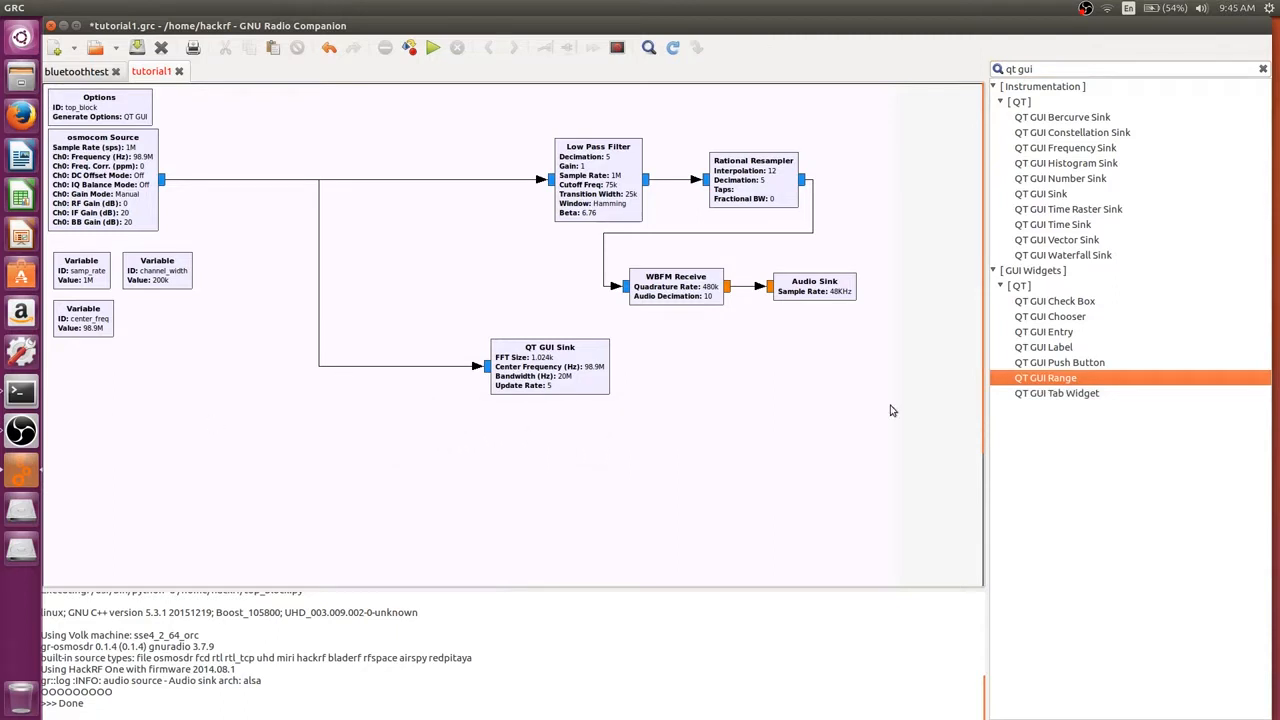
{"action": "mouse_move", "coordinate": [1064, 310]}
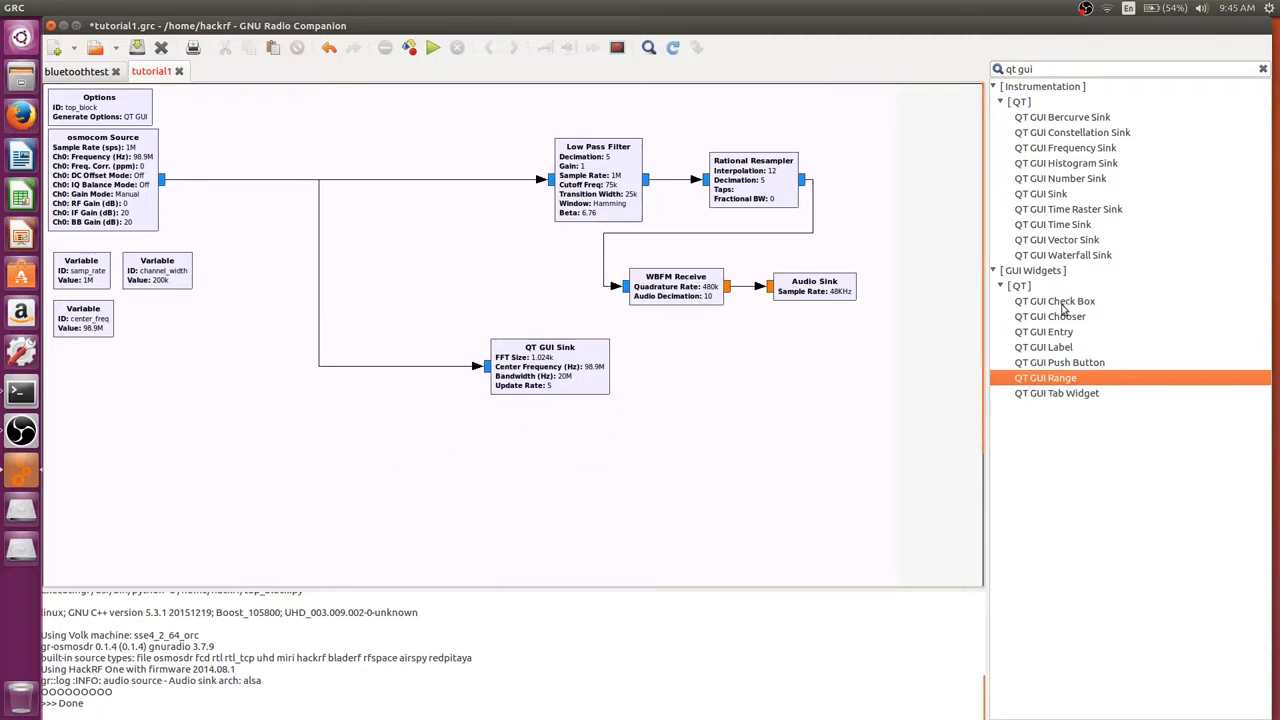
{"action": "double_click", "coordinate": [1044, 376]}
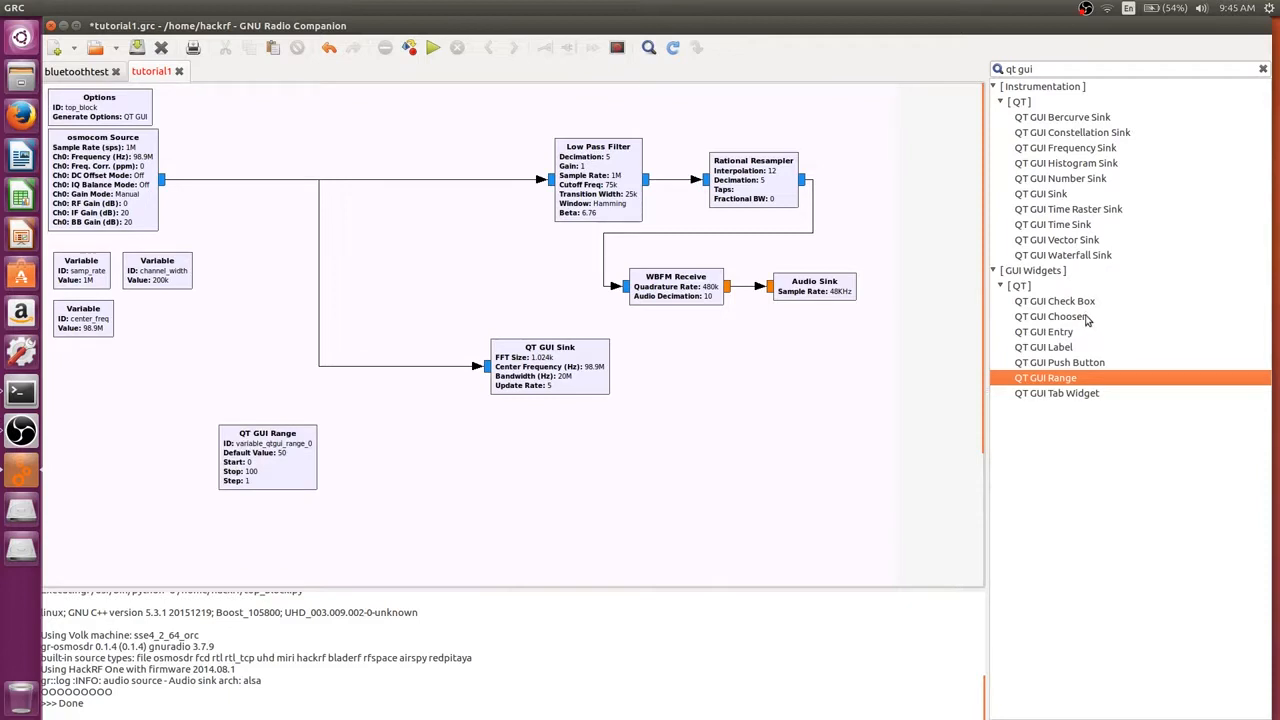
{"action": "mouse_move", "coordinate": [1086, 364]}
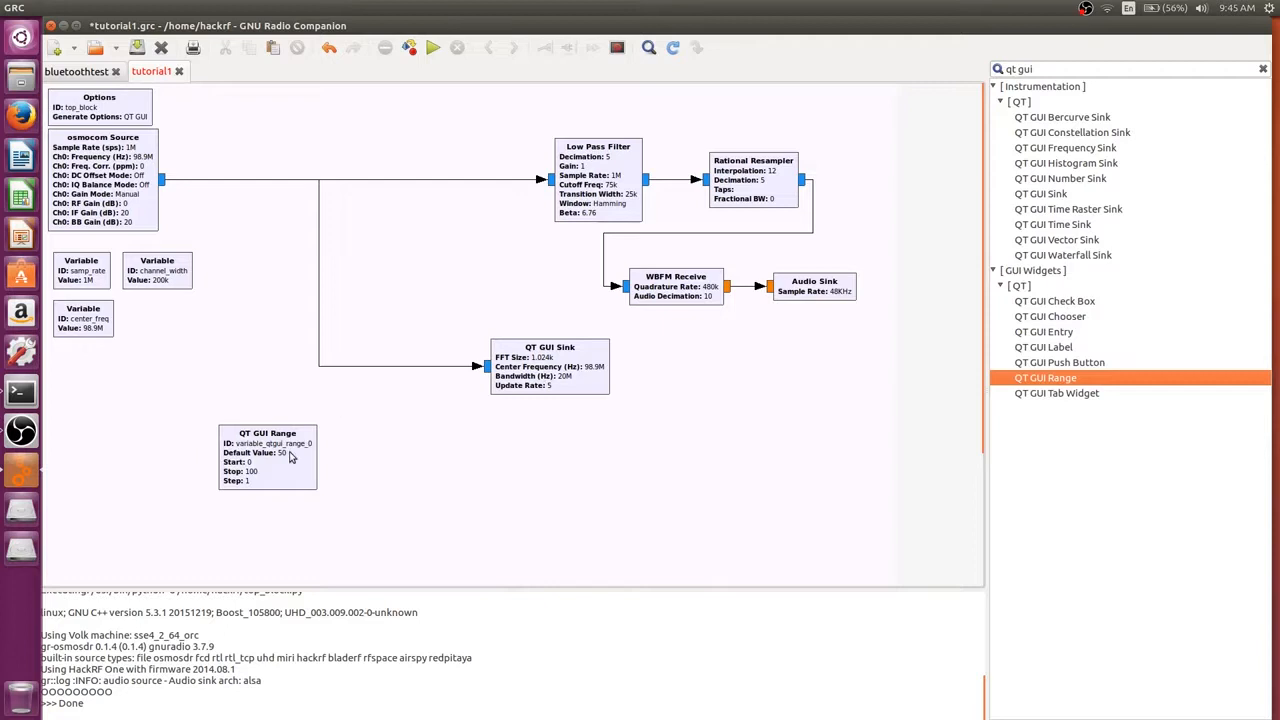
{"action": "left_click_drag", "start_coordinate": [268, 456], "coordinate": [124, 412]}
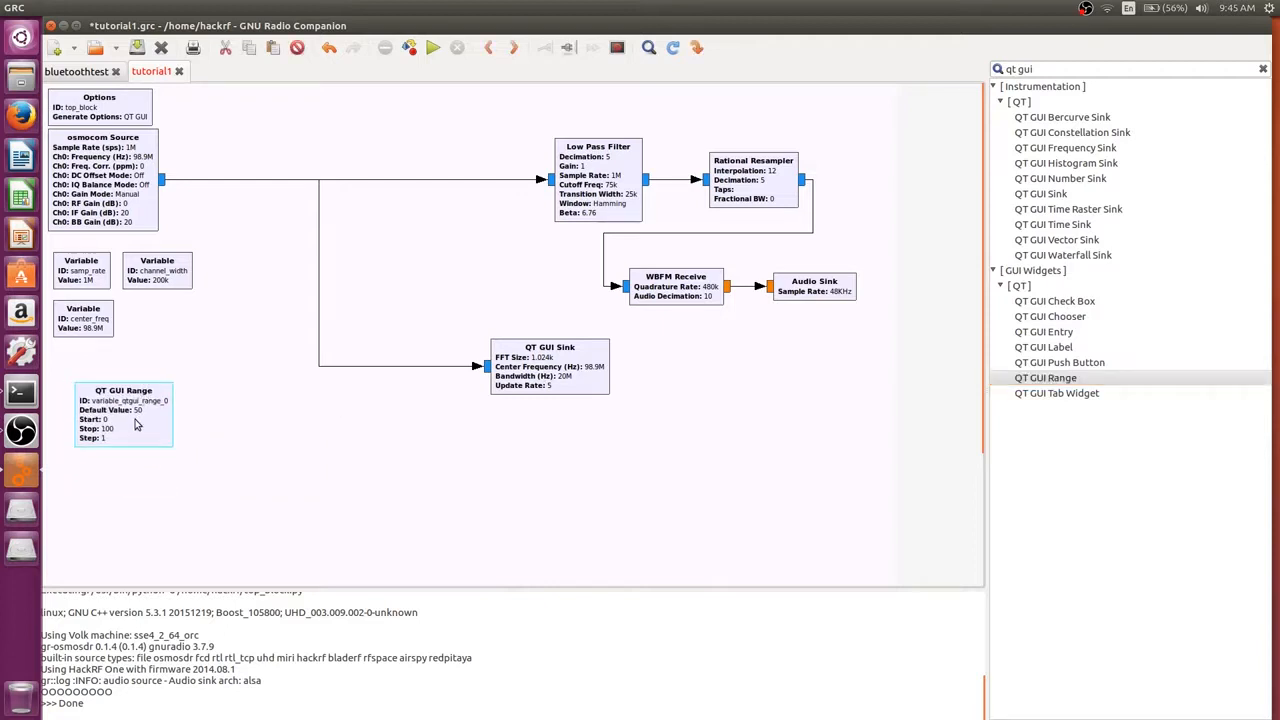
Make the range block channel_freq: default 98.9e6, start 87.9e6, stop 107.9e6, step 200e3.
{"action": "double_click", "coordinate": [124, 414]}
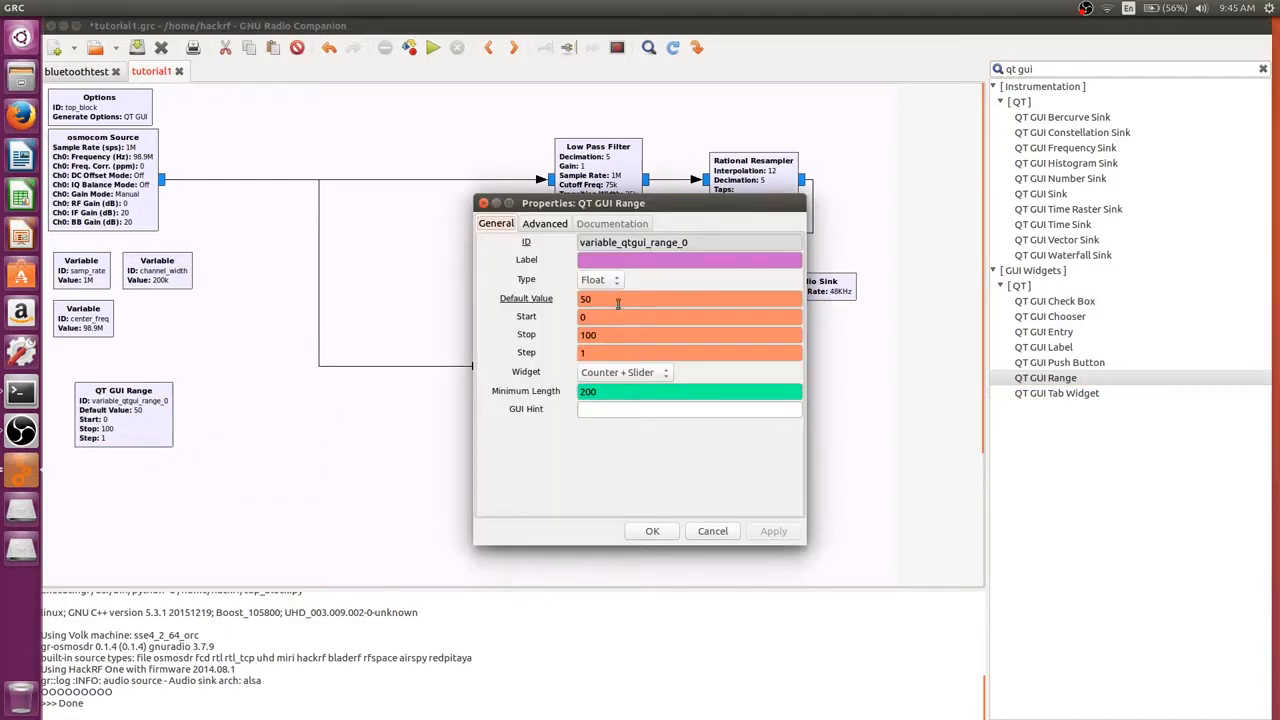
{"action": "mouse_move", "coordinate": [616, 302]}
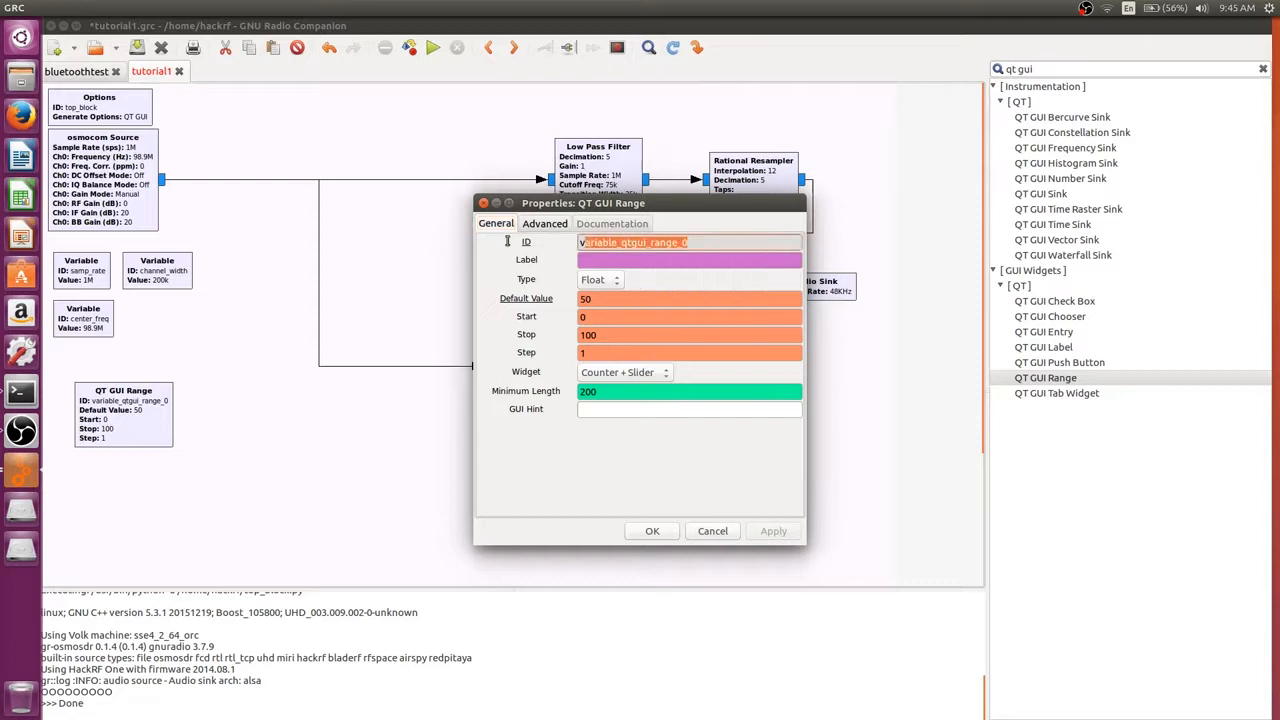
{"action": "type", "text": "channel"}
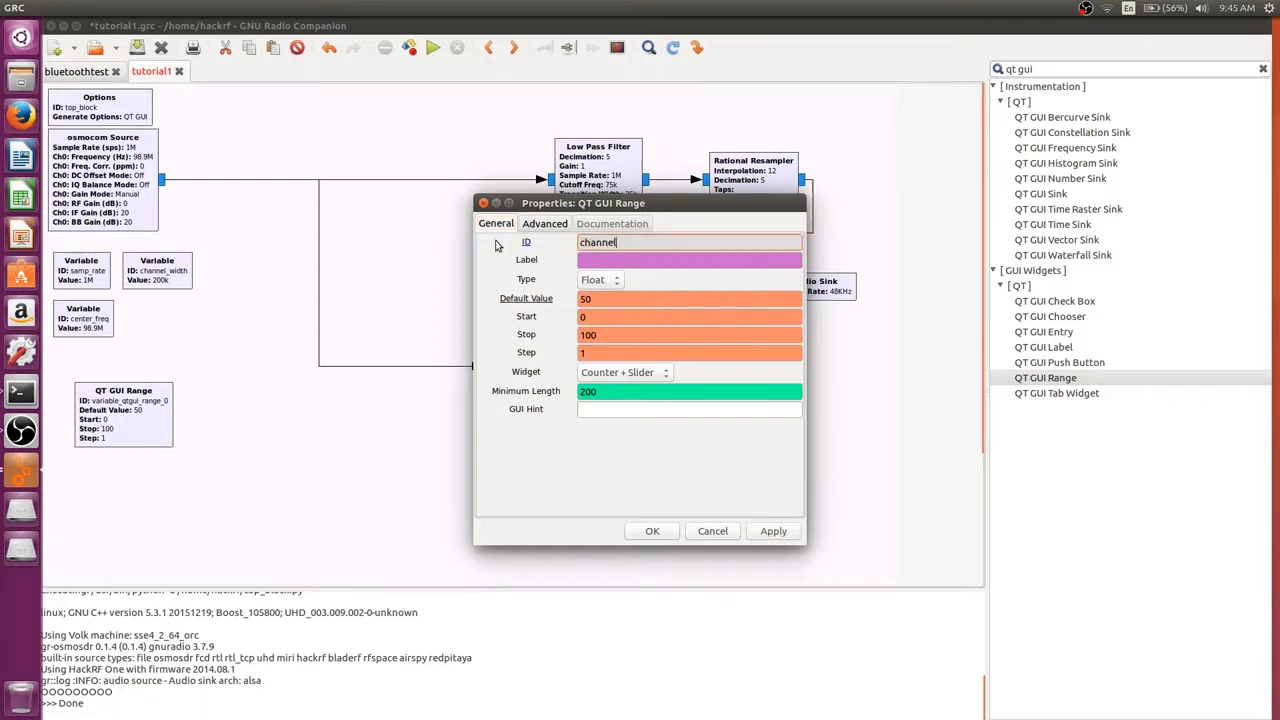
{"action": "type", "text": "_freq"}
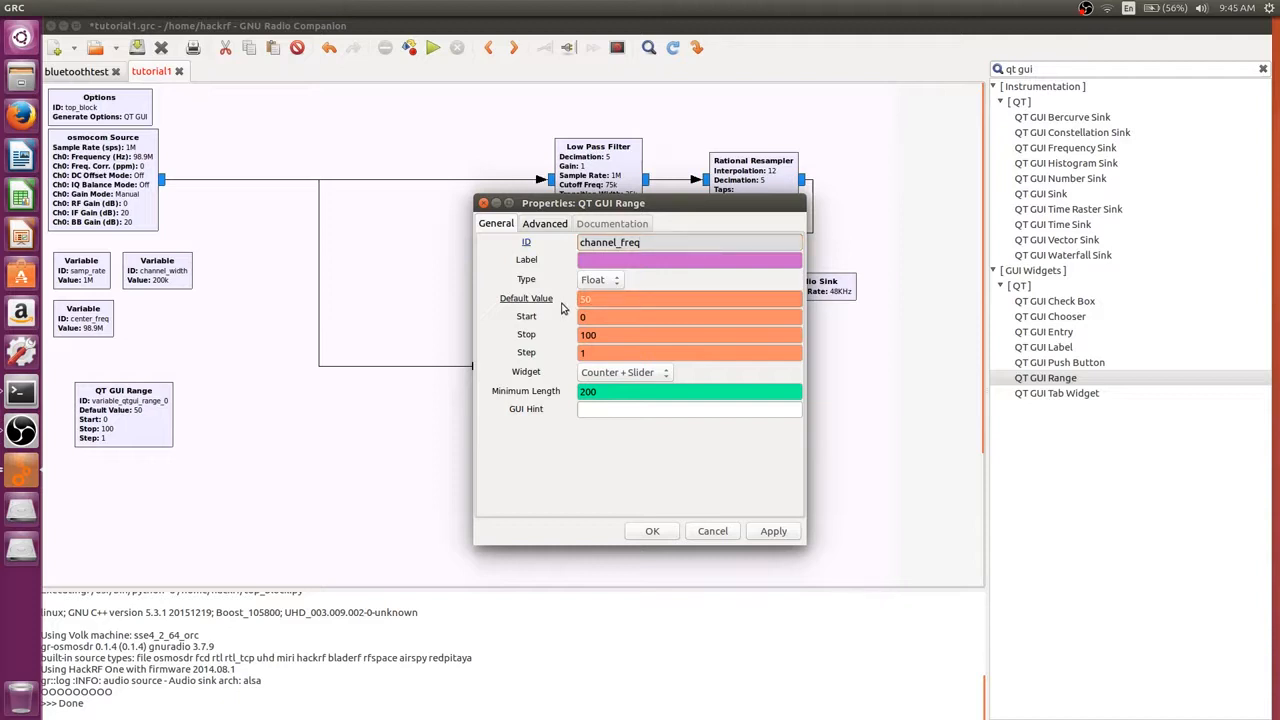
{"action": "type", "text": "98."}
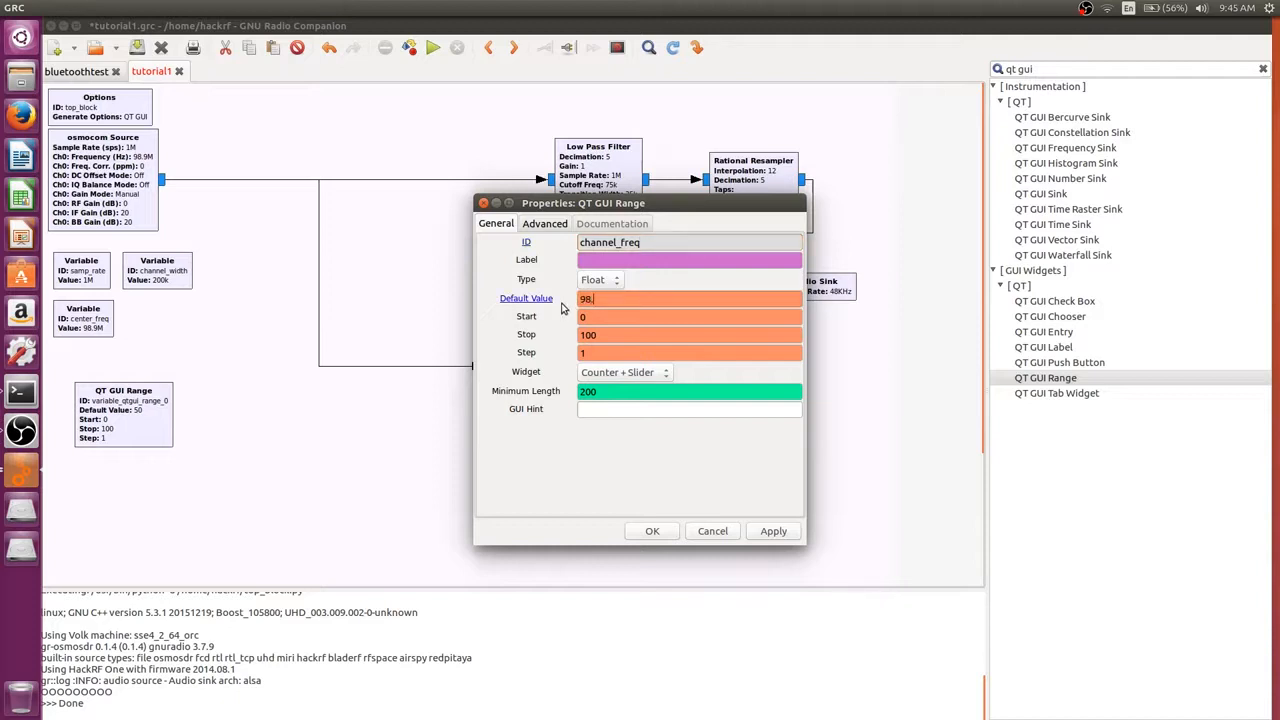
{"action": "type", "text": "9e6"}
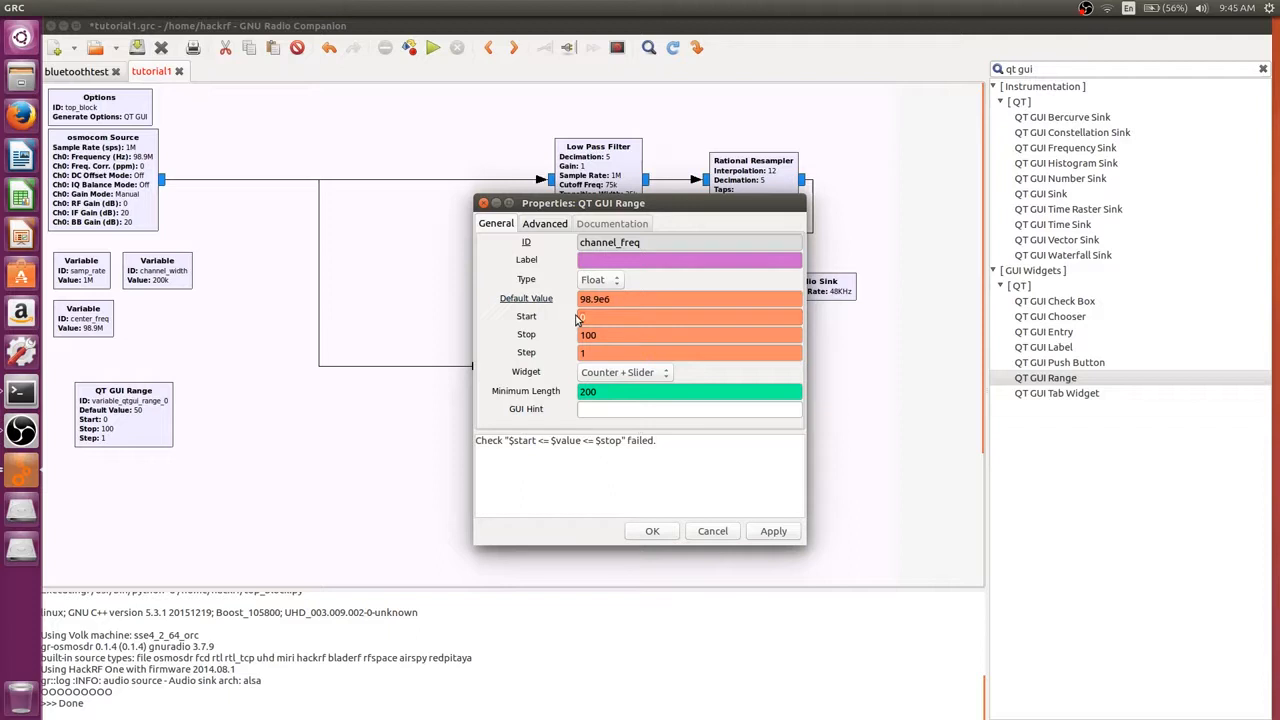
{"action": "type", "text": "87.9e6"}
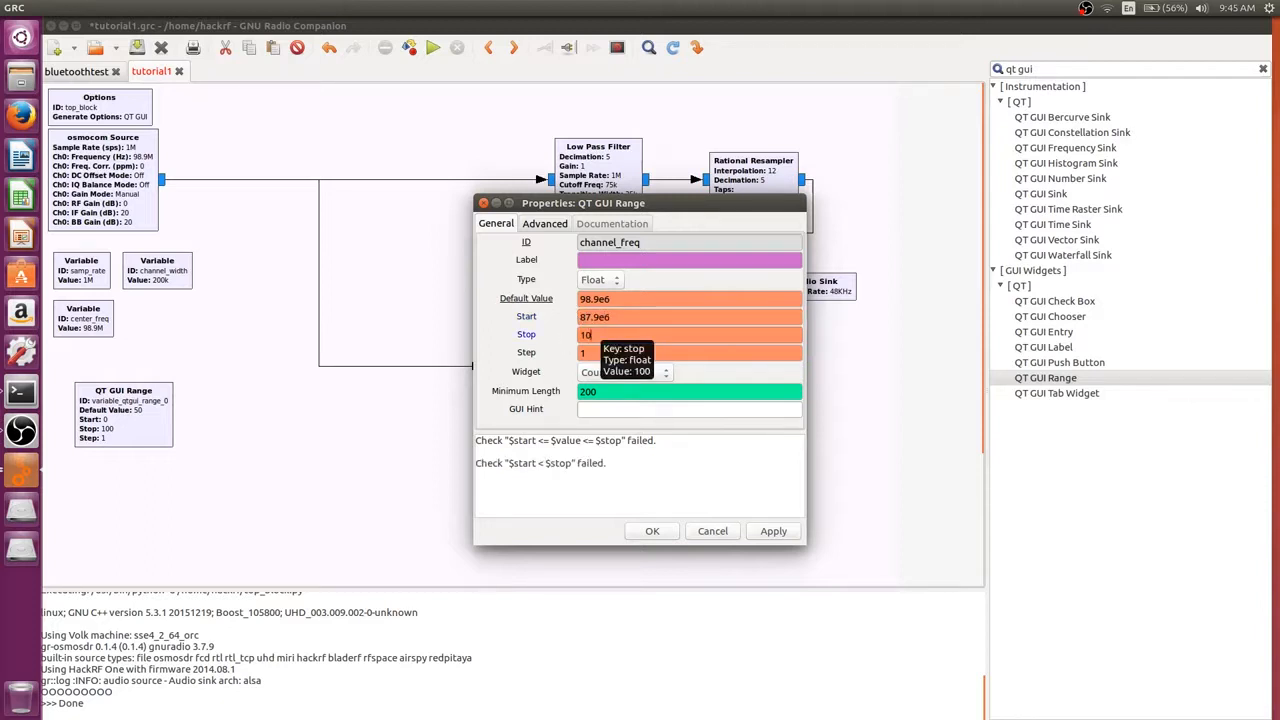
{"action": "type", "text": "107.9e6"}
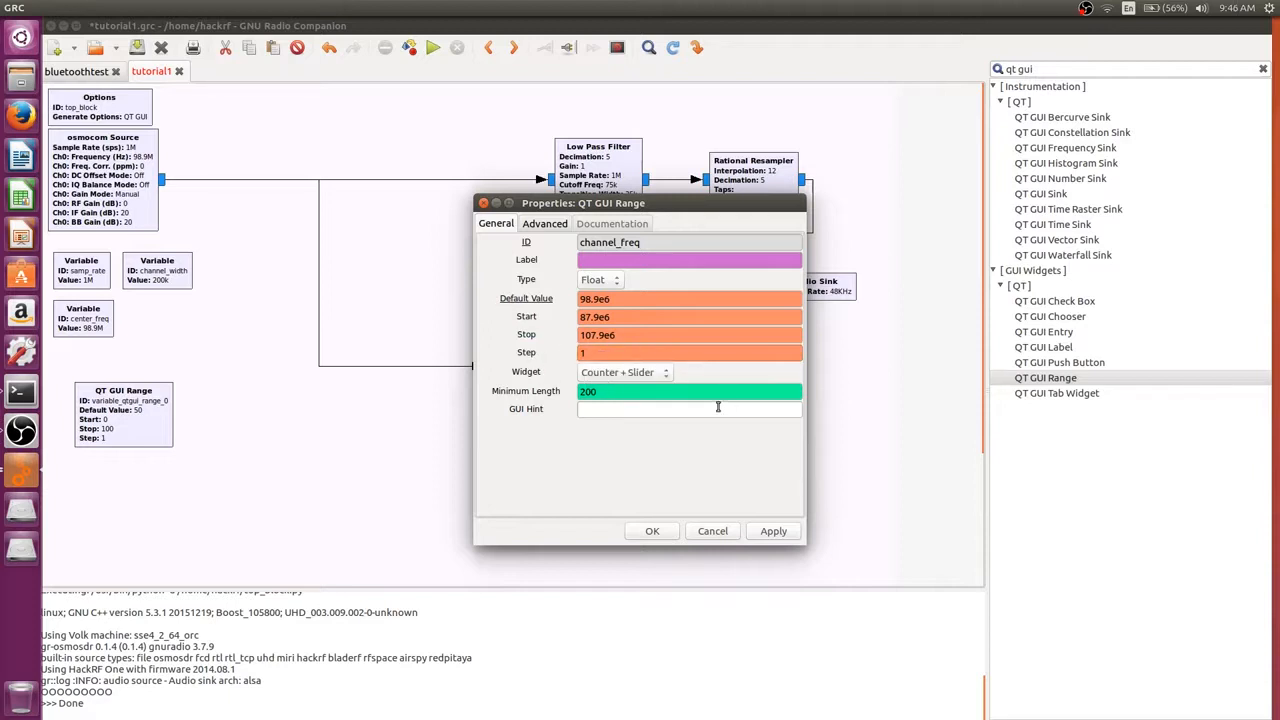
{"action": "mouse_move", "coordinate": [710, 448]}
{"action": "type", "text": "200e3"}
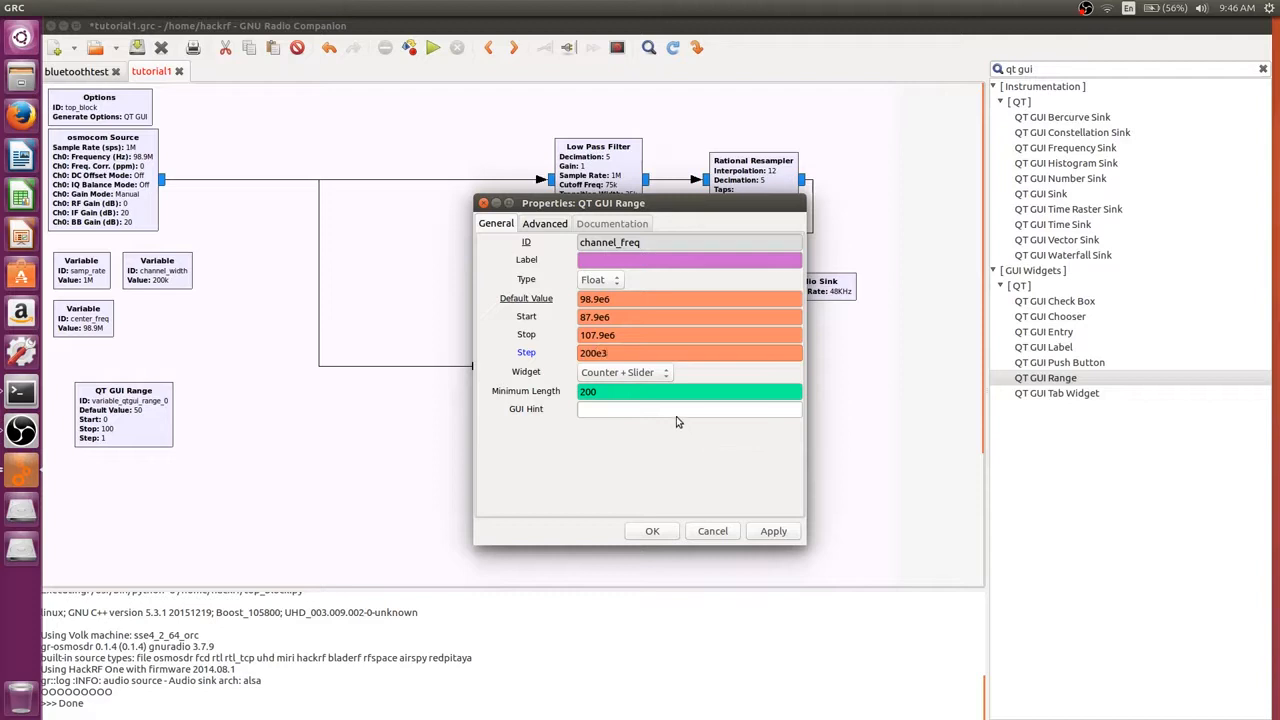
{"action": "mouse_move", "coordinate": [624, 390]}
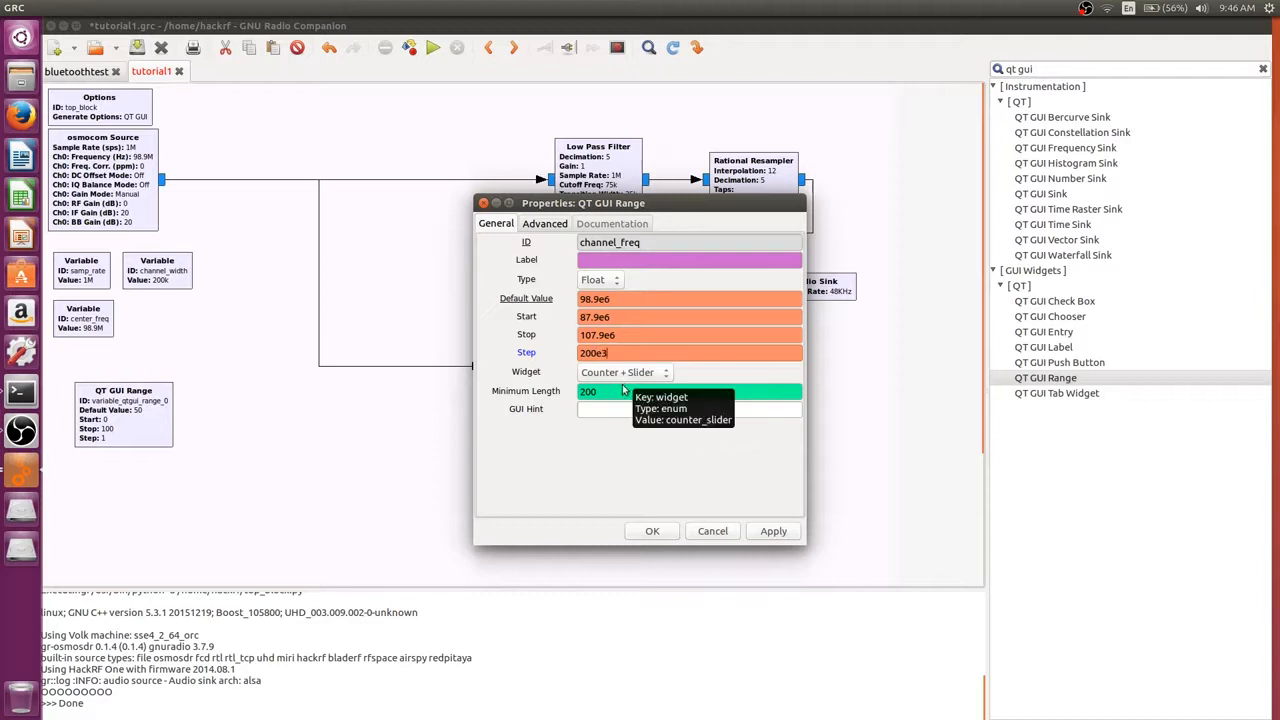
{"action": "mouse_move", "coordinate": [612, 390]}
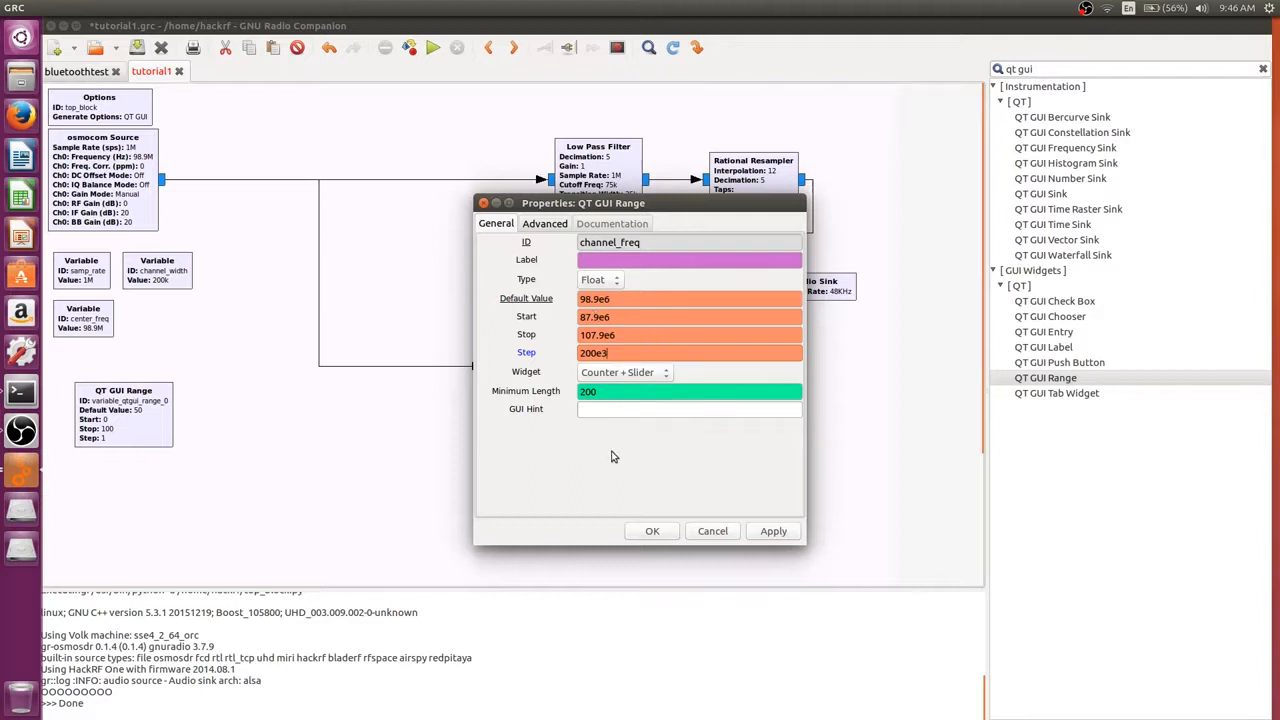
{"action": "mouse_move", "coordinate": [670, 548]}
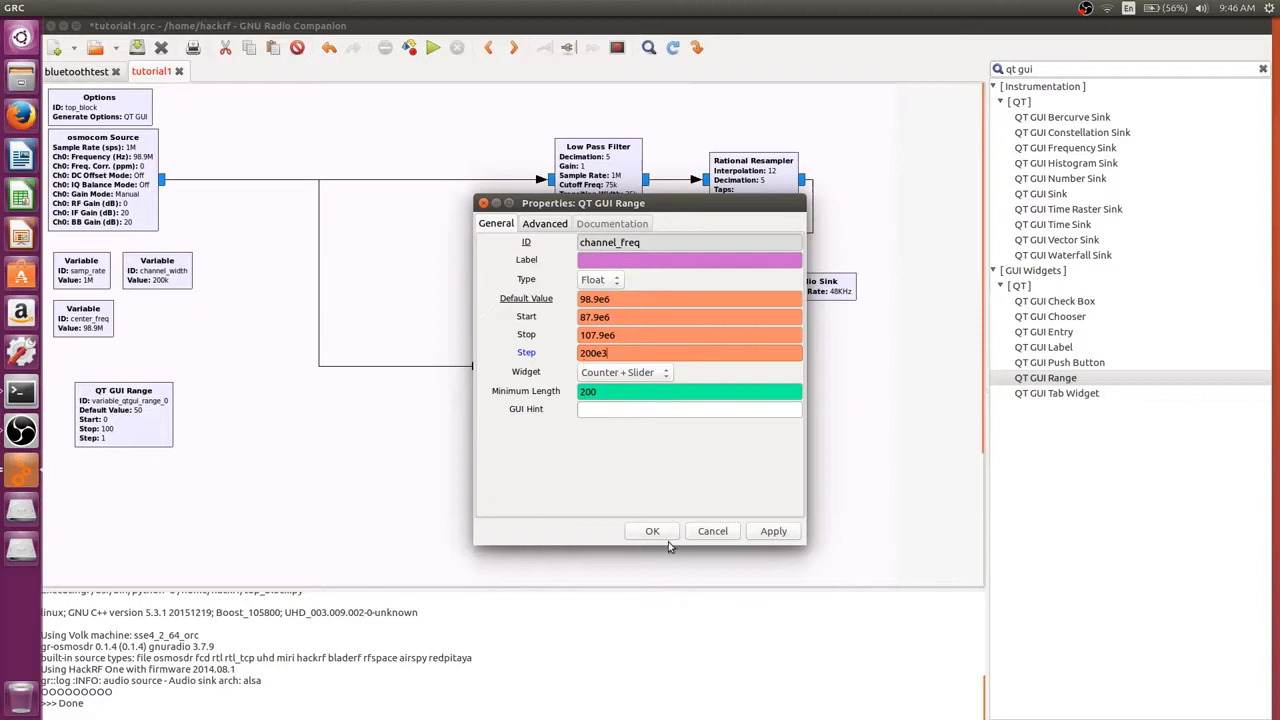
{"action": "mouse_move", "coordinate": [652, 532]}
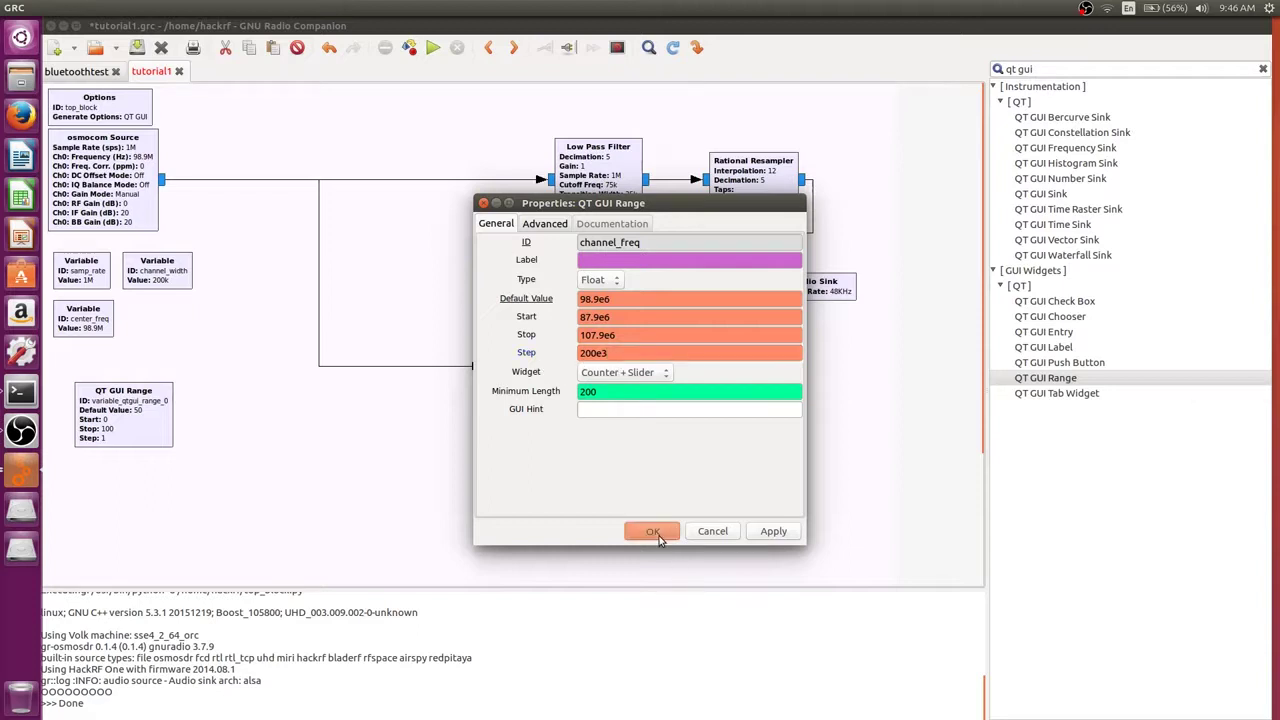
{"action": "left_click", "coordinate": [652, 532]}
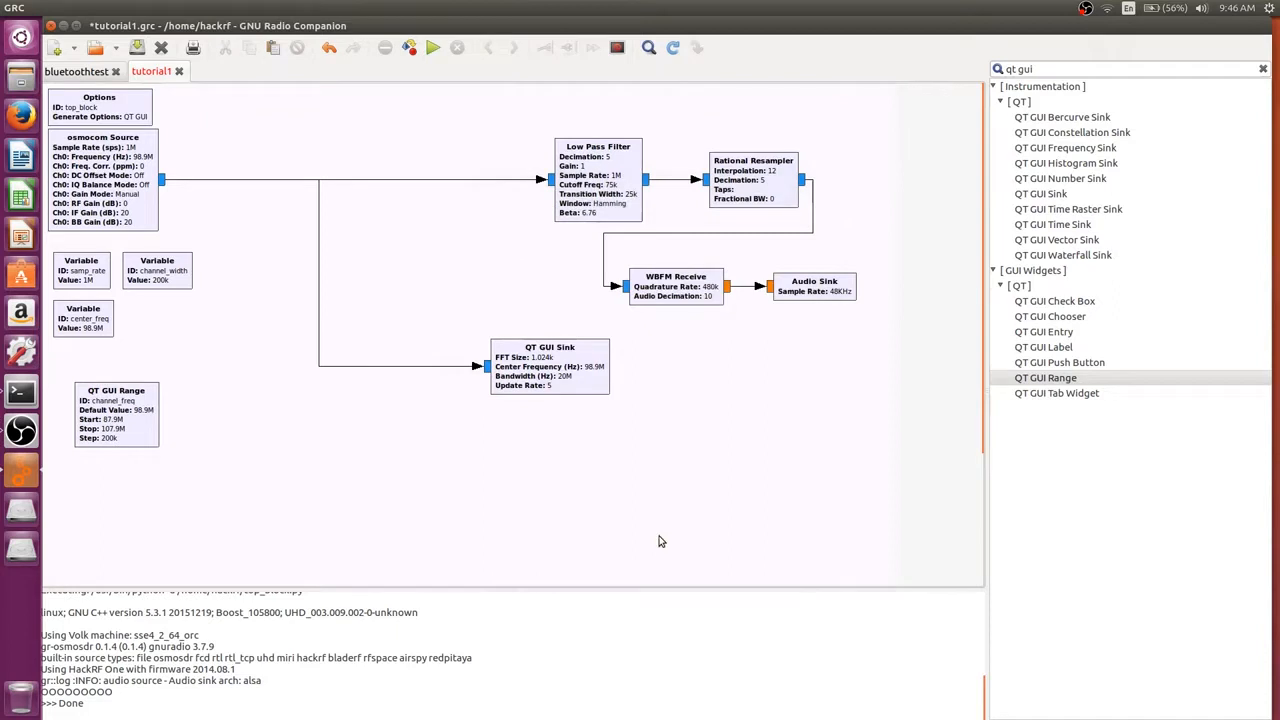
{"action": "mouse_move", "coordinate": [160, 428]}
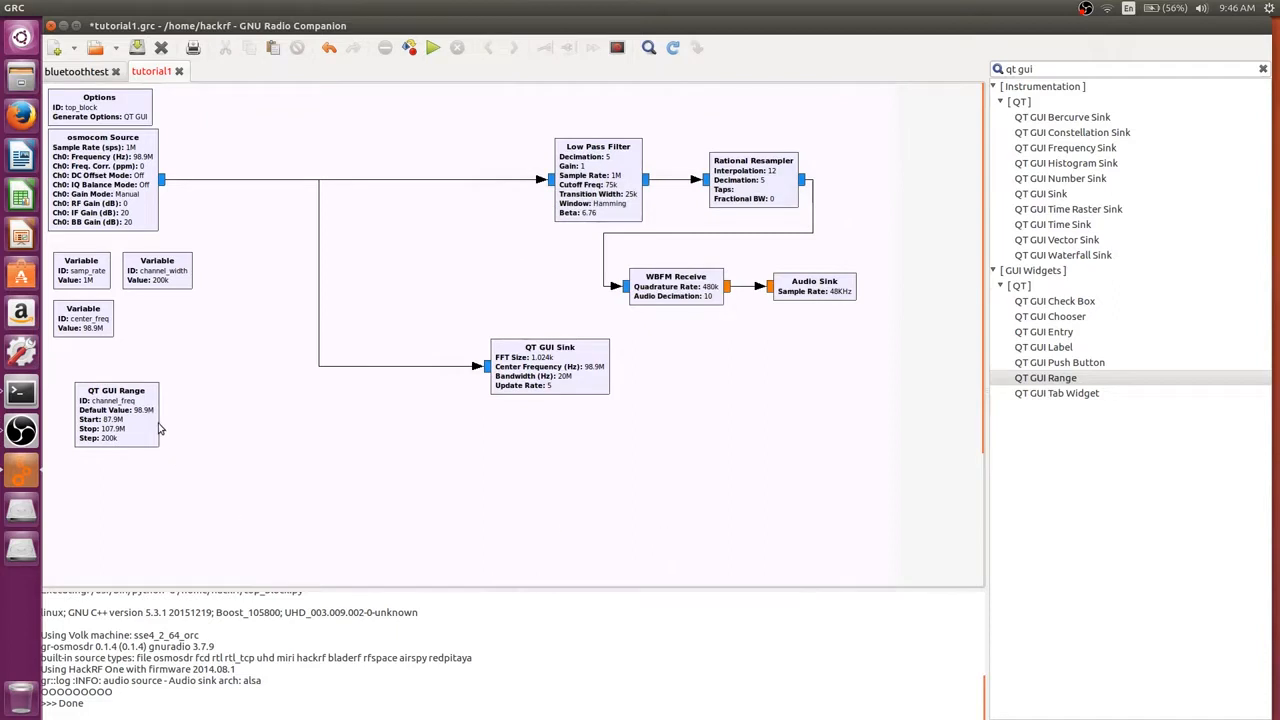
{"action": "mouse_move", "coordinate": [992, 370]}
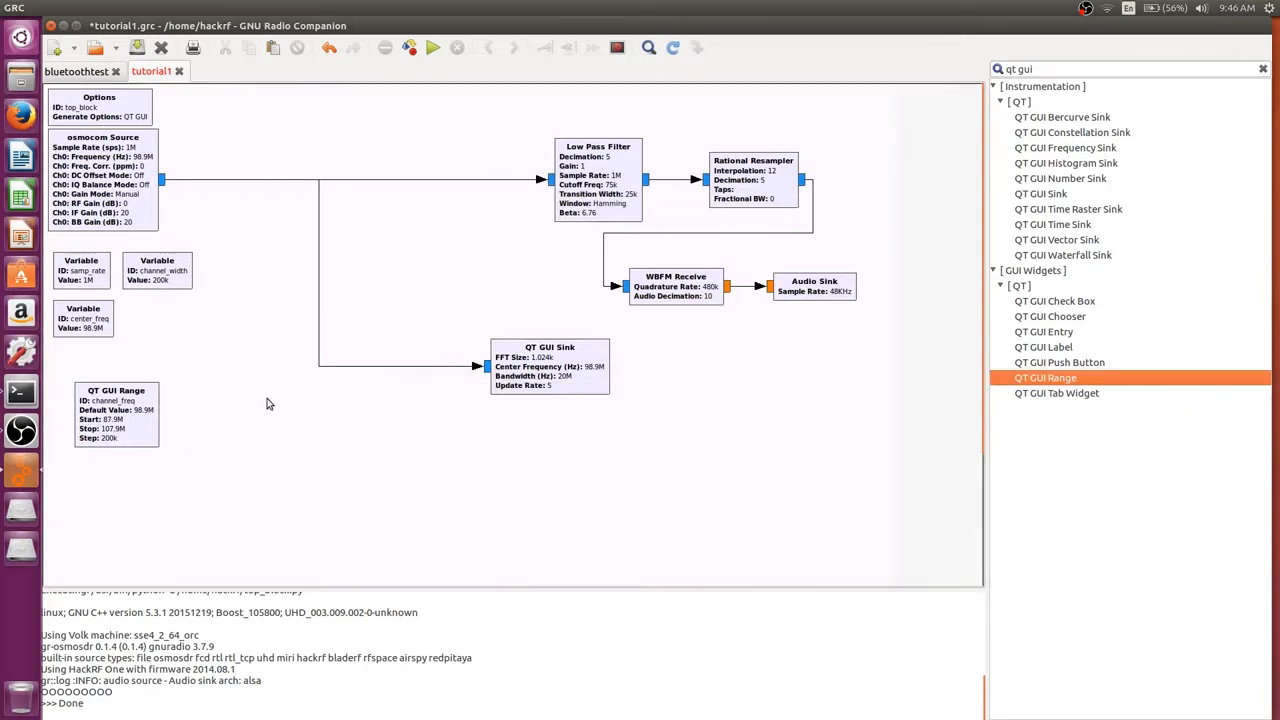
{"action": "mouse_move", "coordinate": [260, 412]}
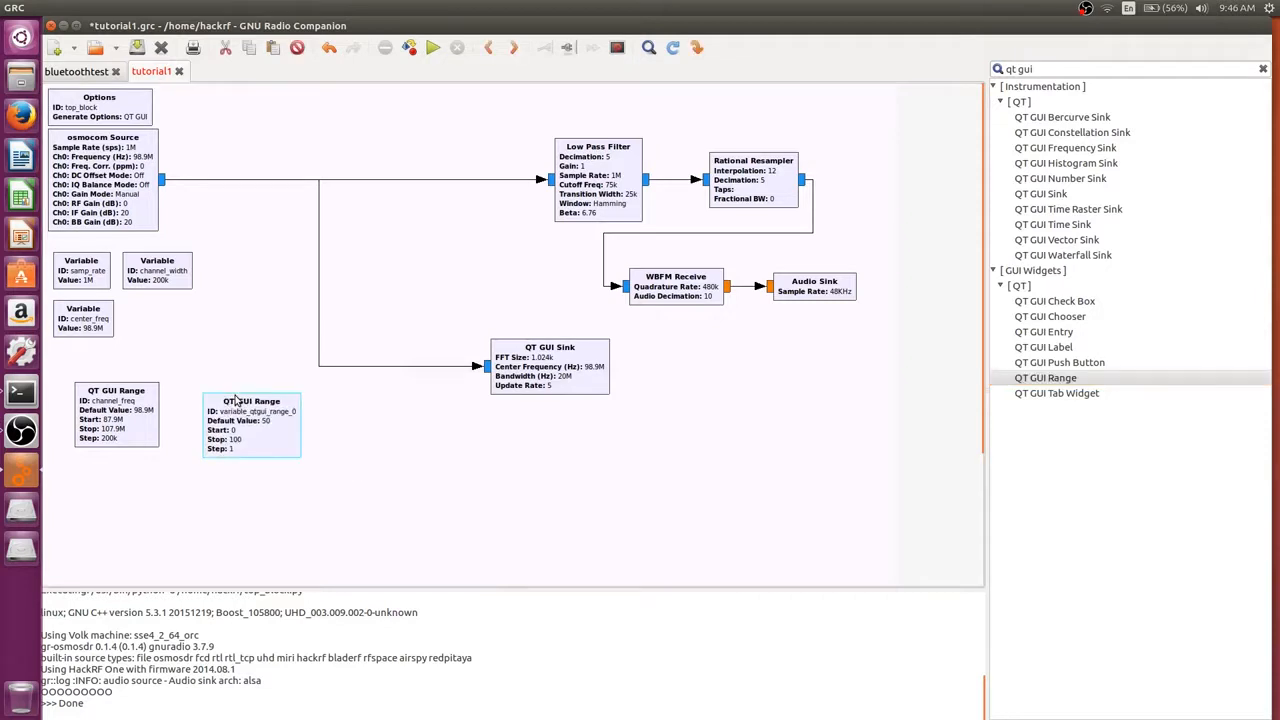
Make the second range block audio_gain with default 1, stop 10 and step 0.1.
{"action": "double_click", "coordinate": [252, 424]}
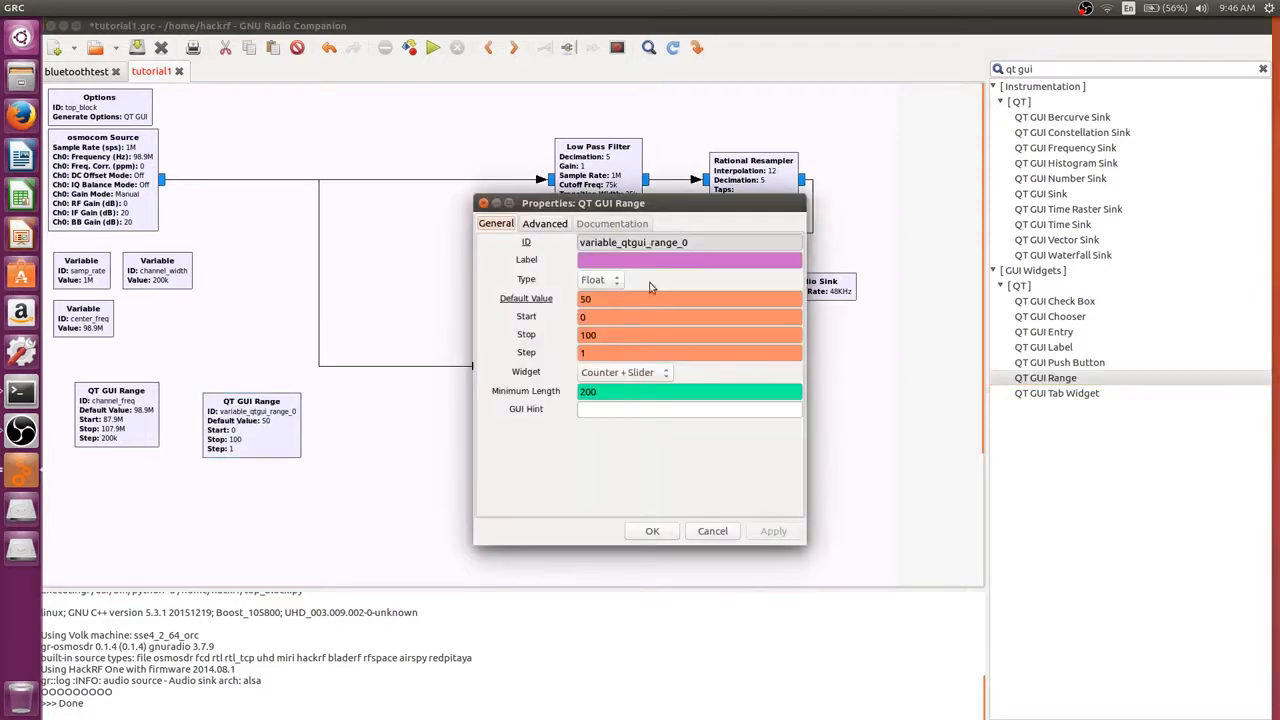
{"action": "triple_click", "coordinate": [690, 242]}
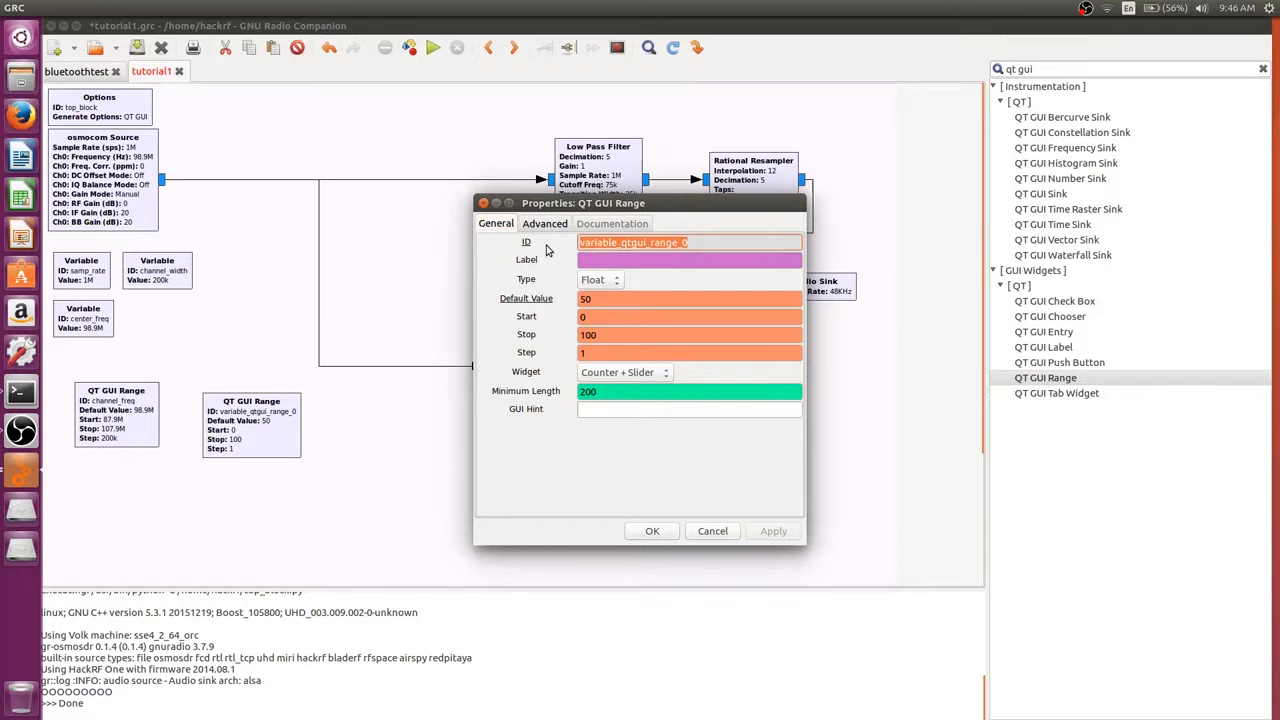
{"action": "type", "text": "audio_gain"}
{"action": "left_click", "coordinate": [688, 298]}
{"action": "type", "text": "1"}
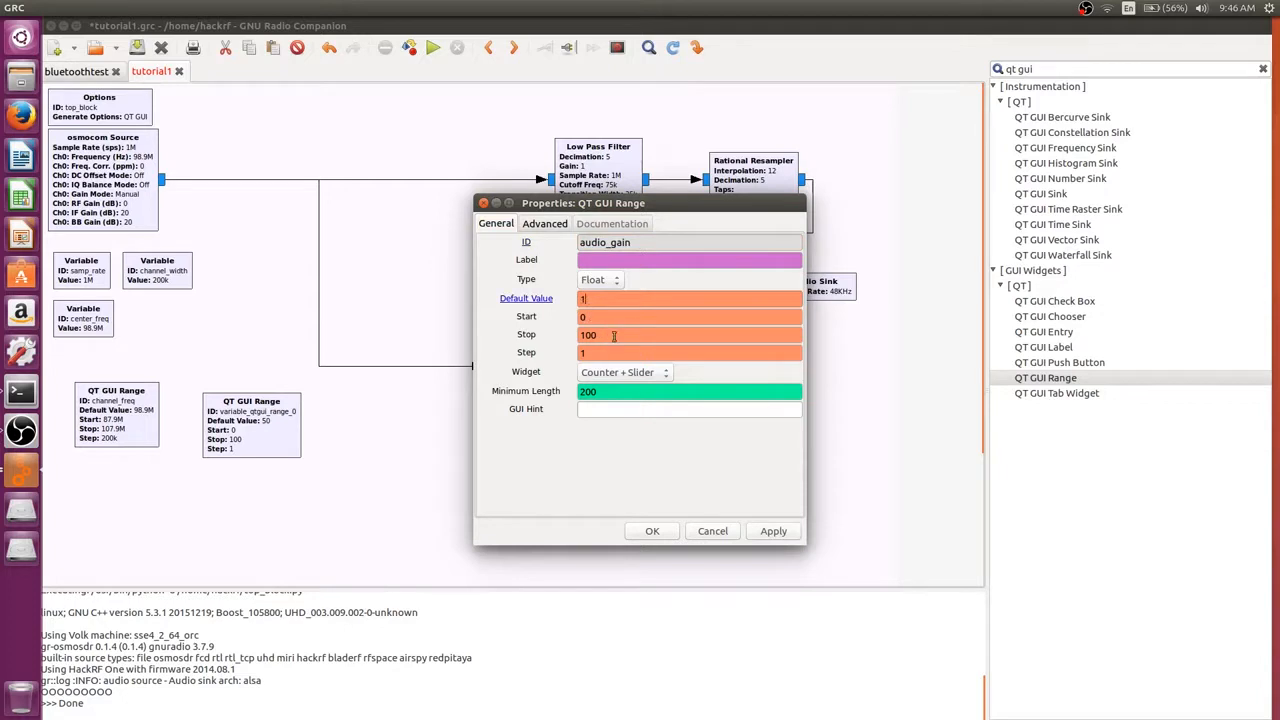
{"action": "mouse_move", "coordinate": [612, 336]}
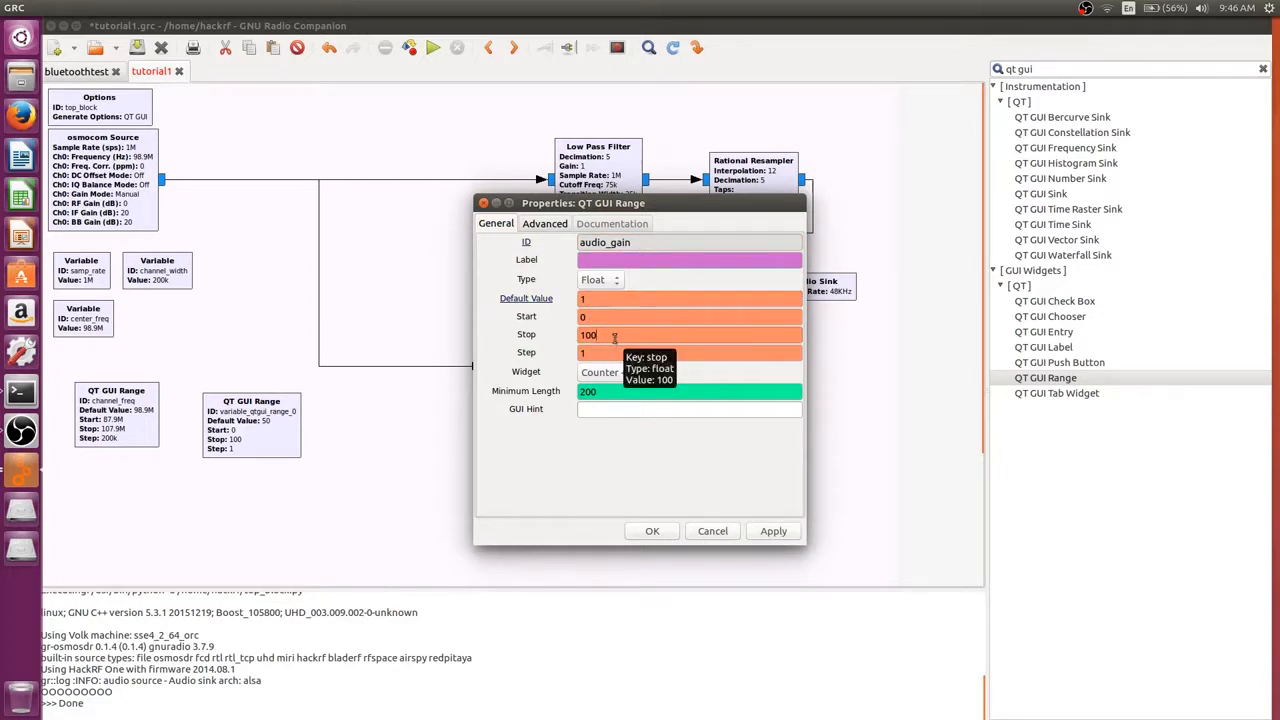
{"action": "key", "text": "BackSpace"}
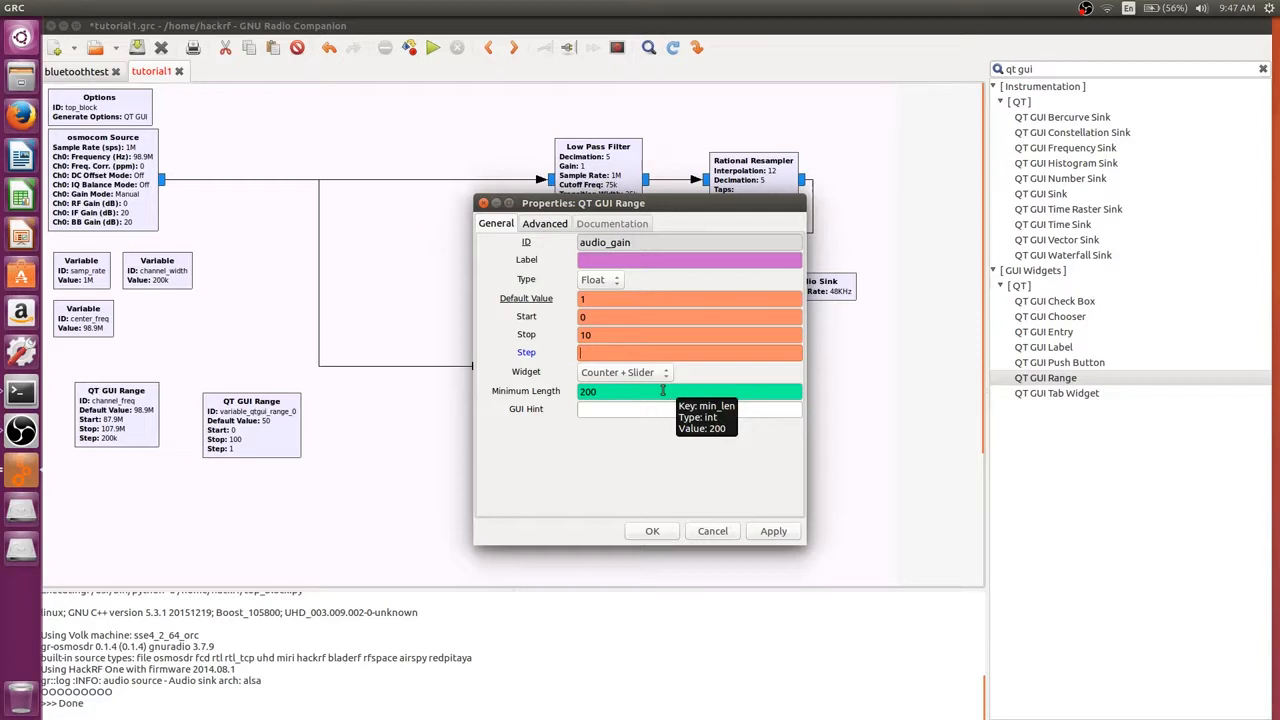
{"action": "type", "text": "0.1"}
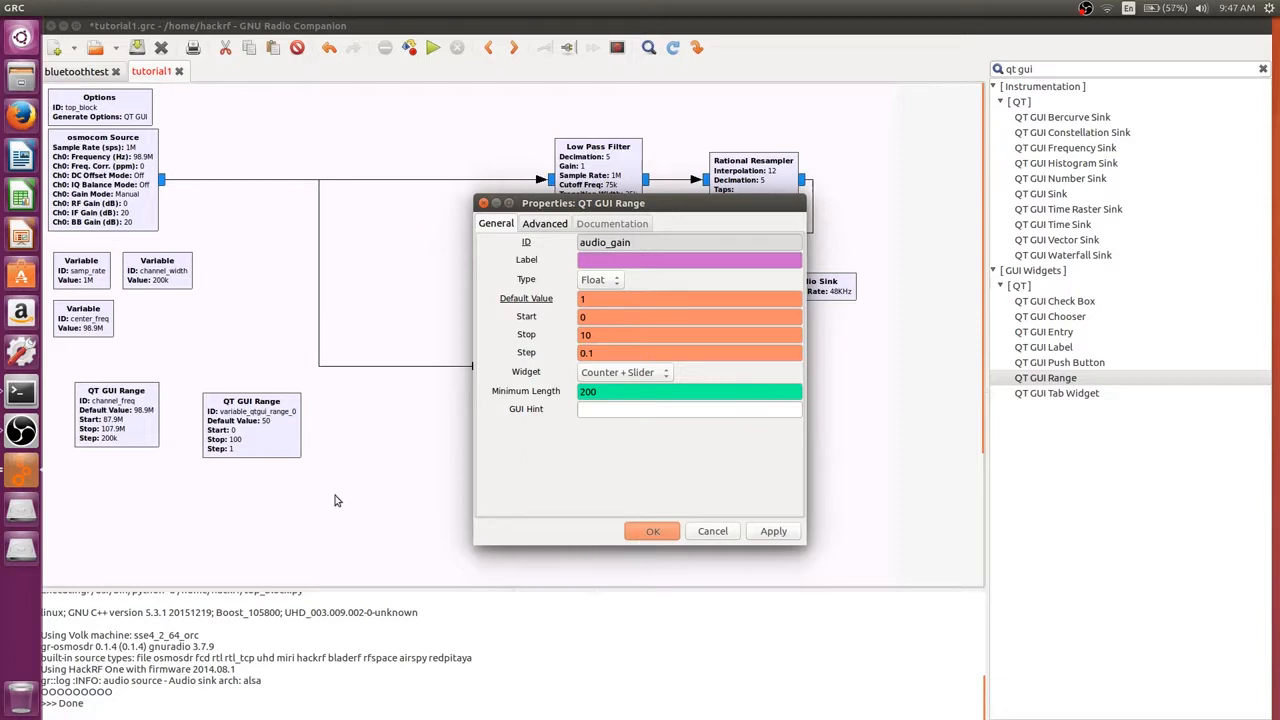
{"action": "left_click", "coordinate": [652, 532]}
{"action": "type", "text": "signal"}
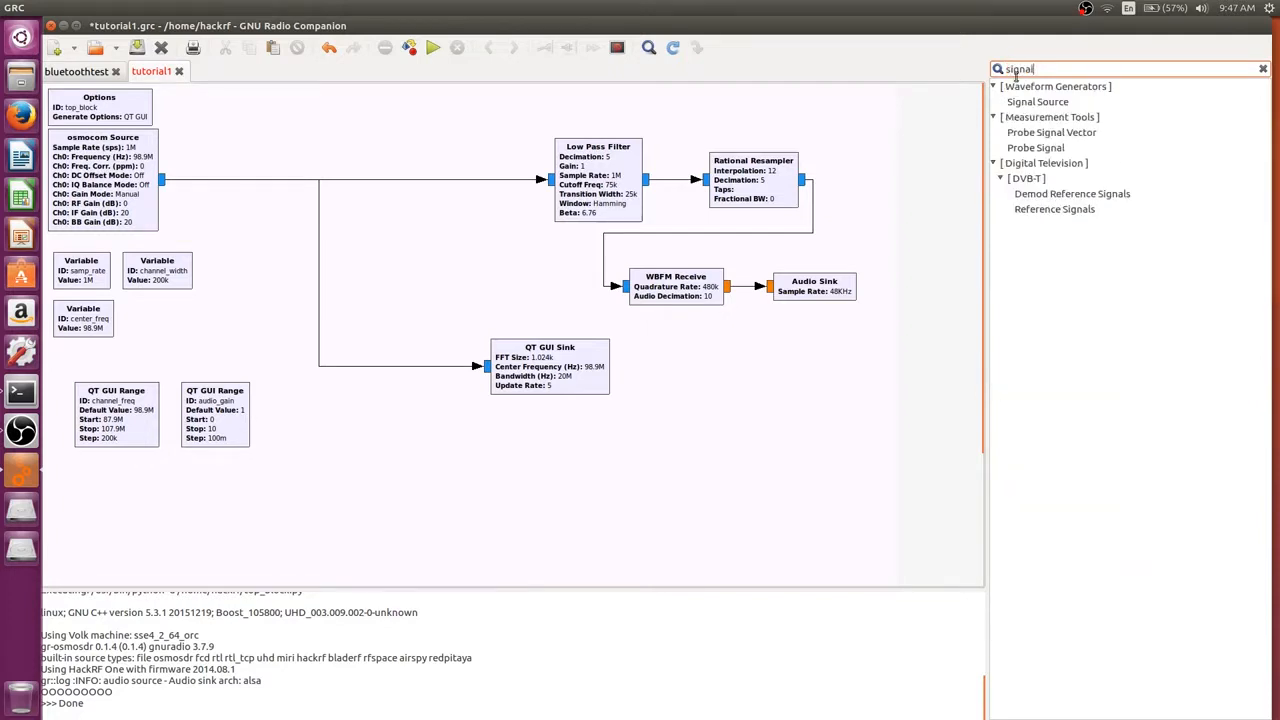
Place a Signal Source from the search results and open its properties.
{"action": "left_click", "coordinate": [1036, 100]}
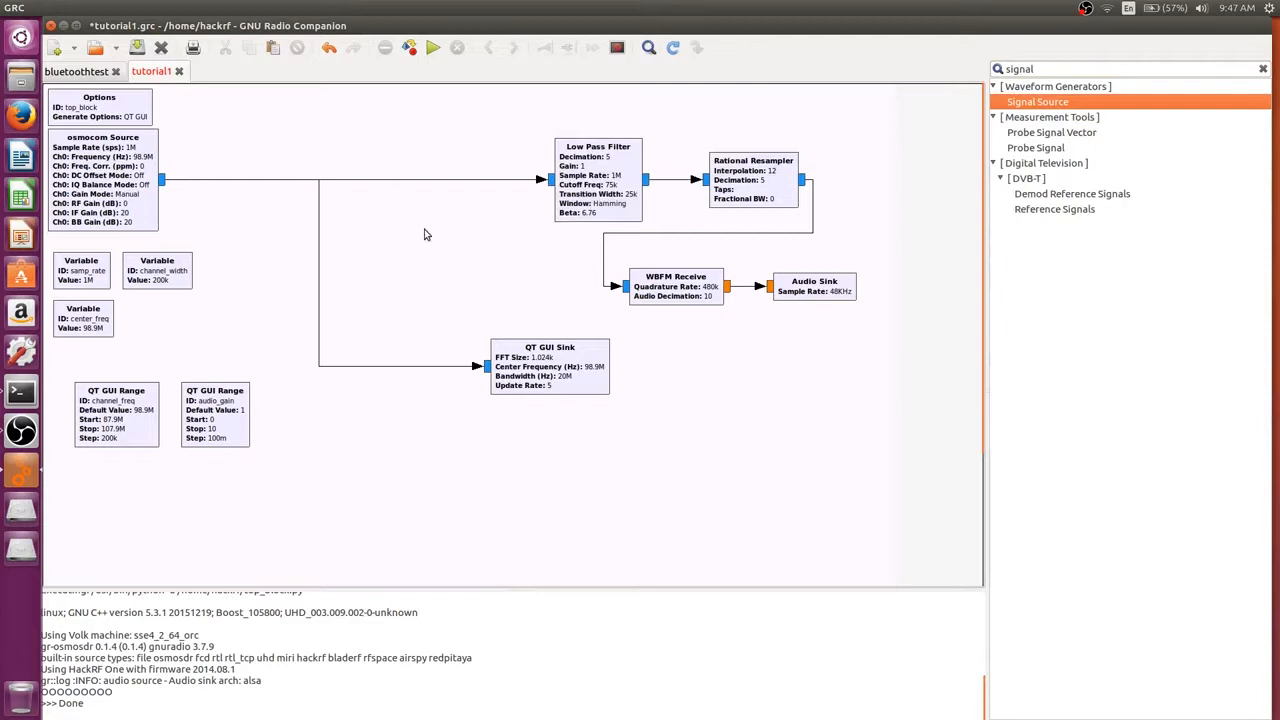
{"action": "mouse_move", "coordinate": [384, 236]}
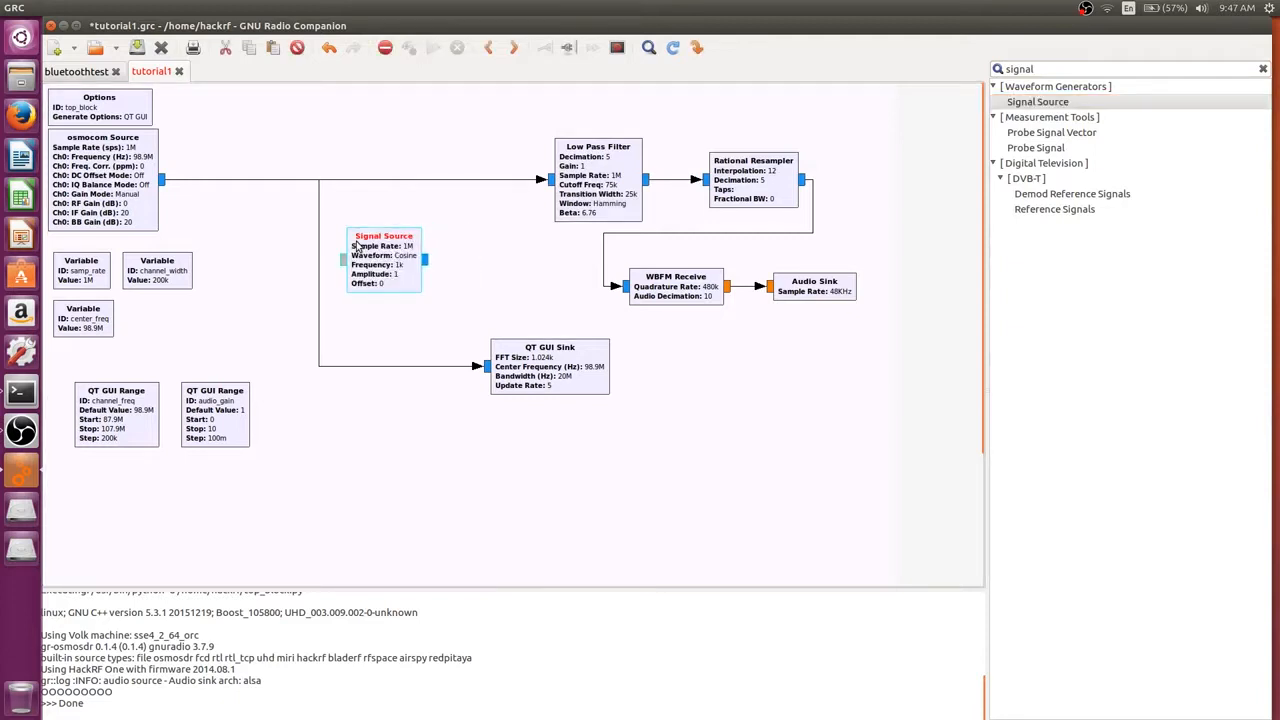
{"action": "double_click", "coordinate": [384, 236]}
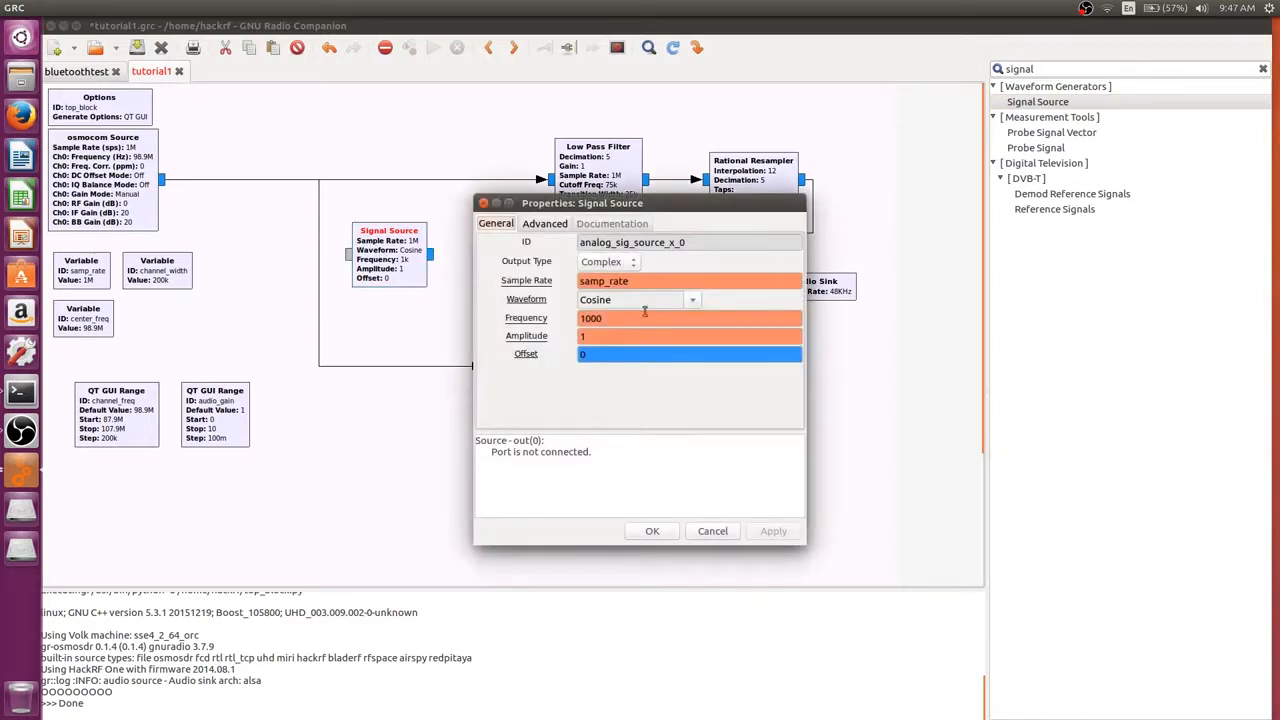
{"action": "mouse_move", "coordinate": [680, 332]}
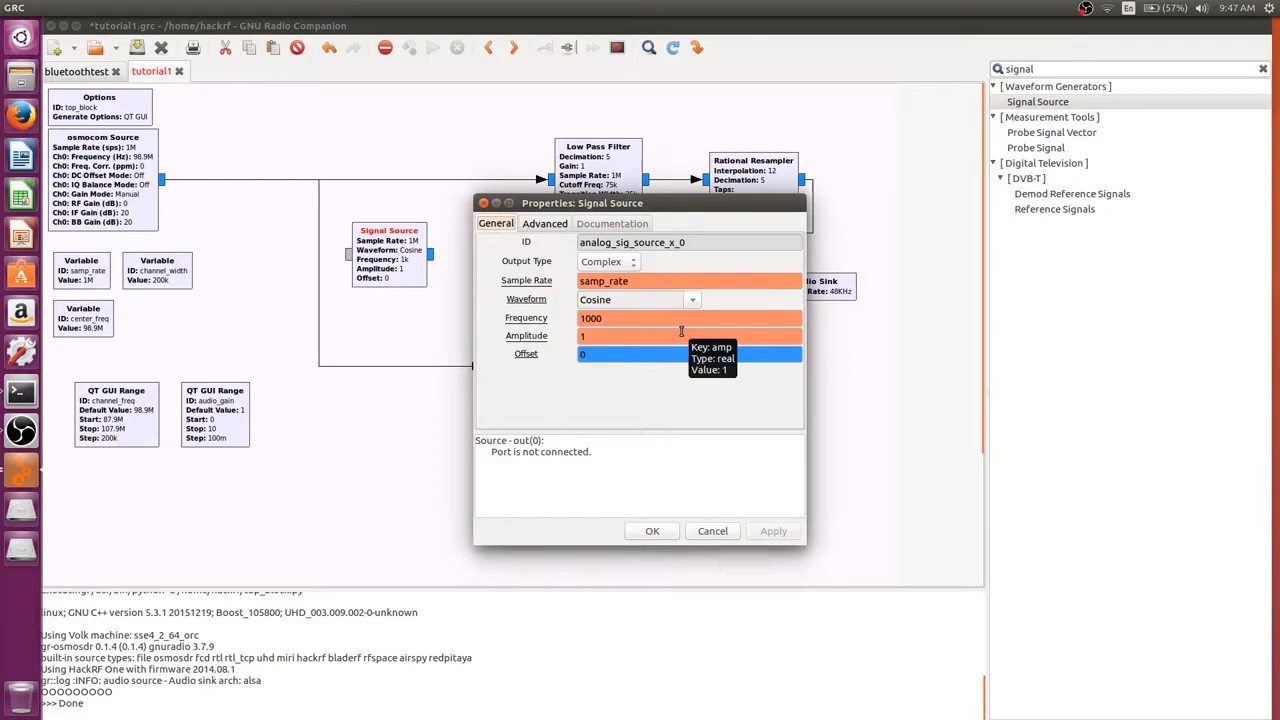
{"action": "mouse_move", "coordinate": [620, 318]}
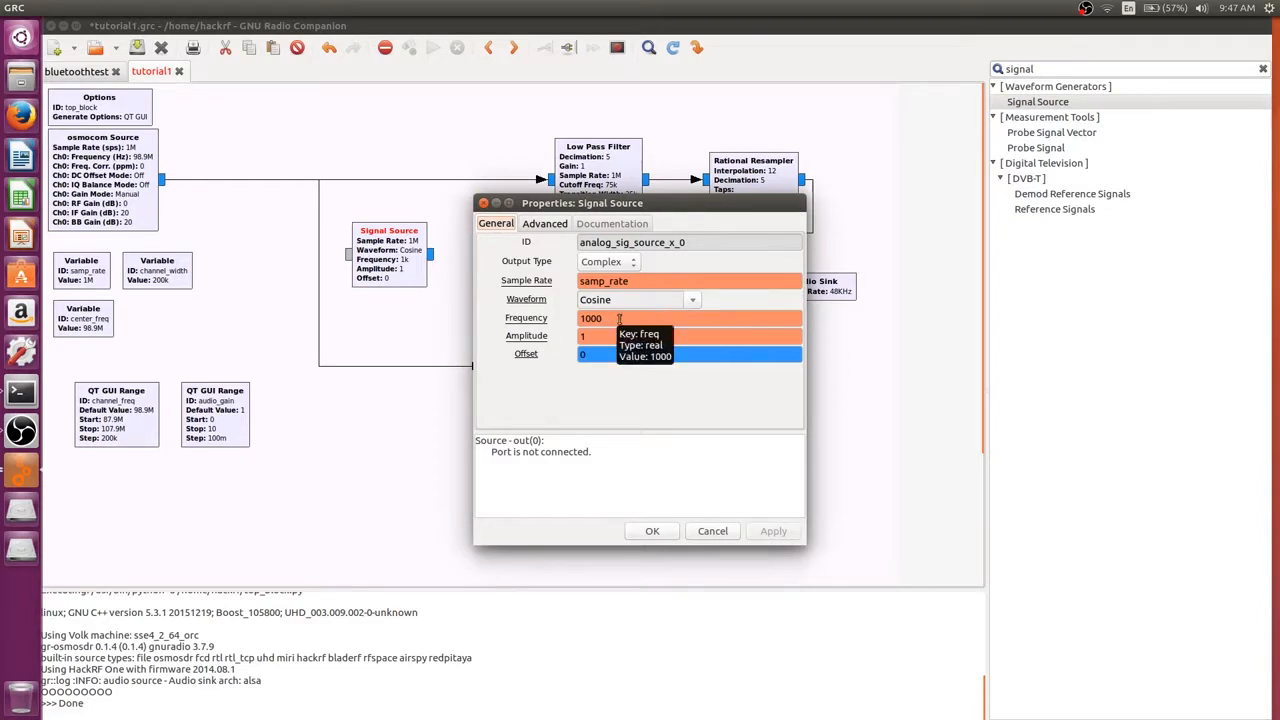
{"action": "mouse_move", "coordinate": [584, 336]}
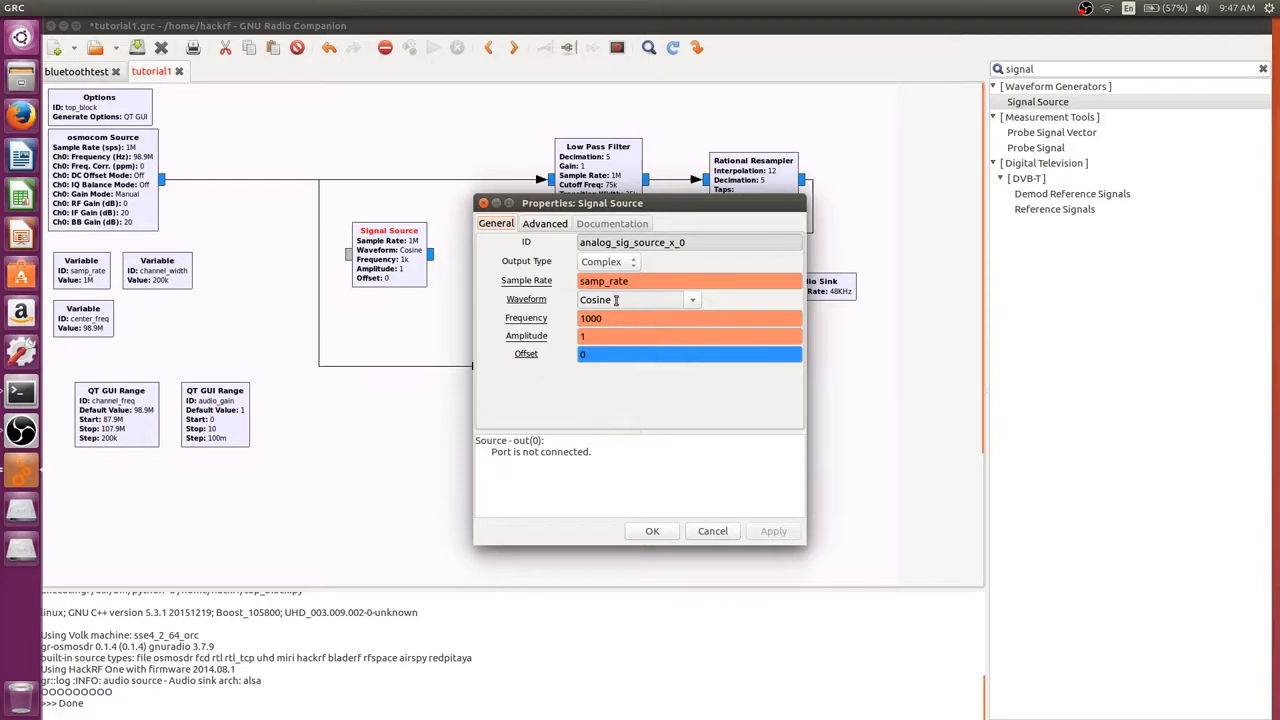
{"action": "mouse_move", "coordinate": [636, 360]}
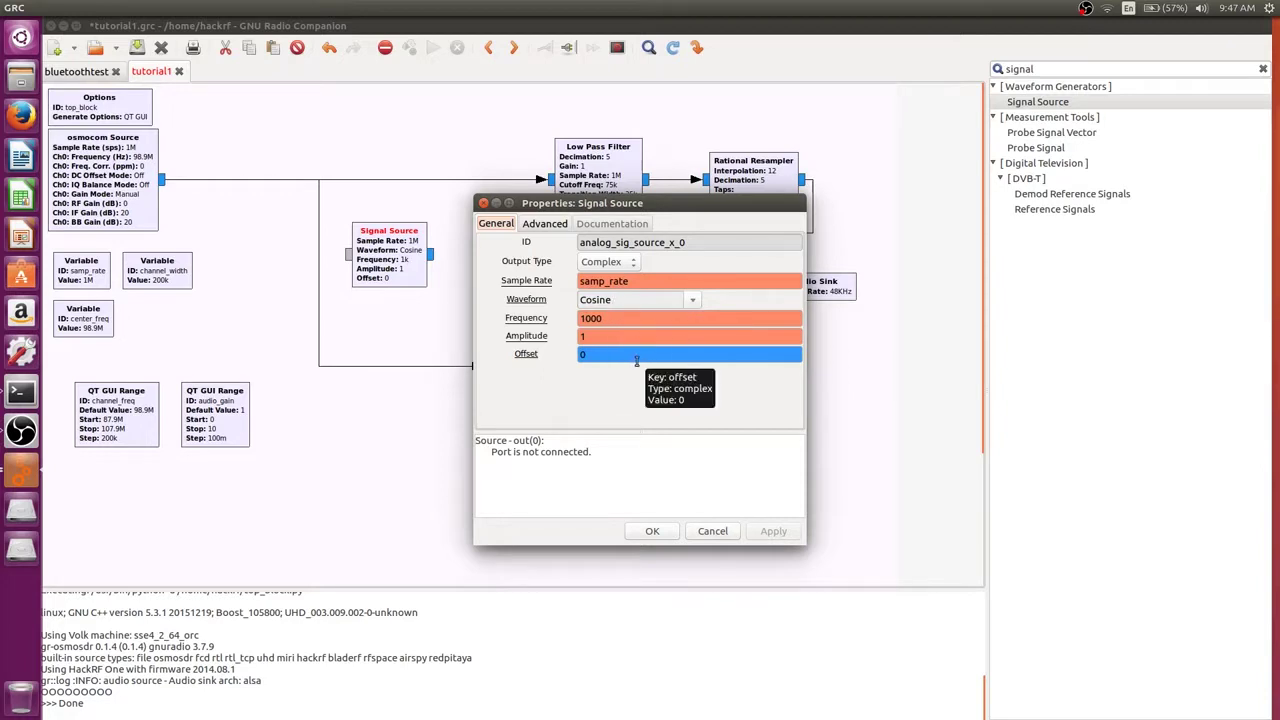
{"action": "mouse_move", "coordinate": [460, 418]}
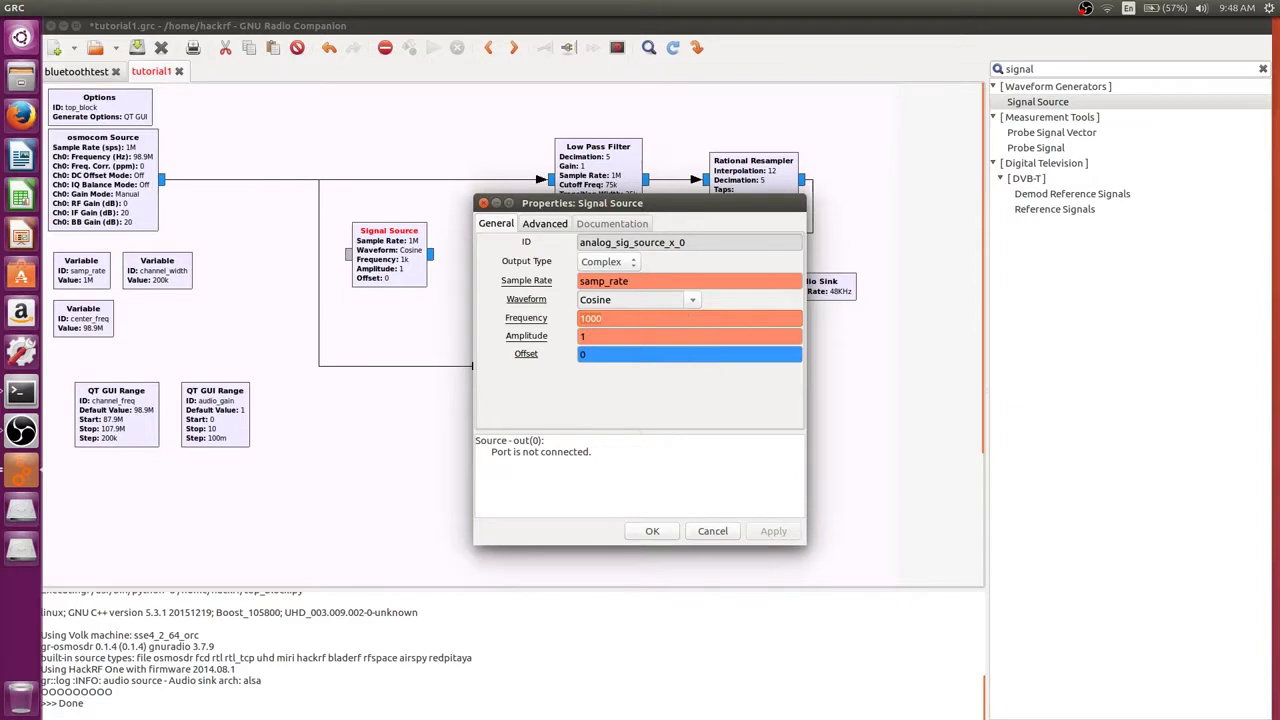
Set the Signal Source frequency to center_freq - channel_freq and apply it.
{"action": "type", "text": "center_freq -"}
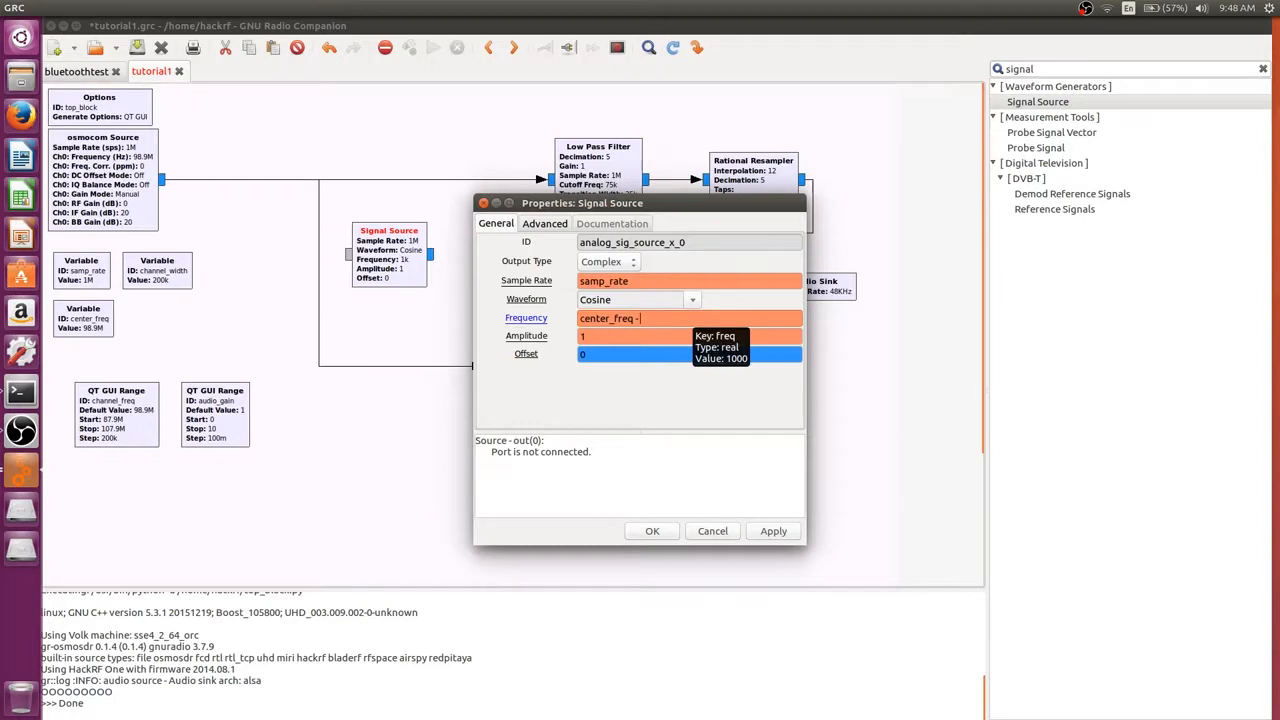
{"action": "type", "text": "channel"}
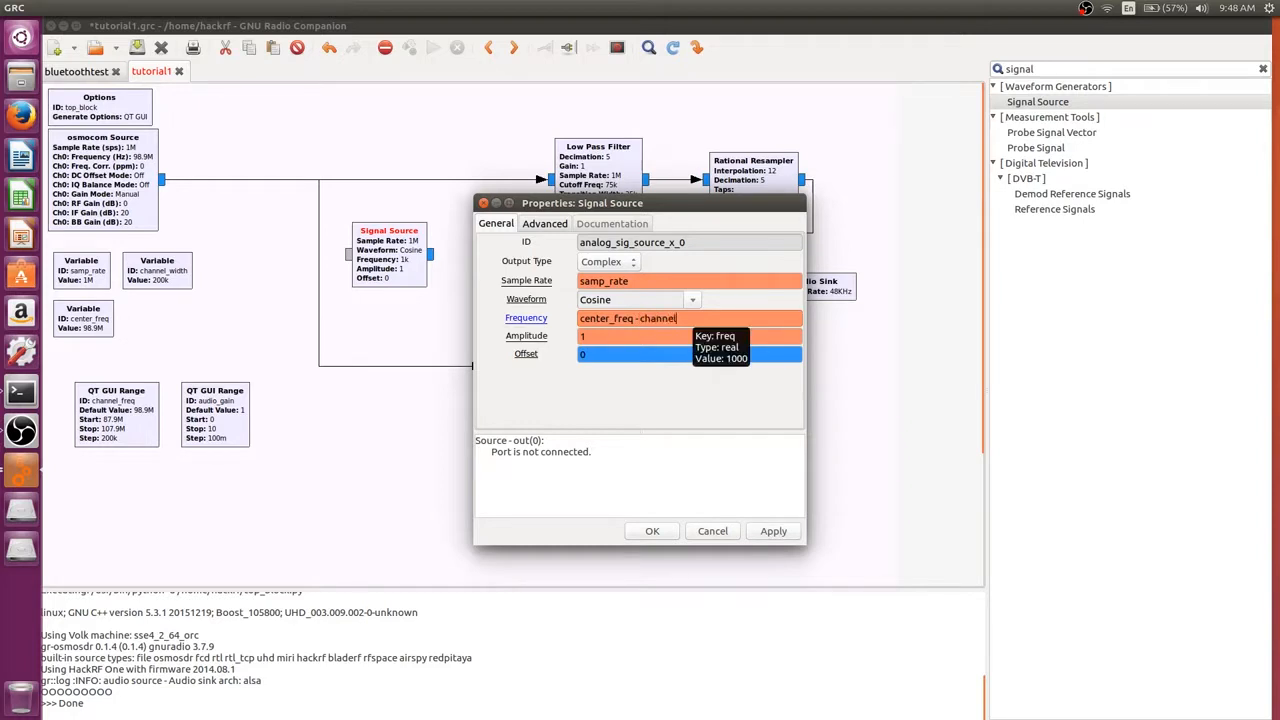
{"action": "type", "text": "_freq"}
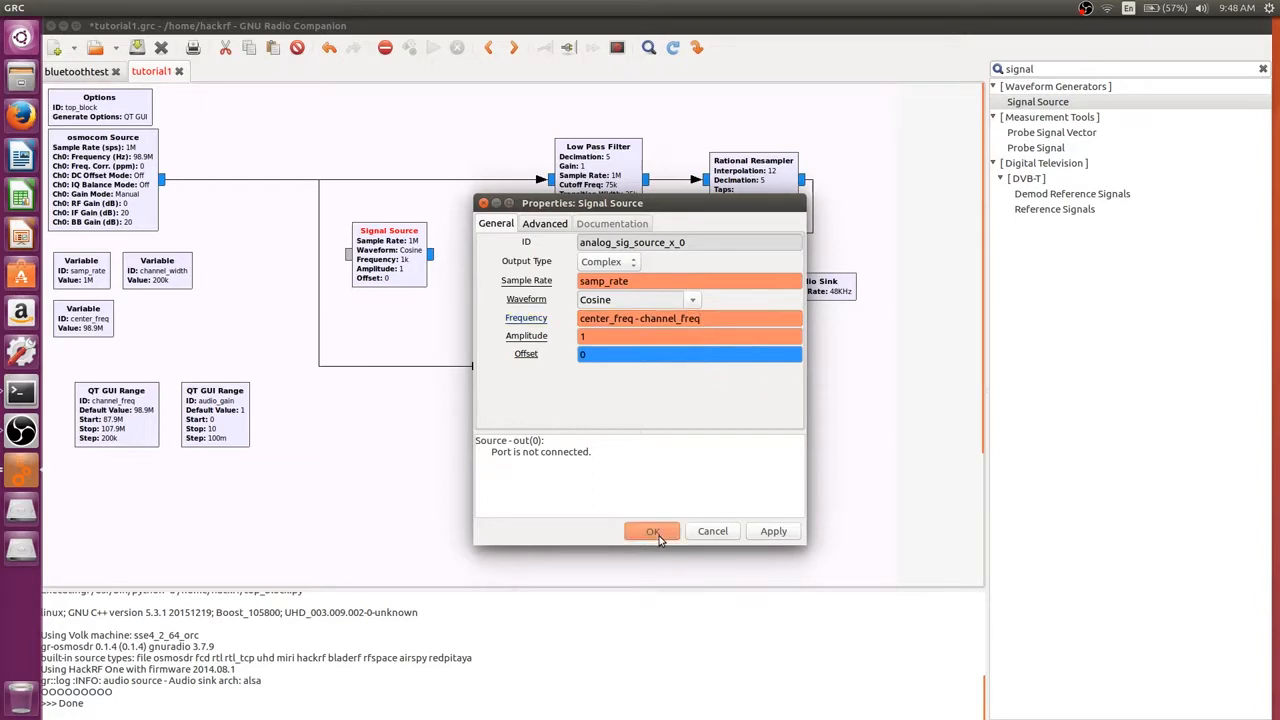
{"action": "mouse_move", "coordinate": [668, 550]}
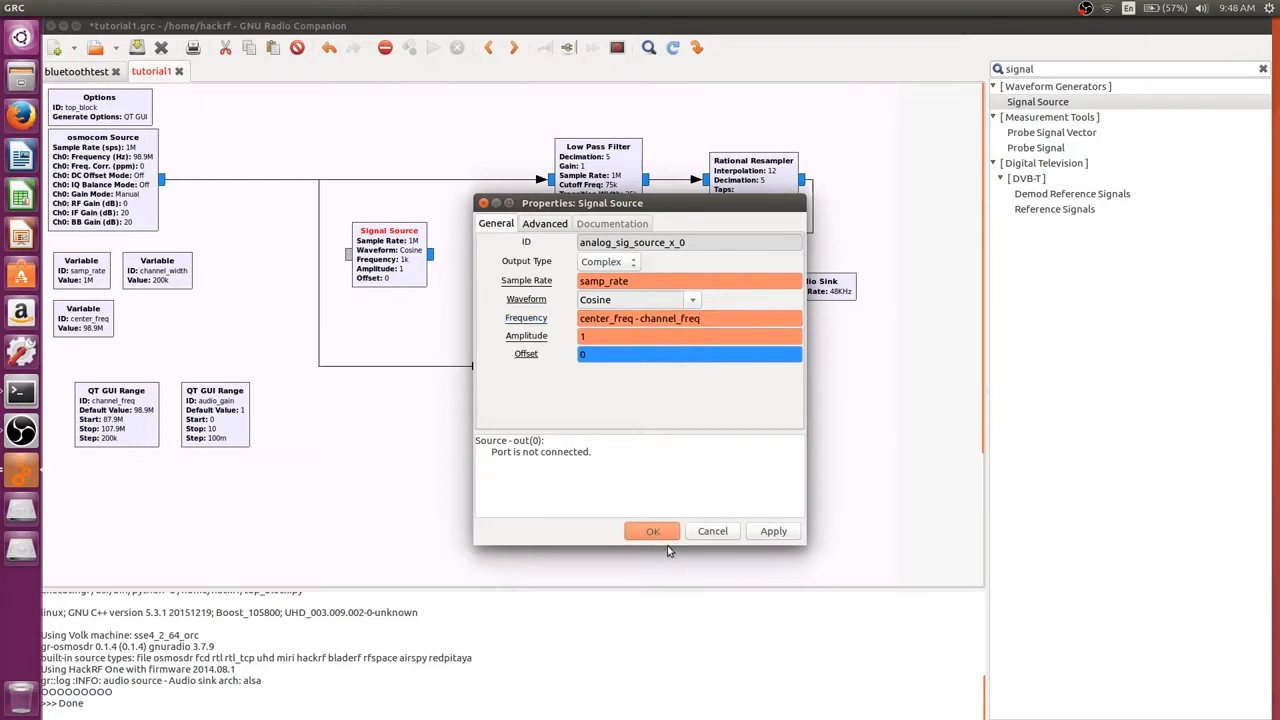
{"action": "left_click", "coordinate": [652, 532]}
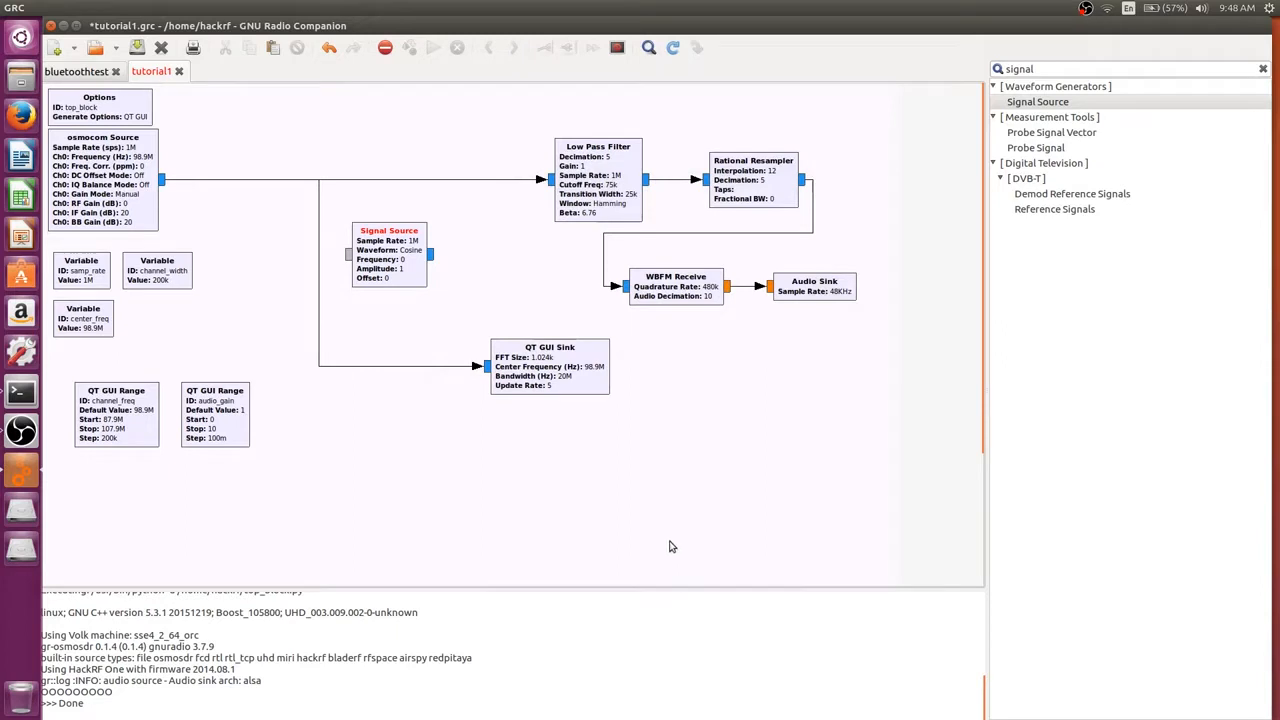
Nudge the Signal Source block slightly left and reselect the block search term.
{"action": "left_click", "coordinate": [388, 256]}
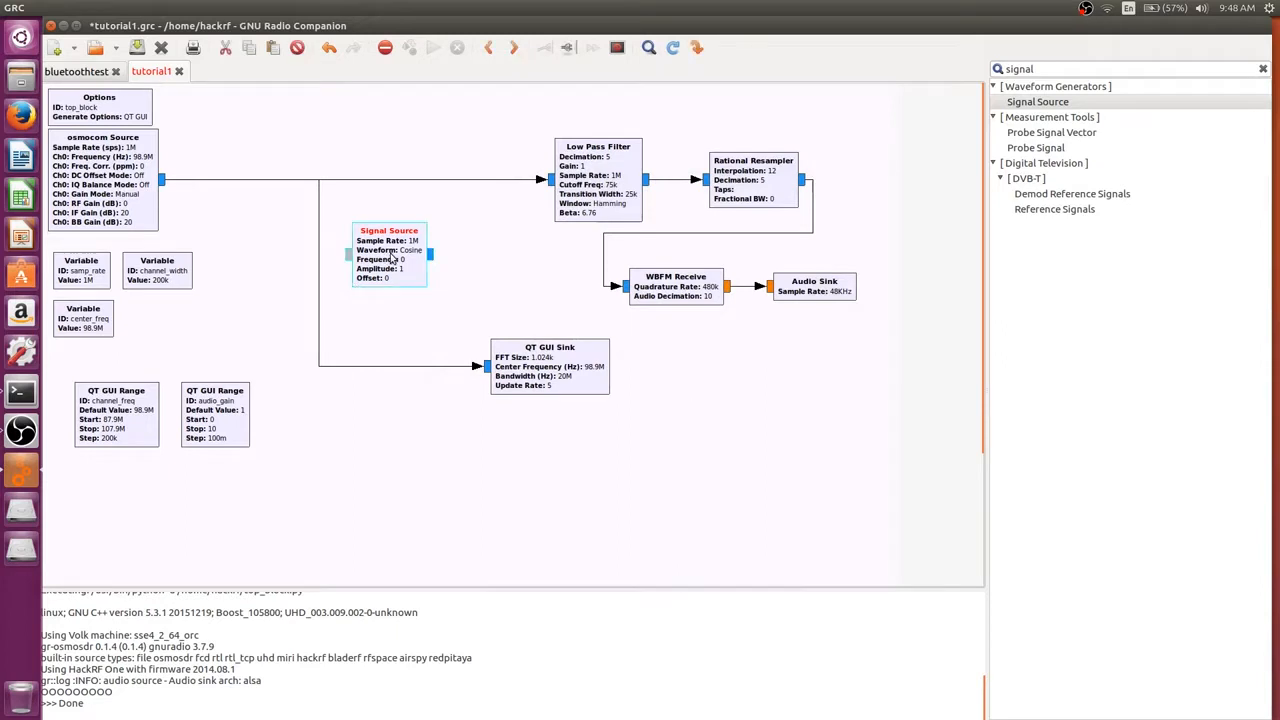
{"action": "left_click_drag", "start_coordinate": [388, 254], "coordinate": [368, 260]}
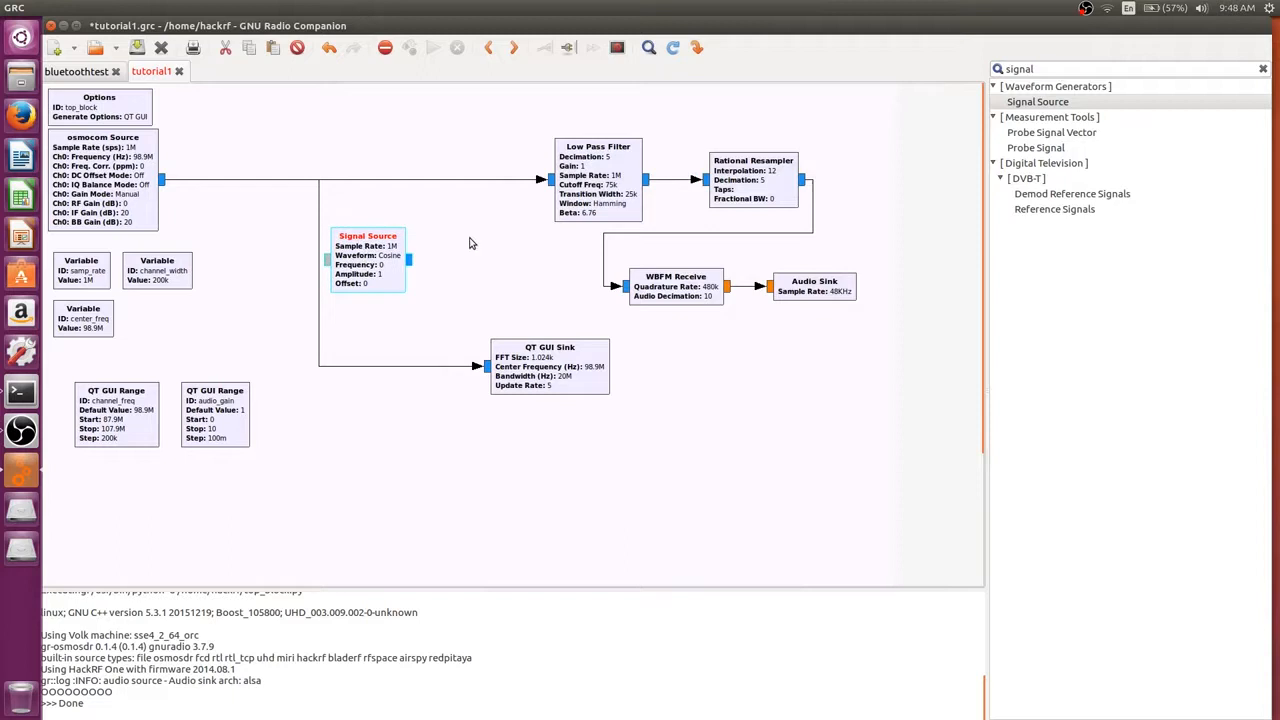
{"action": "triple_click", "coordinate": [1128, 68]}
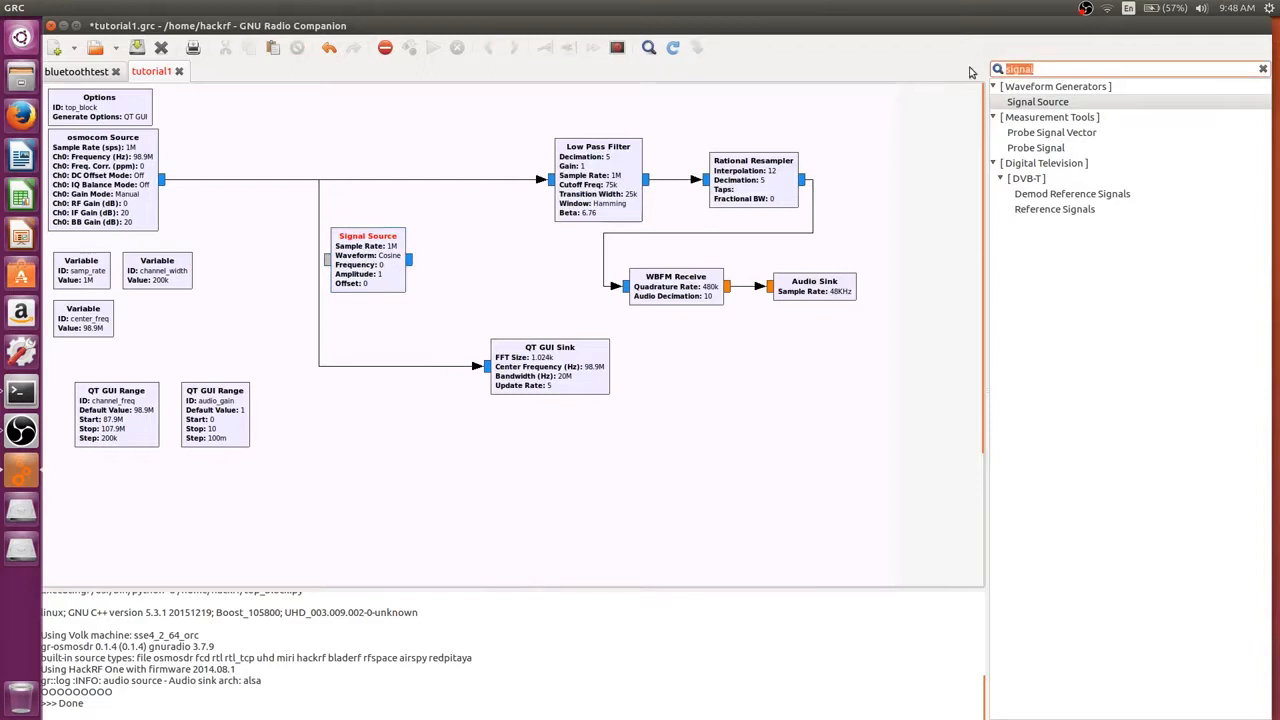
Add a Multiply block onto the top signal line from the block search.
{"action": "type", "text": "multipl"}
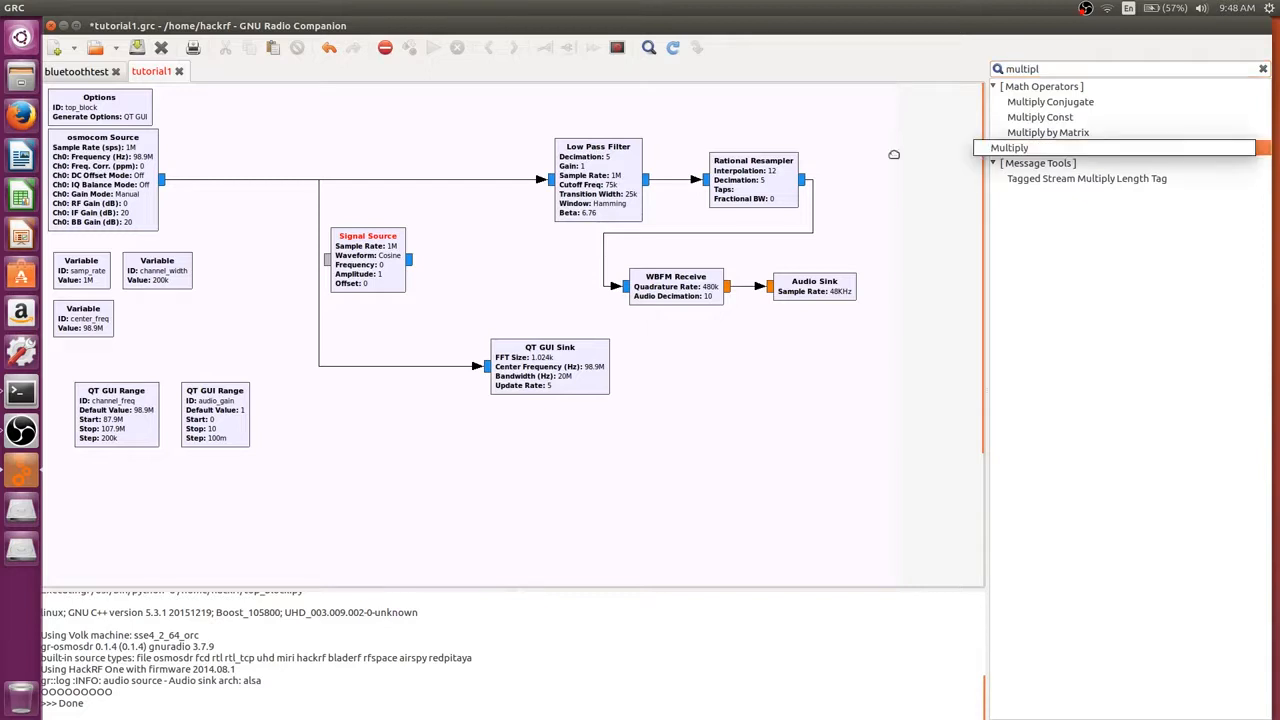
{"action": "left_click", "coordinate": [1008, 148]}
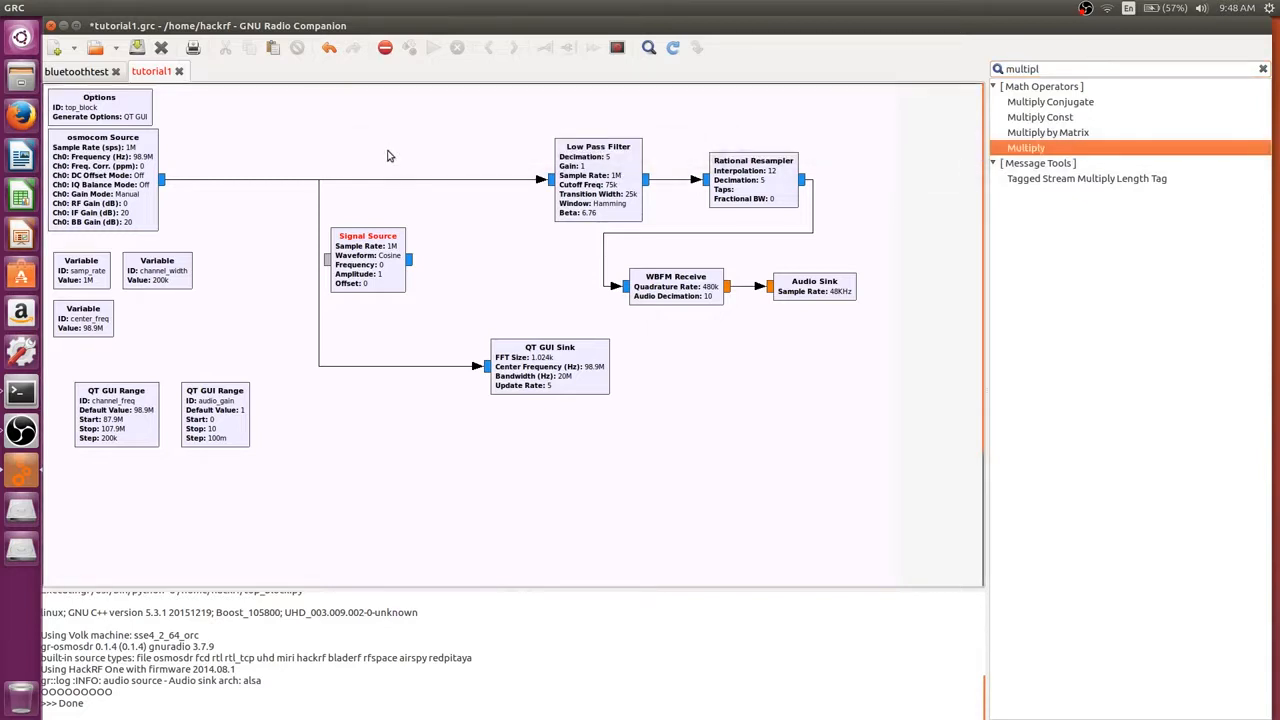
{"action": "mouse_move", "coordinate": [392, 138]}
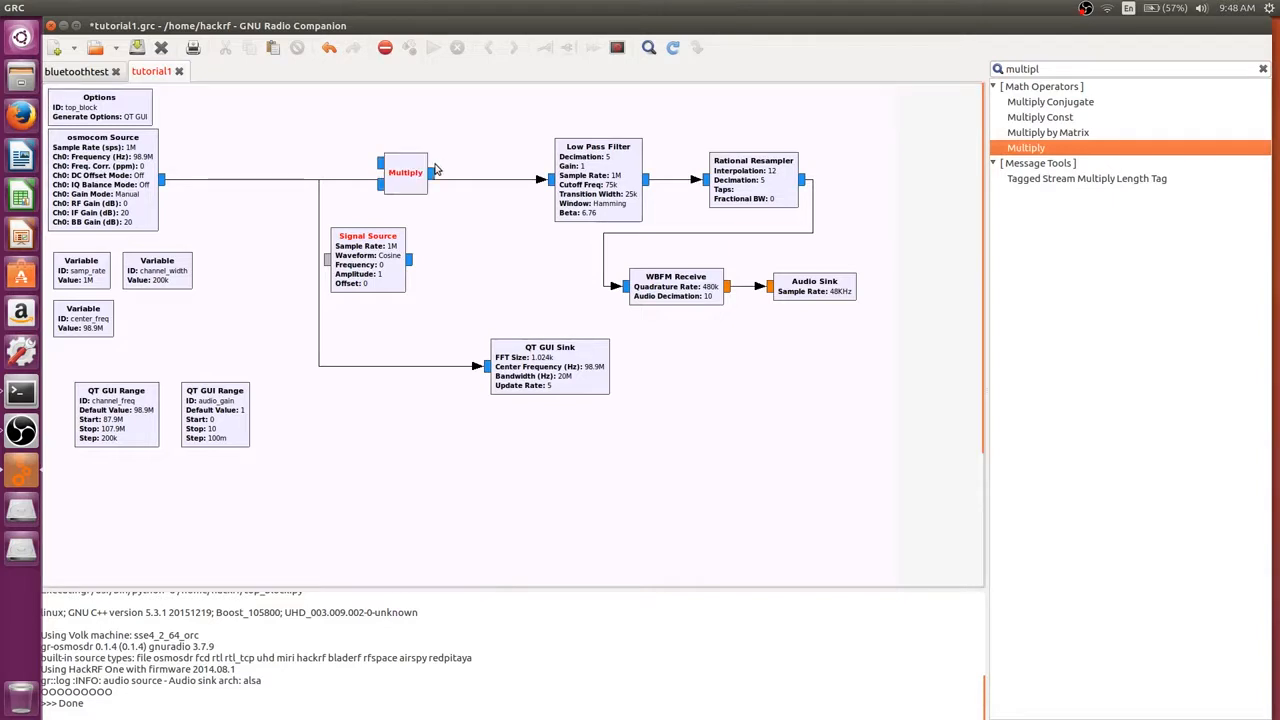
{"action": "left_click_drag", "start_coordinate": [404, 172], "coordinate": [436, 156]}
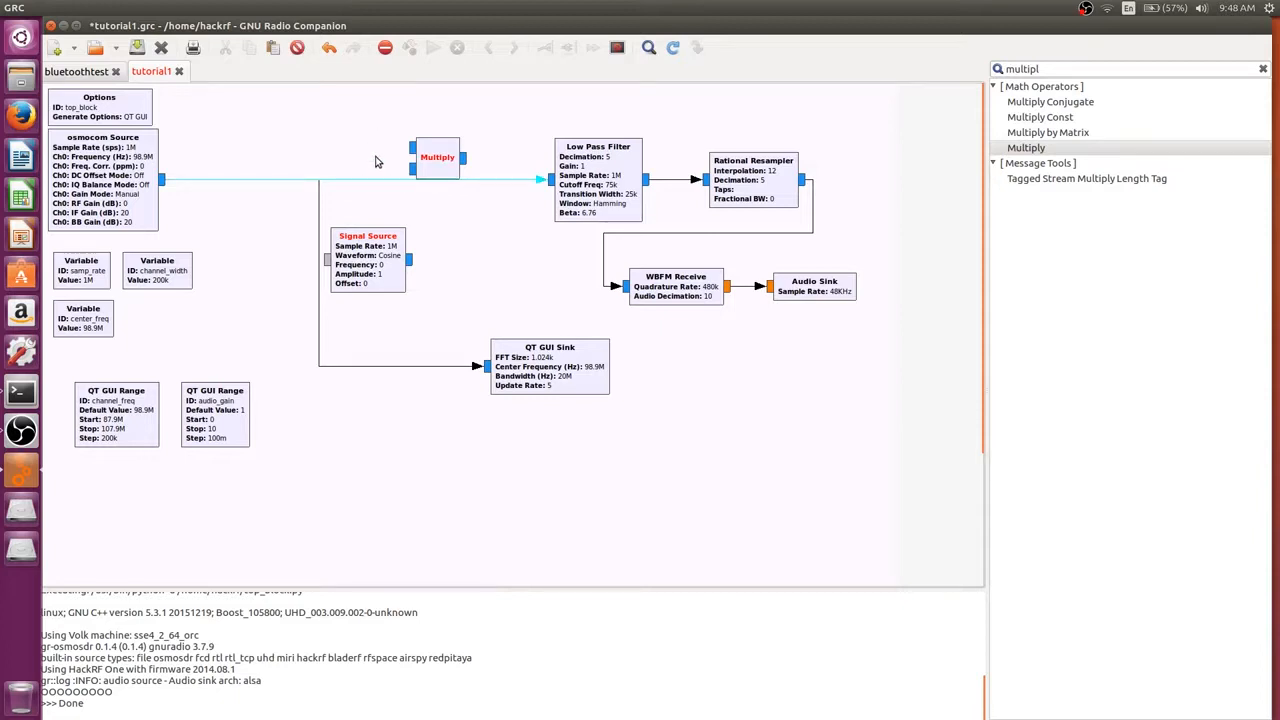
{"action": "mouse_move", "coordinate": [476, 188]}
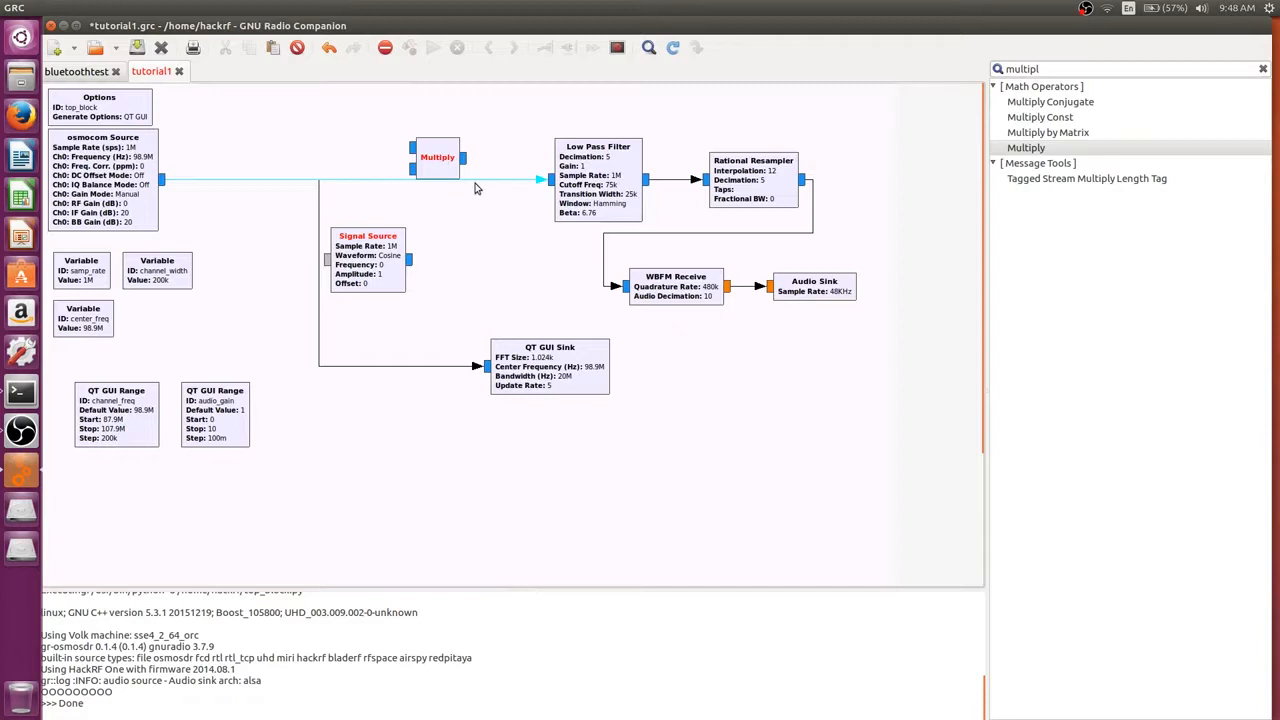
Position the Multiply block ahead of the Low Pass Filter and wire its output into the filter.
{"action": "left_click_drag", "start_coordinate": [436, 156], "coordinate": [484, 156]}
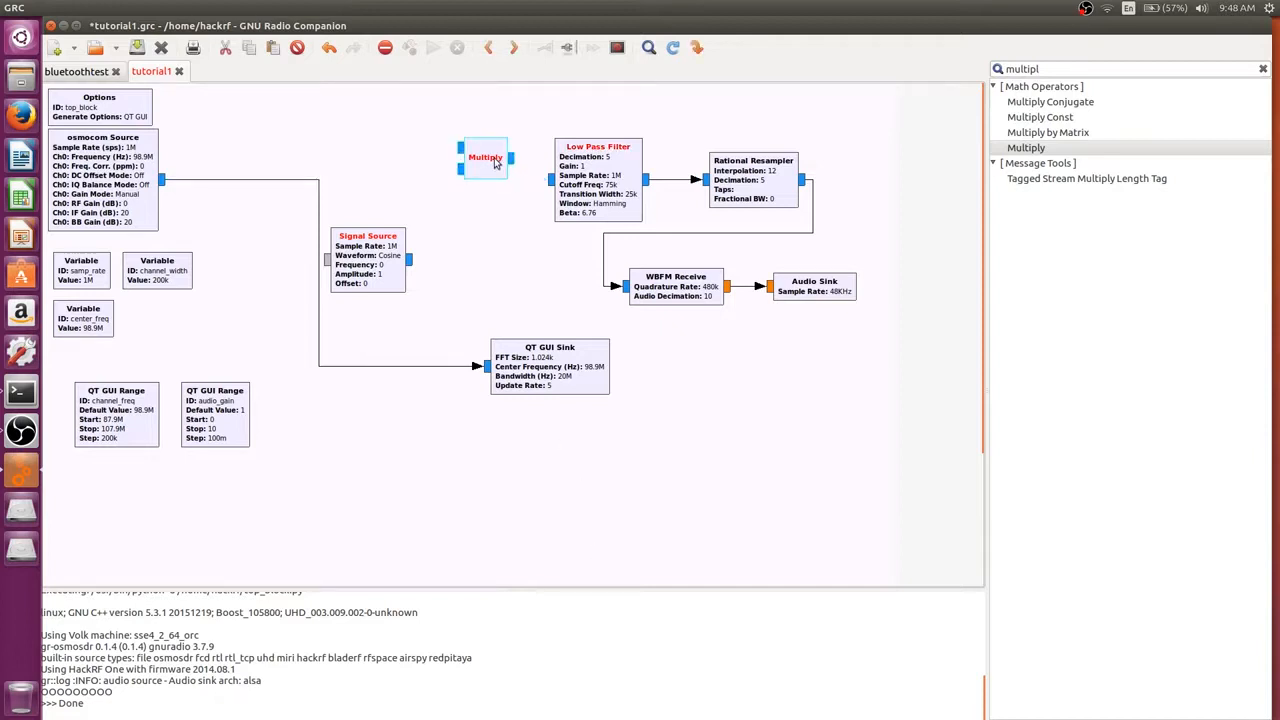
{"action": "left_click_drag", "start_coordinate": [488, 156], "coordinate": [492, 172]}
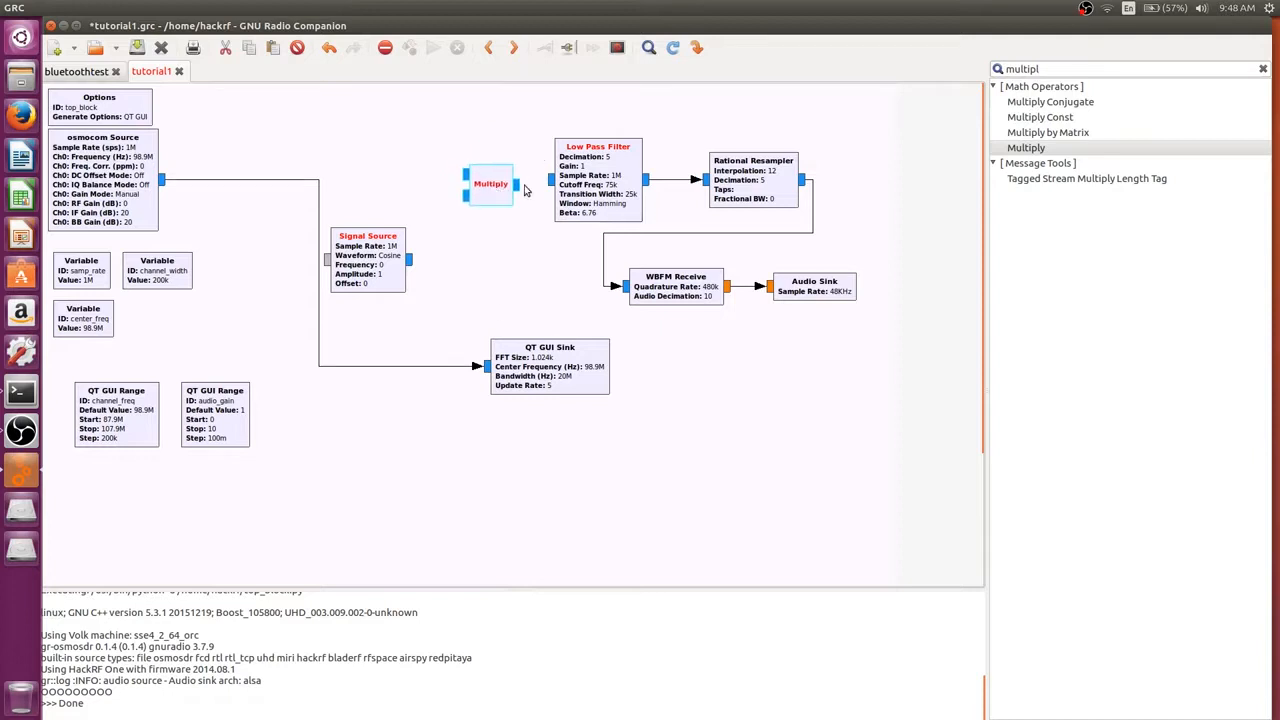
{"action": "left_click", "coordinate": [492, 184]}
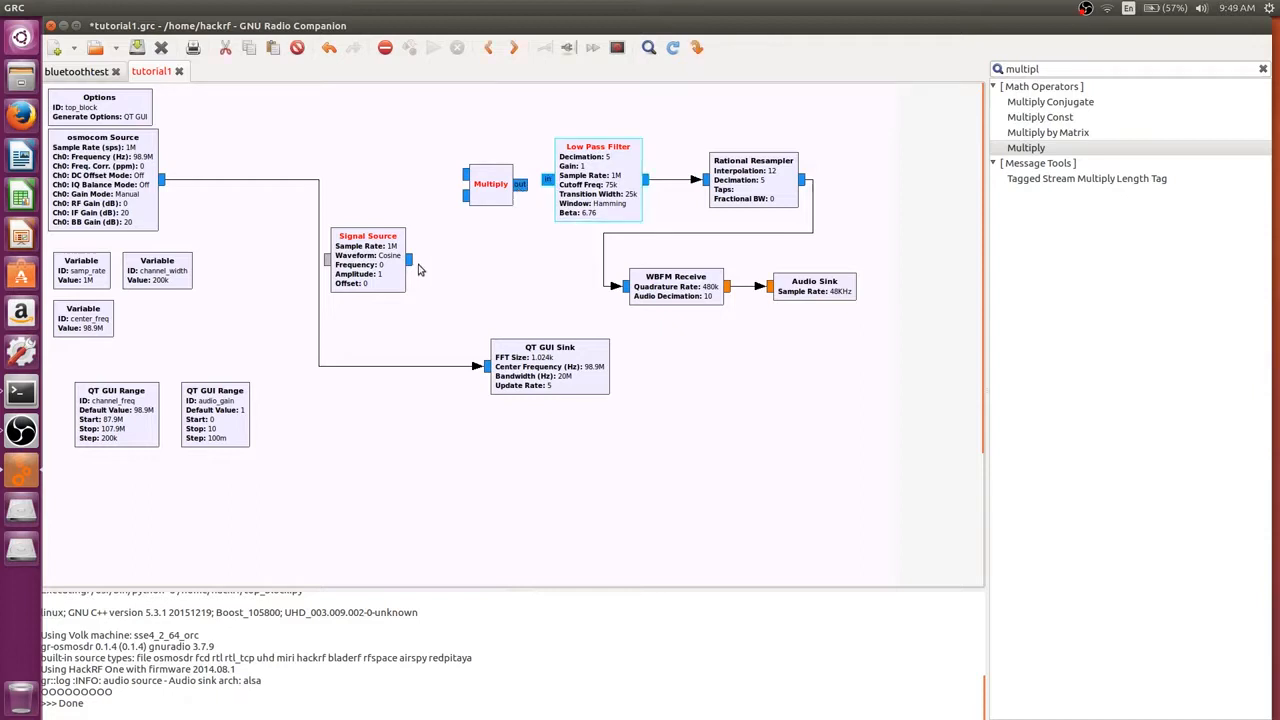
{"action": "mouse_move", "coordinate": [416, 264]}
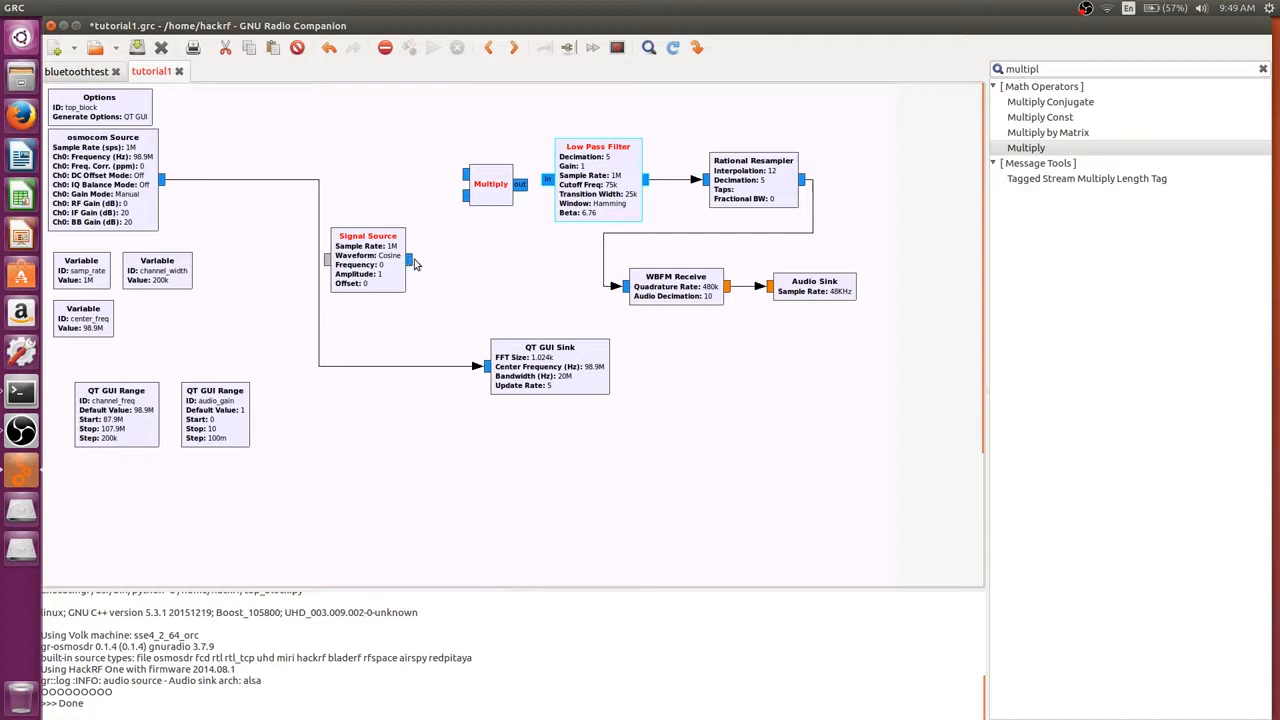
{"action": "mouse_move", "coordinate": [520, 190]}
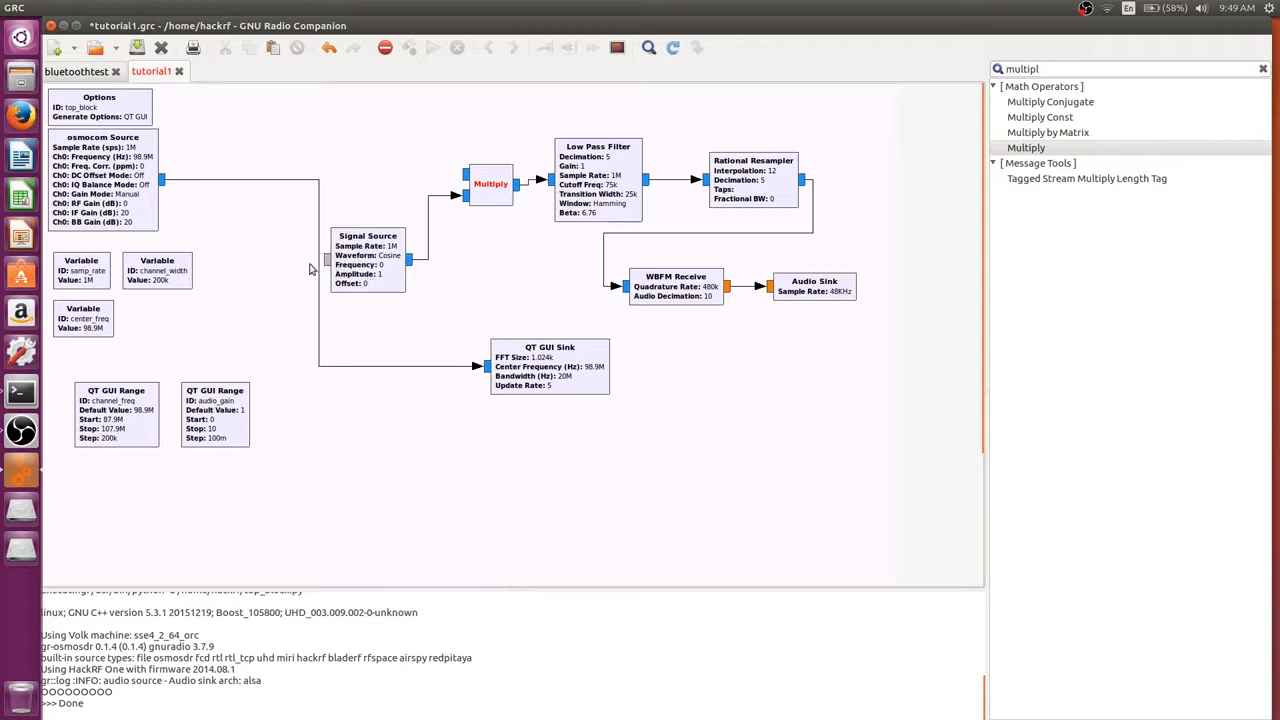
{"action": "mouse_move", "coordinate": [388, 280]}
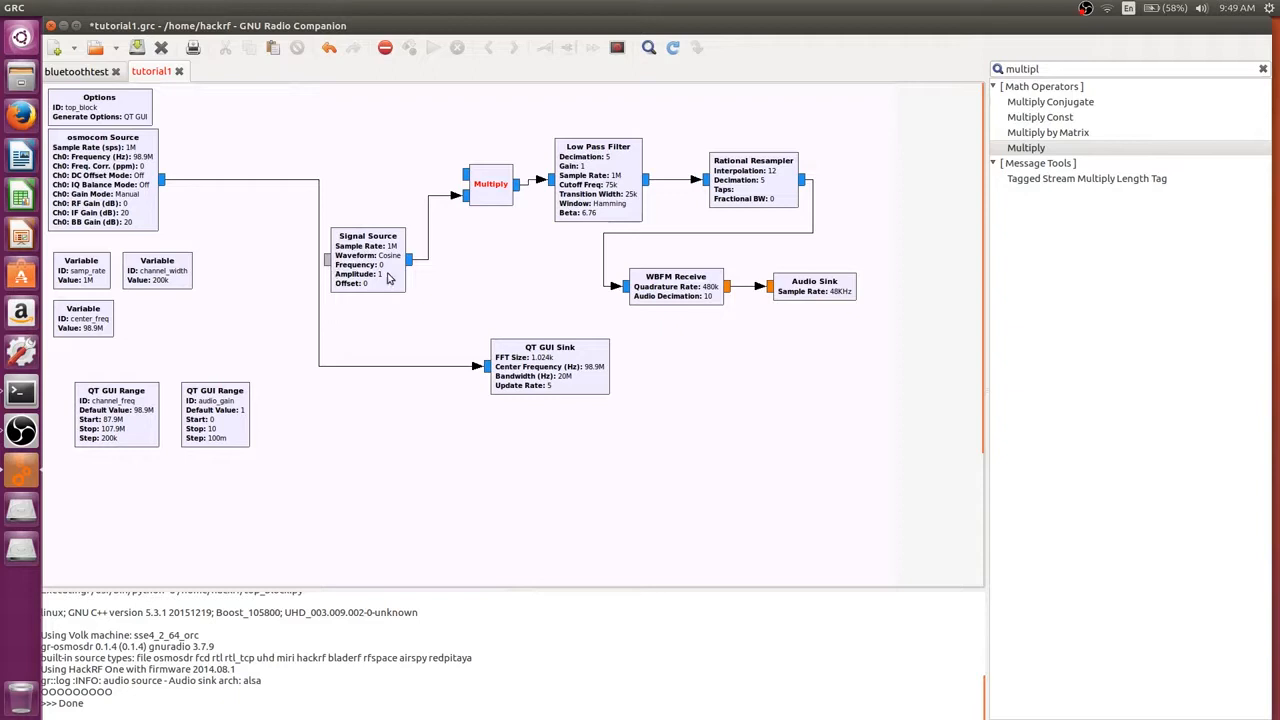
{"action": "mouse_move", "coordinate": [146, 410]}
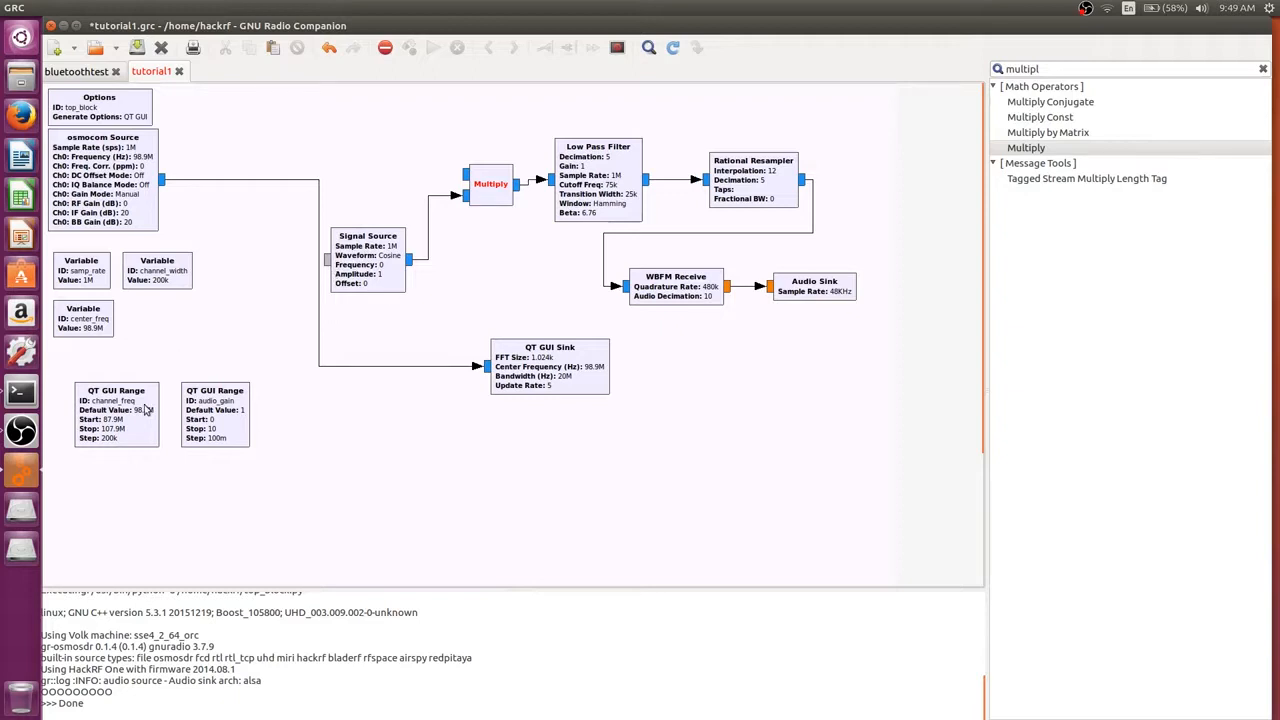
{"action": "mouse_move", "coordinate": [330, 268]}
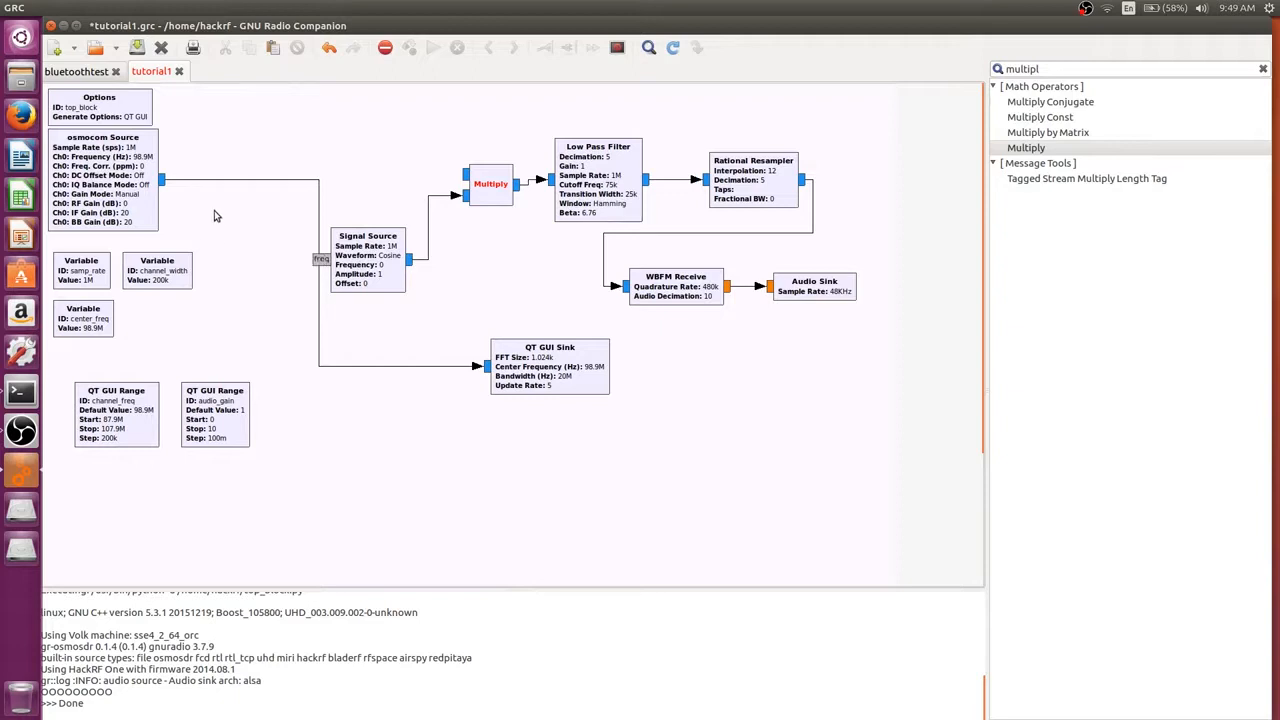
{"action": "mouse_move", "coordinate": [164, 184]}
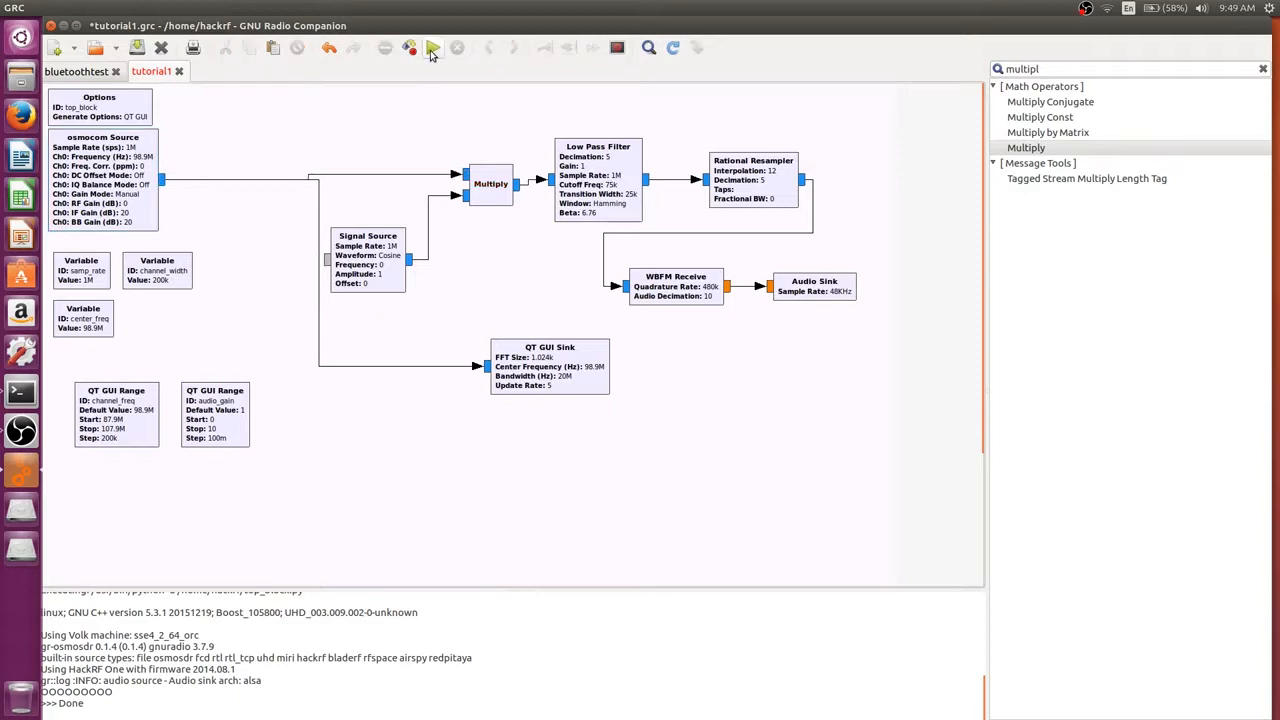
Save the flowgraph and execute the receiver.
{"action": "left_click", "coordinate": [410, 48]}
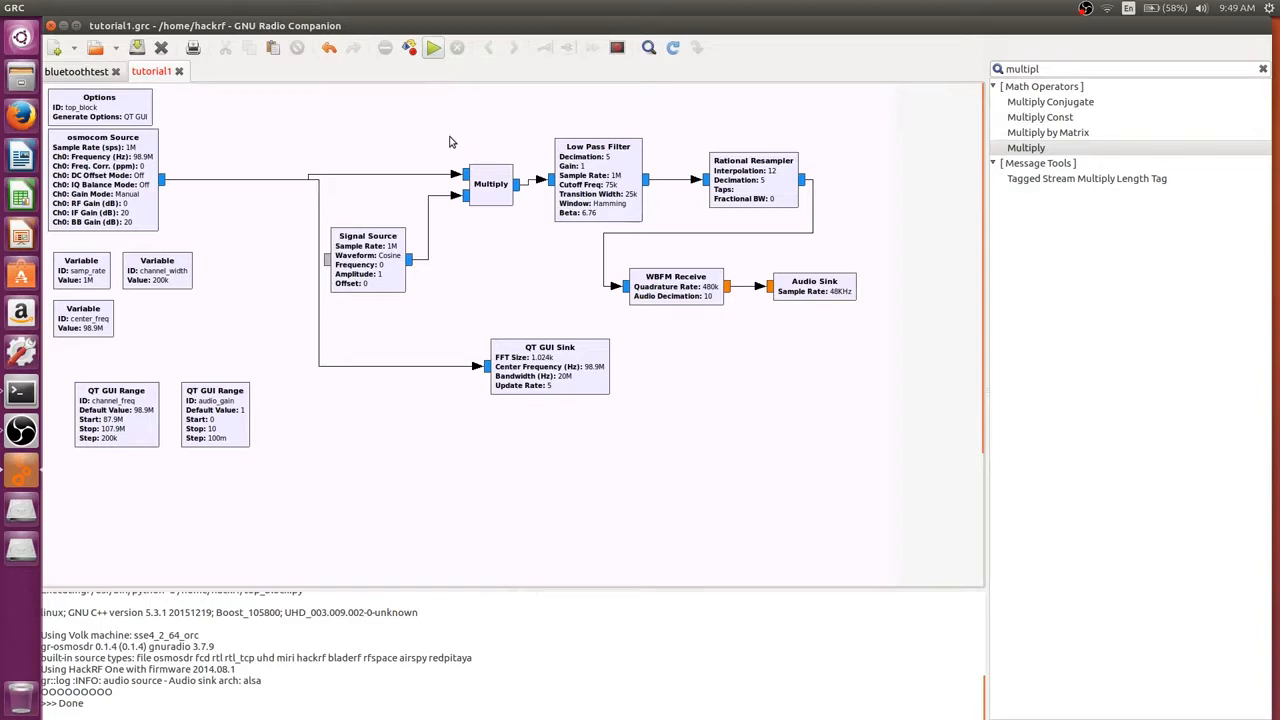
{"action": "left_click", "coordinate": [432, 48]}
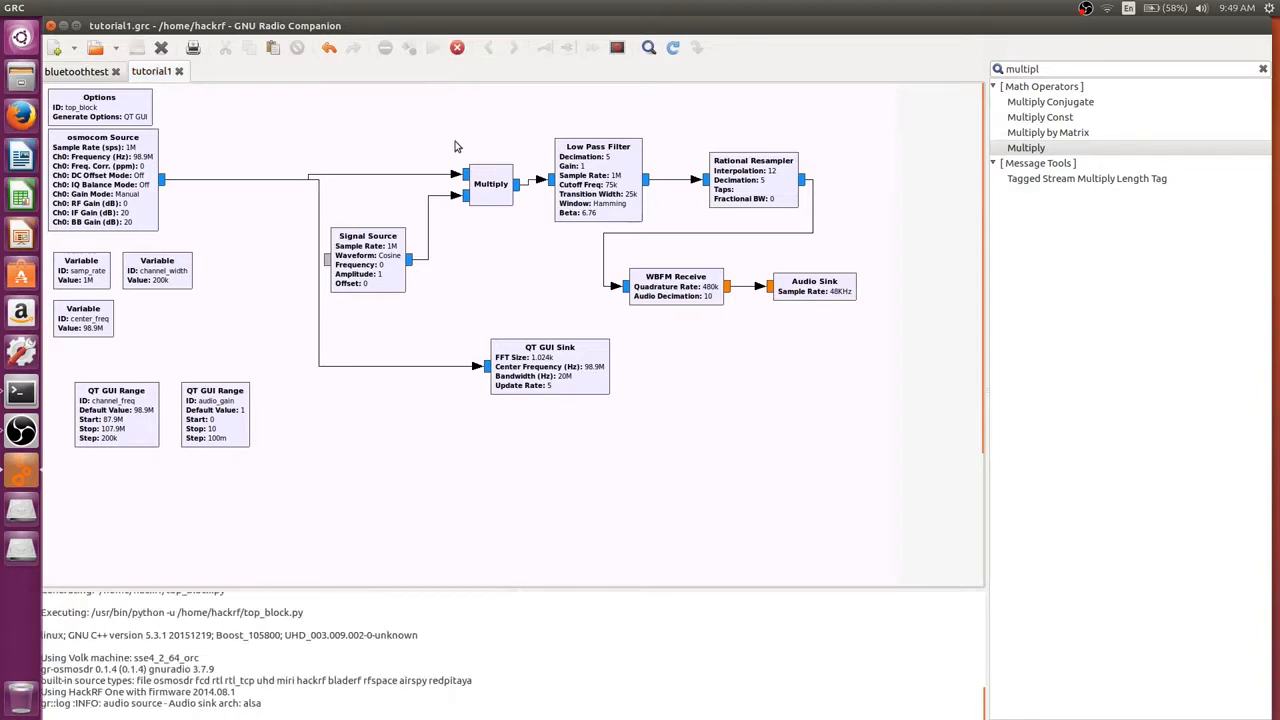
{"action": "left_click", "coordinate": [432, 48]}
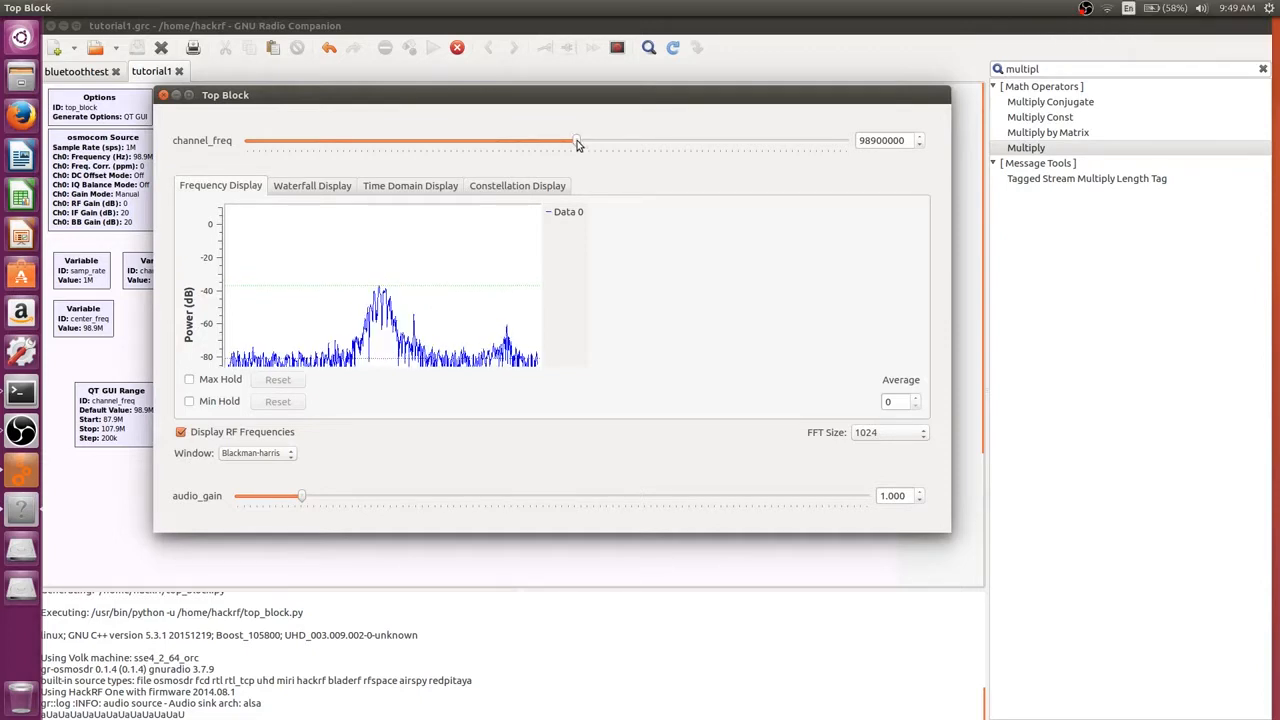
Sweep channel_freq across 97.1, 97.5, 95.7, 98.5 and 99.3 MHz, then close the running receiver.
{"action": "left_click_drag", "start_coordinate": [576, 140], "coordinate": [520, 140]}
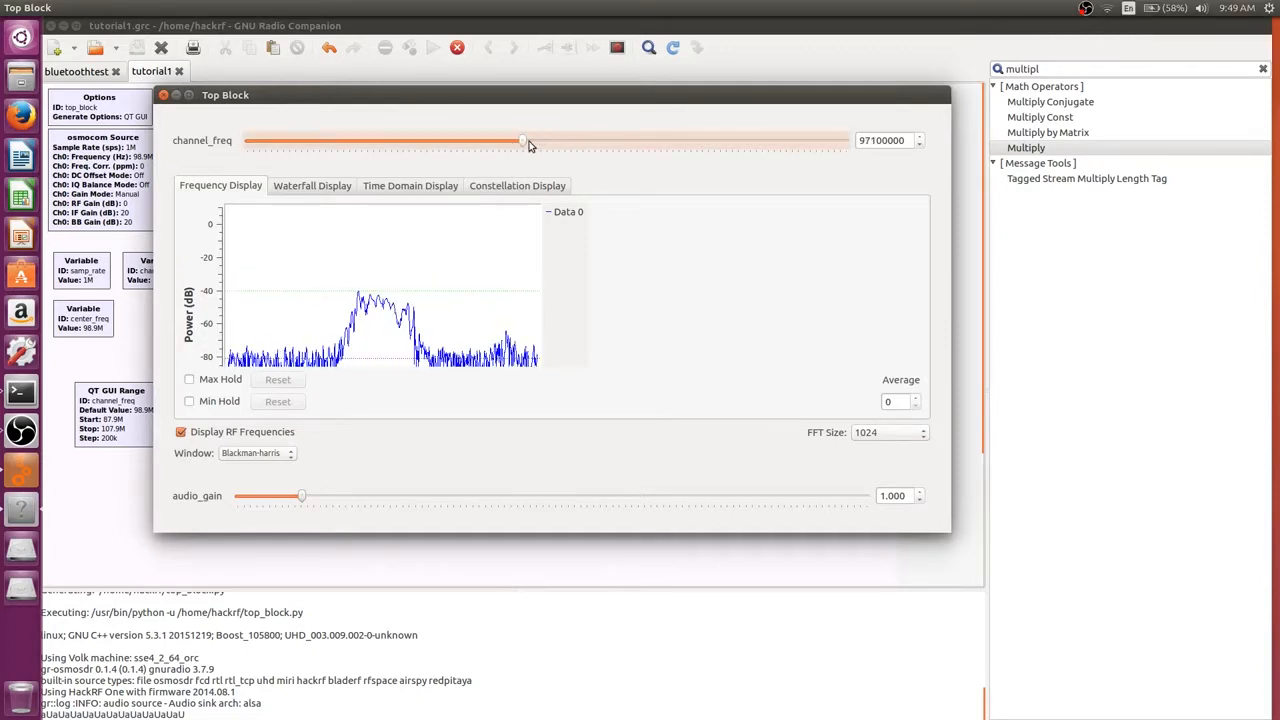
{"action": "left_click_drag", "start_coordinate": [524, 140], "coordinate": [536, 140]}
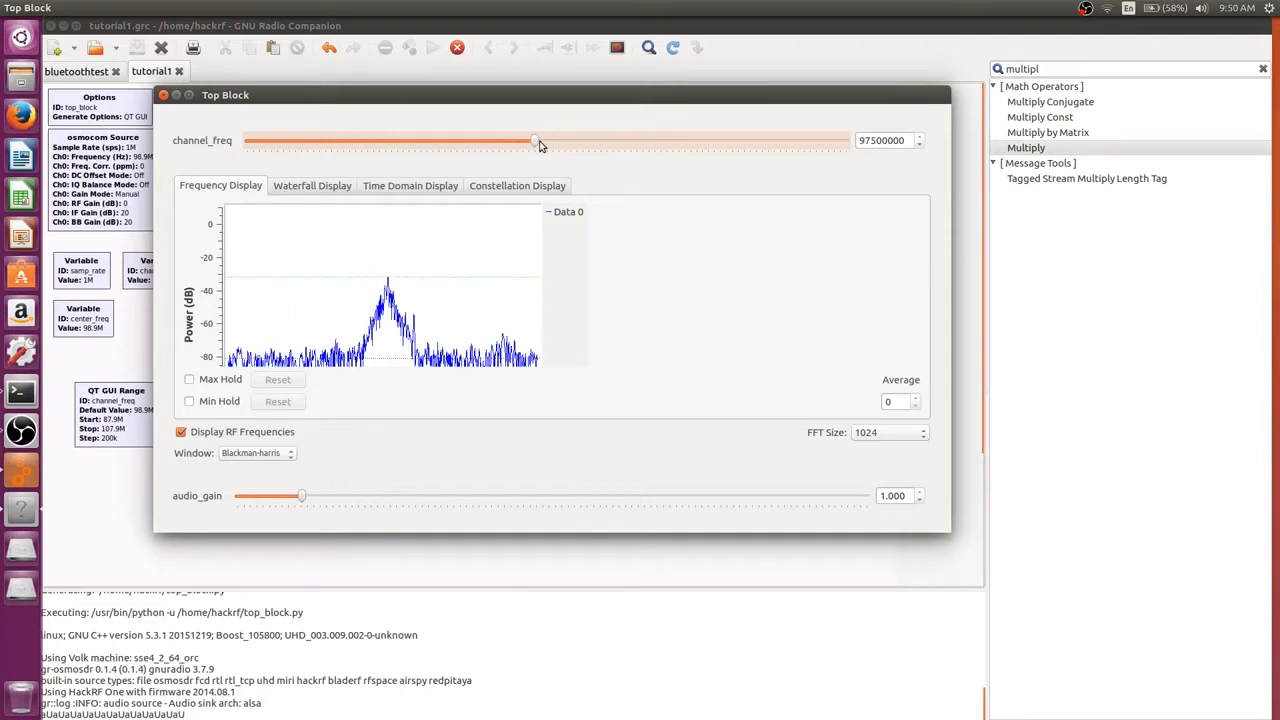
{"action": "left_click_drag", "start_coordinate": [536, 140], "coordinate": [480, 140]}
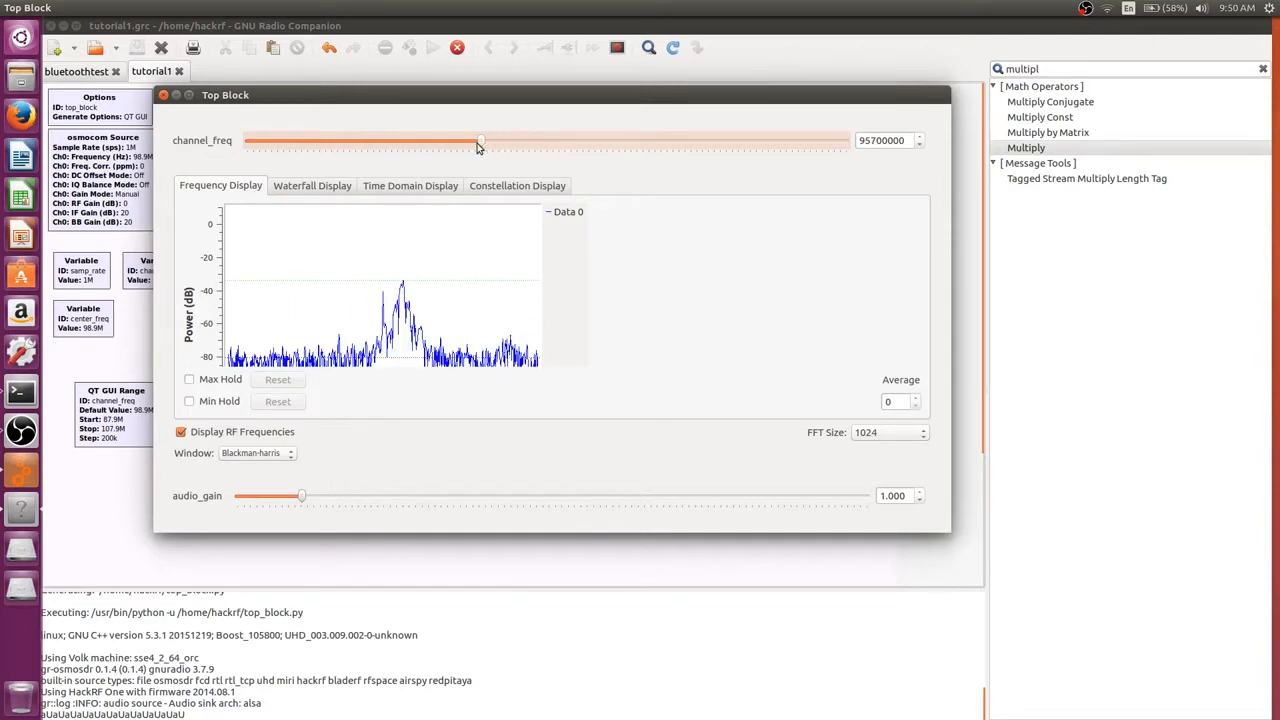
{"action": "left_click_drag", "start_coordinate": [480, 140], "coordinate": [564, 140]}
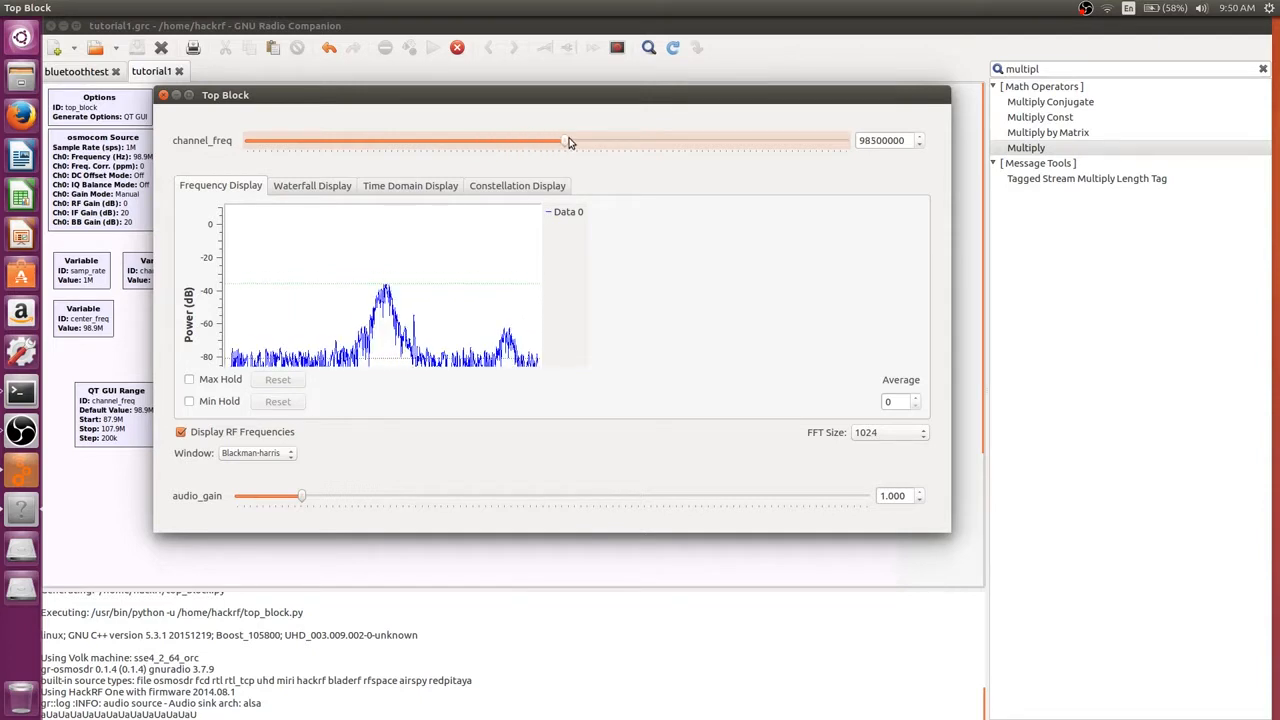
{"action": "left_click_drag", "start_coordinate": [568, 140], "coordinate": [590, 140]}
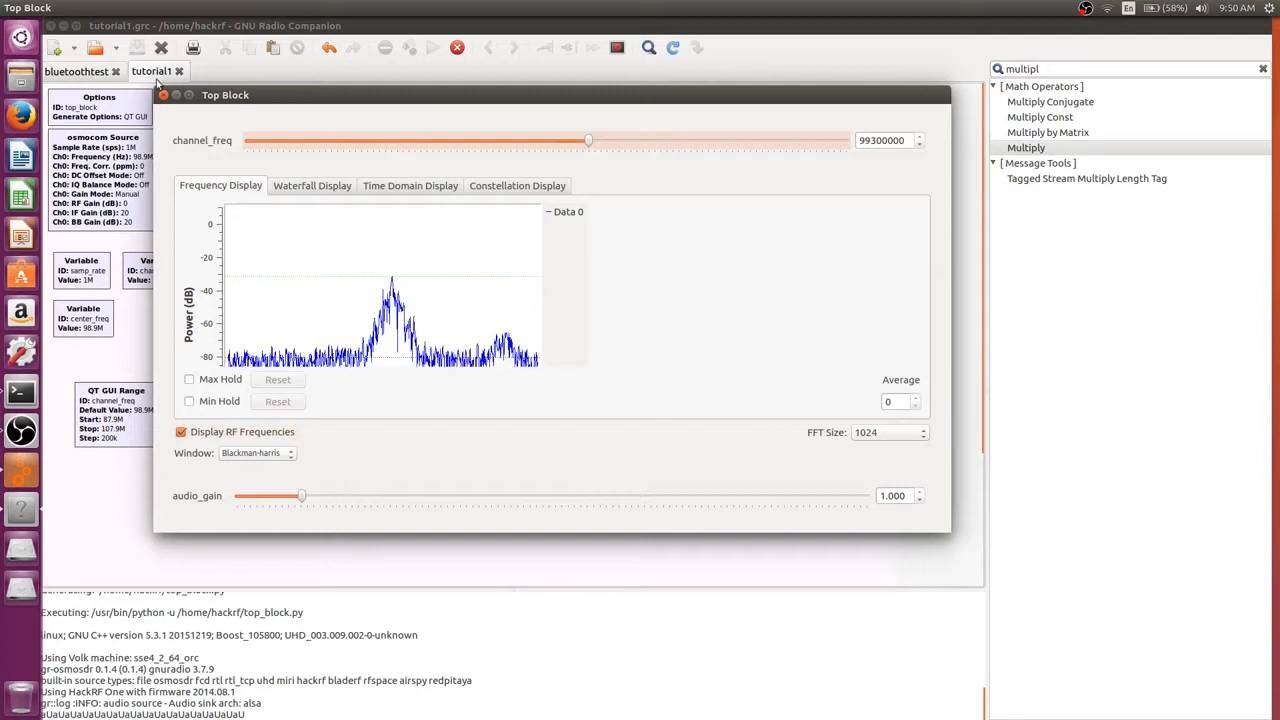
{"action": "left_click", "coordinate": [164, 94]}
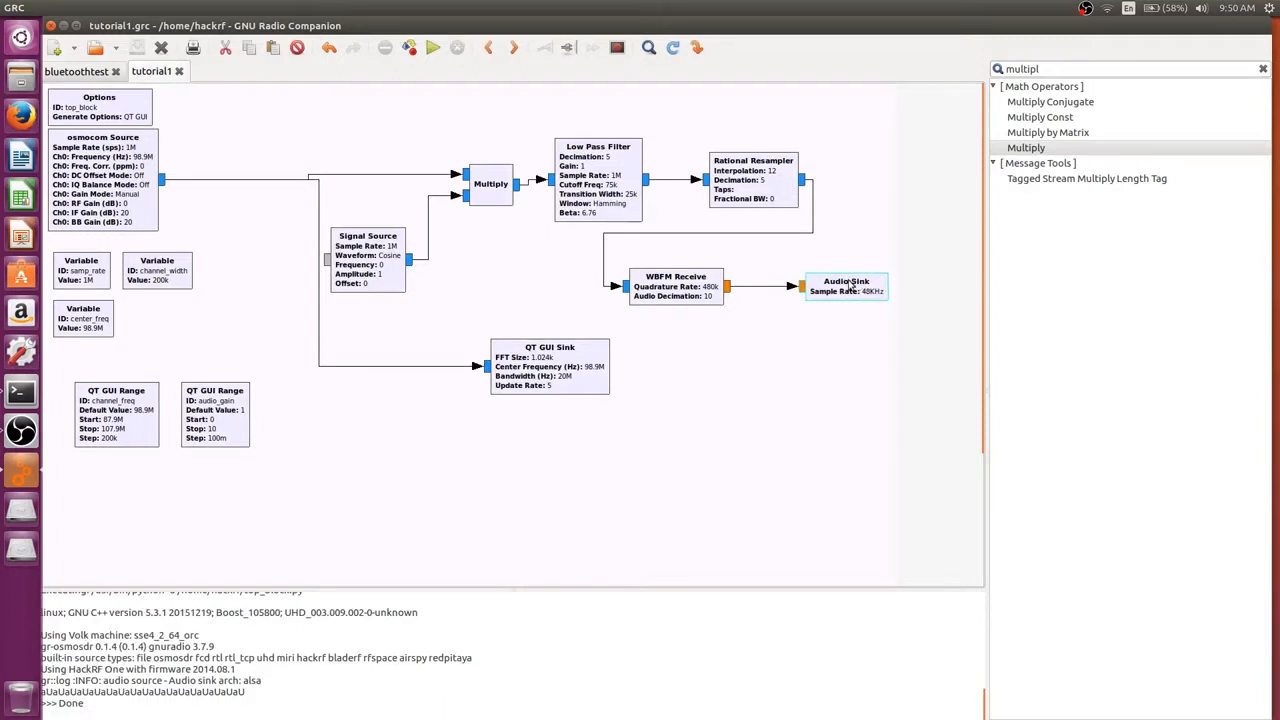
Remove the WBFM Receive-to-Audio Sink link and move the Audio Sink lower.
{"action": "left_click", "coordinate": [864, 374]}
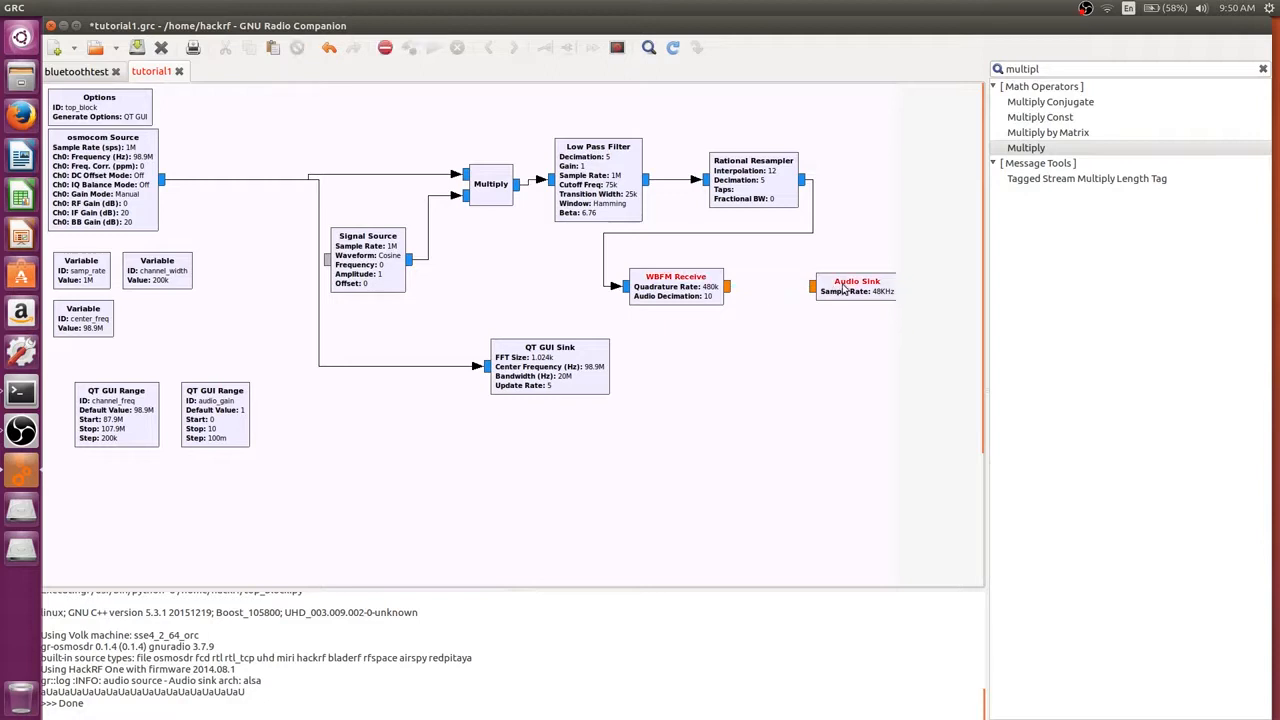
{"action": "left_click_drag", "start_coordinate": [856, 284], "coordinate": [782, 392]}
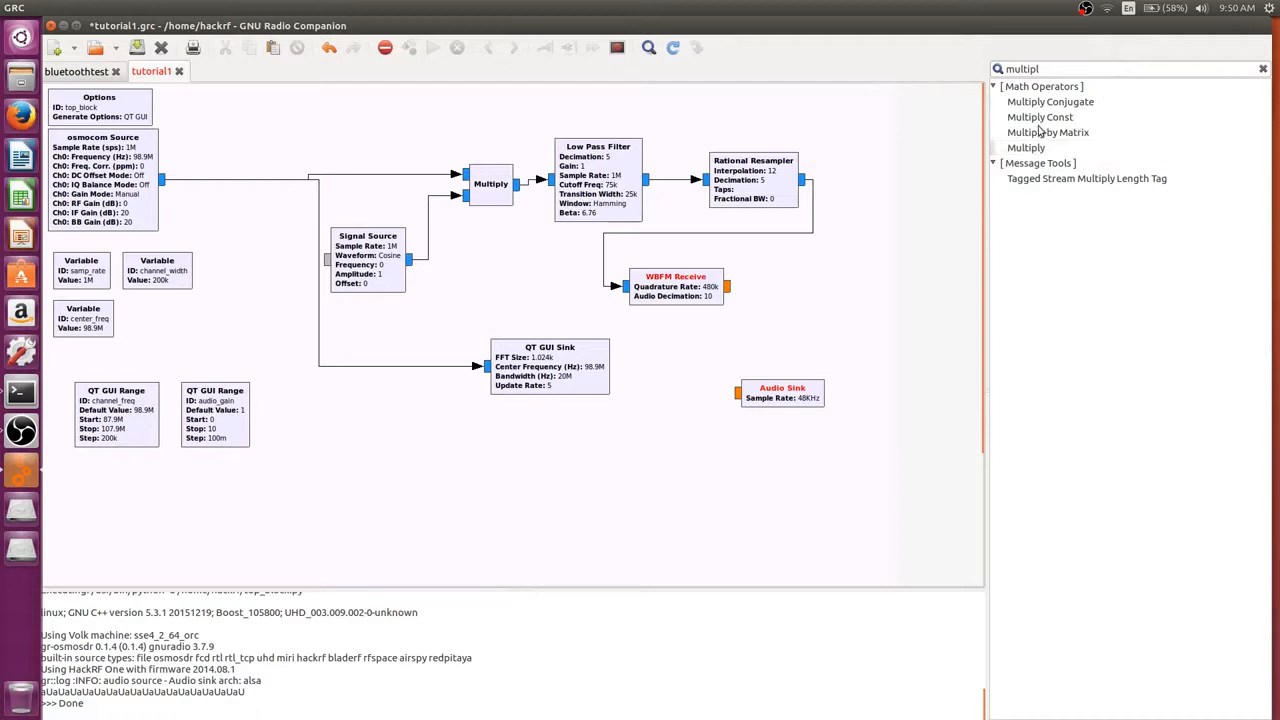
Add a Multiply Const block and place it beside WBFM Receive.
{"action": "left_click", "coordinate": [1040, 116]}
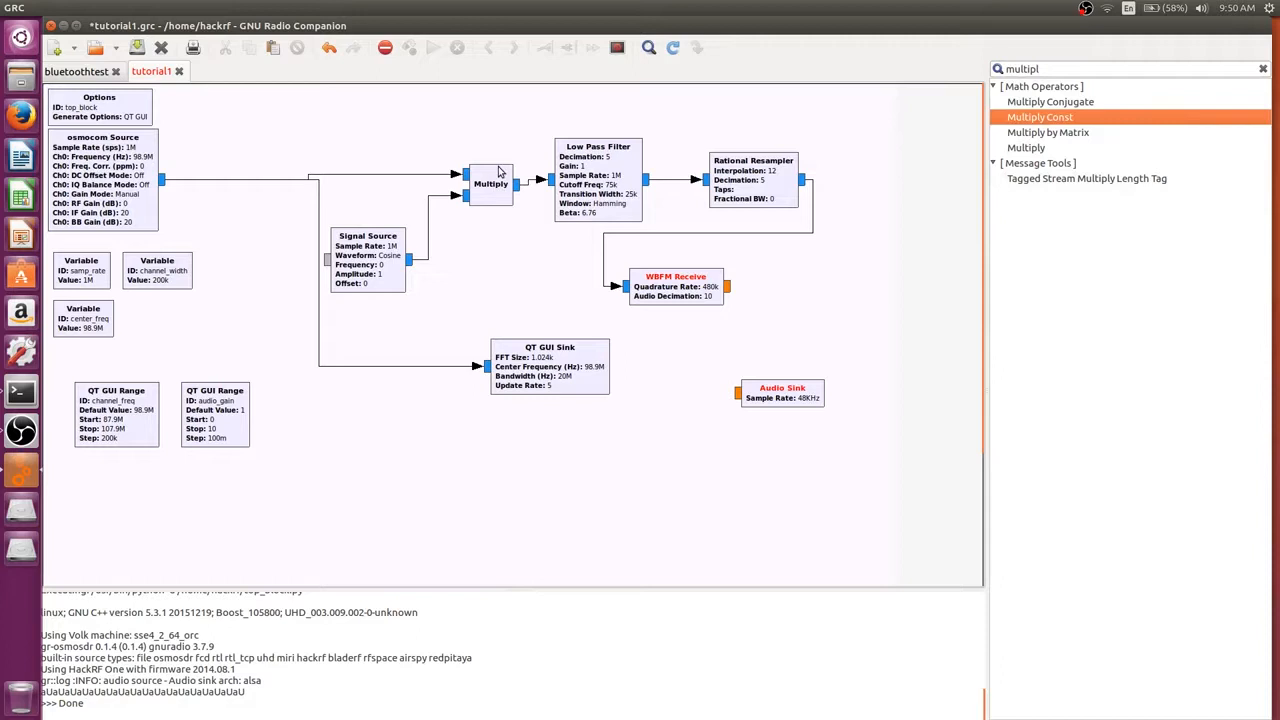
{"action": "double_click", "coordinate": [1040, 116]}
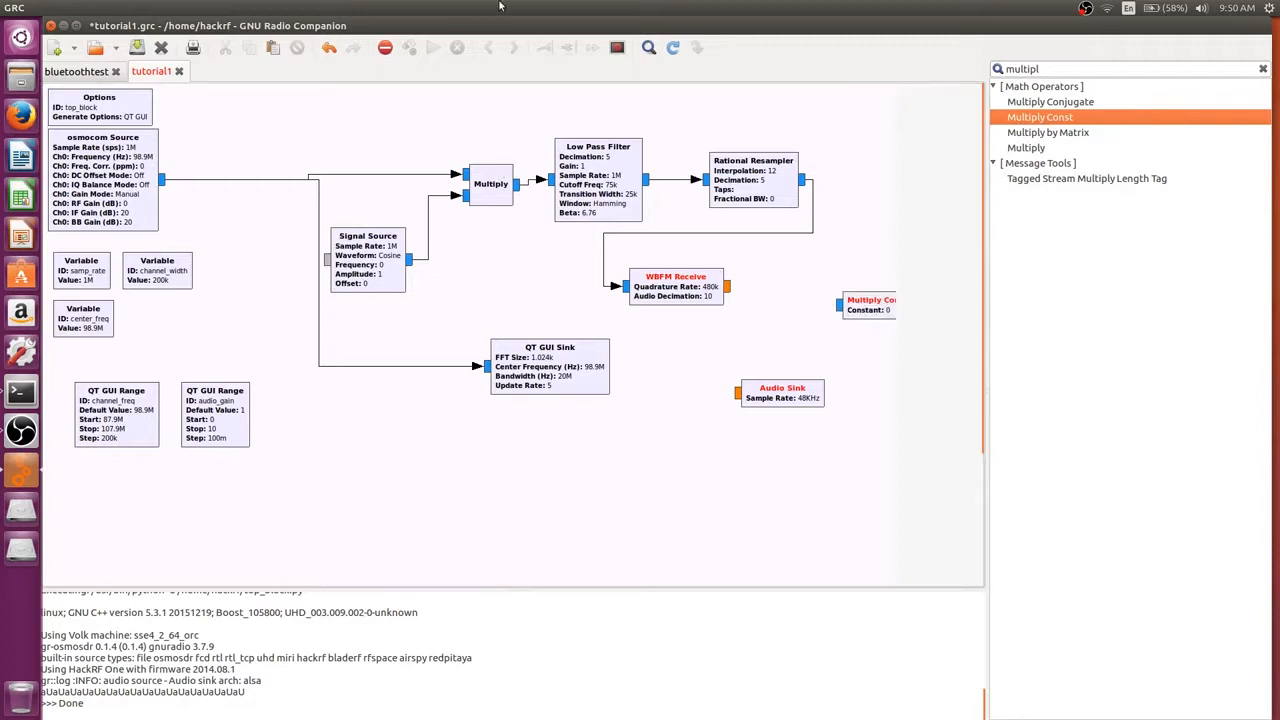
{"action": "mouse_move", "coordinate": [764, 284]}
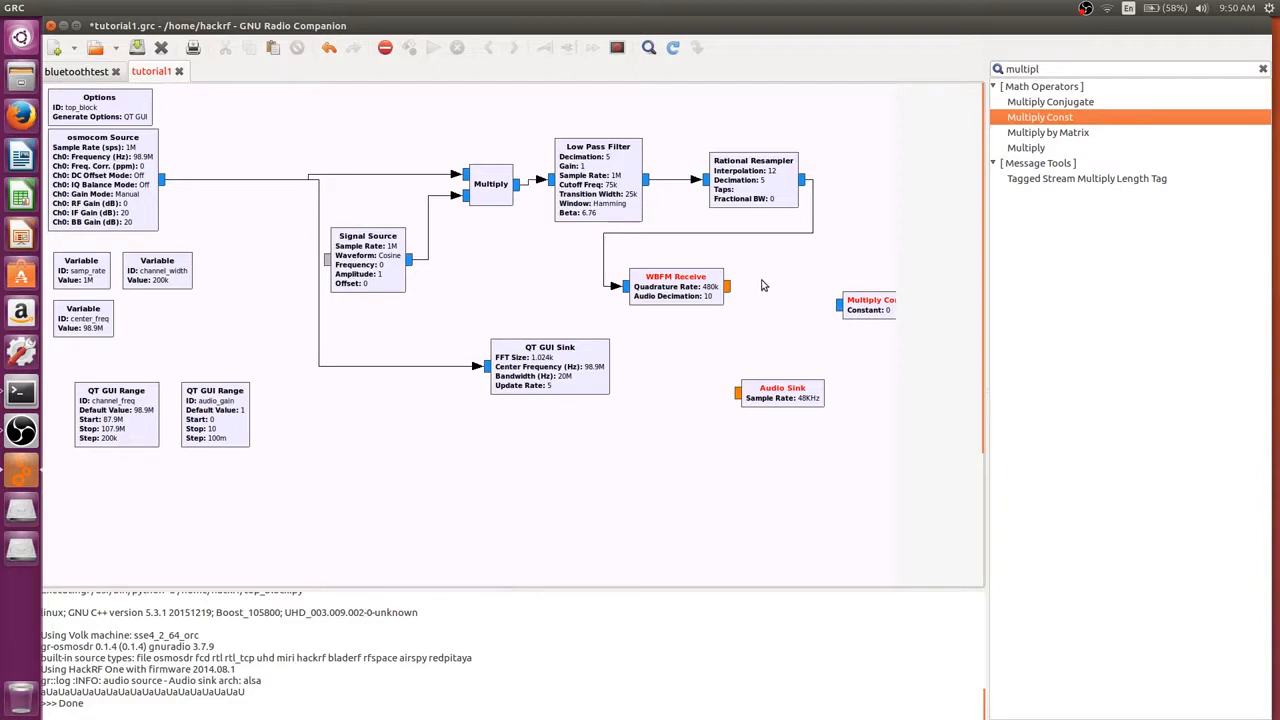
{"action": "left_click_drag", "start_coordinate": [870, 304], "coordinate": [800, 284]}
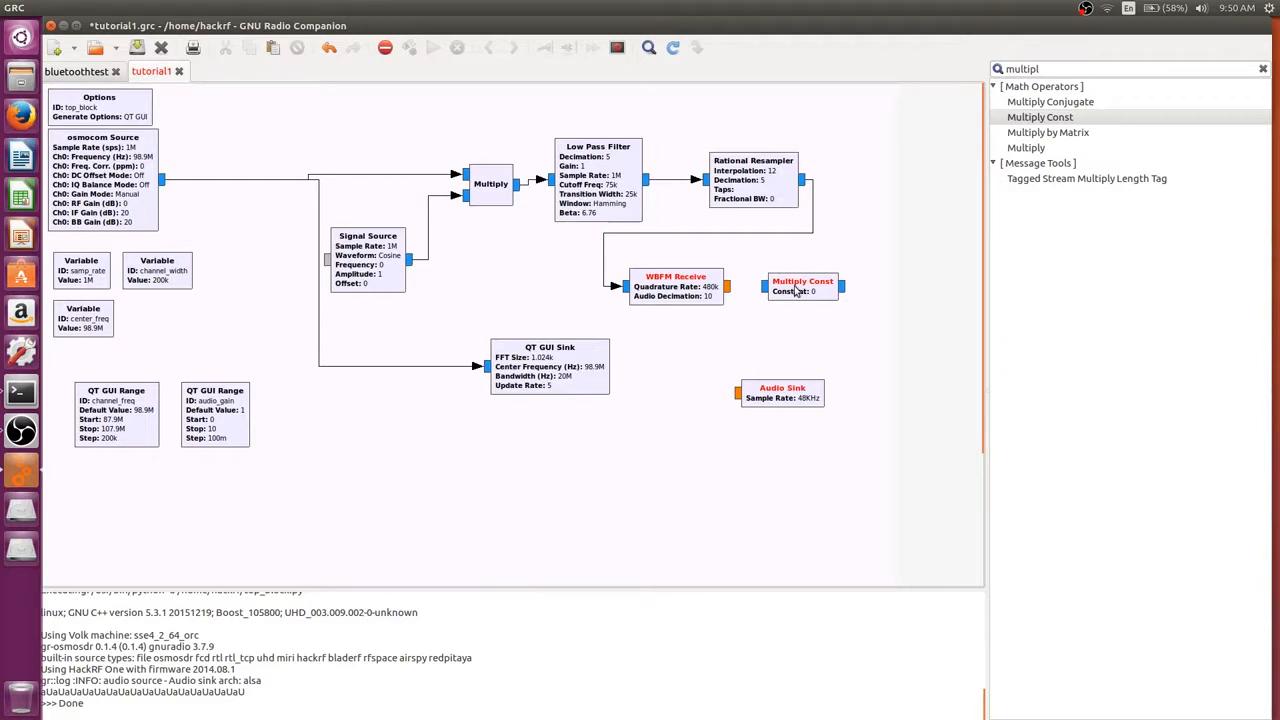
Set the Multiply Const block's IO Type to Float and apply it.
{"action": "double_click", "coordinate": [802, 286]}
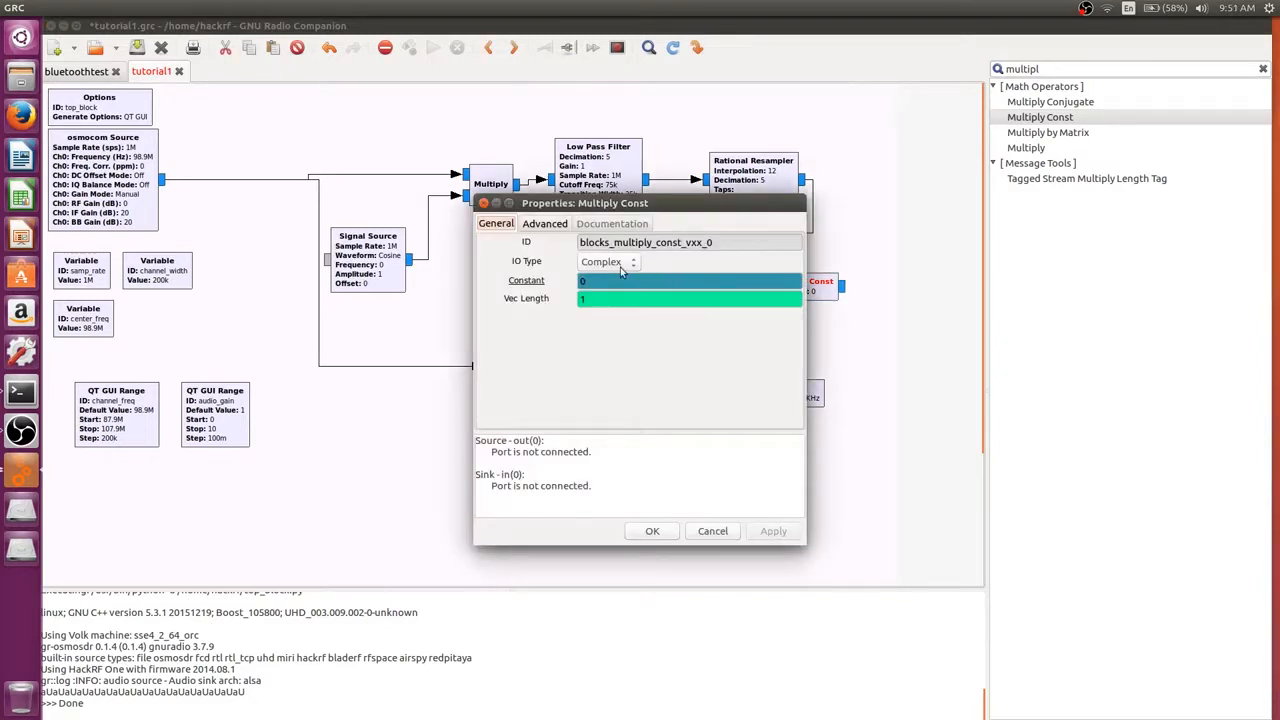
{"action": "left_click", "coordinate": [608, 260]}
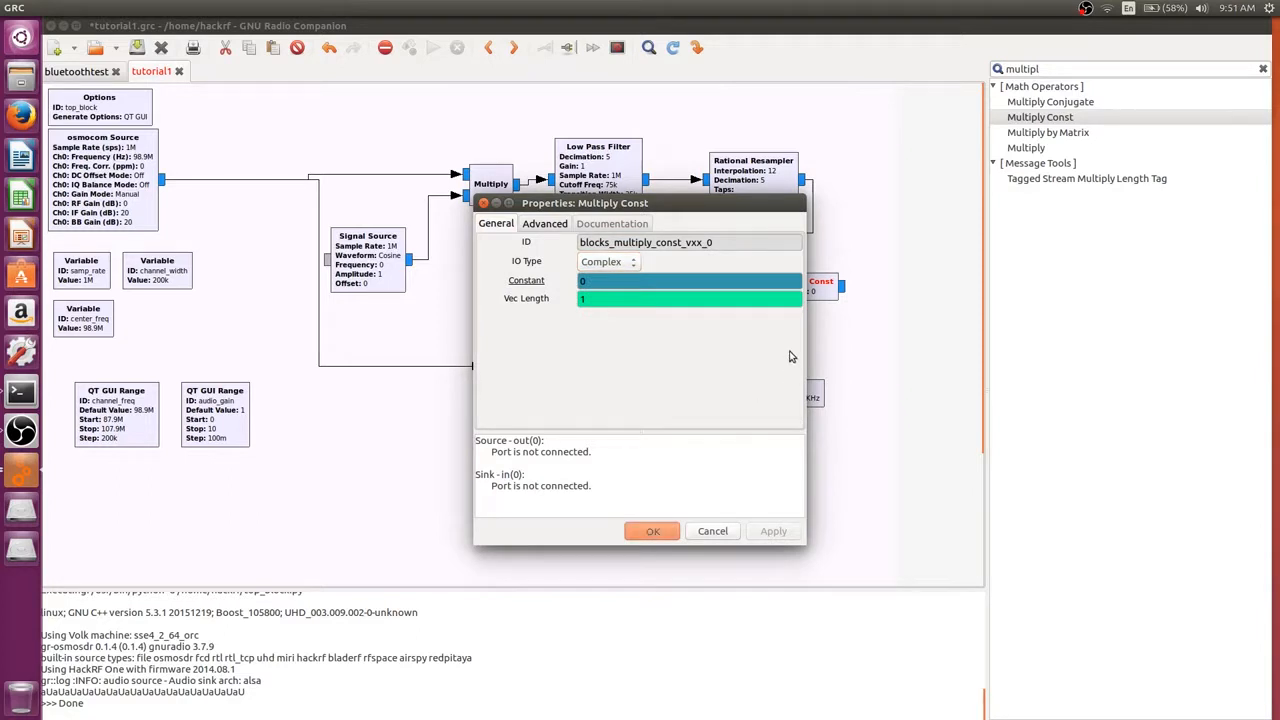
{"action": "left_click", "coordinate": [652, 530]}
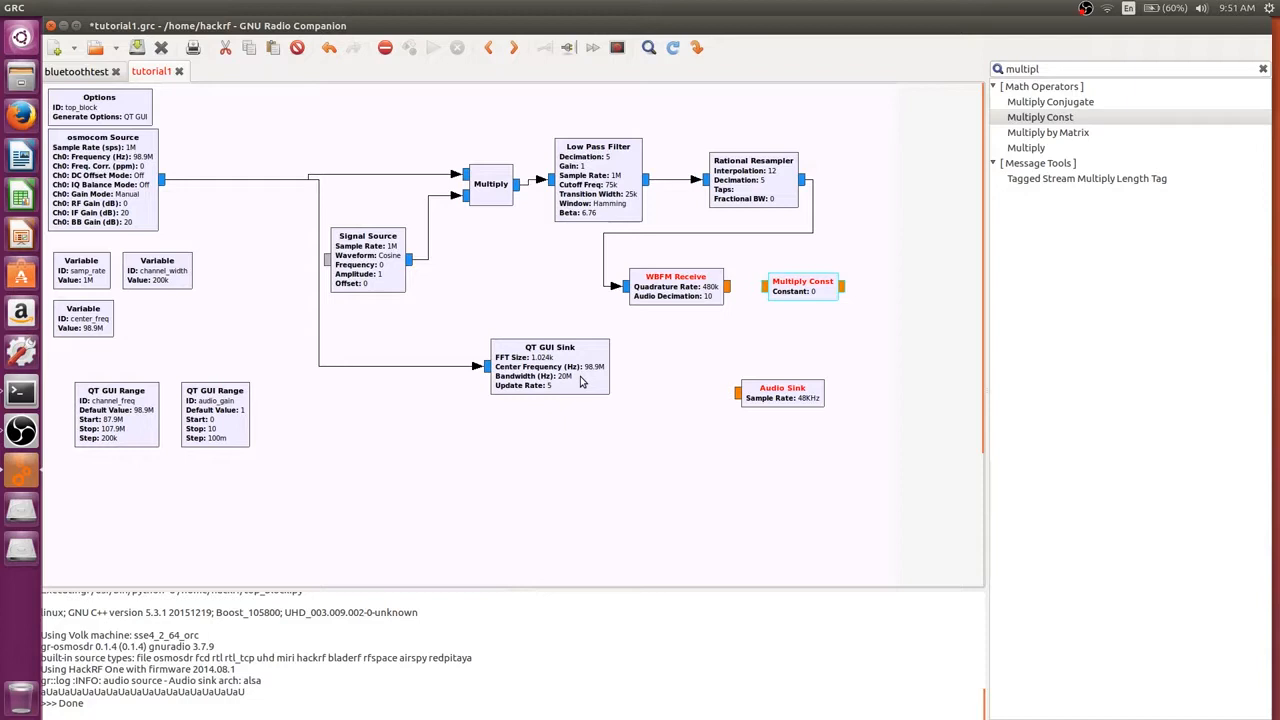
{"action": "mouse_move", "coordinate": [732, 292]}
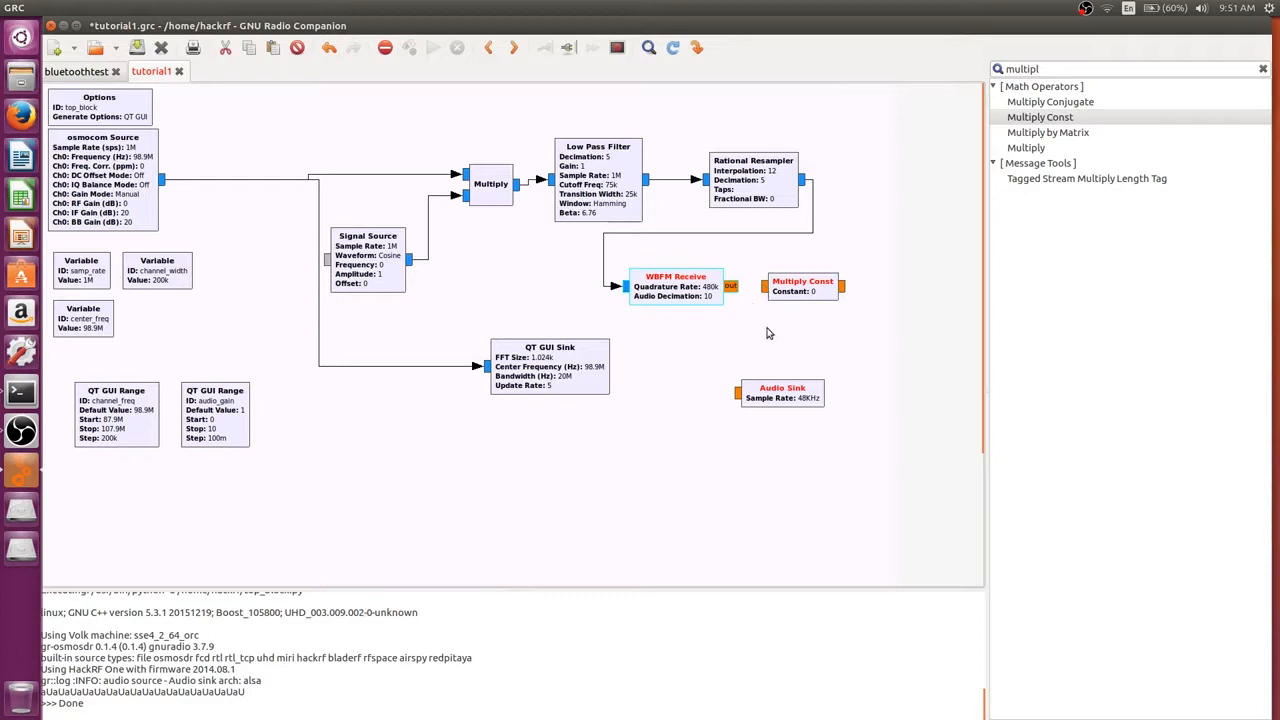
{"action": "mouse_move", "coordinate": [864, 288]}
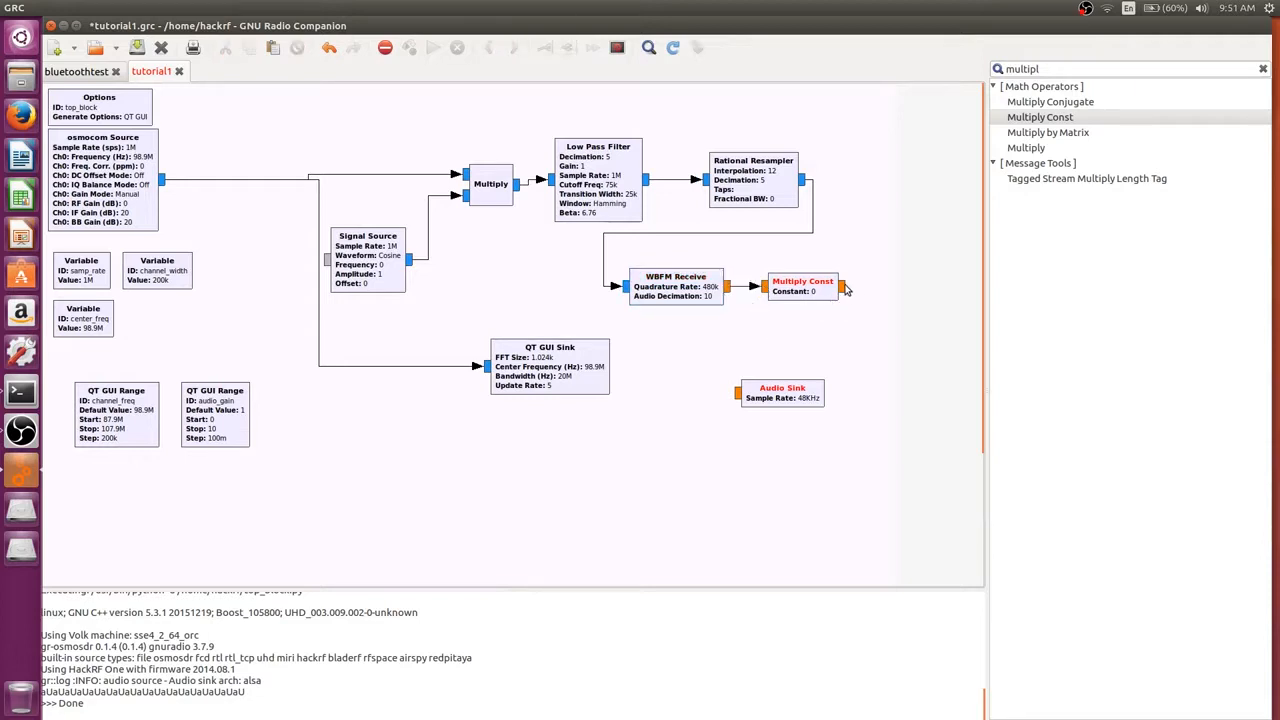
{"action": "mouse_move", "coordinate": [736, 398]}
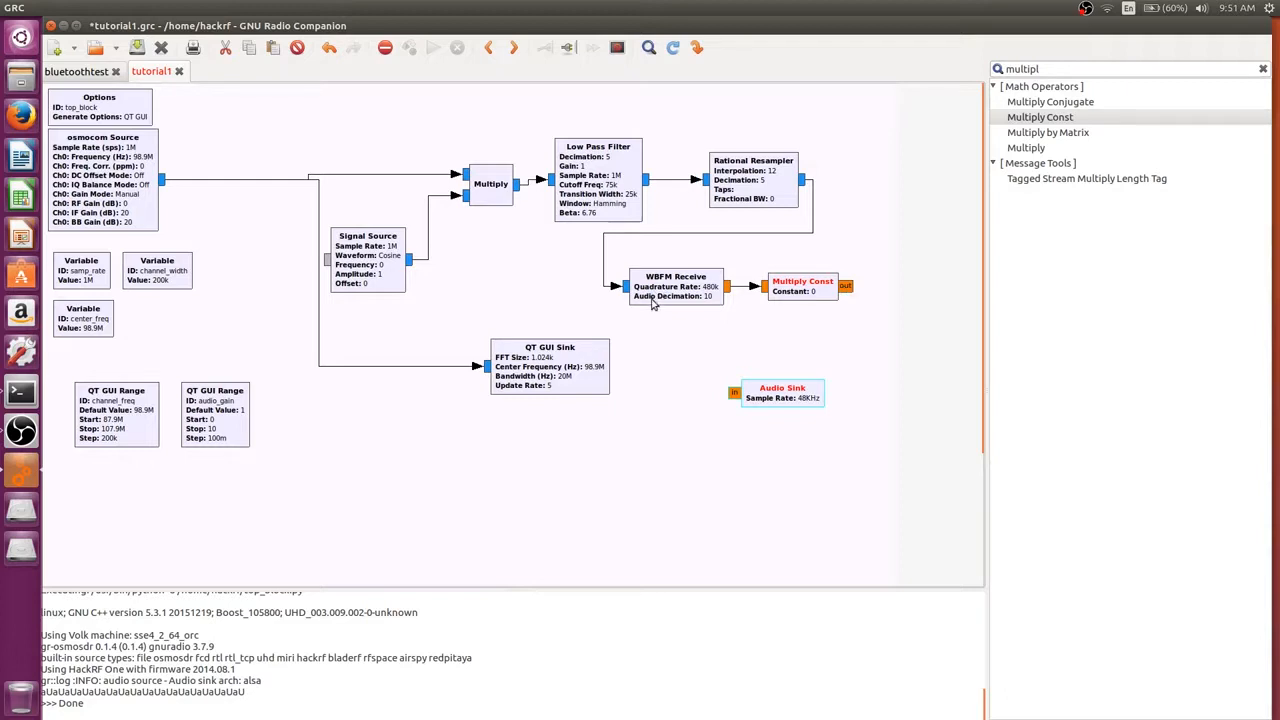
{"action": "mouse_move", "coordinate": [836, 300]}
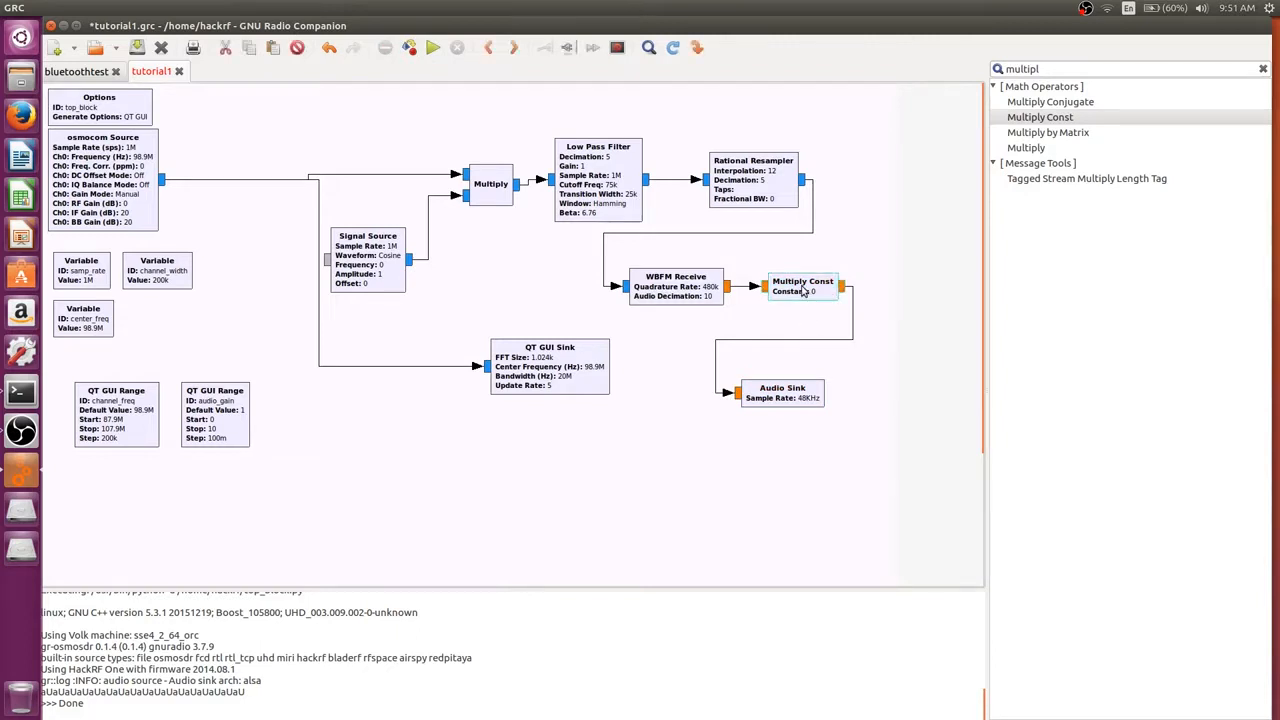
Set the Multiply Const constant to the audio_gain variable and confirm.
{"action": "double_click", "coordinate": [800, 284]}
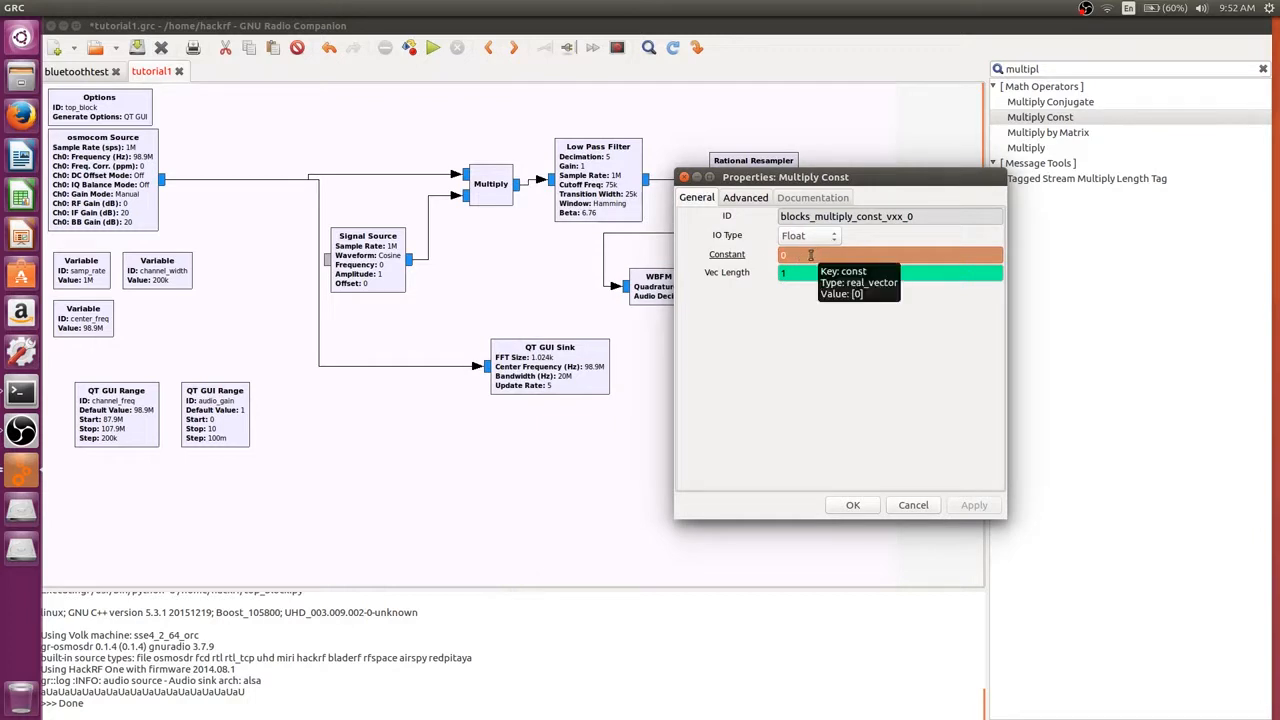
{"action": "type", "text": "audio_gain"}
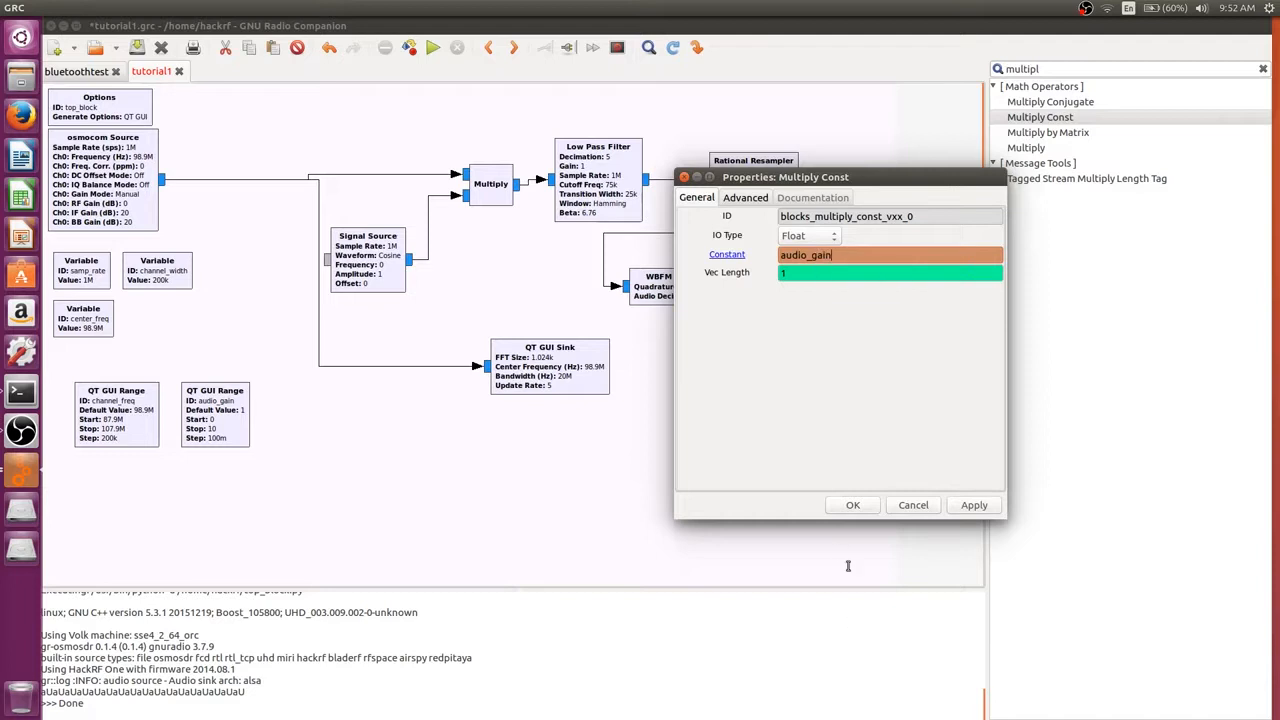
{"action": "mouse_move", "coordinate": [832, 508]}
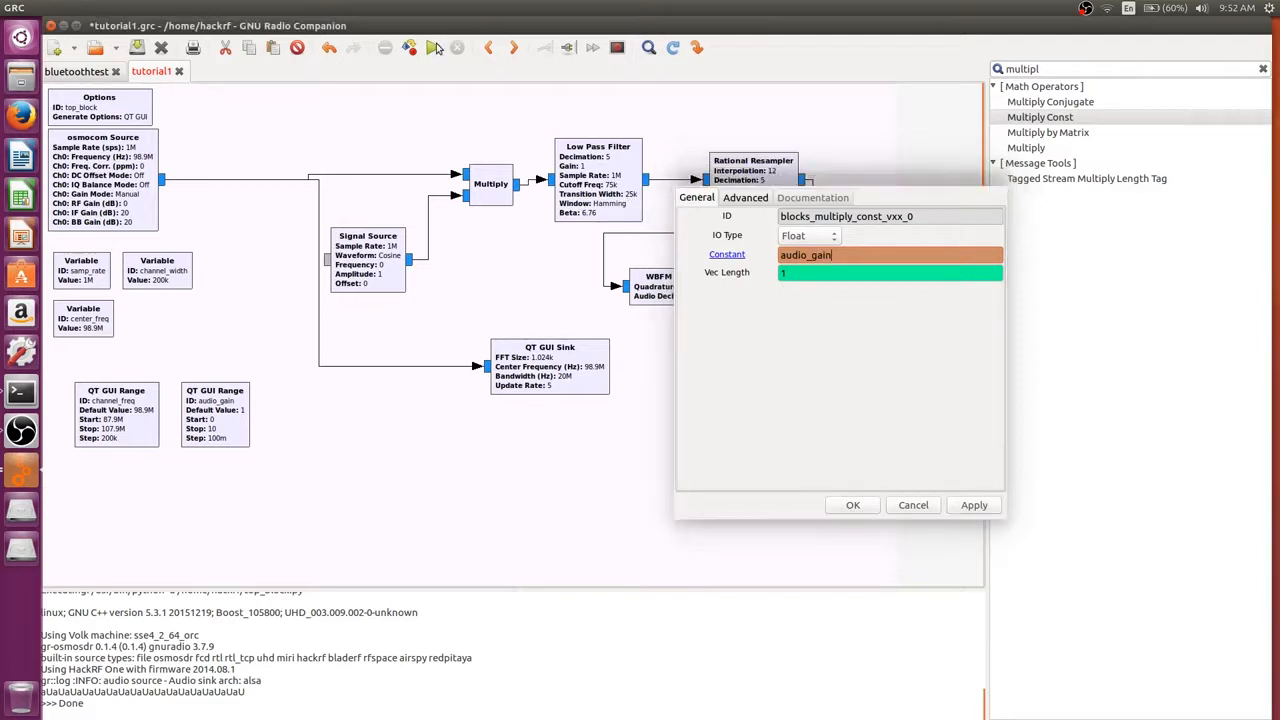
{"action": "left_click", "coordinate": [852, 504]}
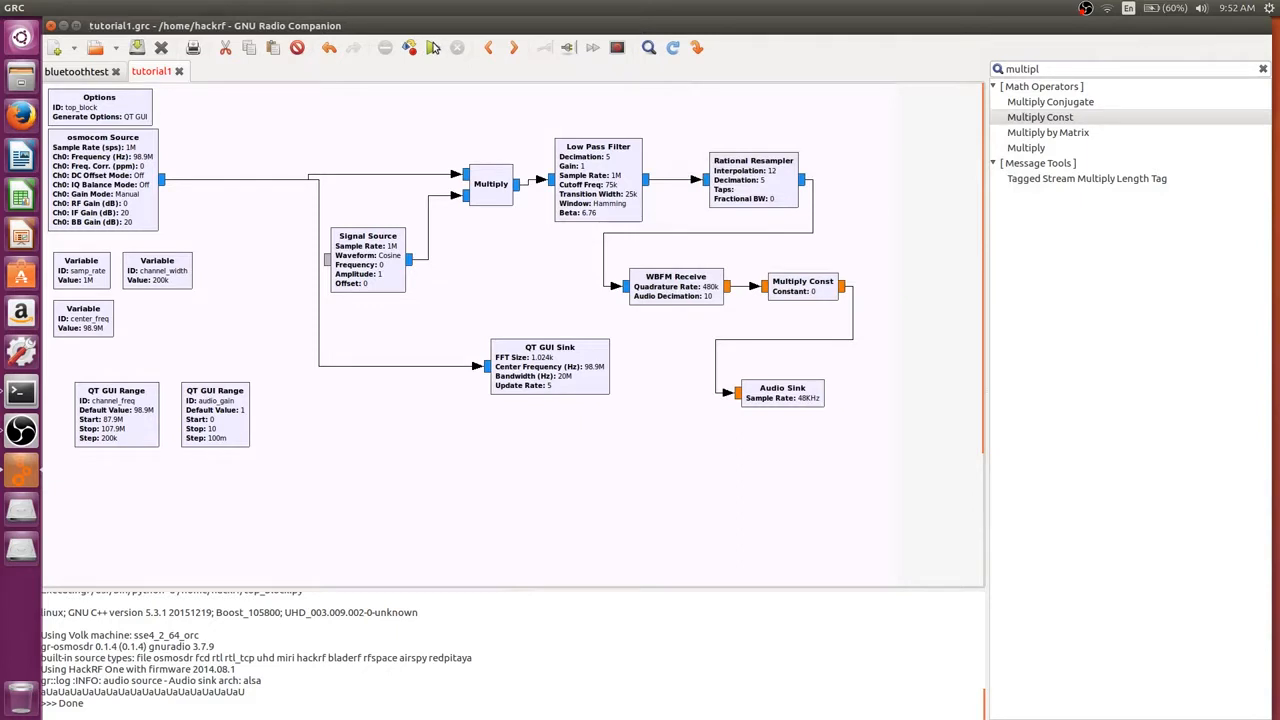
{"action": "mouse_move", "coordinate": [428, 90]}
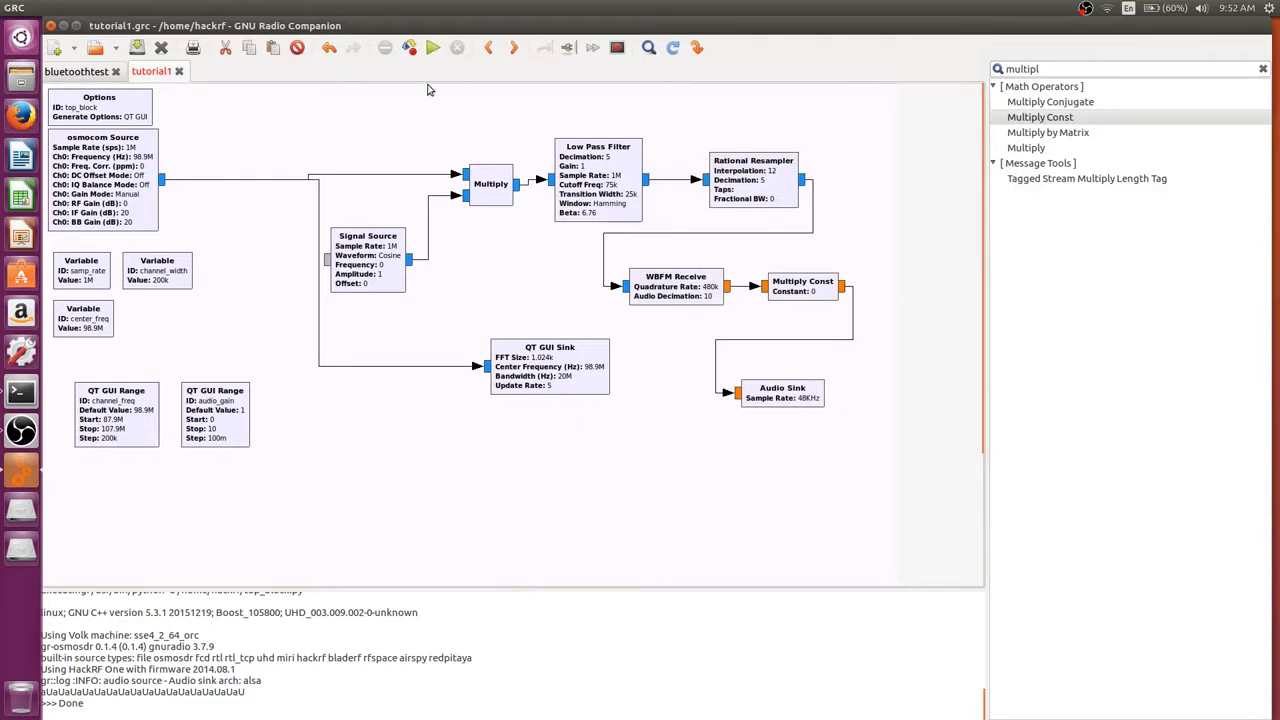
{"action": "left_click", "coordinate": [432, 48]}
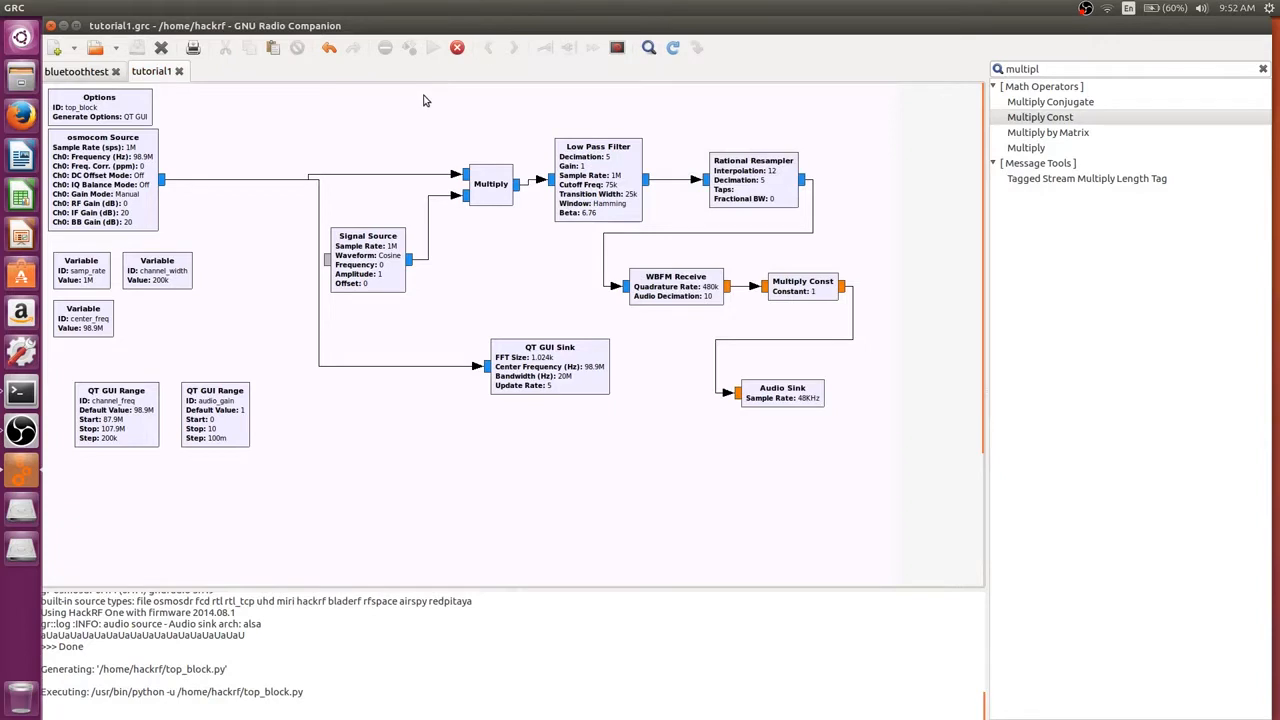
{"action": "scroll", "scroll_direction": "down", "scroll_amount": 3}
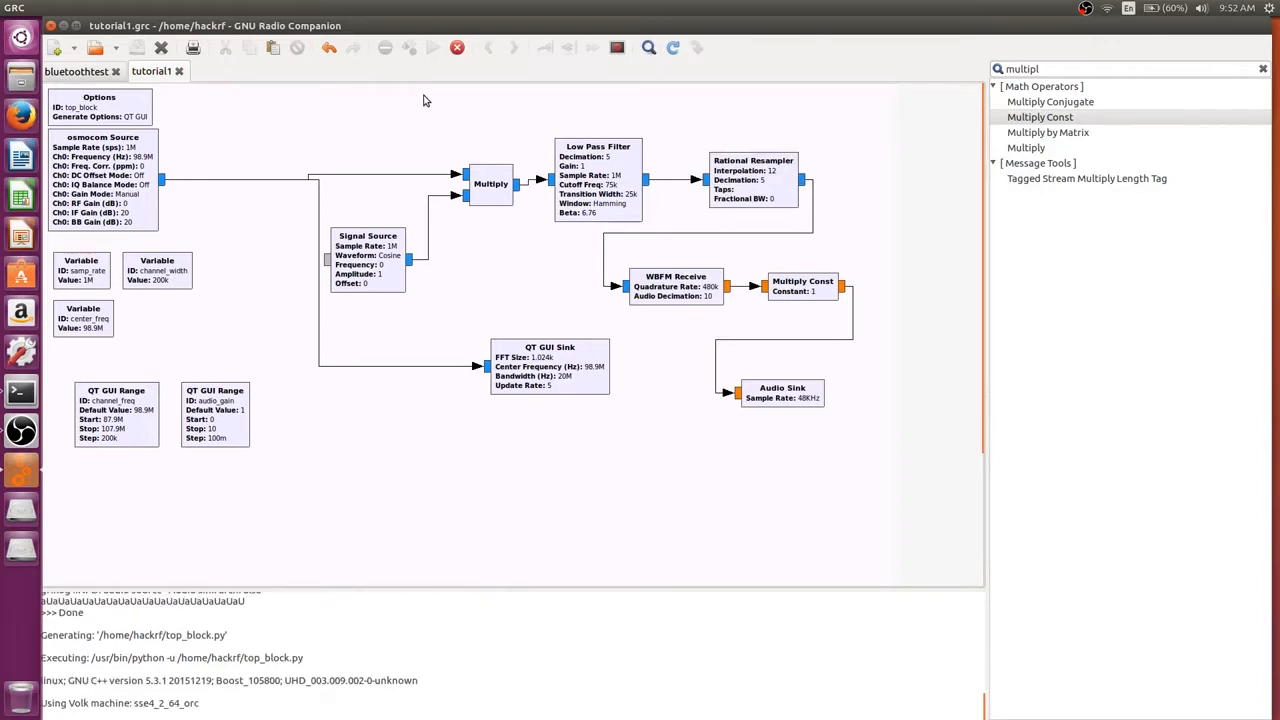
{"action": "left_click", "coordinate": [432, 48]}
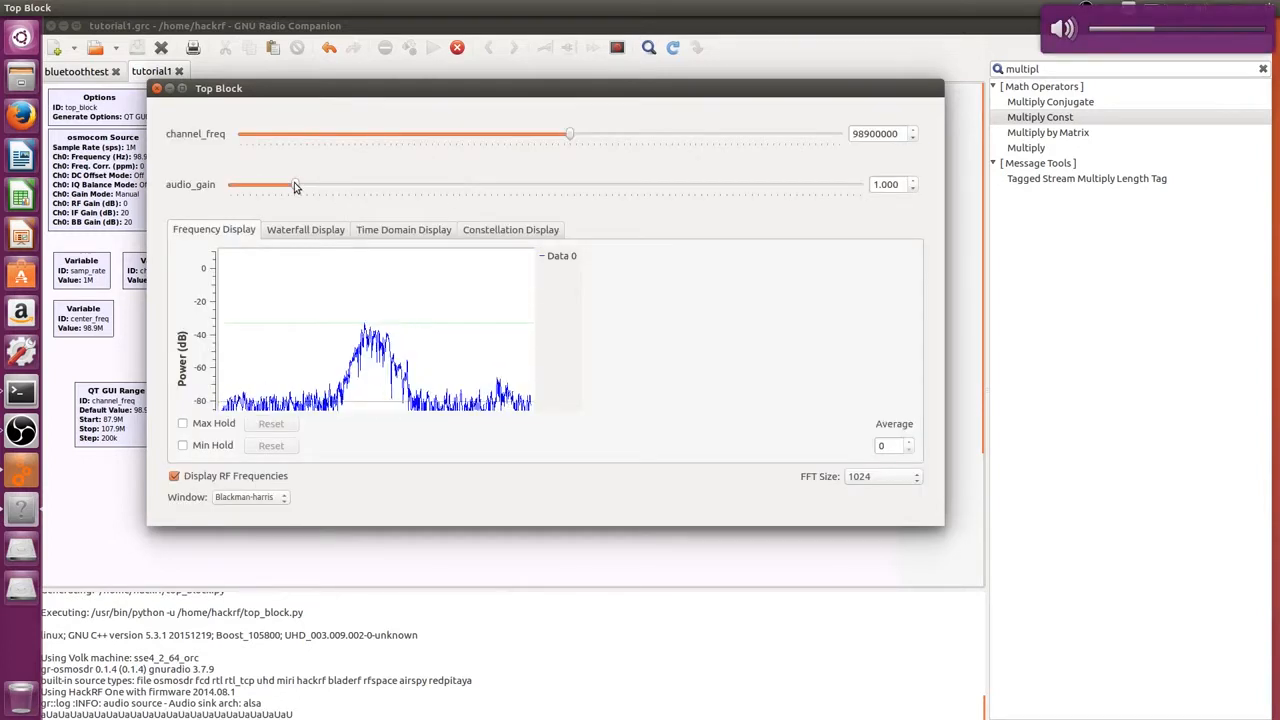
{"action": "left_click_drag", "start_coordinate": [296, 184], "coordinate": [380, 184]}
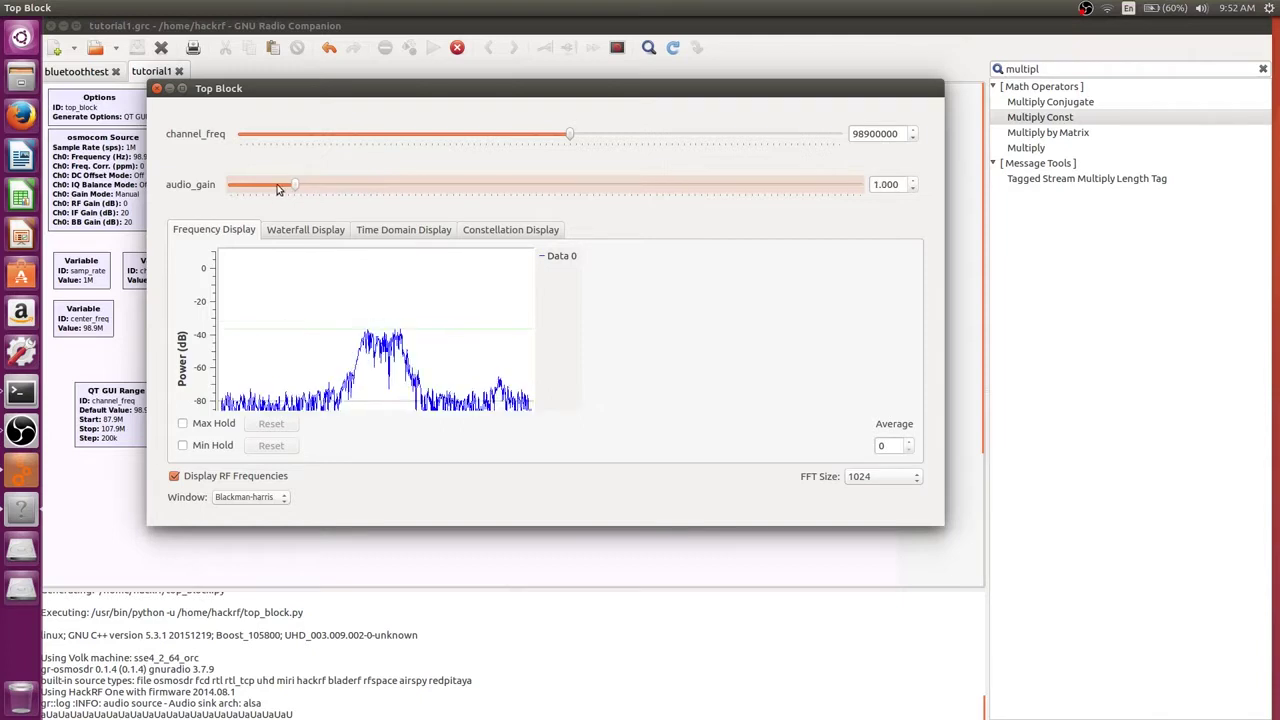
{"action": "left_click_drag", "start_coordinate": [290, 184], "coordinate": [232, 184]}
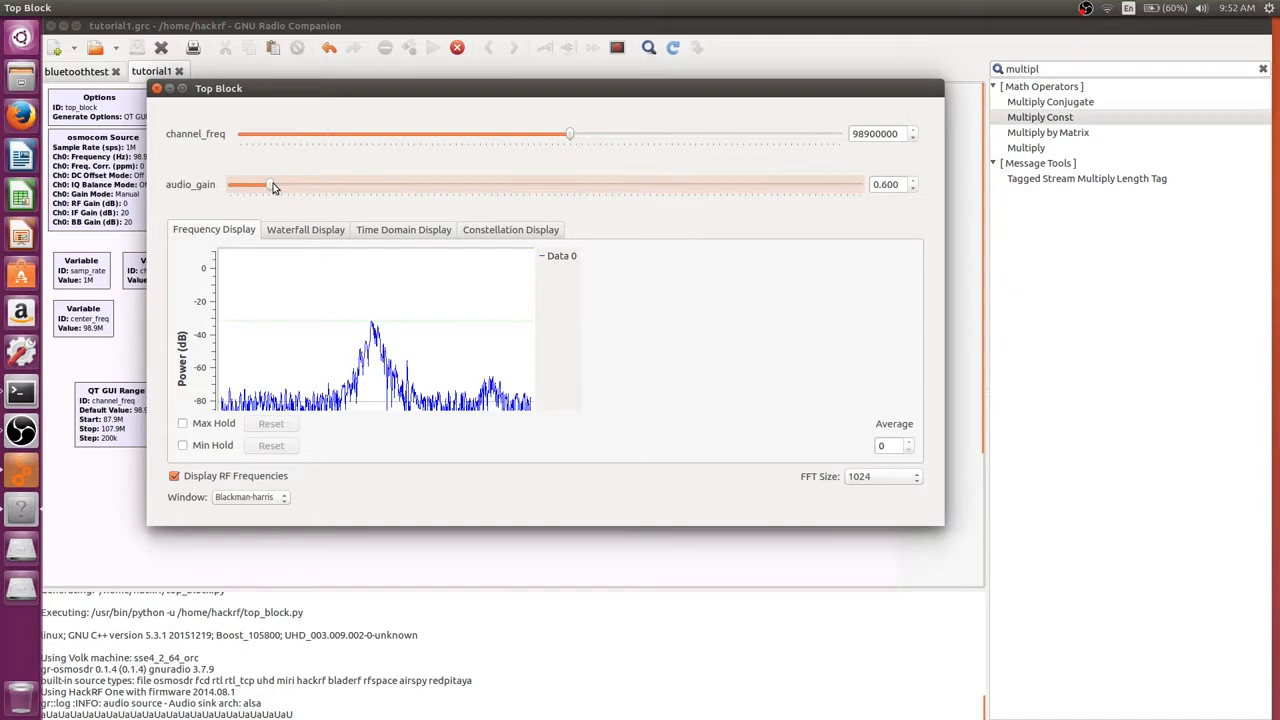
{"action": "left_click_drag", "start_coordinate": [264, 184], "coordinate": [276, 184]}
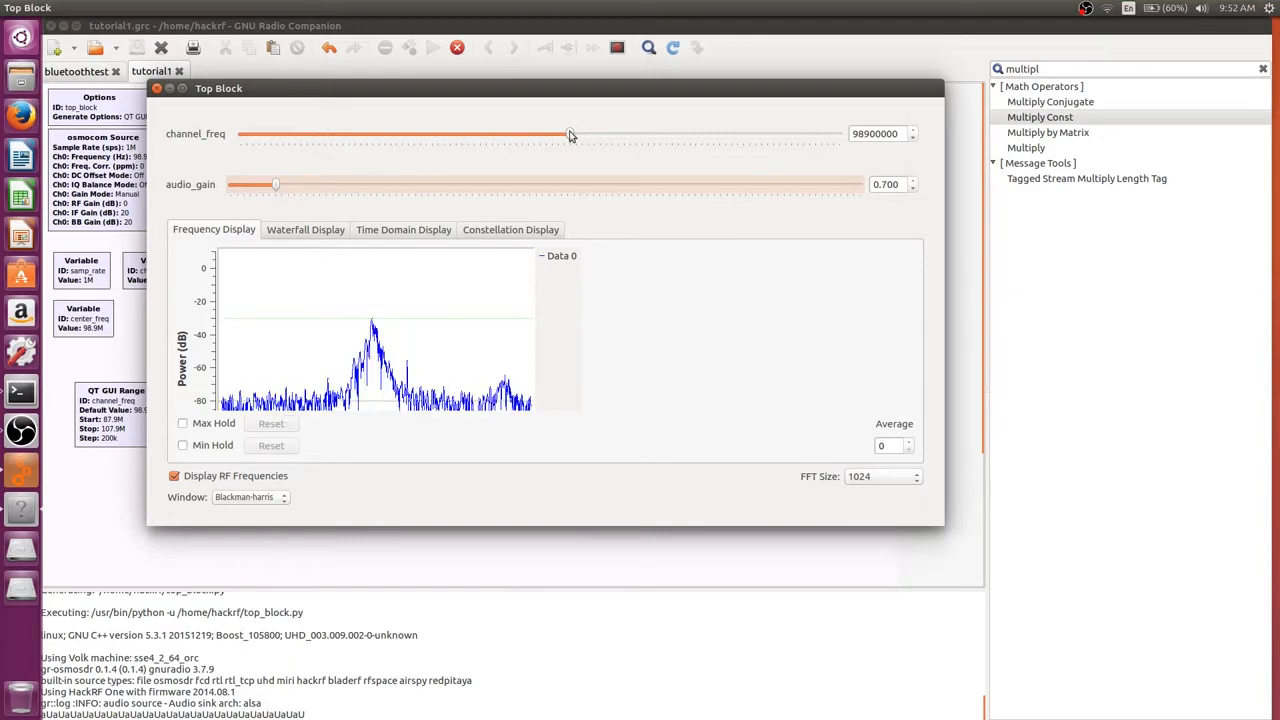
{"action": "left_click_drag", "start_coordinate": [570, 134], "coordinate": [600, 134]}
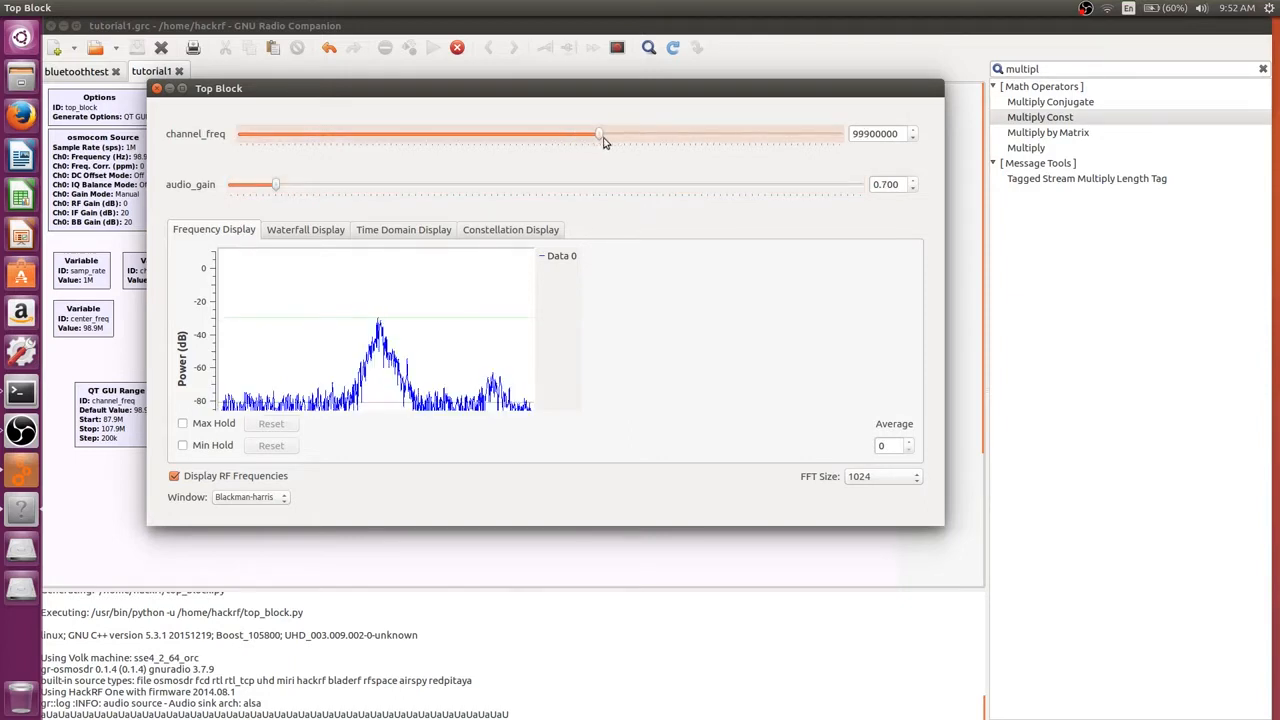
{"action": "left_click_drag", "start_coordinate": [598, 132], "coordinate": [592, 132]}
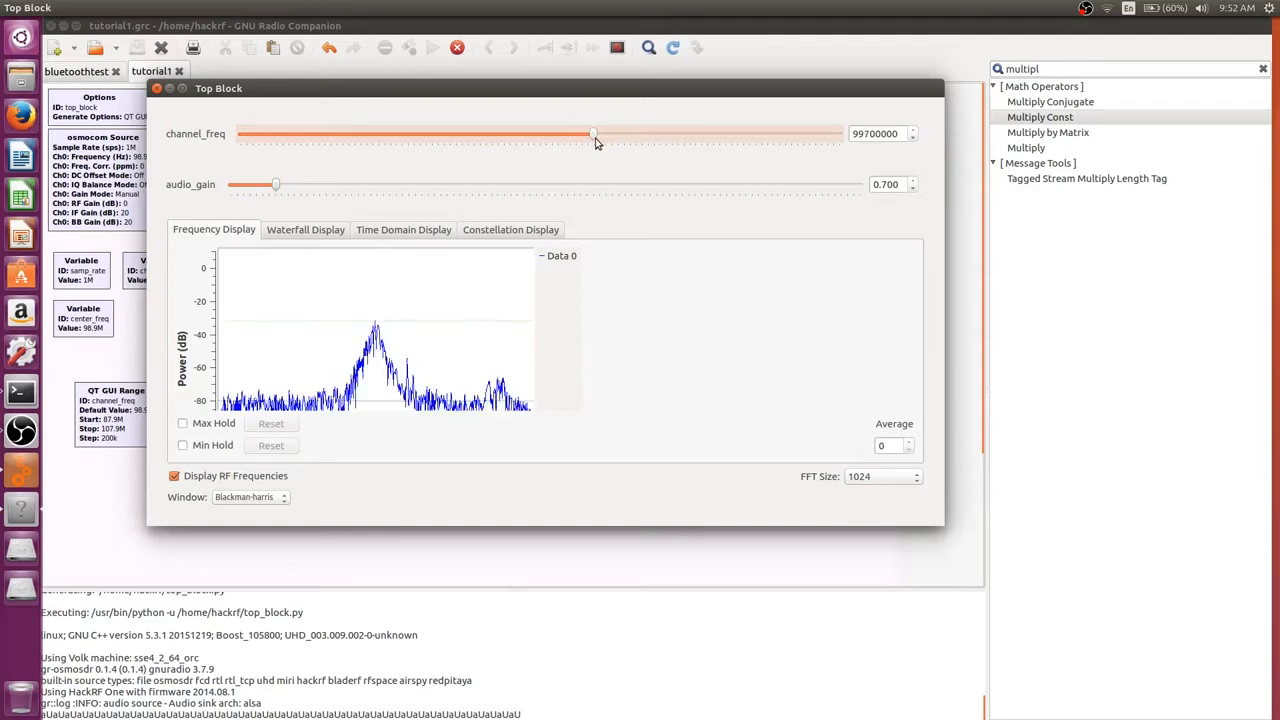
{"action": "left_click_drag", "start_coordinate": [596, 132], "coordinate": [610, 132]}
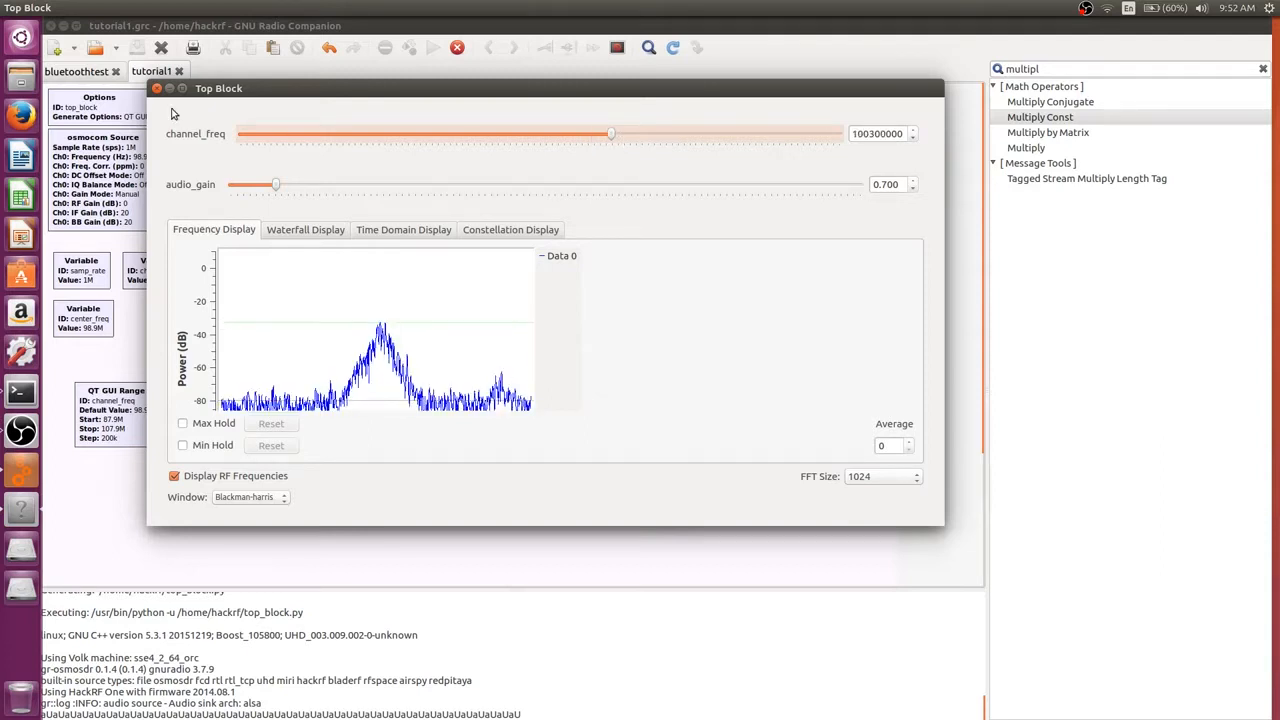
{"action": "left_click", "coordinate": [156, 88]}
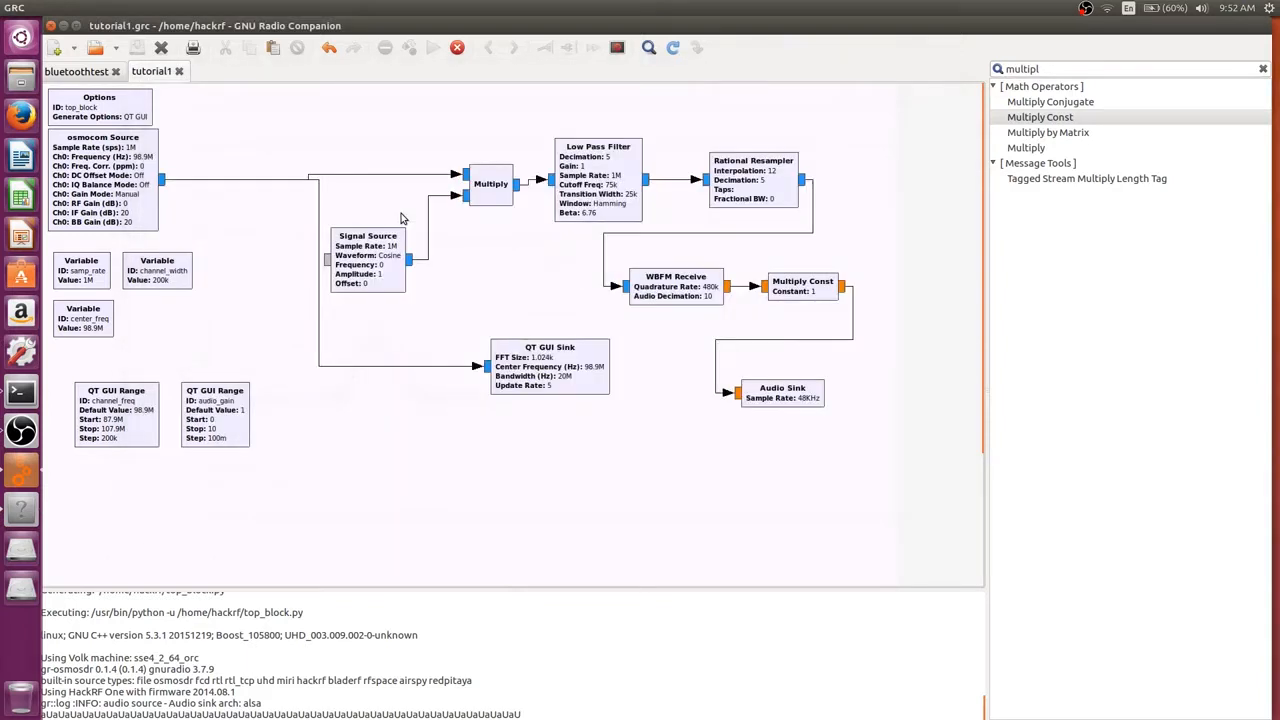
{"action": "left_click", "coordinate": [456, 48]}
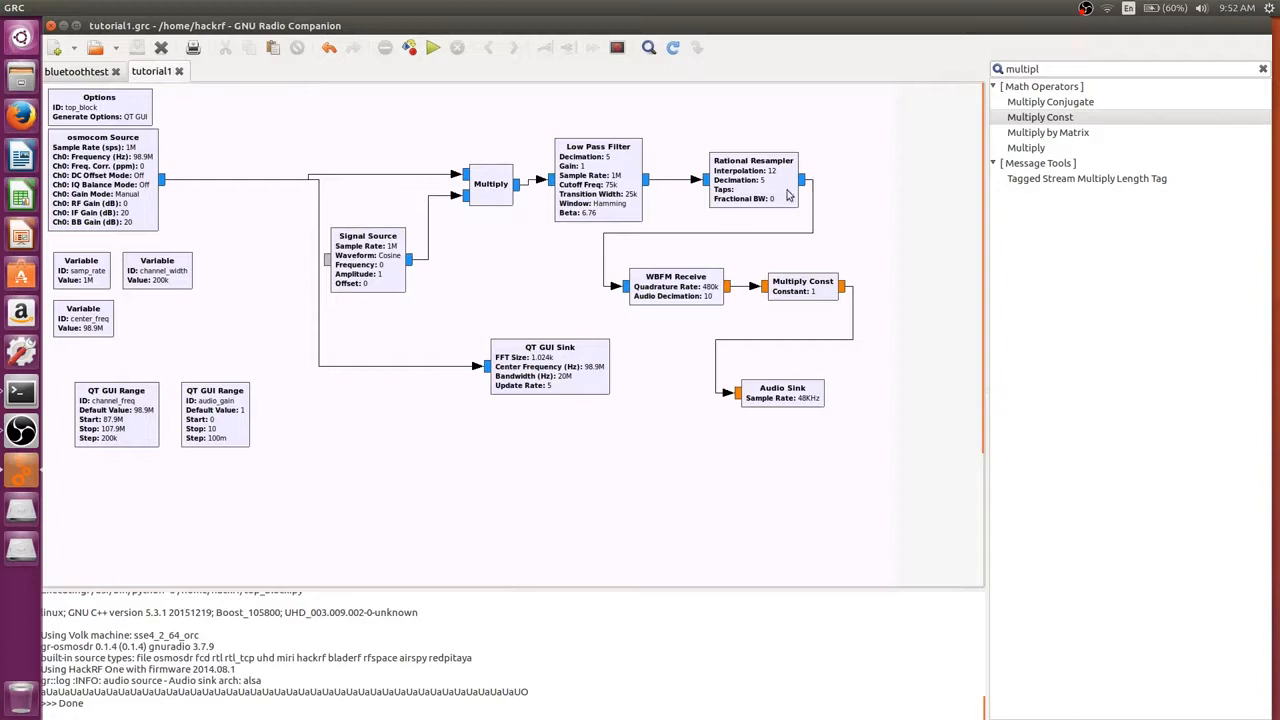
{"action": "mouse_move", "coordinate": [568, 268]}
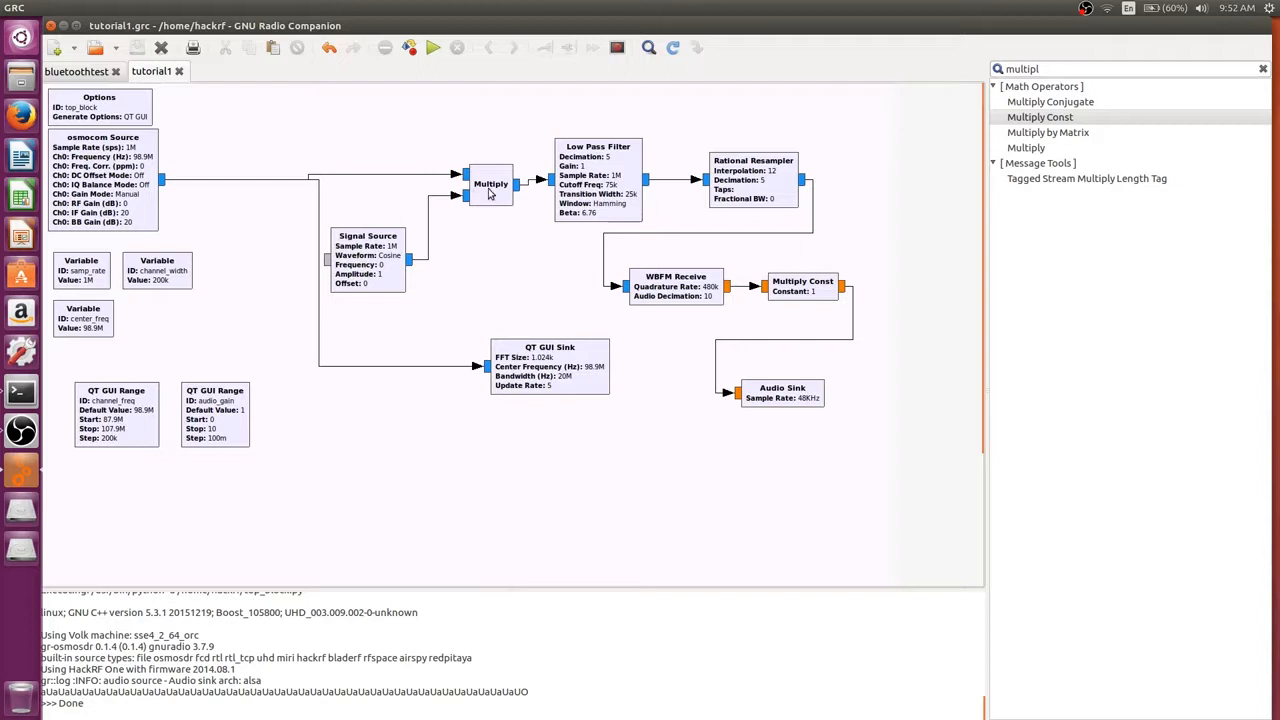
{"action": "mouse_move", "coordinate": [520, 236]}
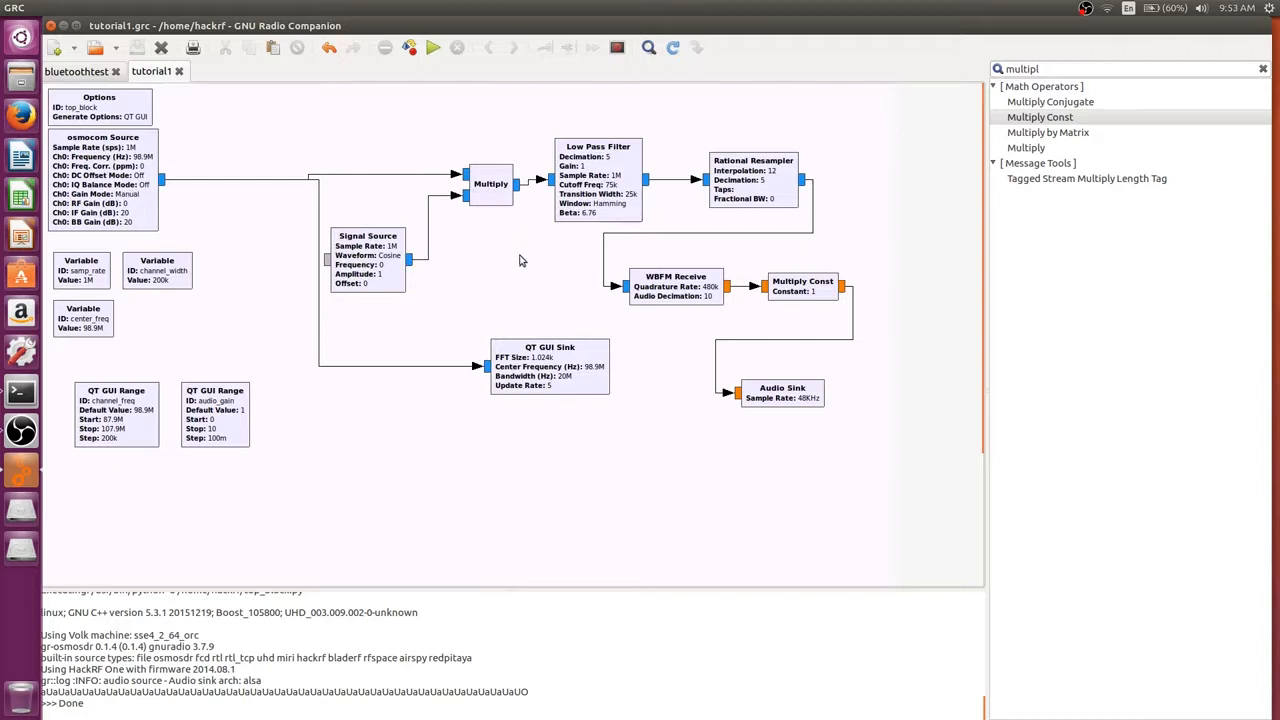
{"action": "mouse_move", "coordinate": [486, 262]}
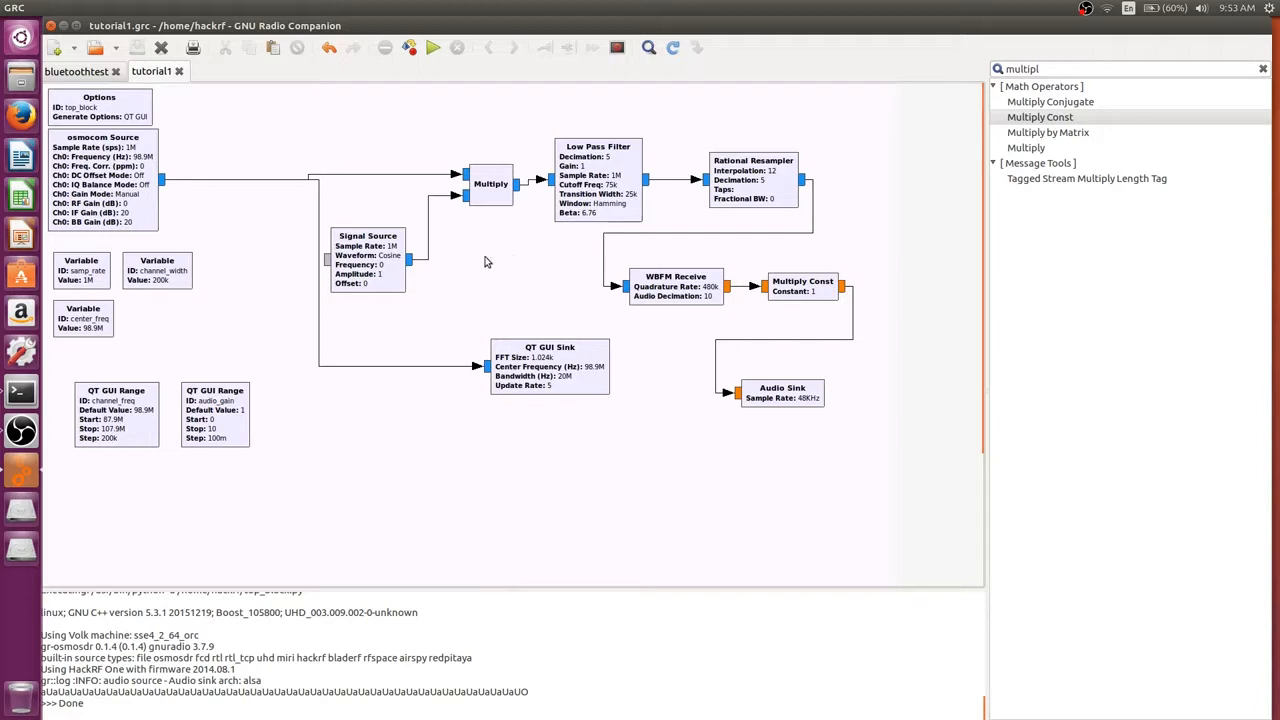
{"action": "mouse_move", "coordinate": [436, 438]}
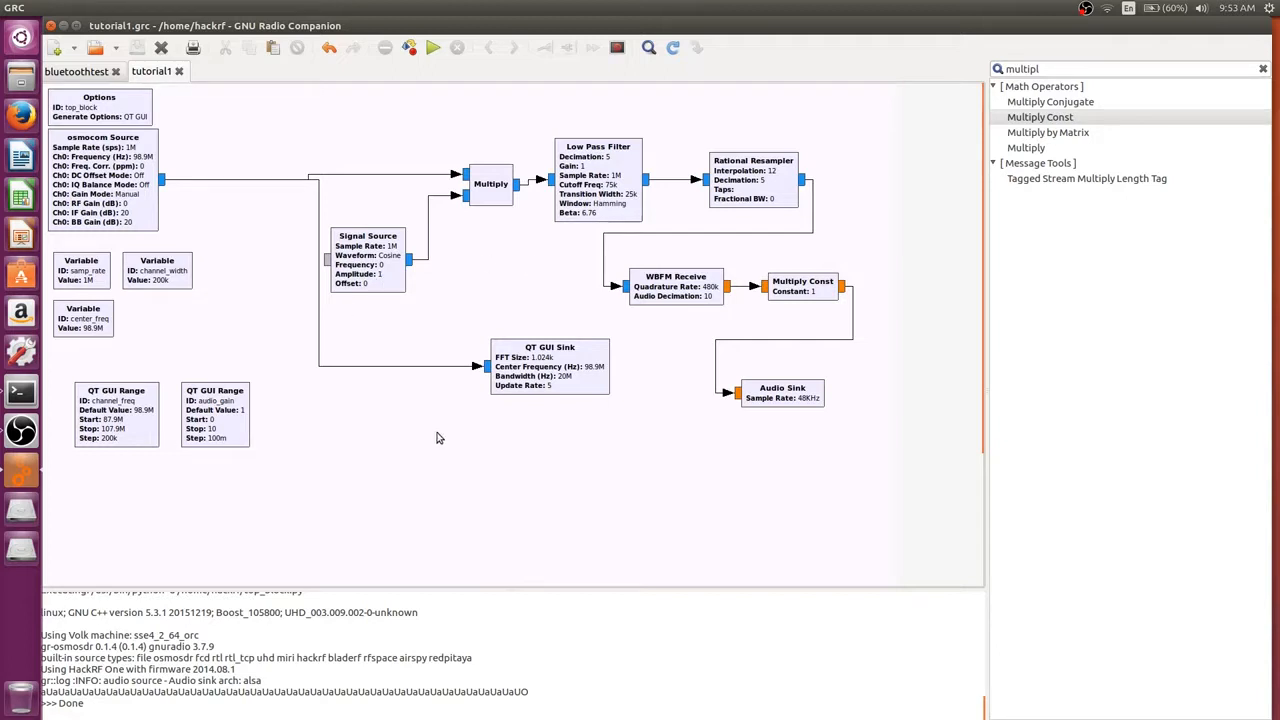
{"action": "mouse_move", "coordinate": [444, 432]}
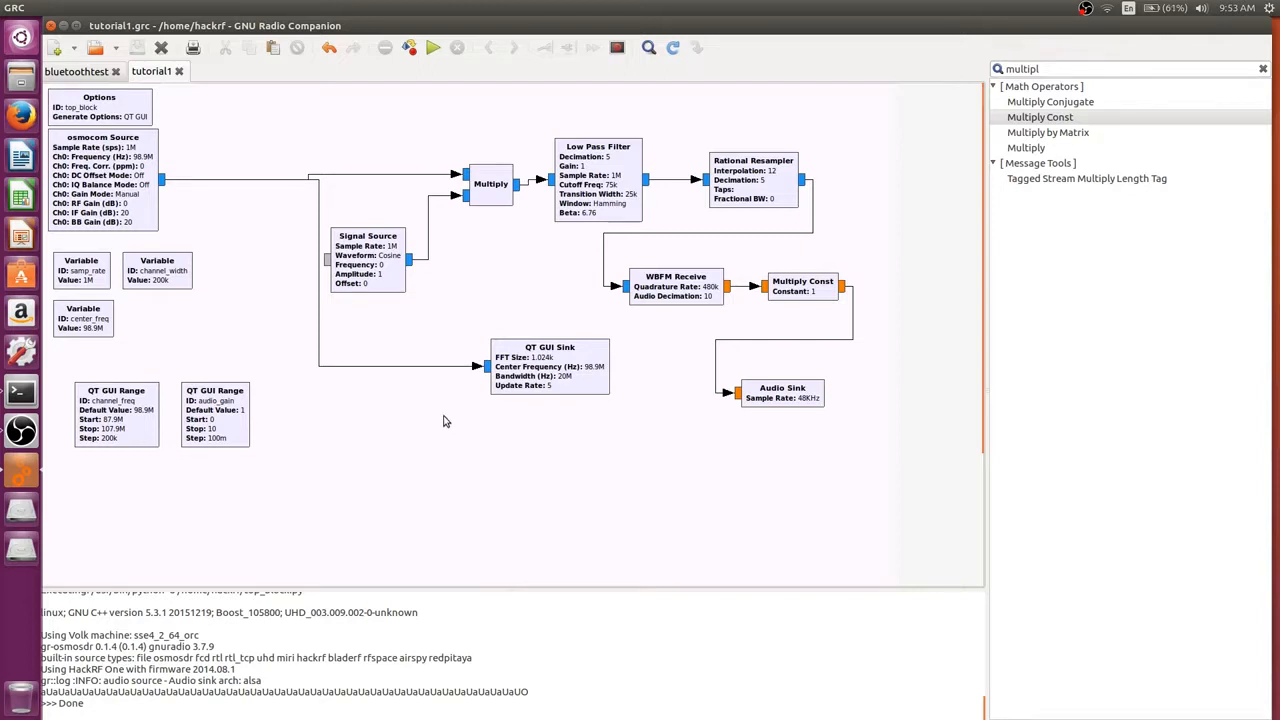
{"action": "mouse_move", "coordinate": [390, 220]}
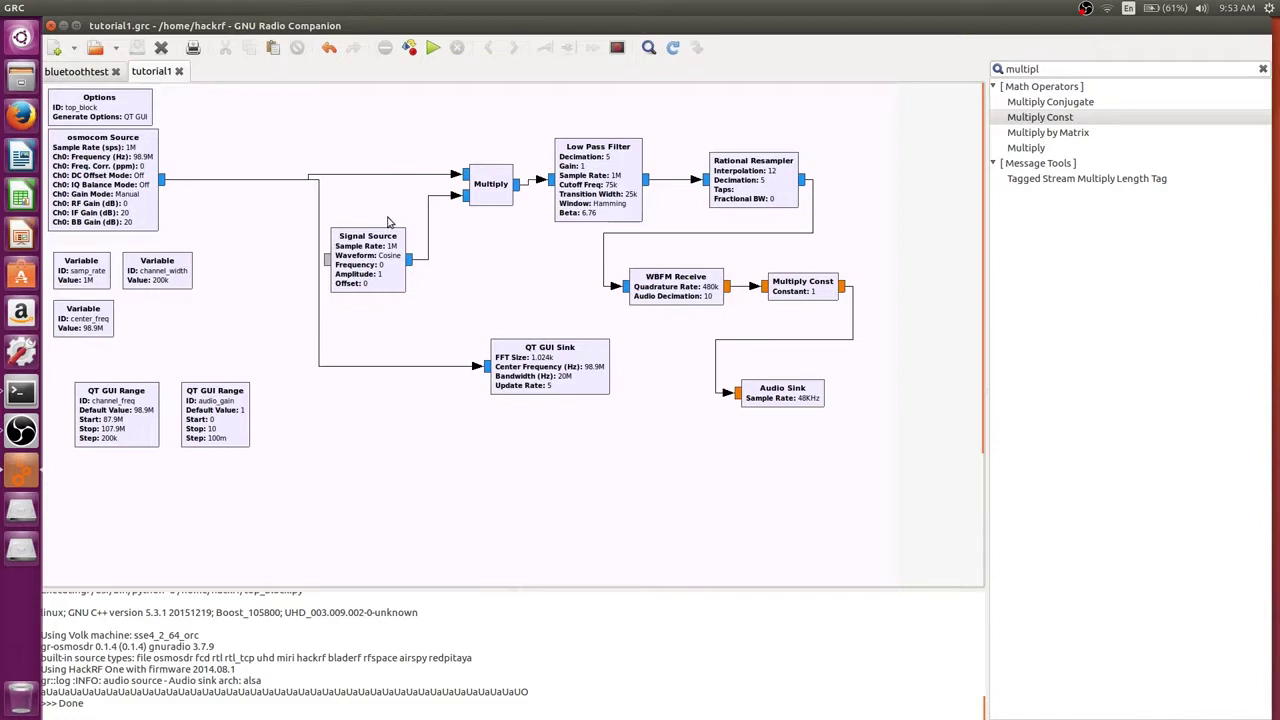
{"action": "mouse_move", "coordinate": [602, 212]}
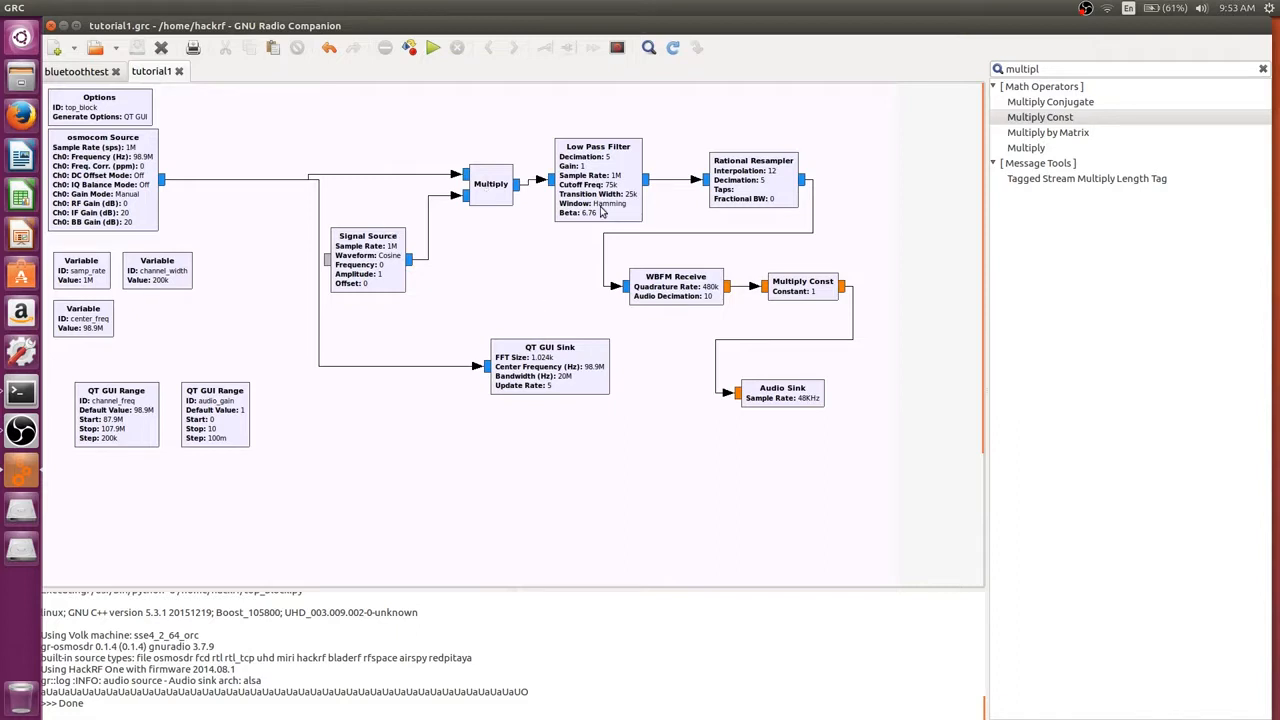
{"action": "mouse_move", "coordinate": [538, 94]}
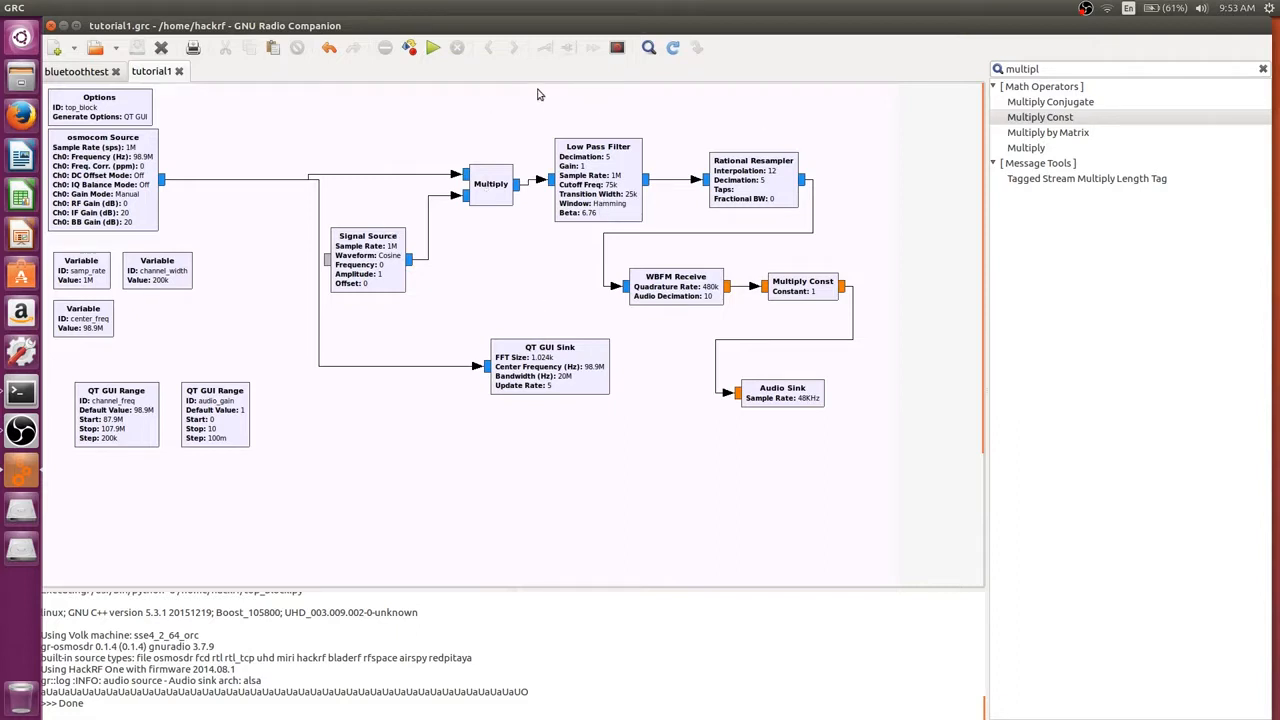
{"action": "mouse_move", "coordinate": [424, 110]}
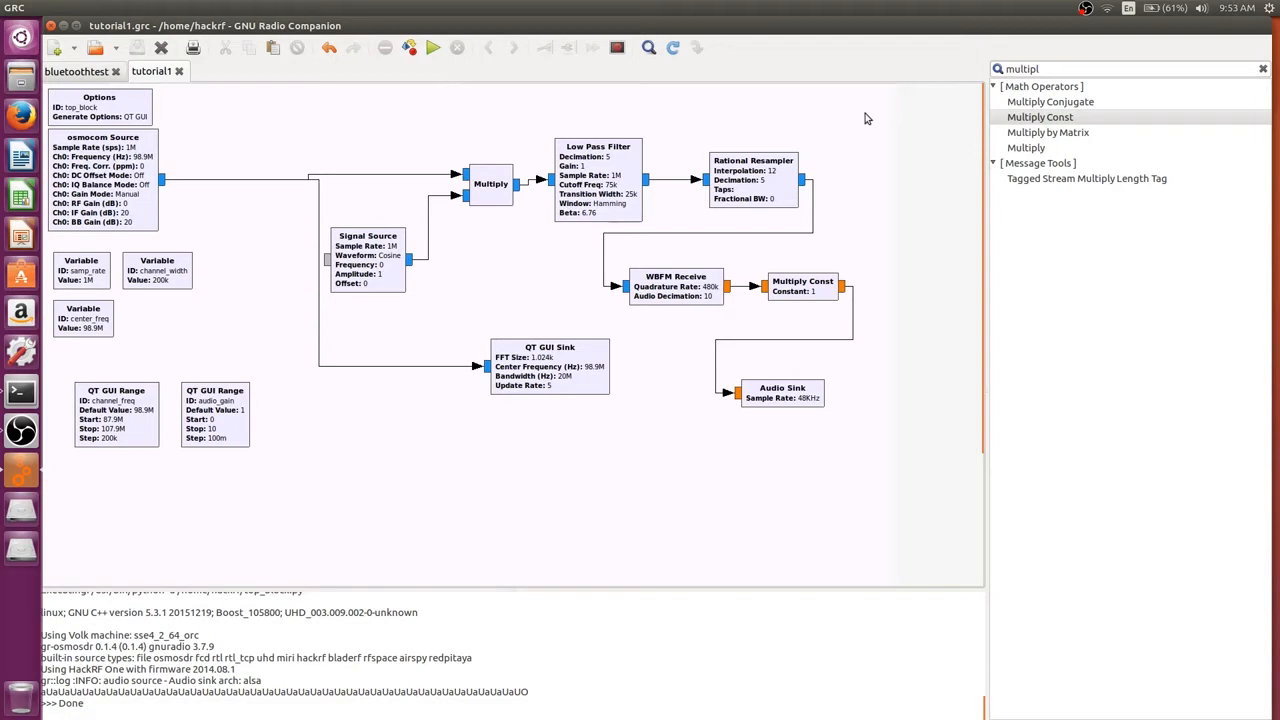
{"action": "mouse_move", "coordinate": [494, 118]}
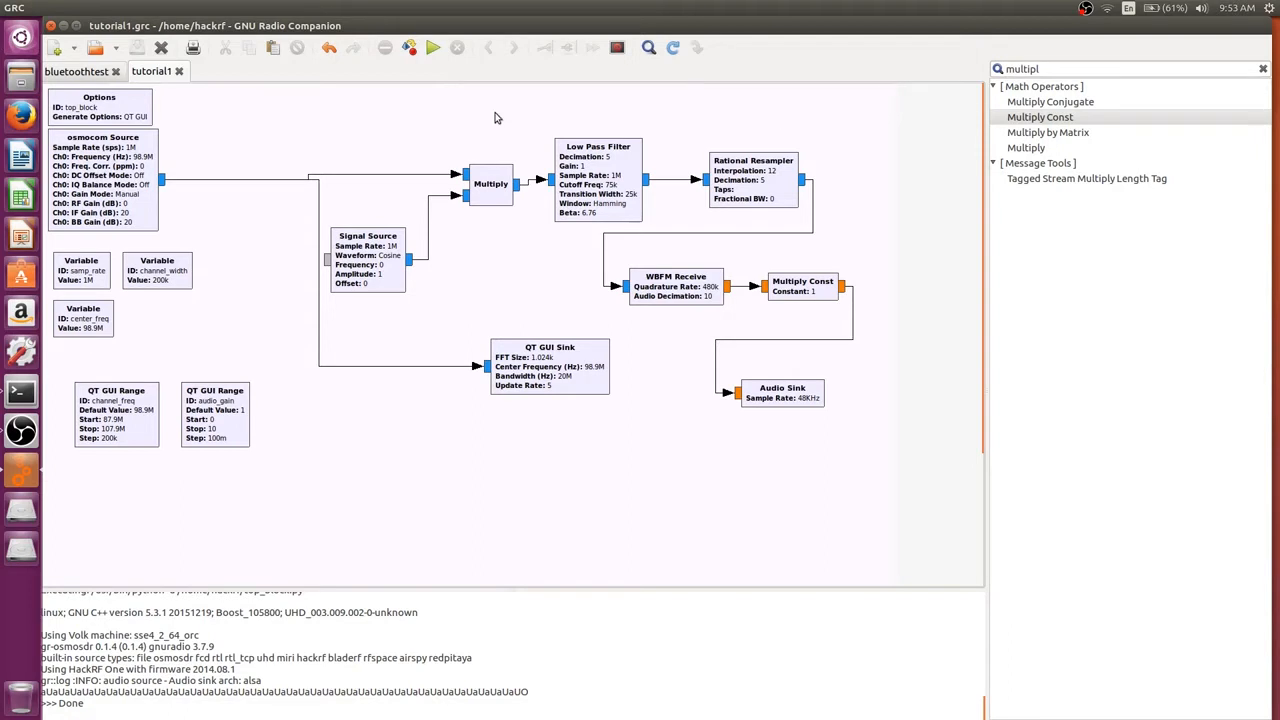